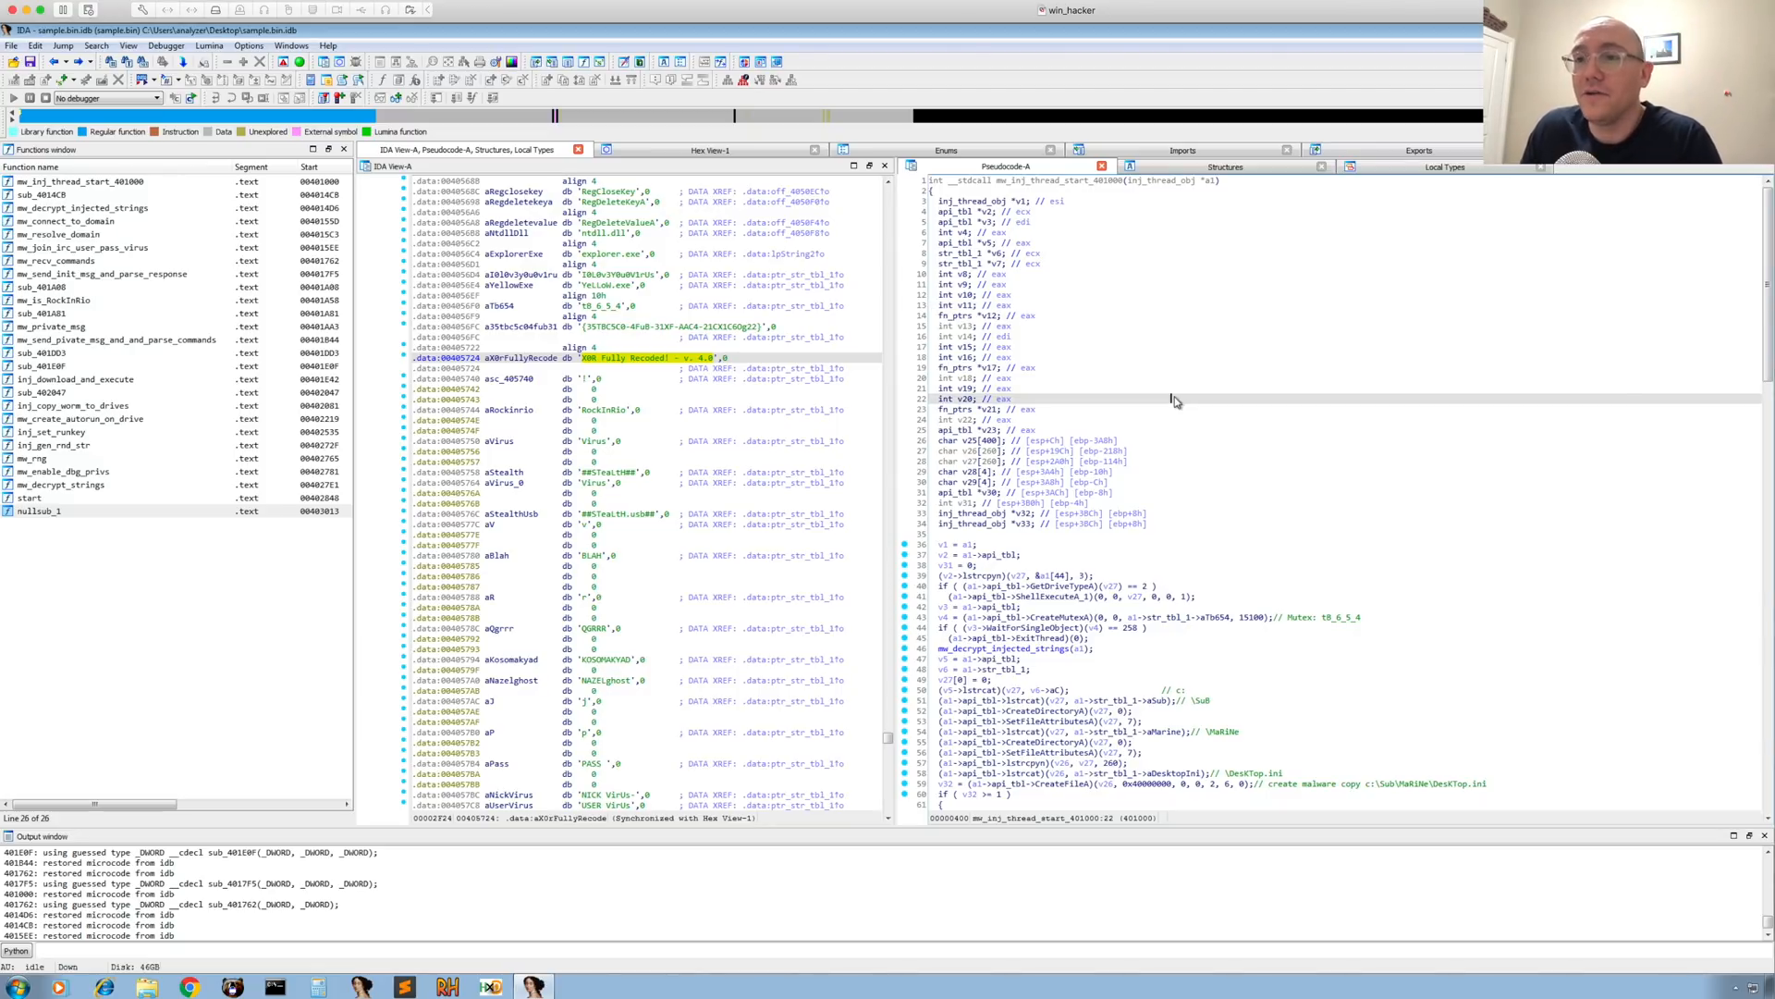
- Open the inj_set_run_key routine and locate its Software\Microsoft...\CurrentVersion\Run registry path string
scroll("down", 3)
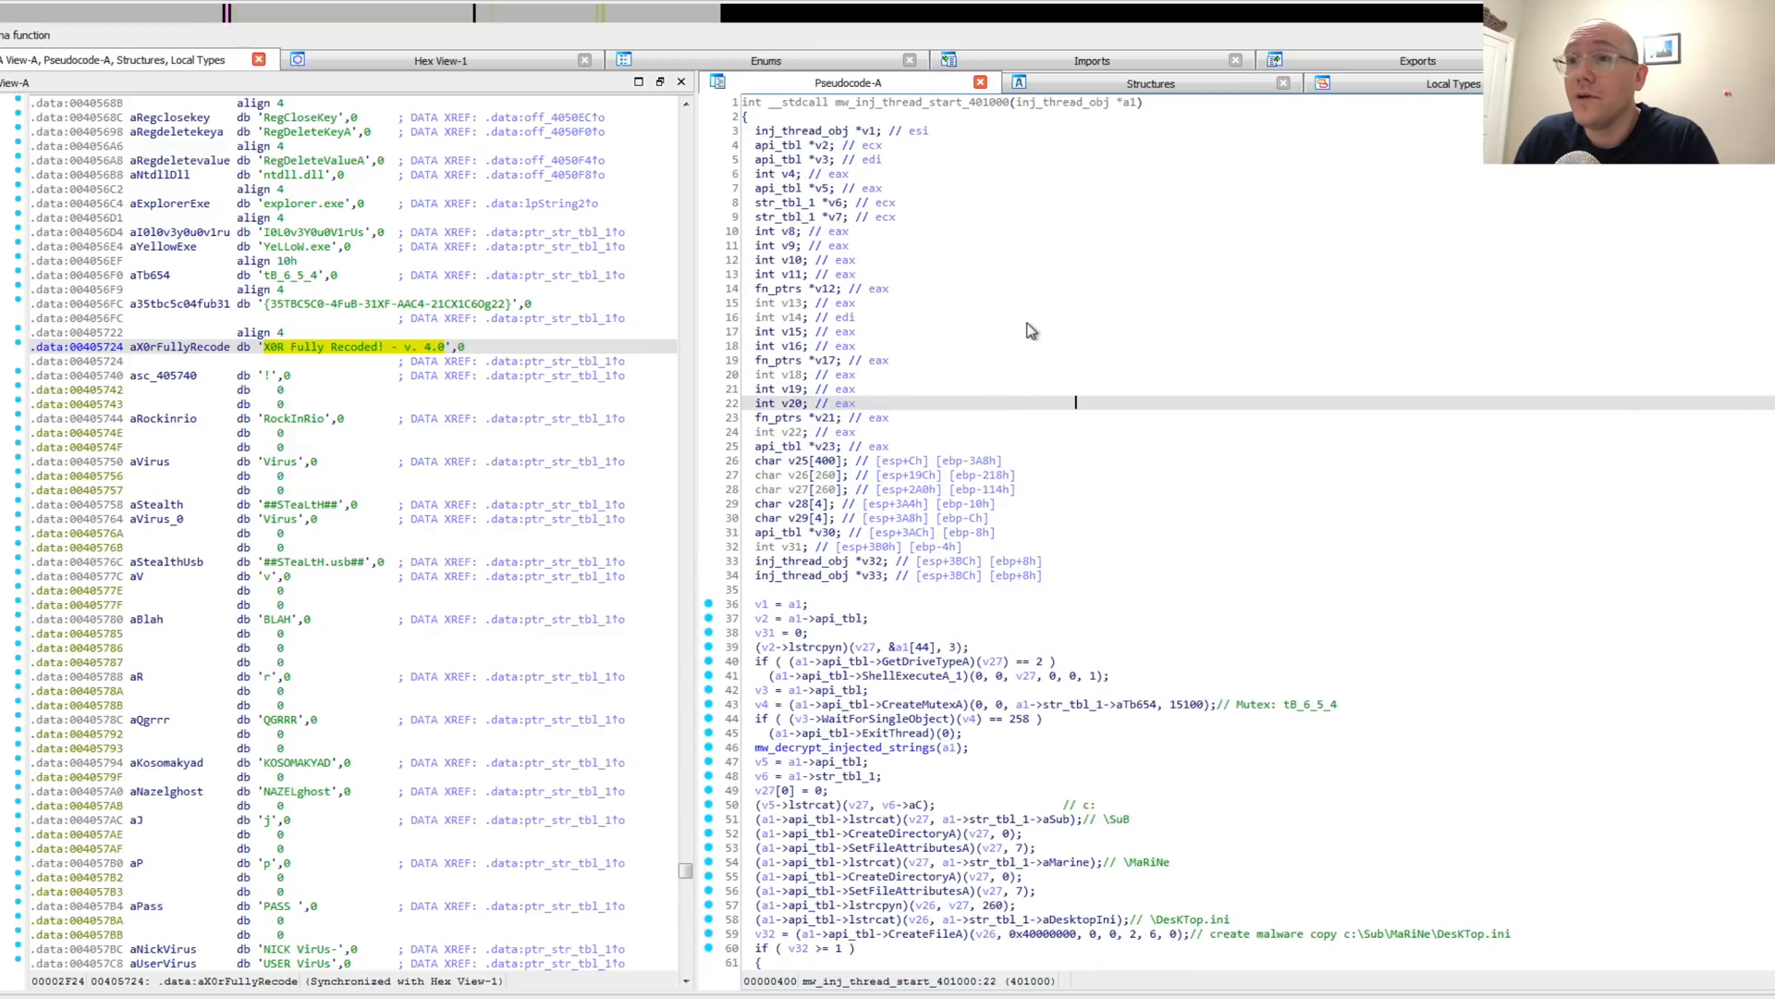
mouse_move(901, 130)
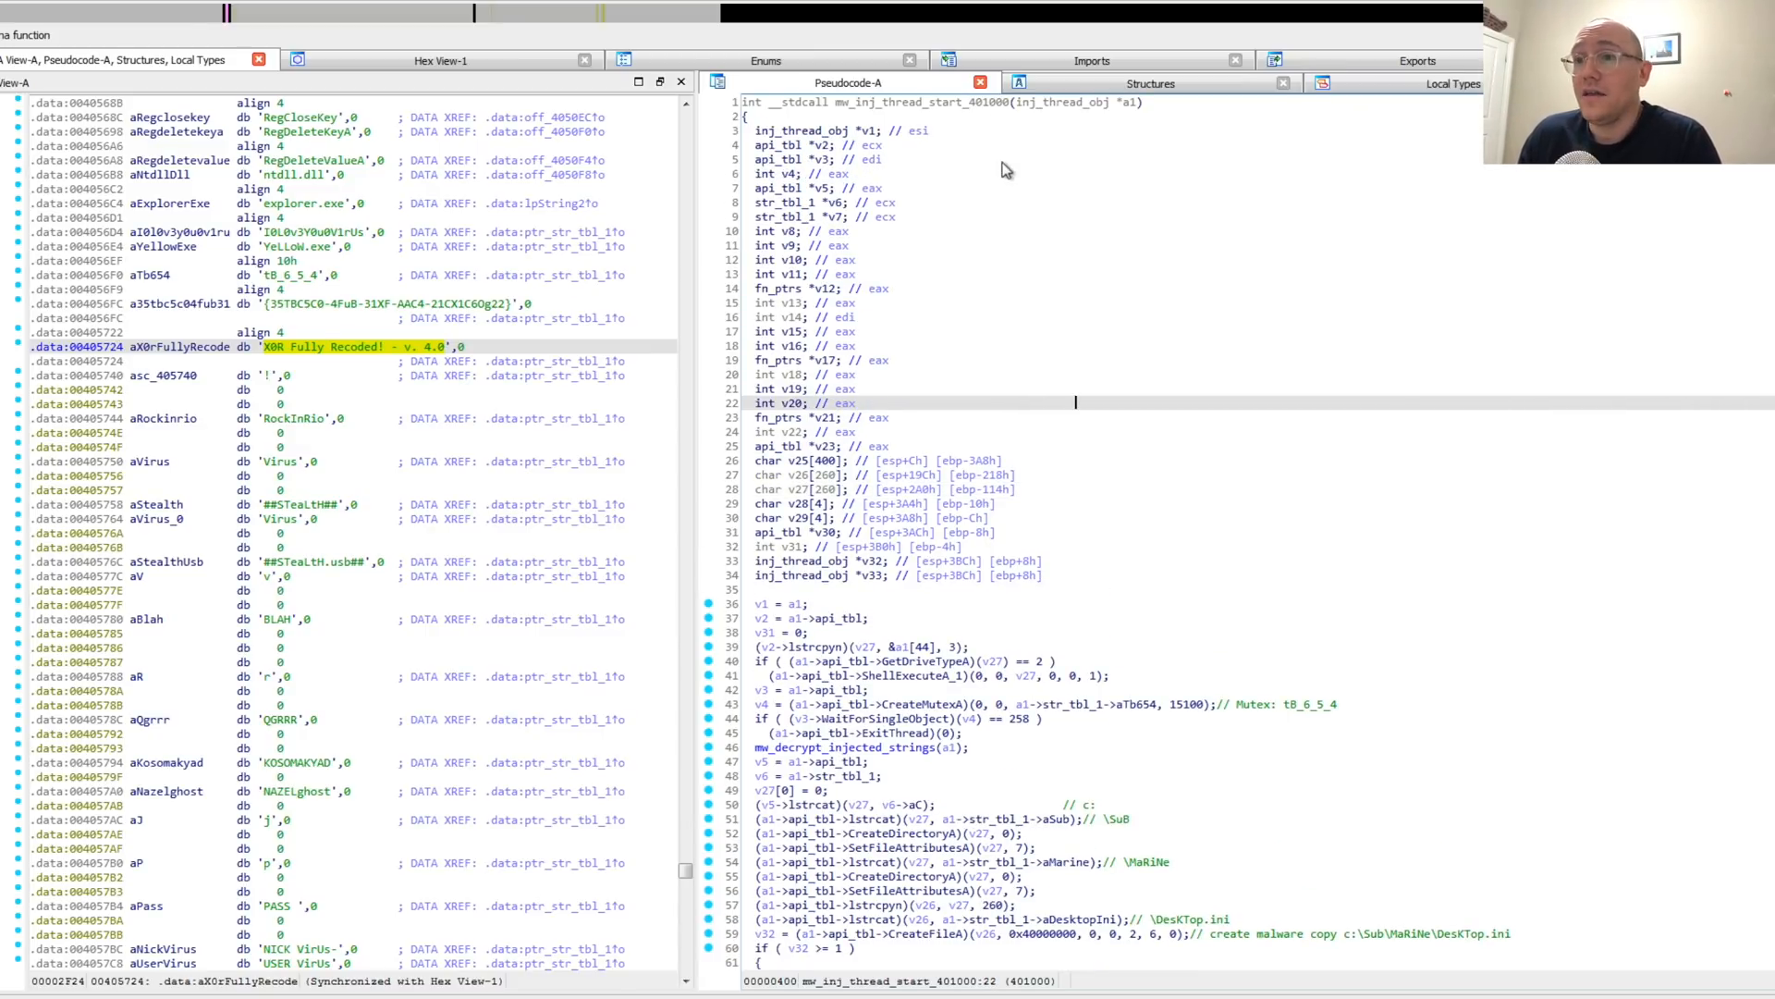
scroll("down", 3)
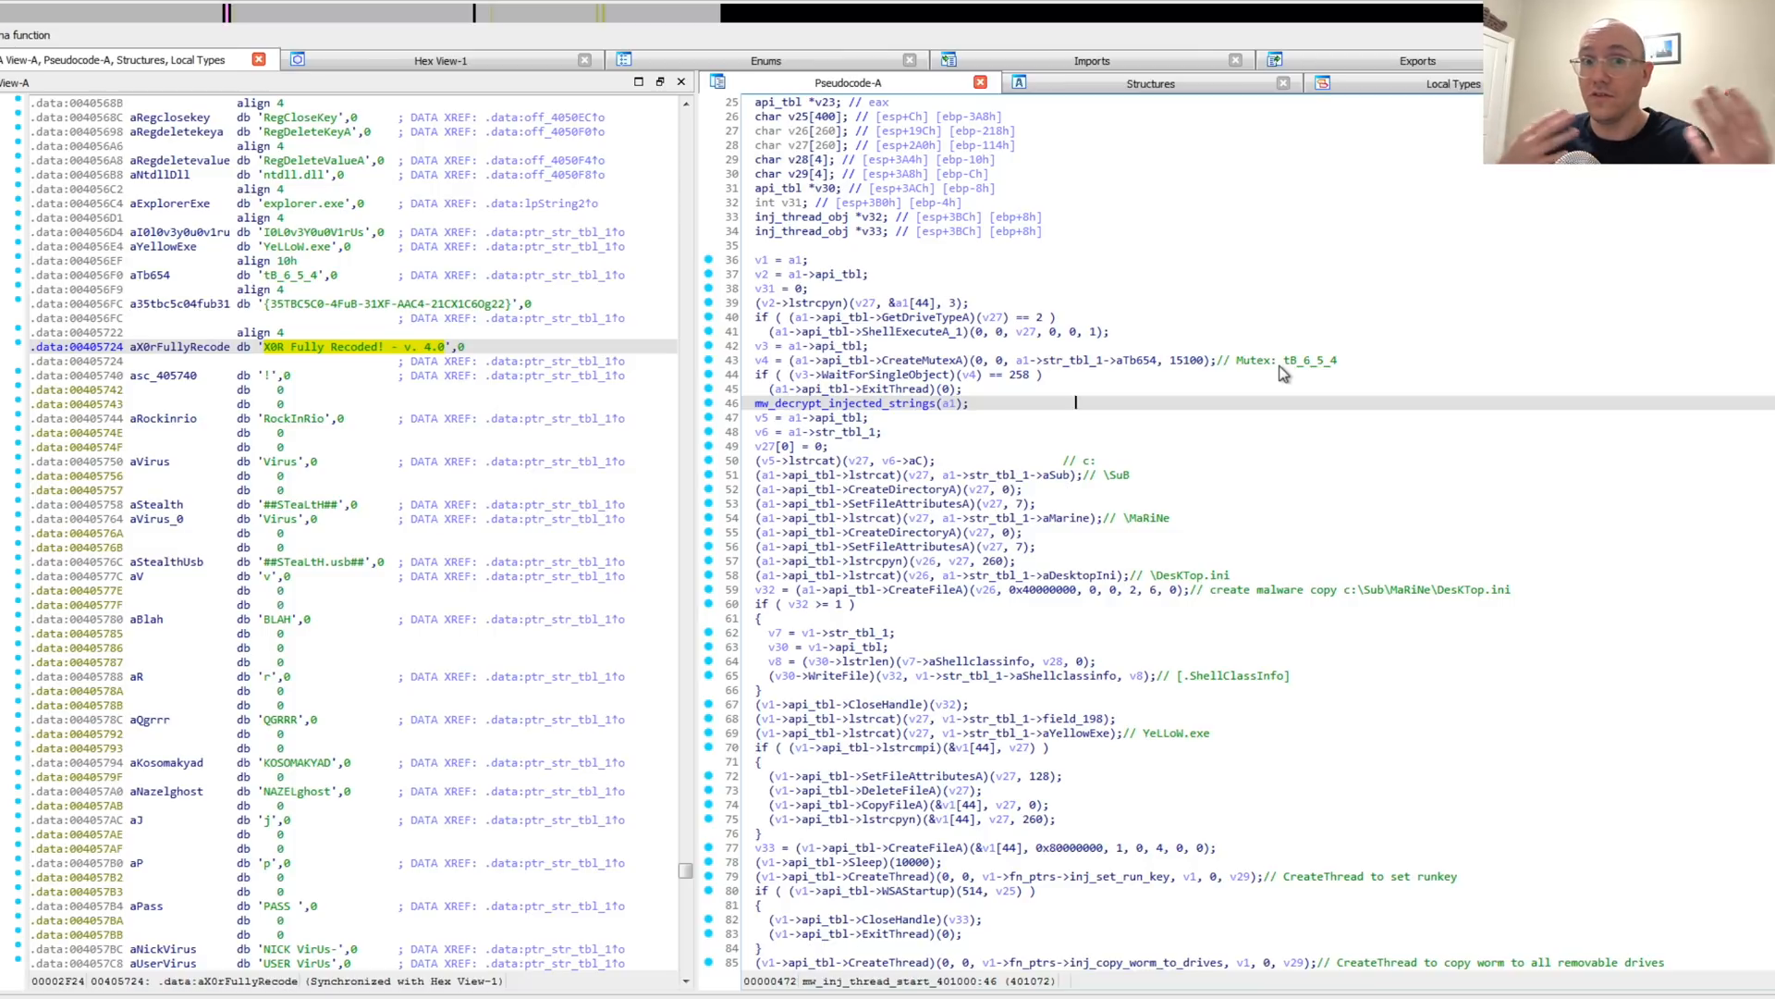
mouse_move(911, 382)
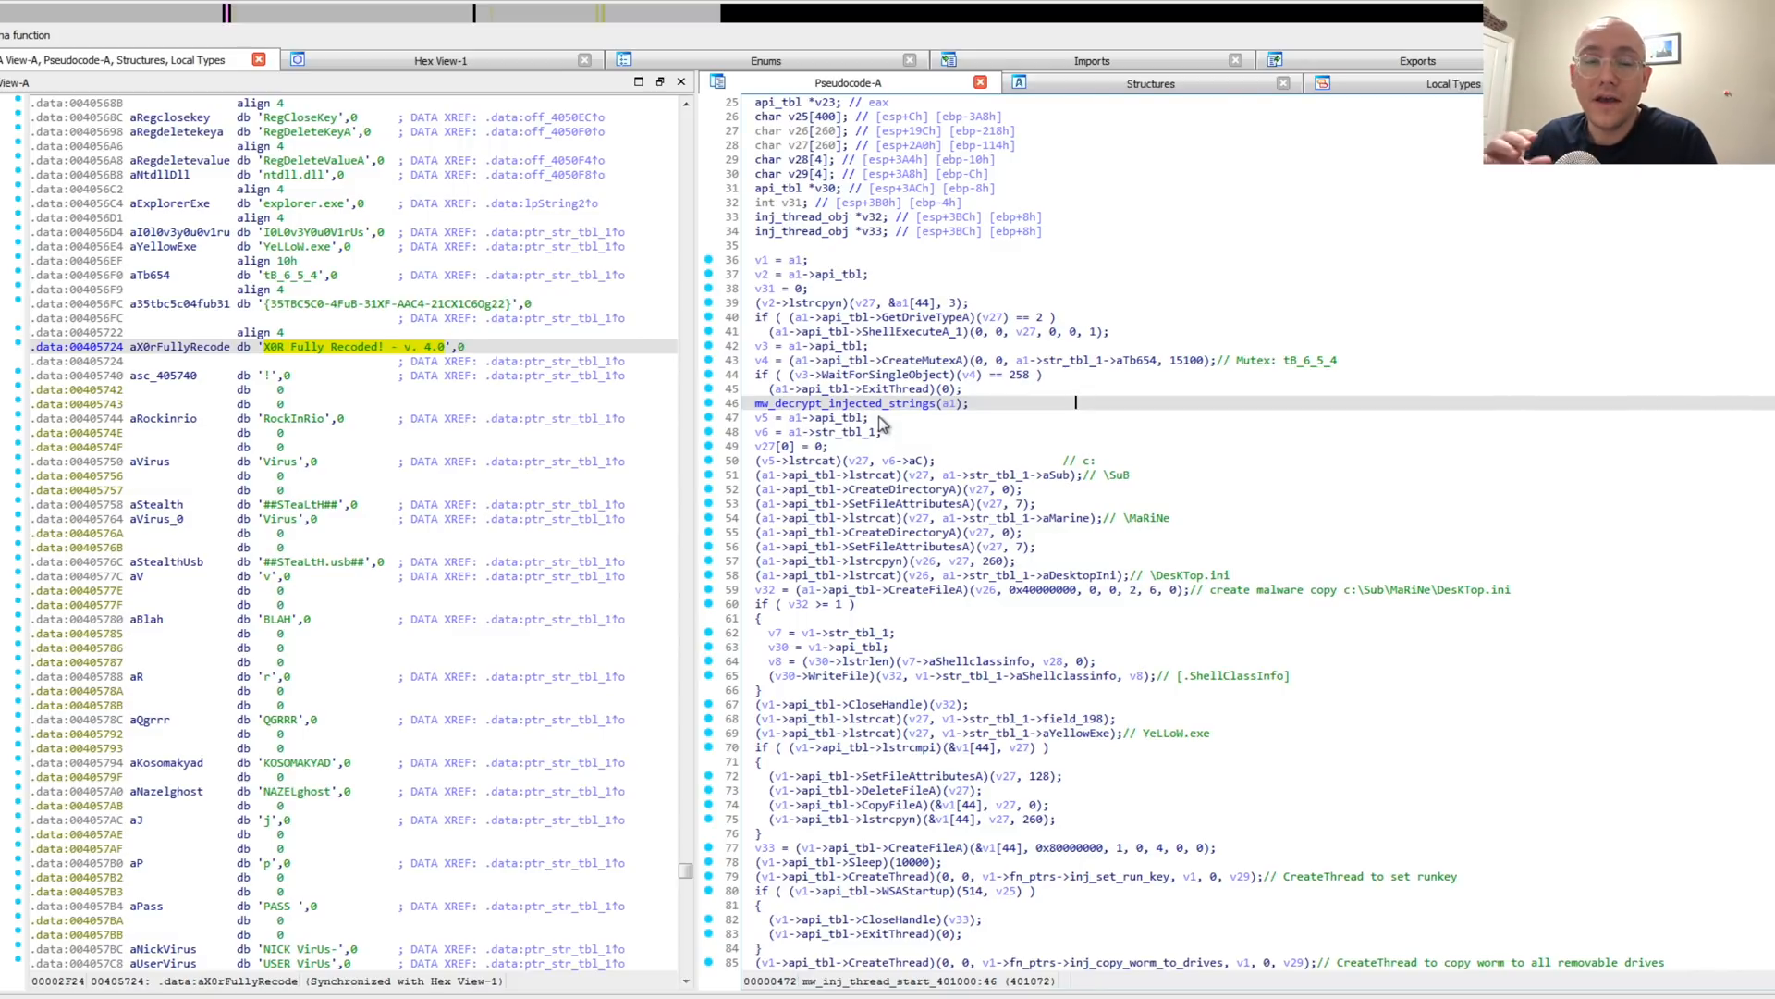
mouse_move(945, 420)
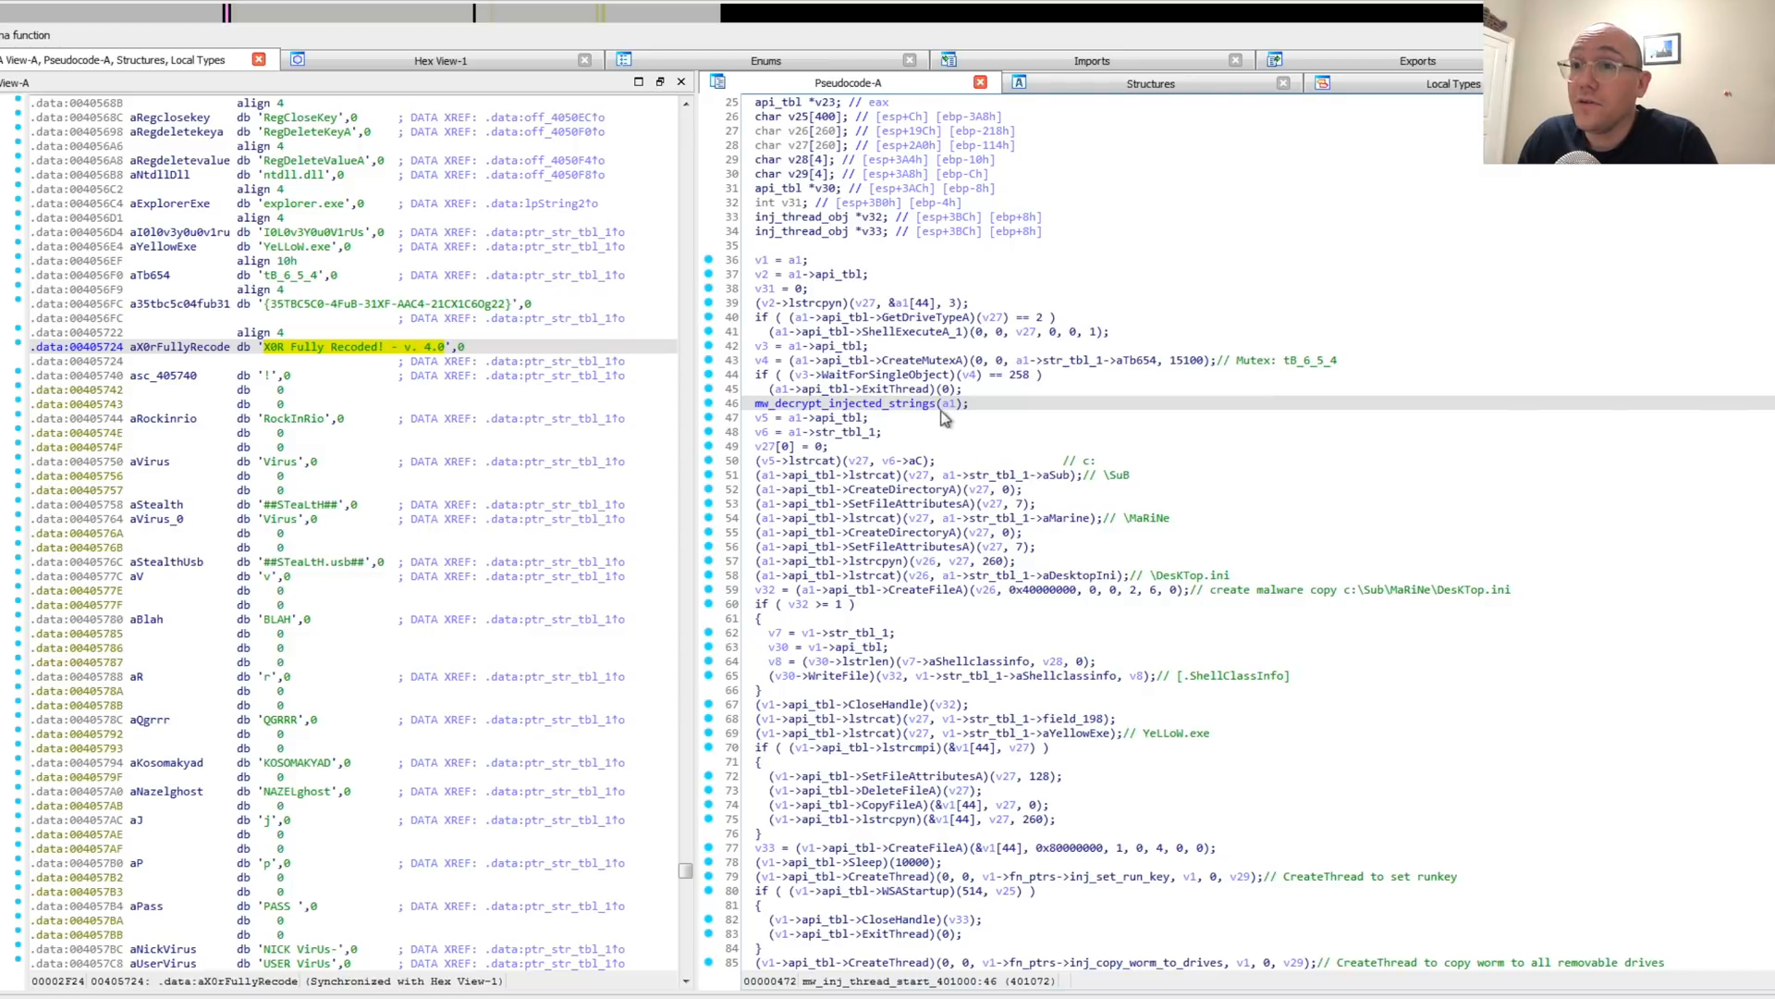
mouse_move(1043, 462)
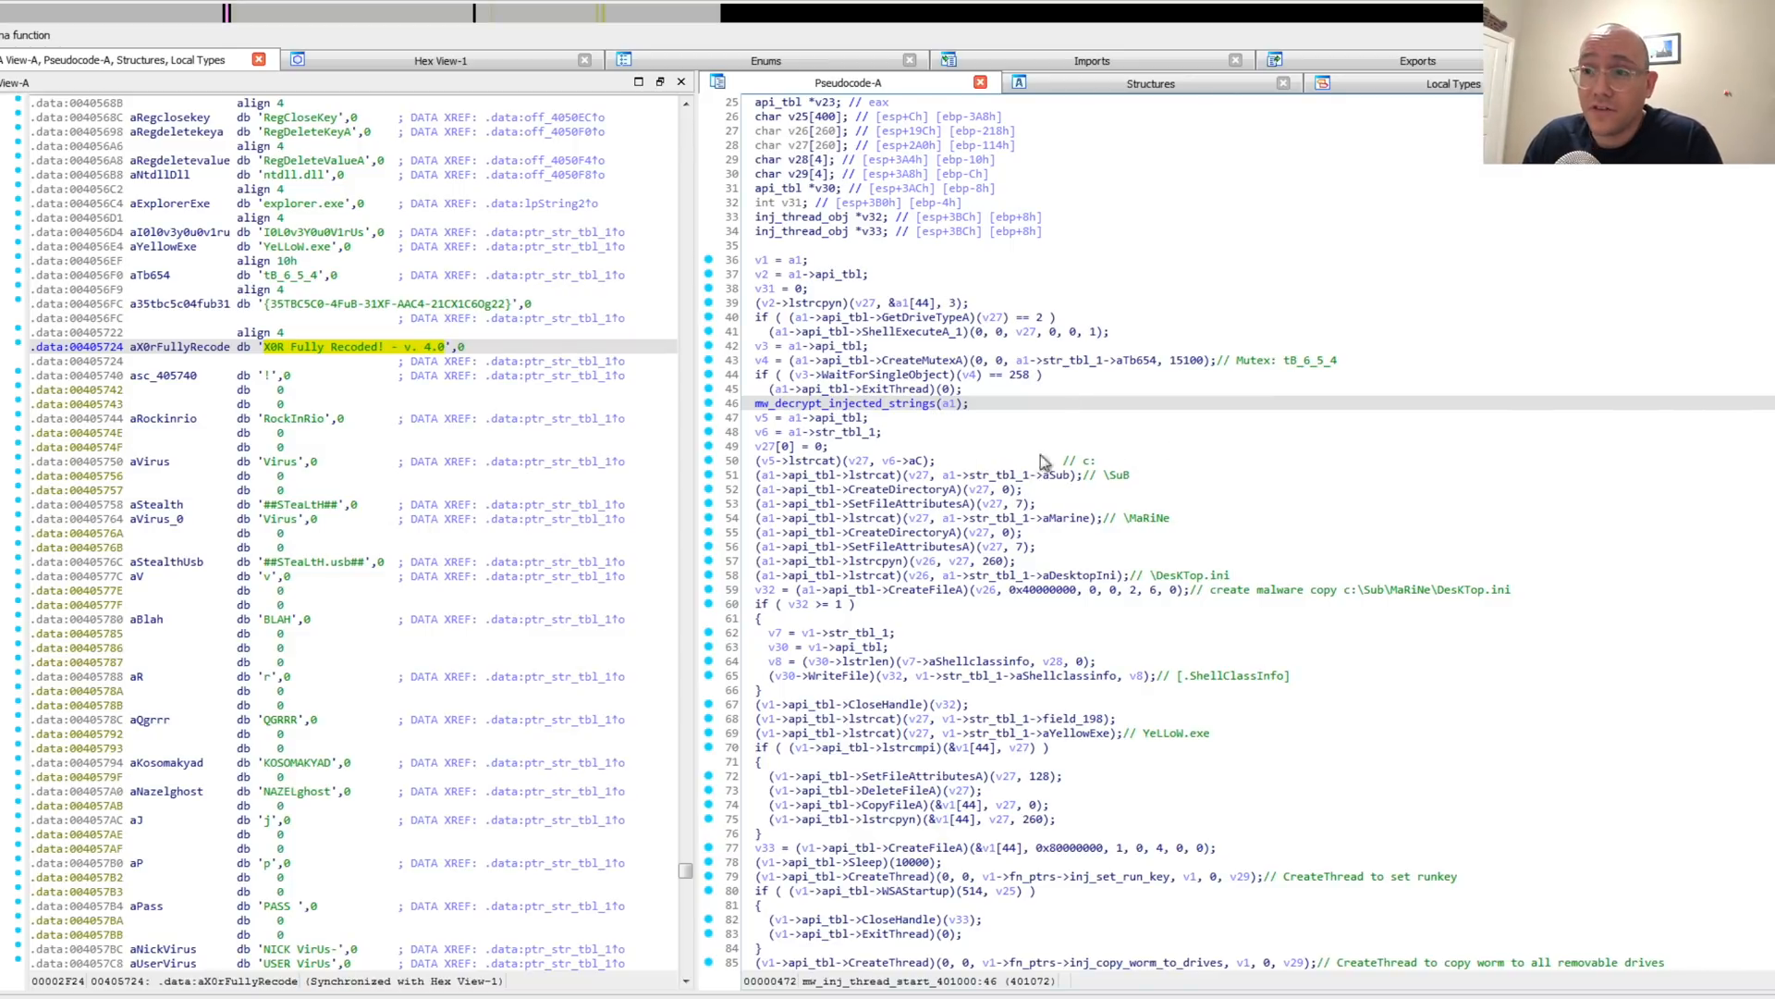
mouse_move(1237, 510)
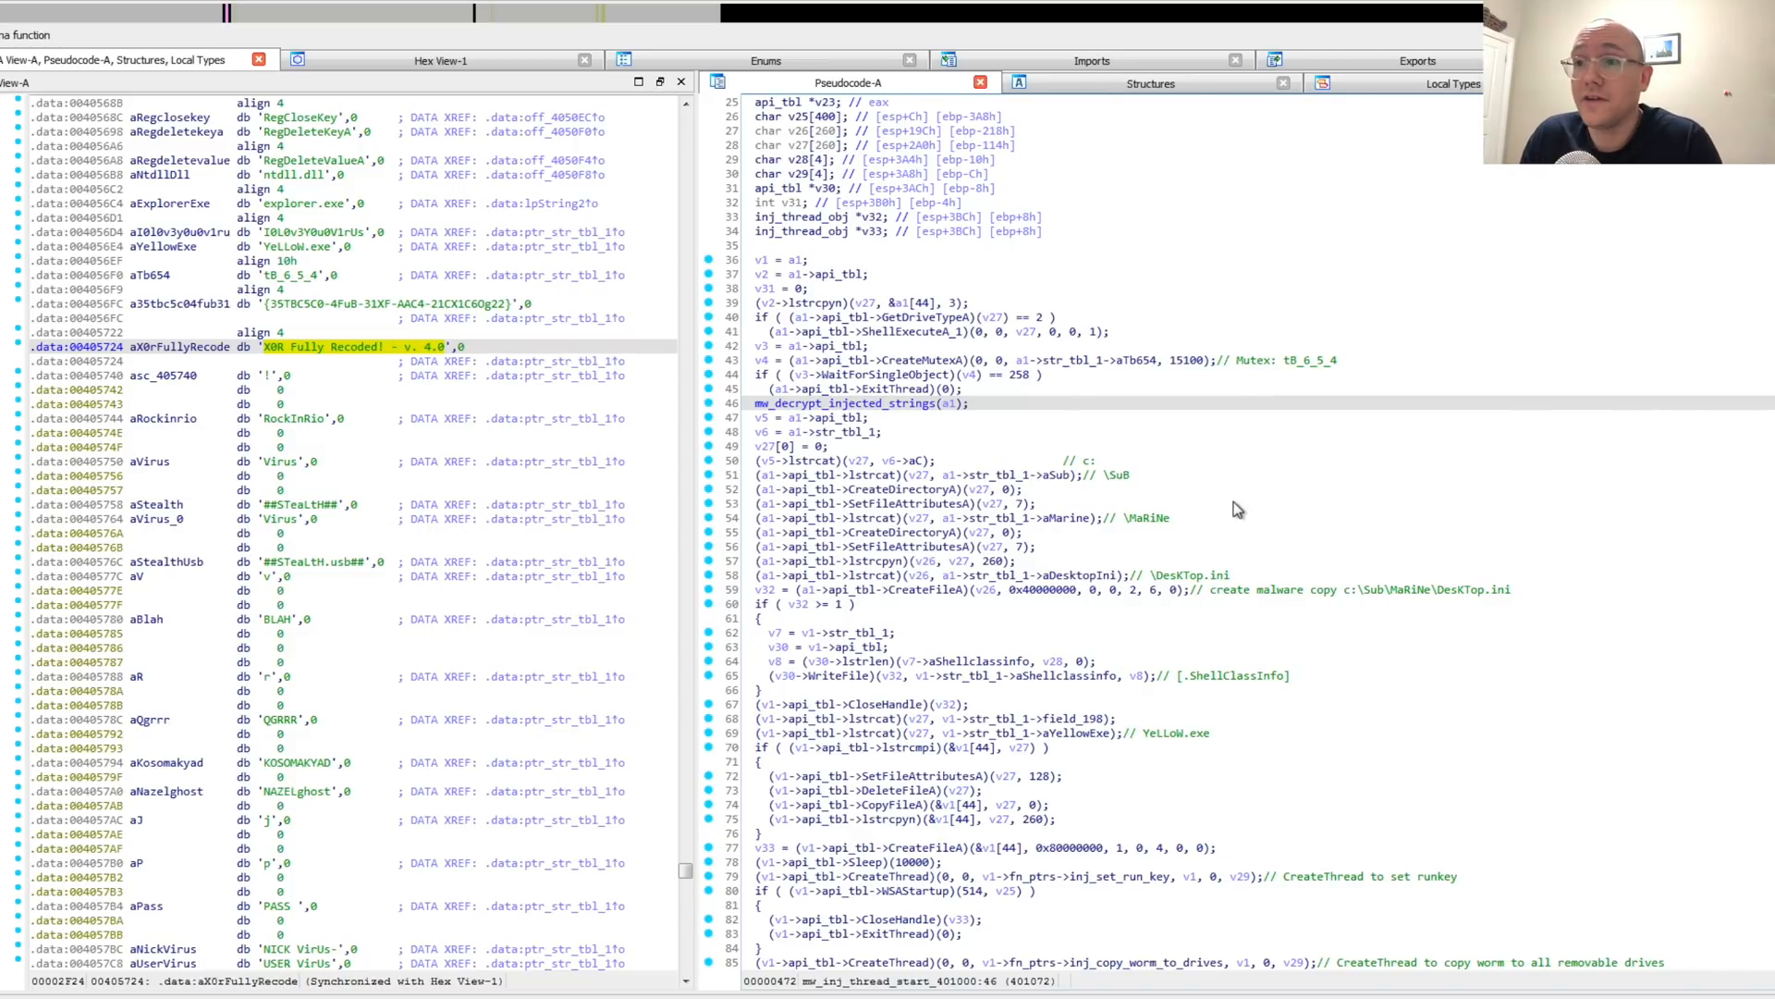
mouse_move(1215, 498)
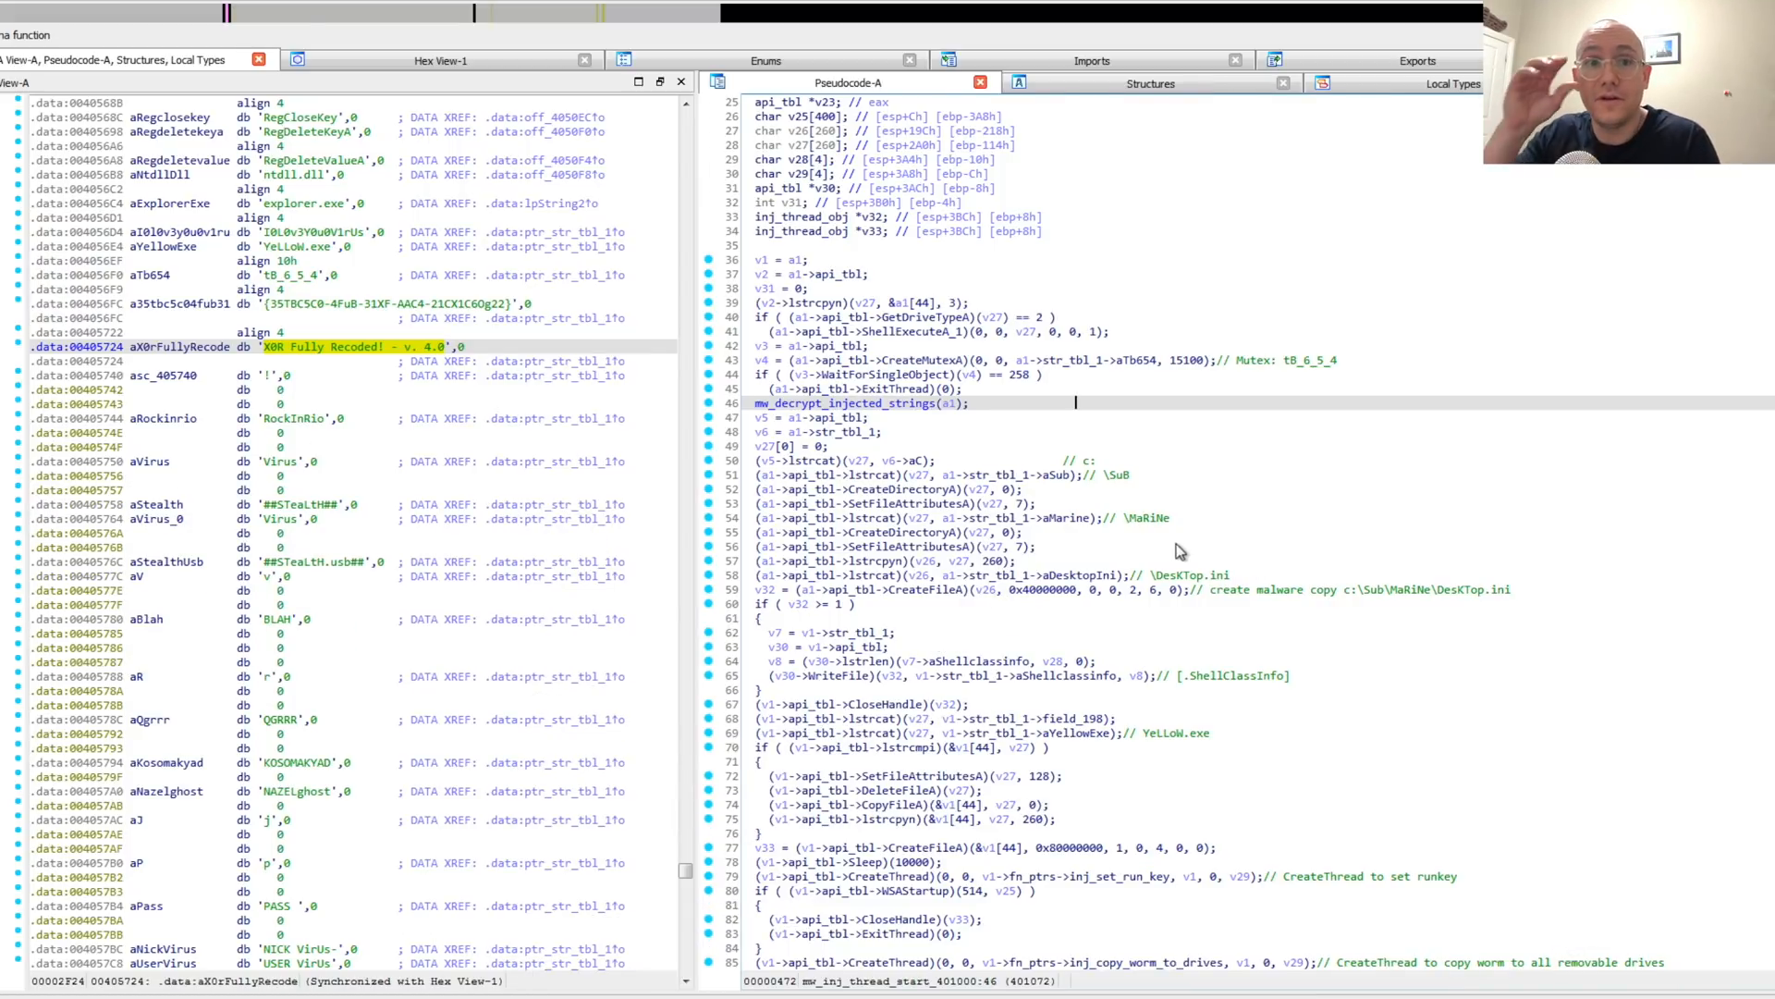
scroll("down", 3)
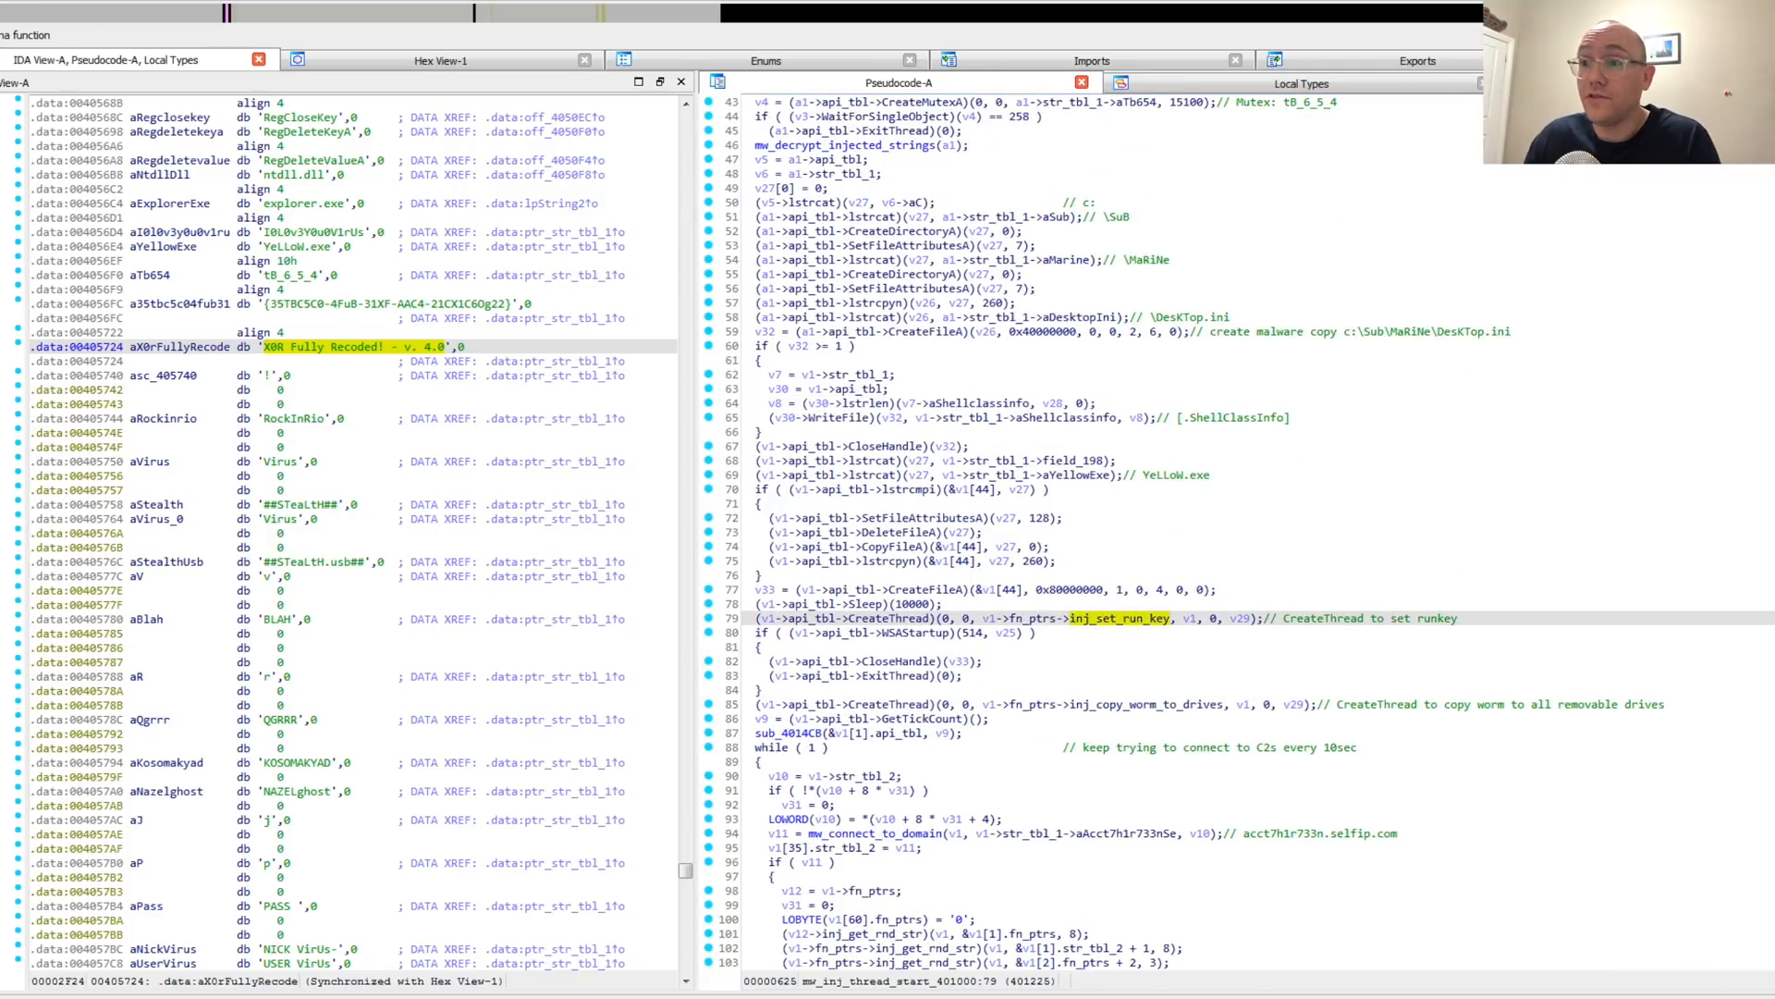
double_click(1095, 617)
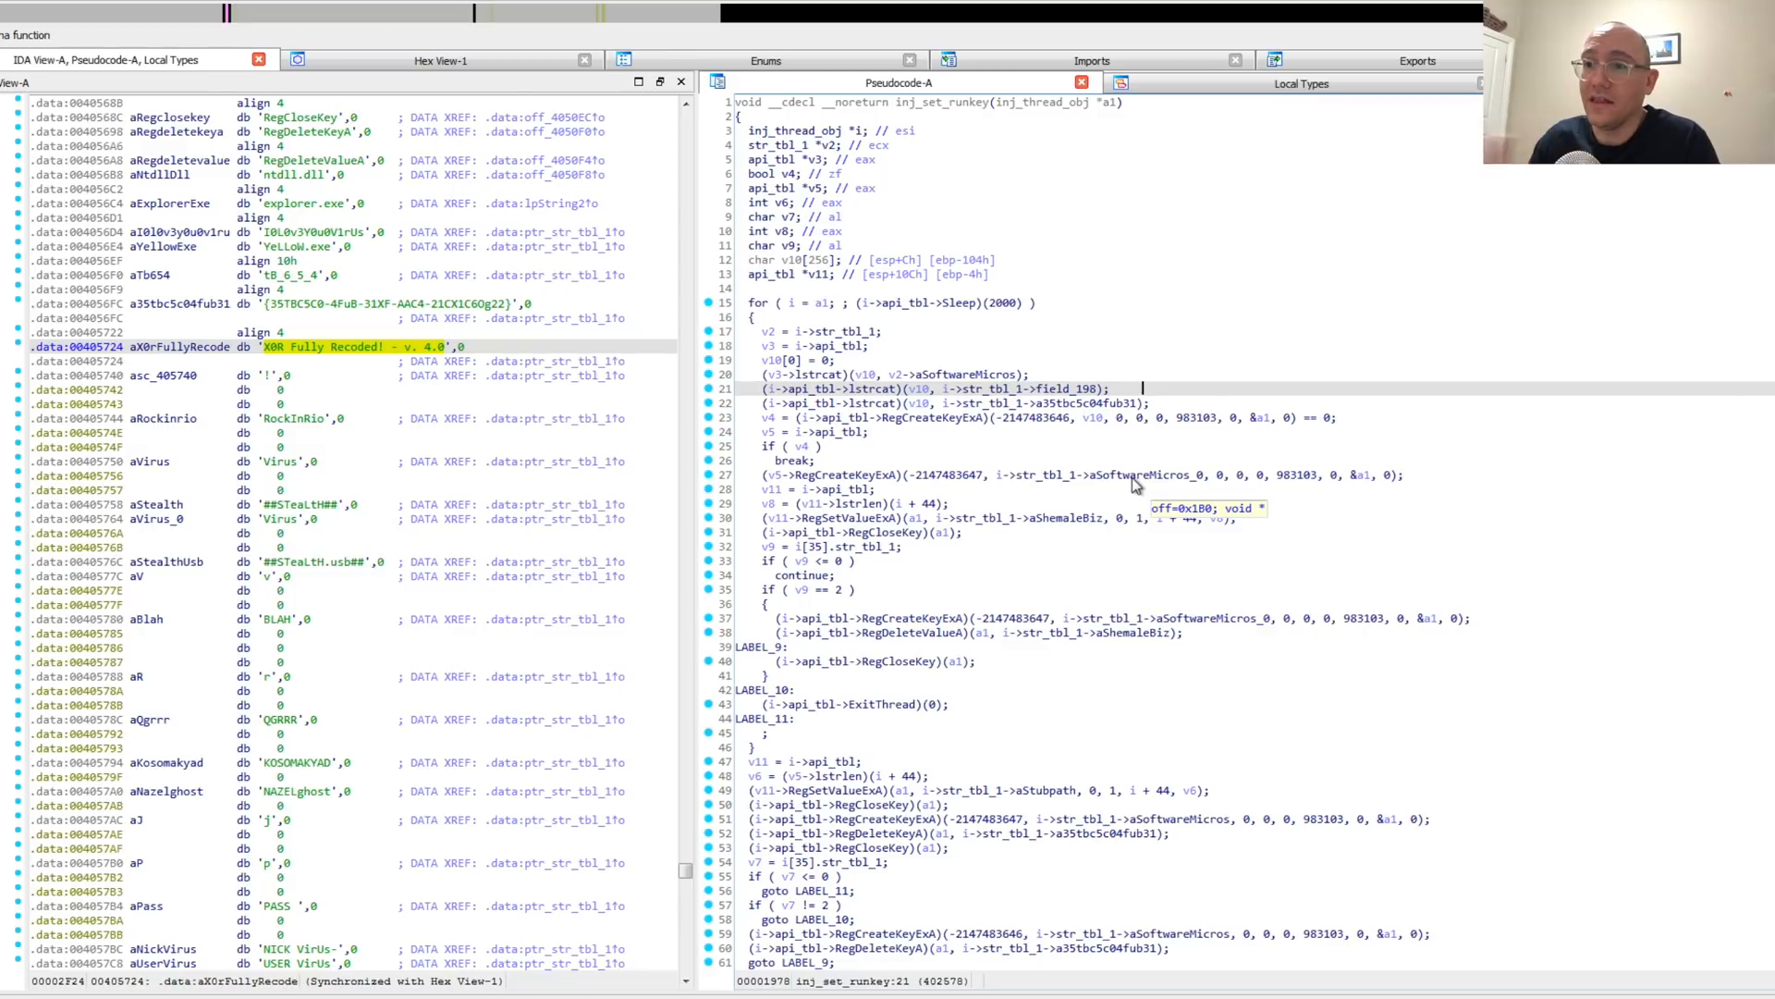
scroll("down", 3)
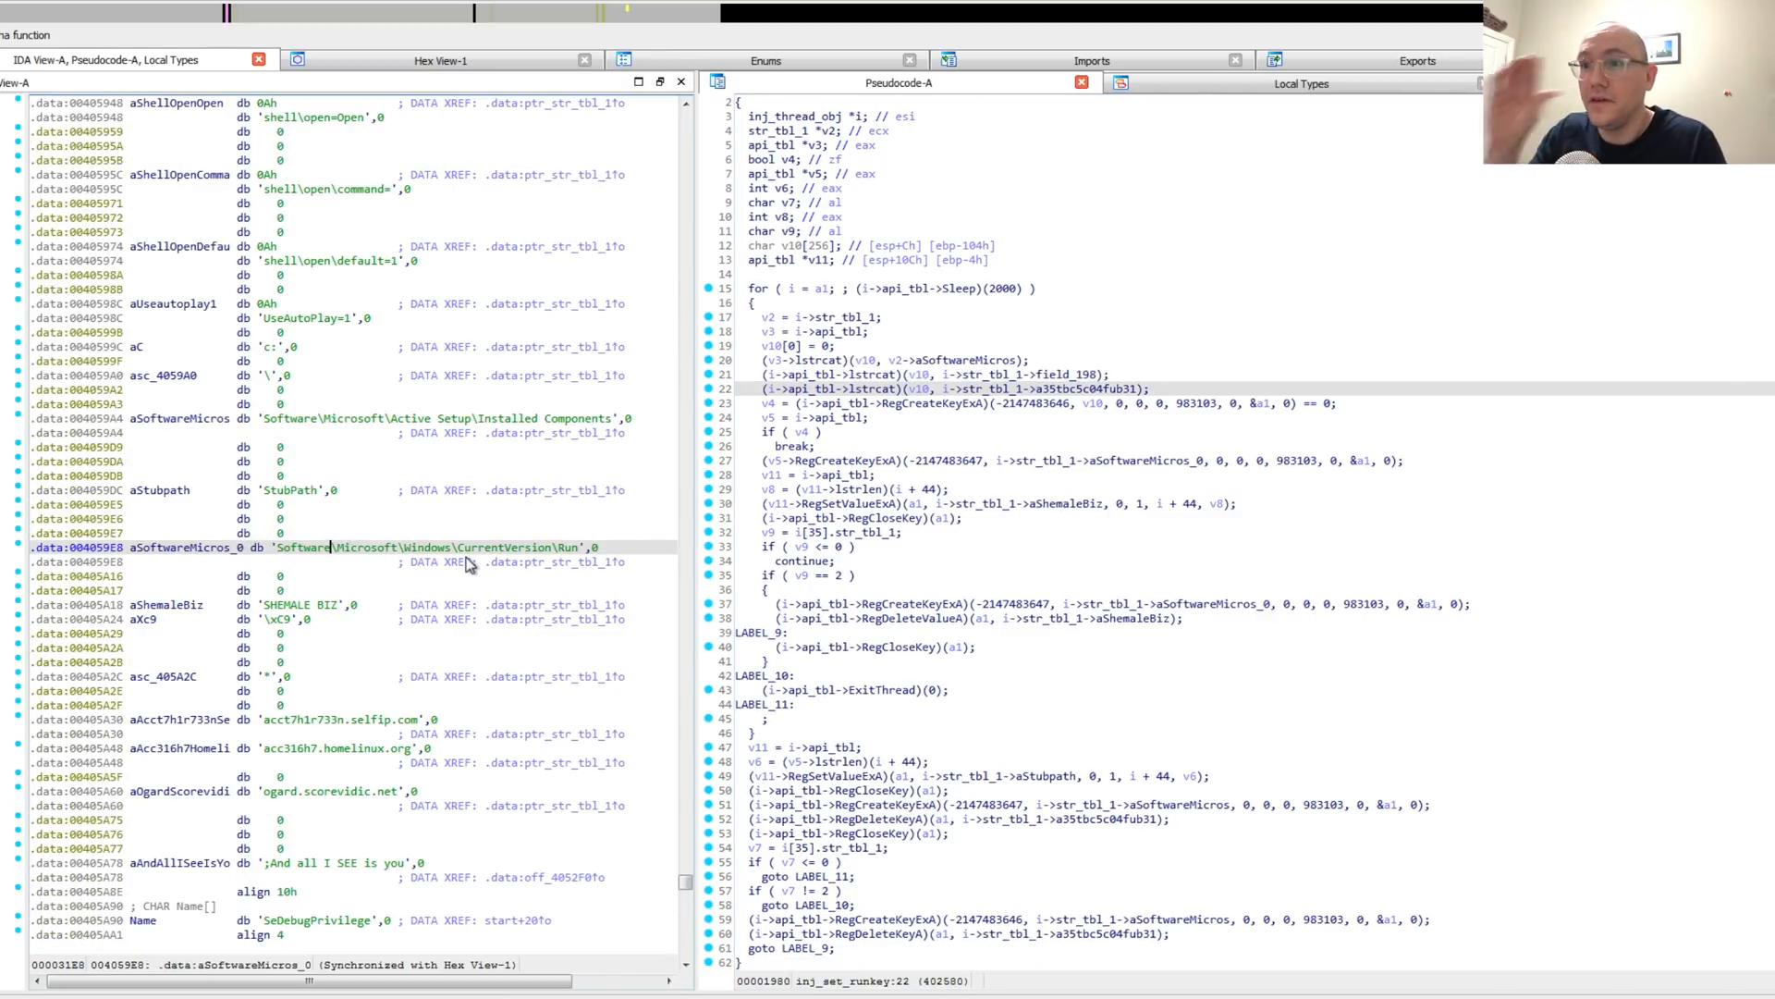
mouse_move(1185, 486)
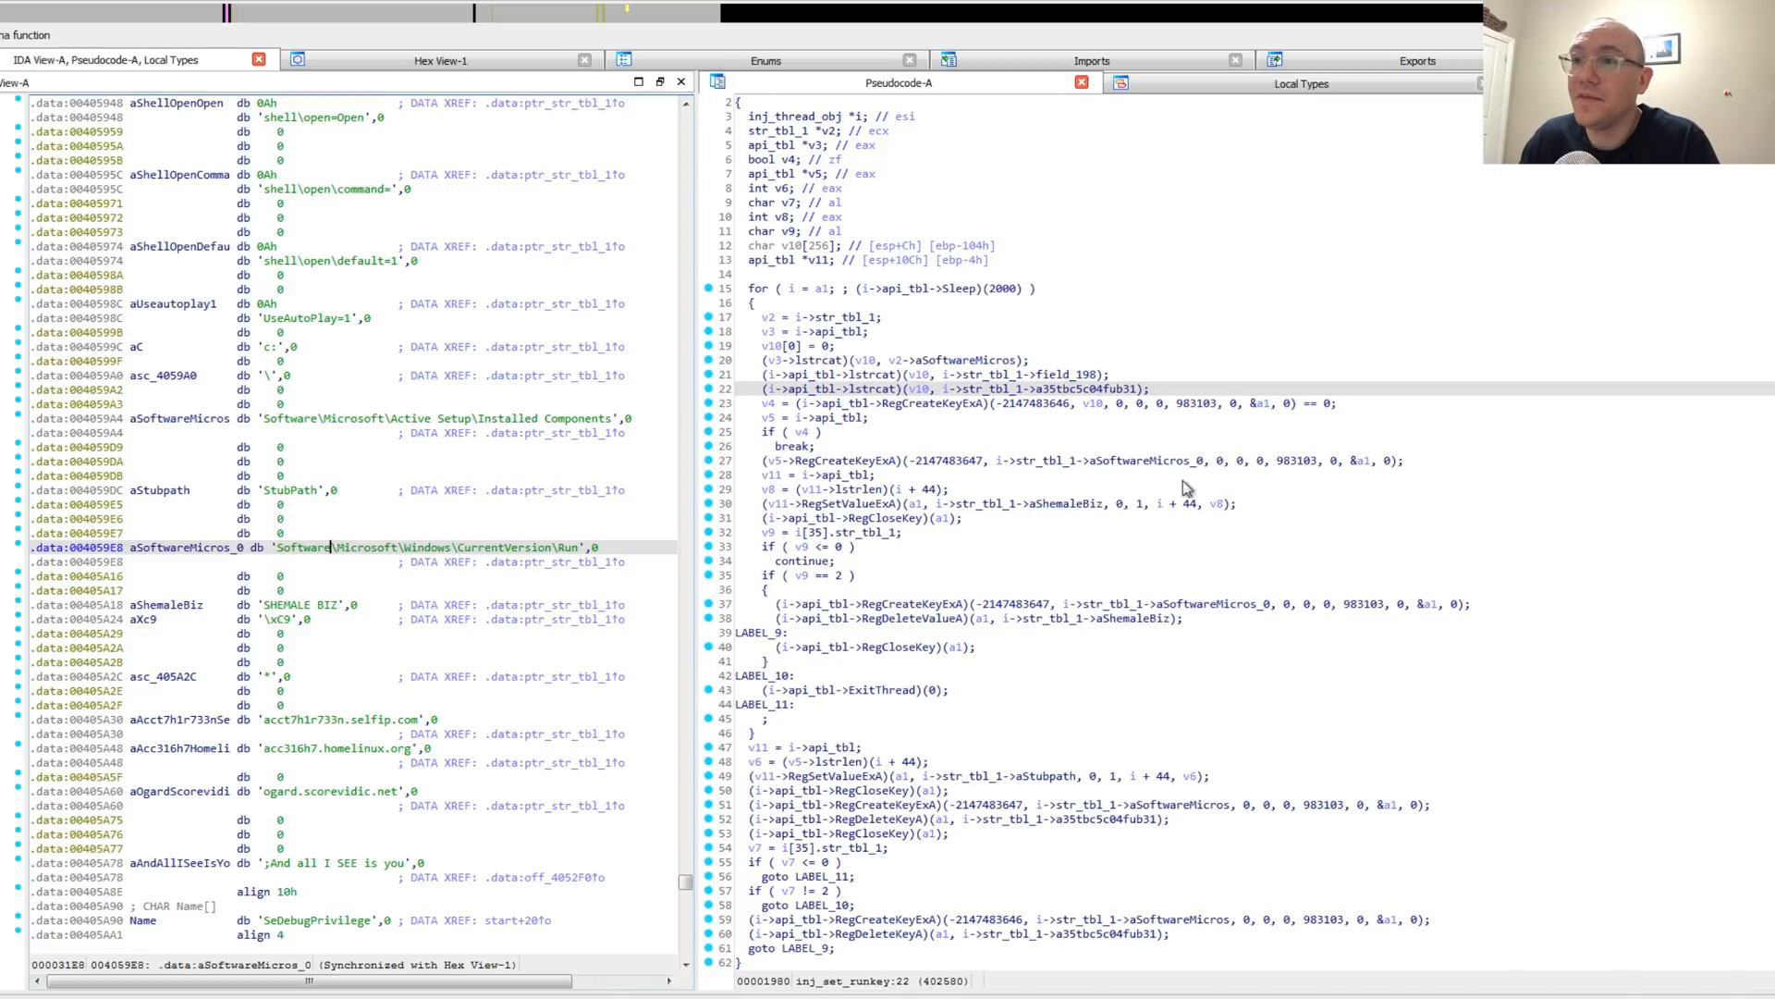
mouse_move(335, 621)
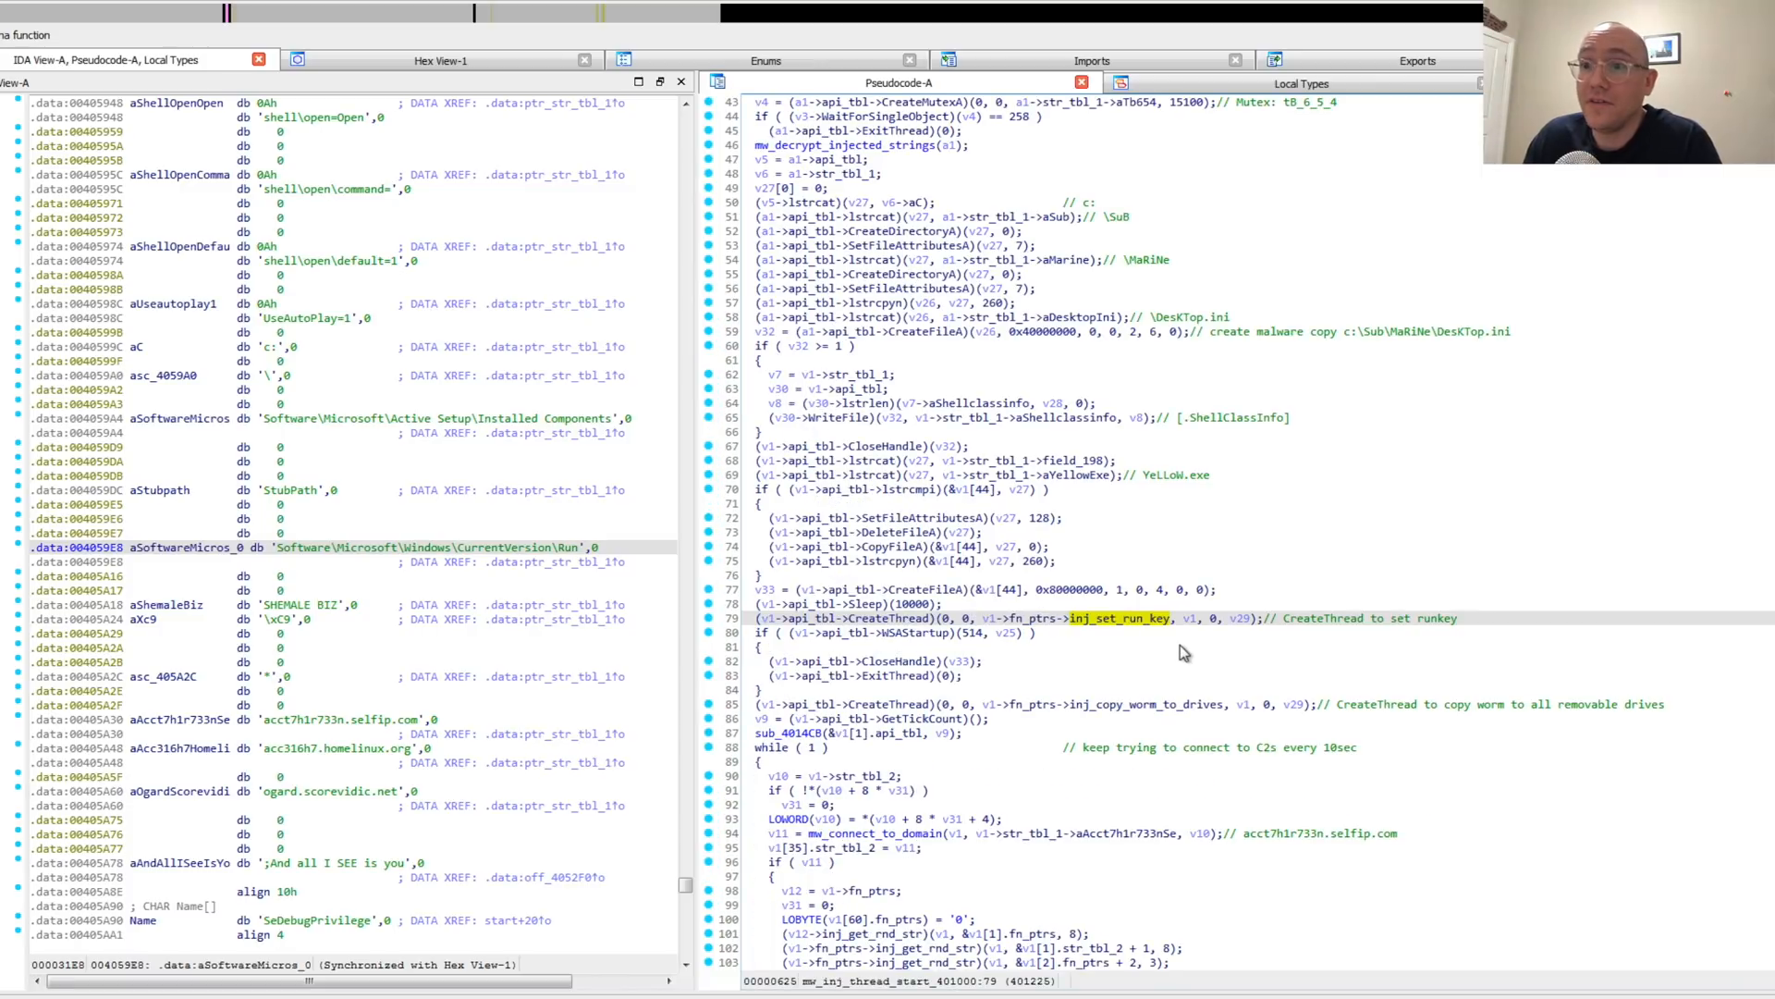
- Scroll the thread start pseudocode down toward the inj_copy_worm_to_drives call
scroll("down", 3)
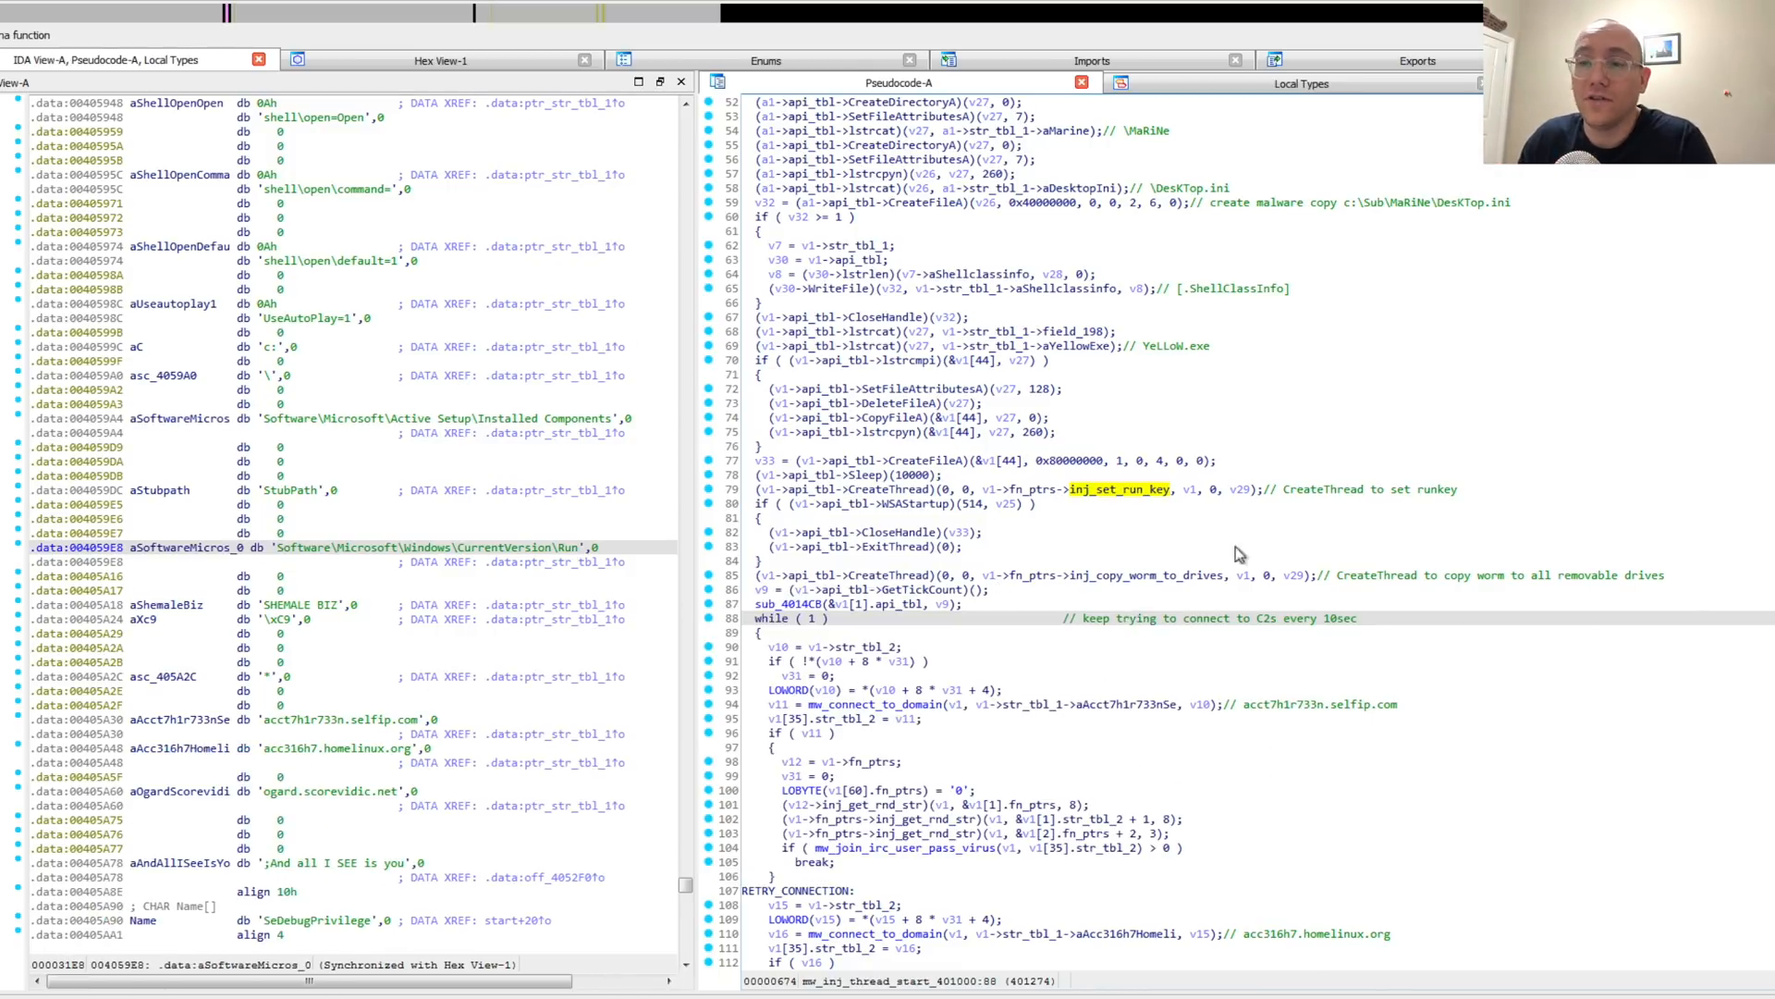
mouse_move(844, 603)
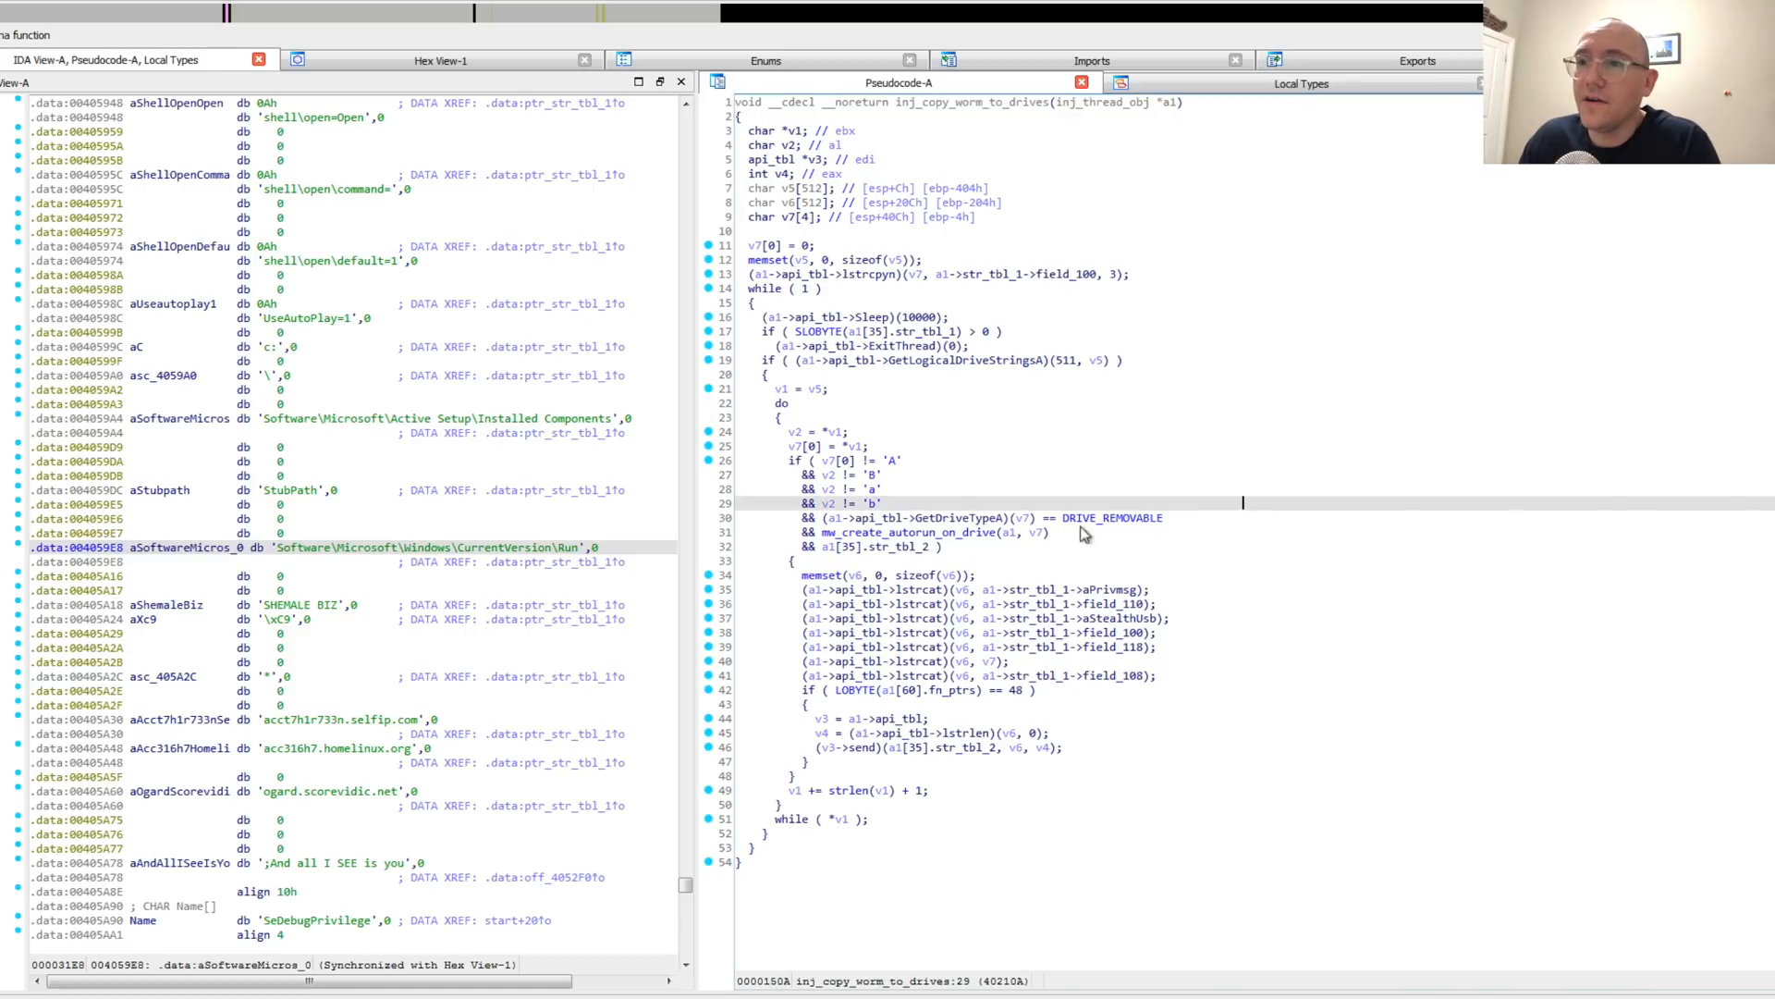
mouse_move(1110, 523)
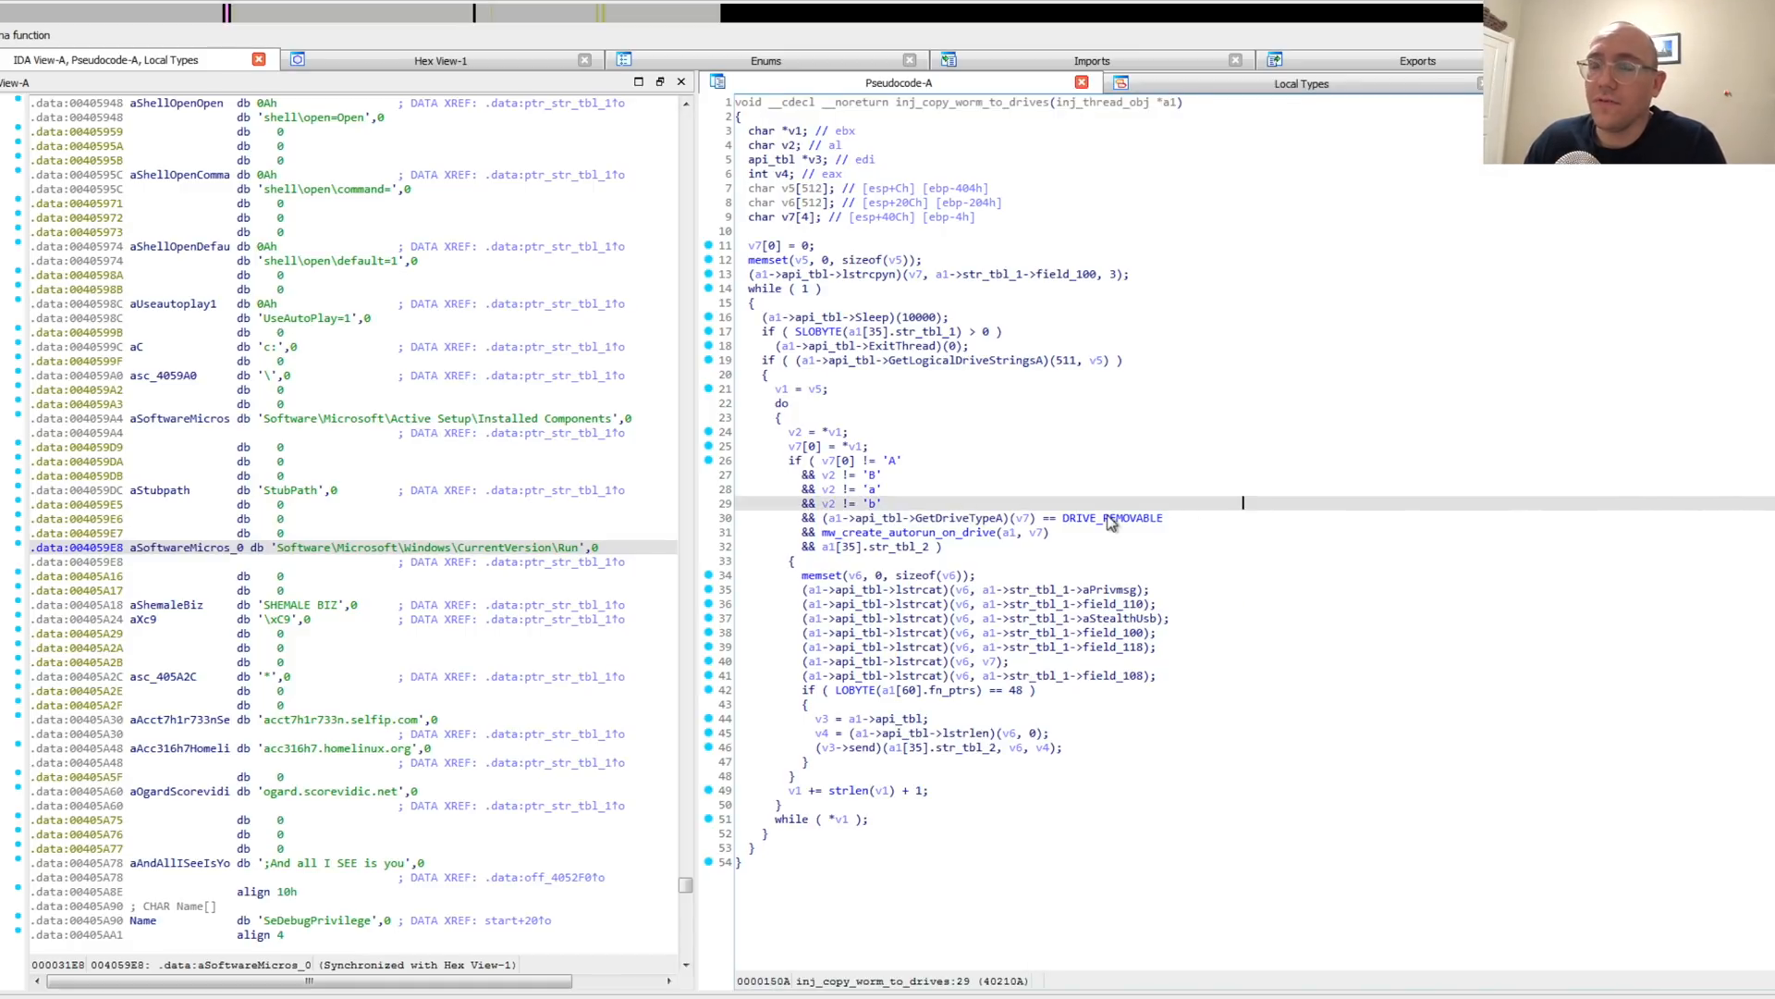
mouse_move(1058, 388)
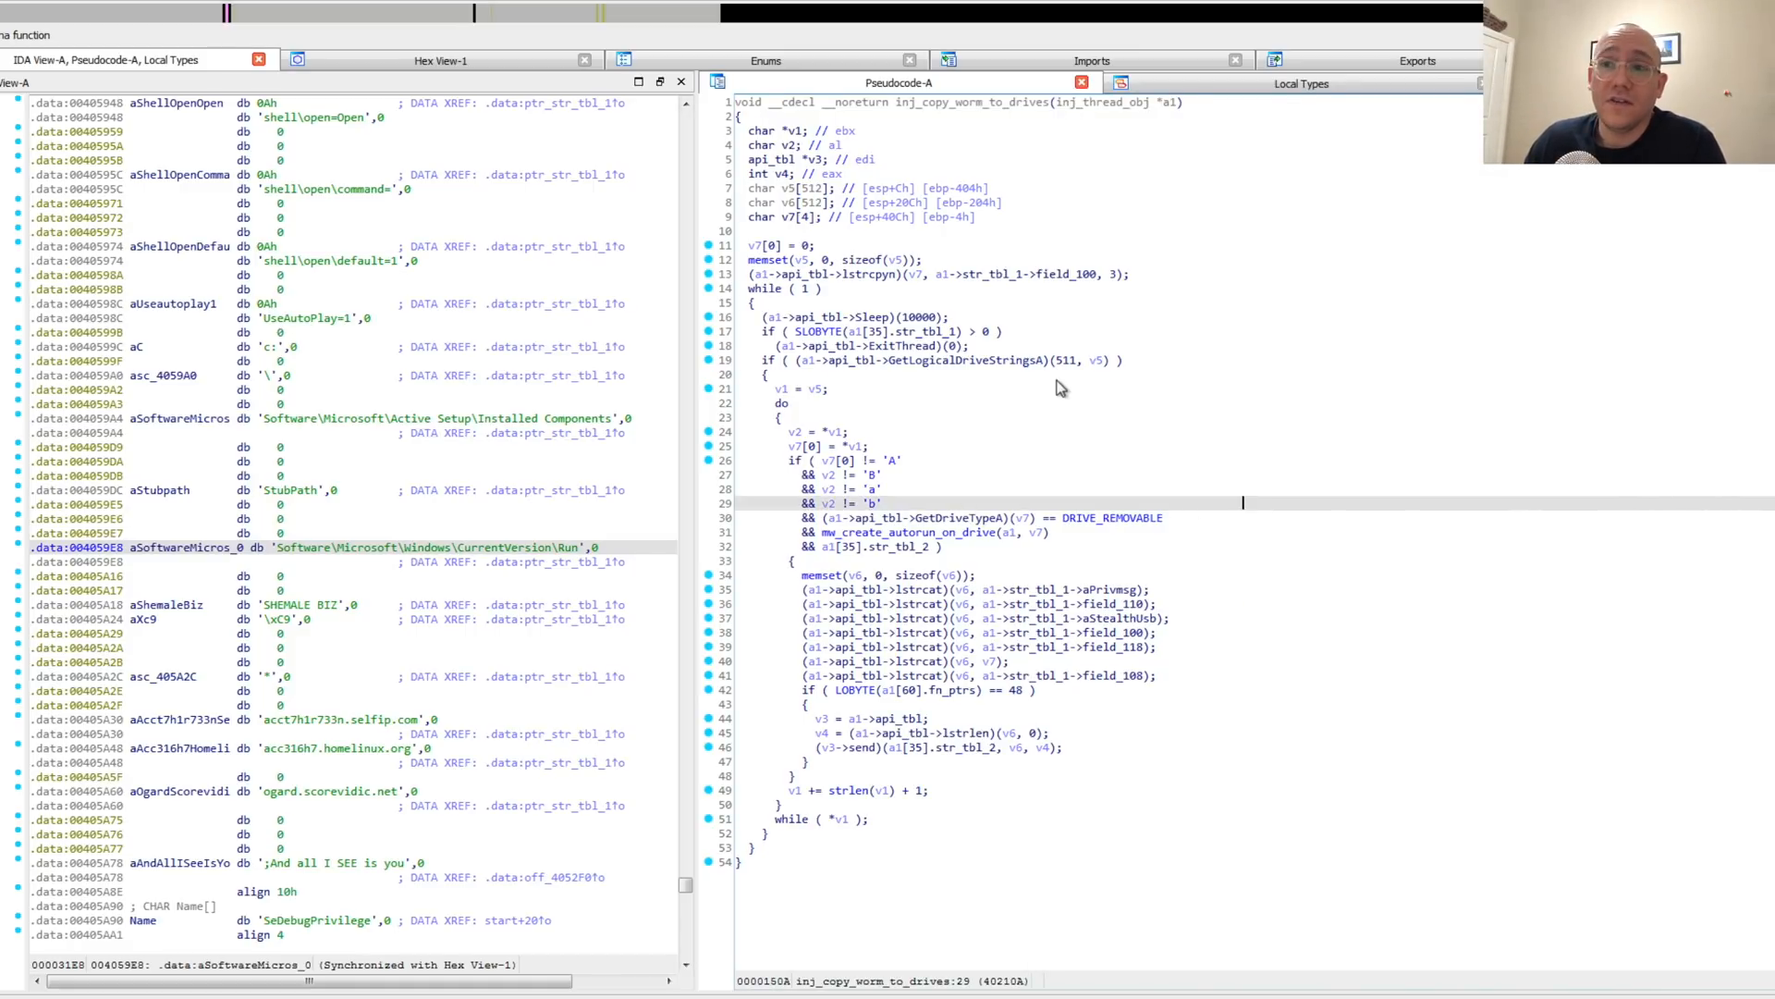
mouse_move(1178, 521)
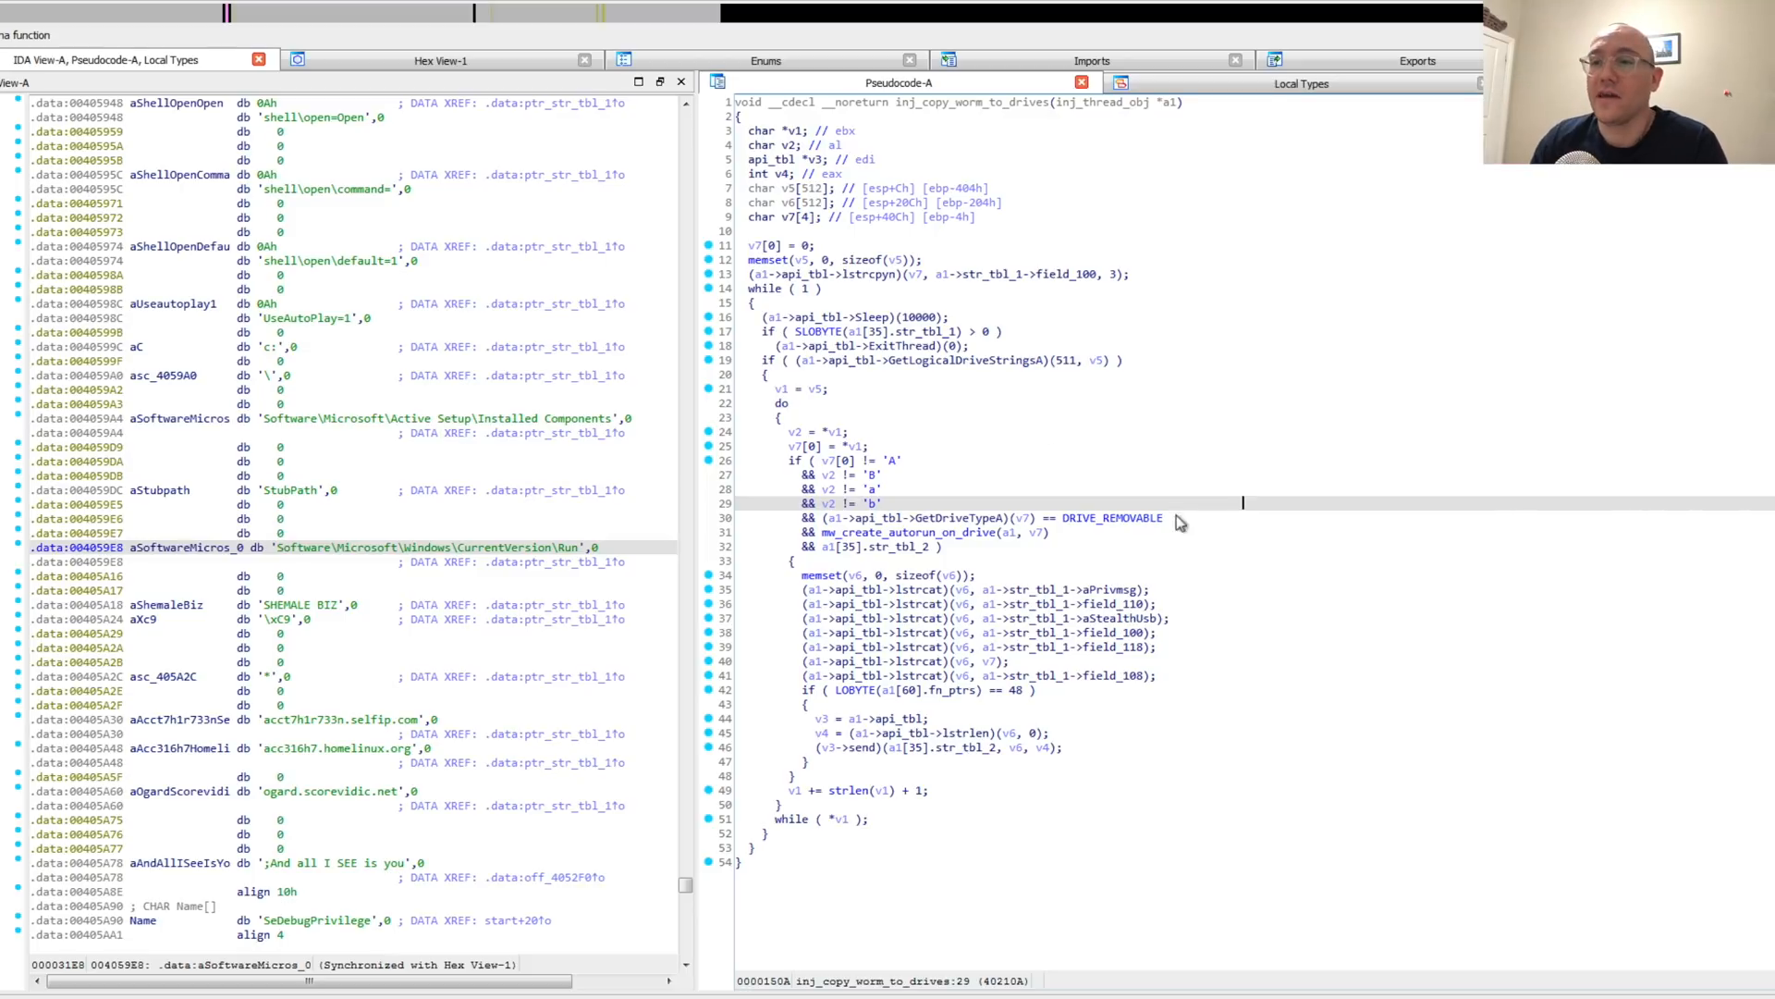
- Open mw_create_autorun_on_drive and inspect the stealth USB string it writes
double_click(906, 533)
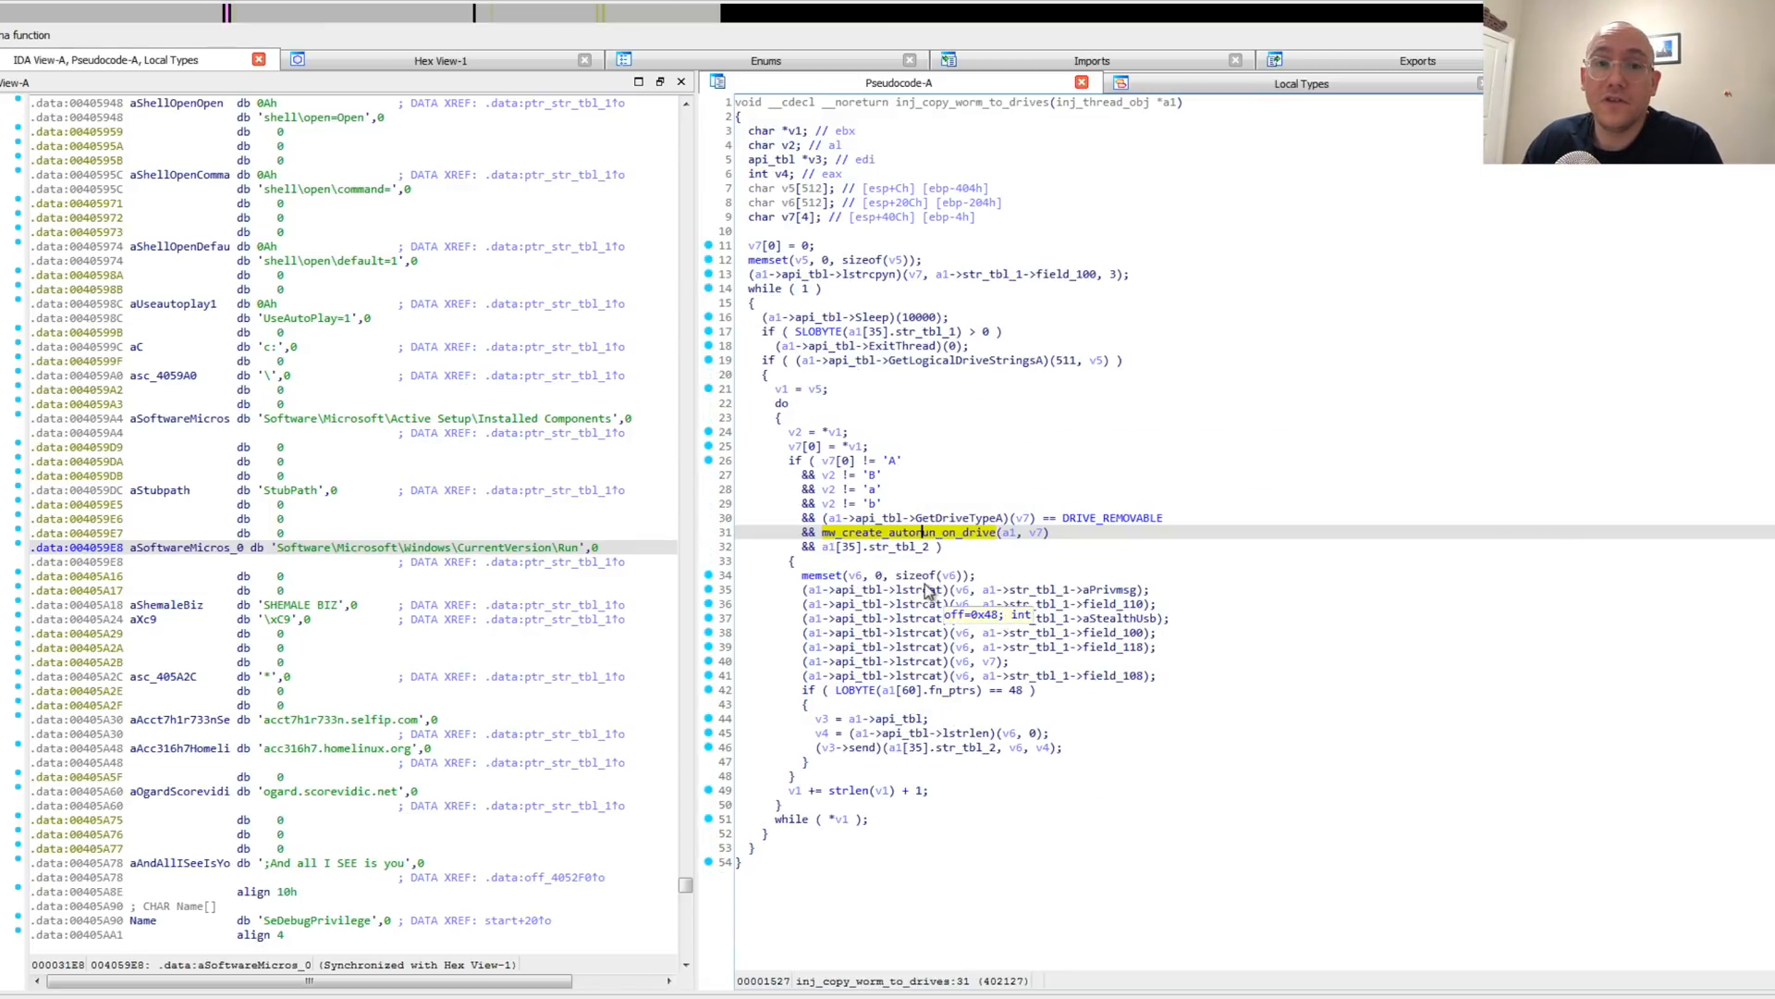
mouse_move(1233, 618)
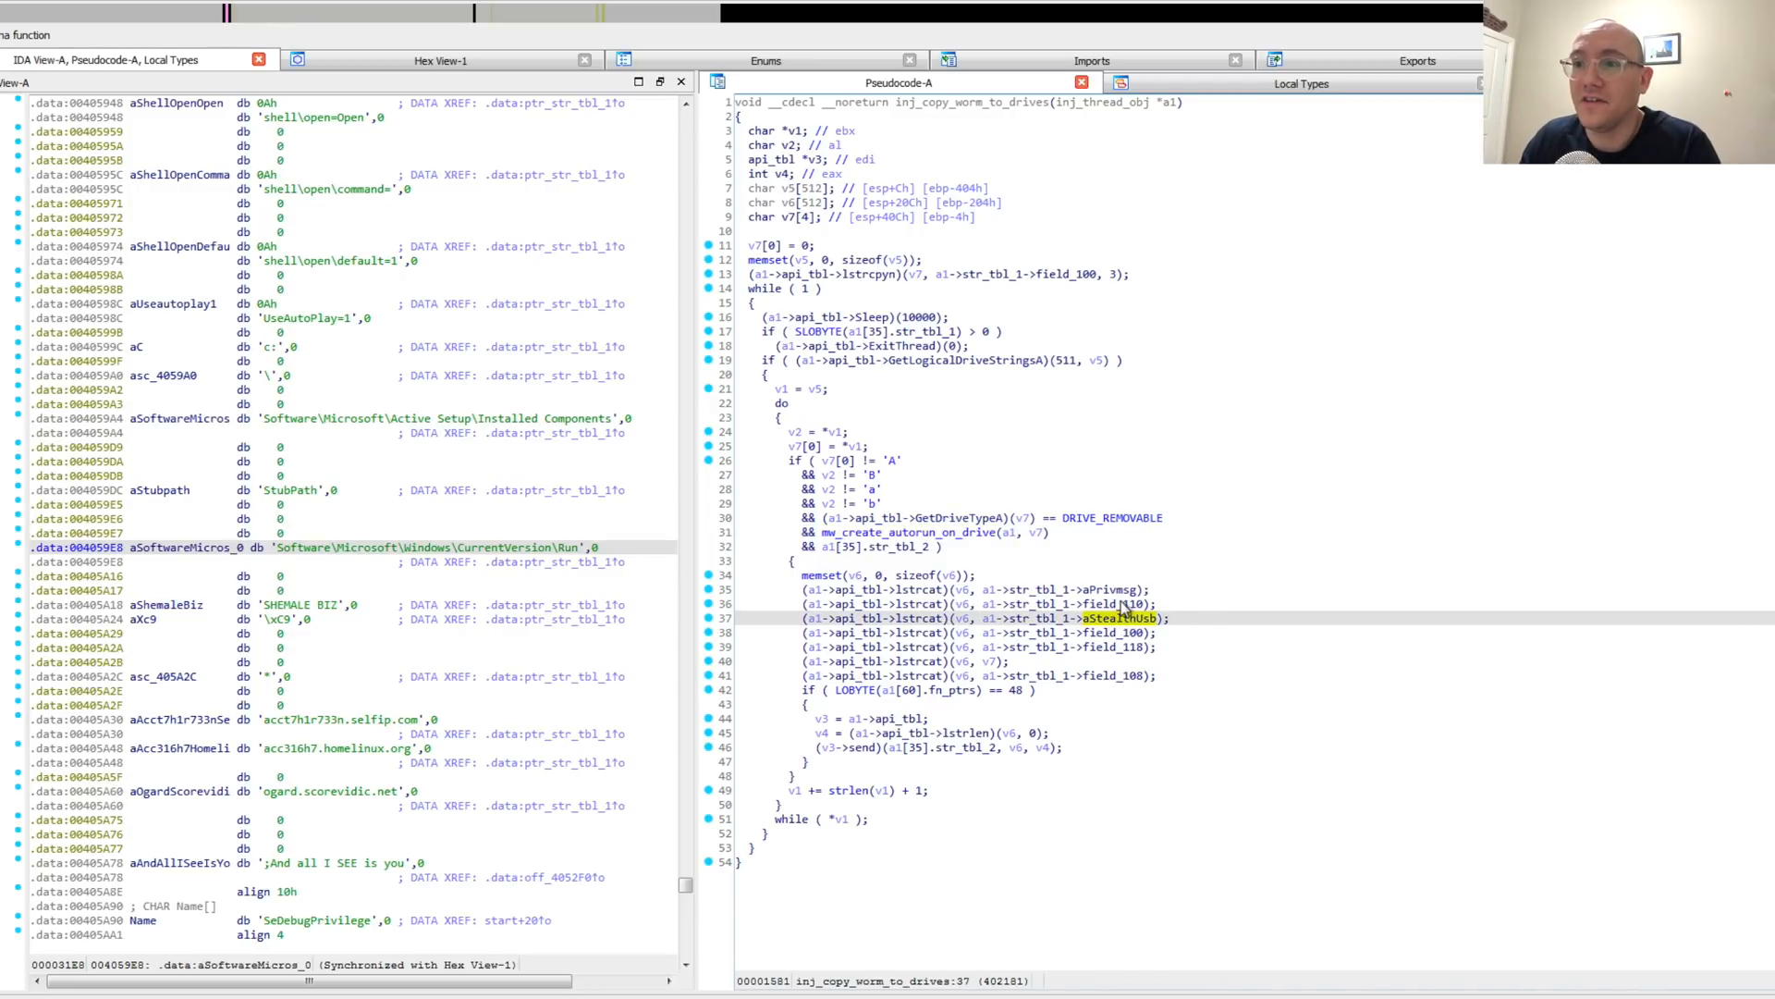
mouse_move(1121, 617)
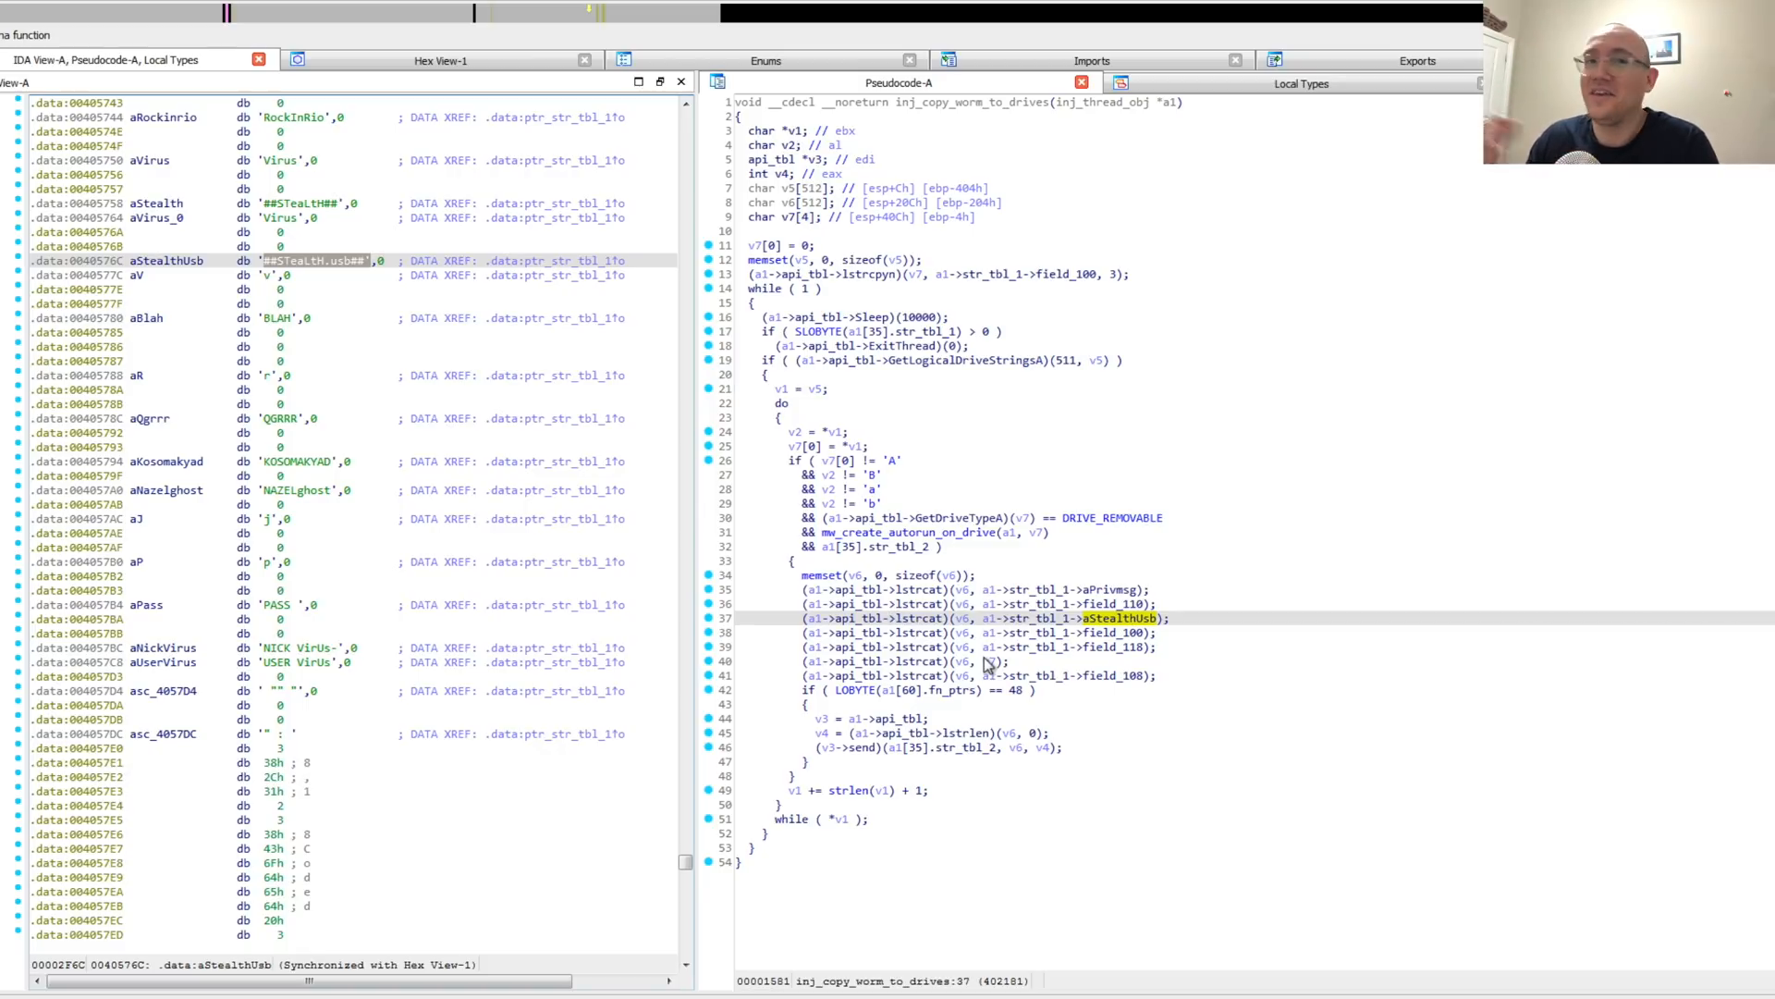
mouse_move(921, 669)
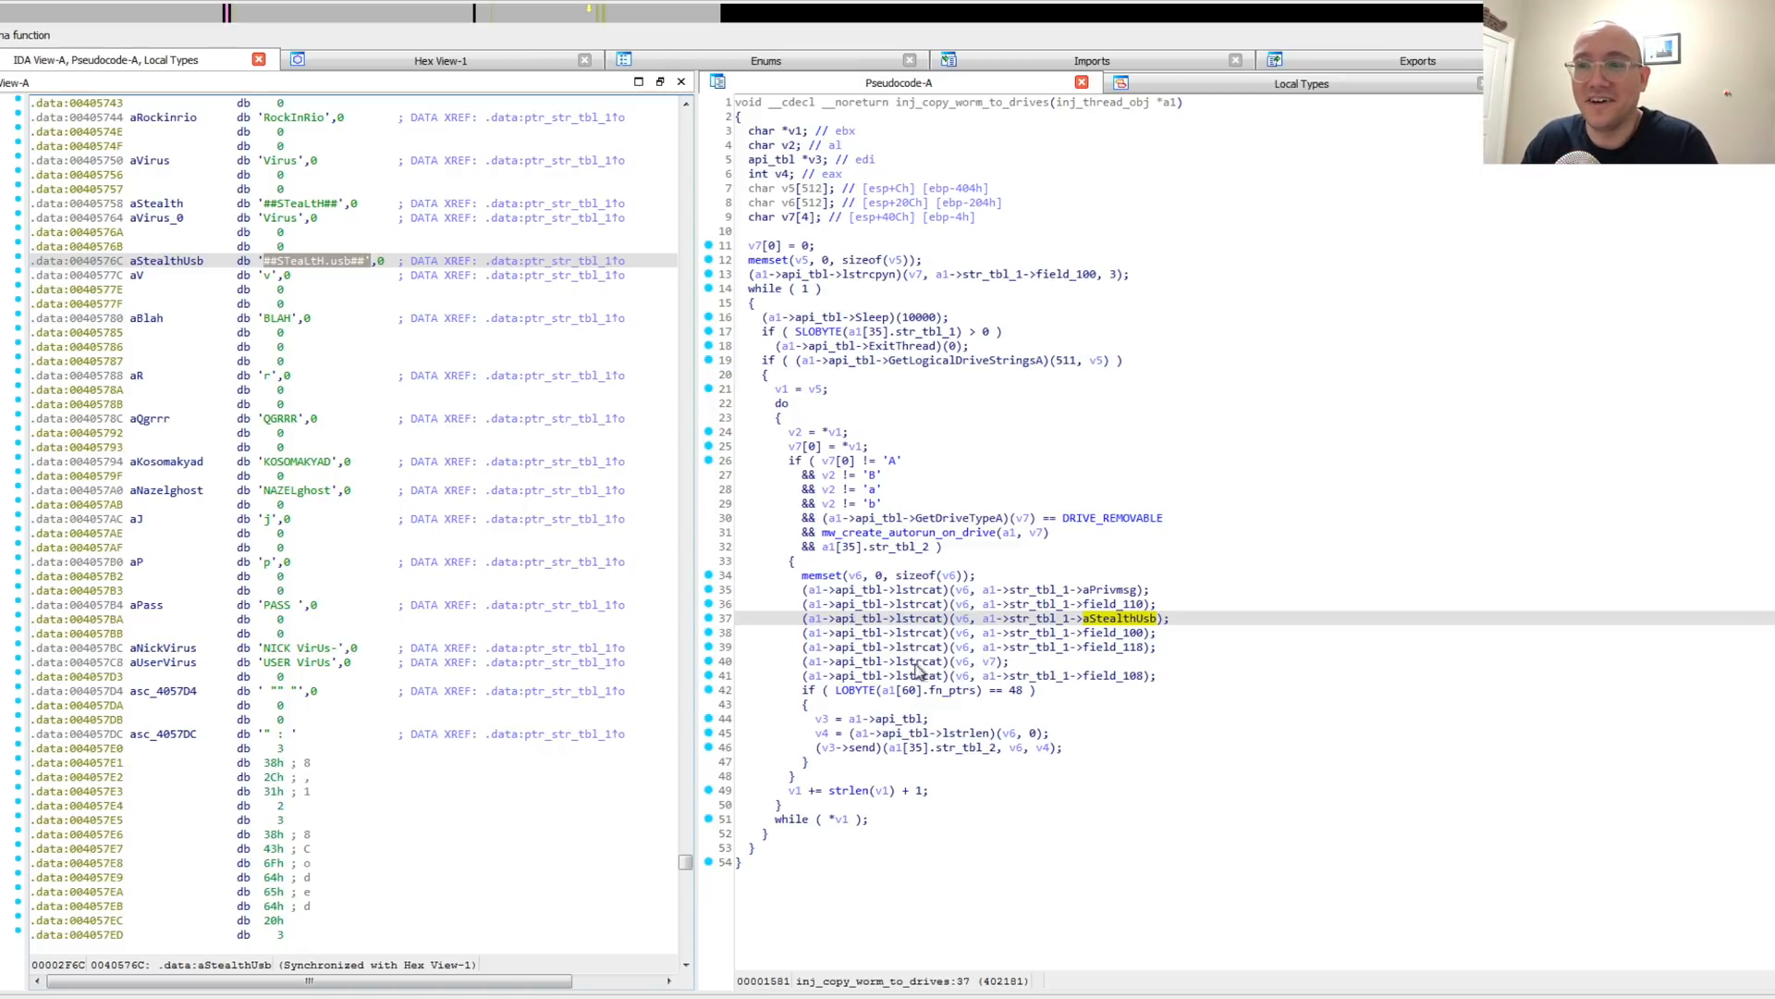
mouse_move(818, 632)
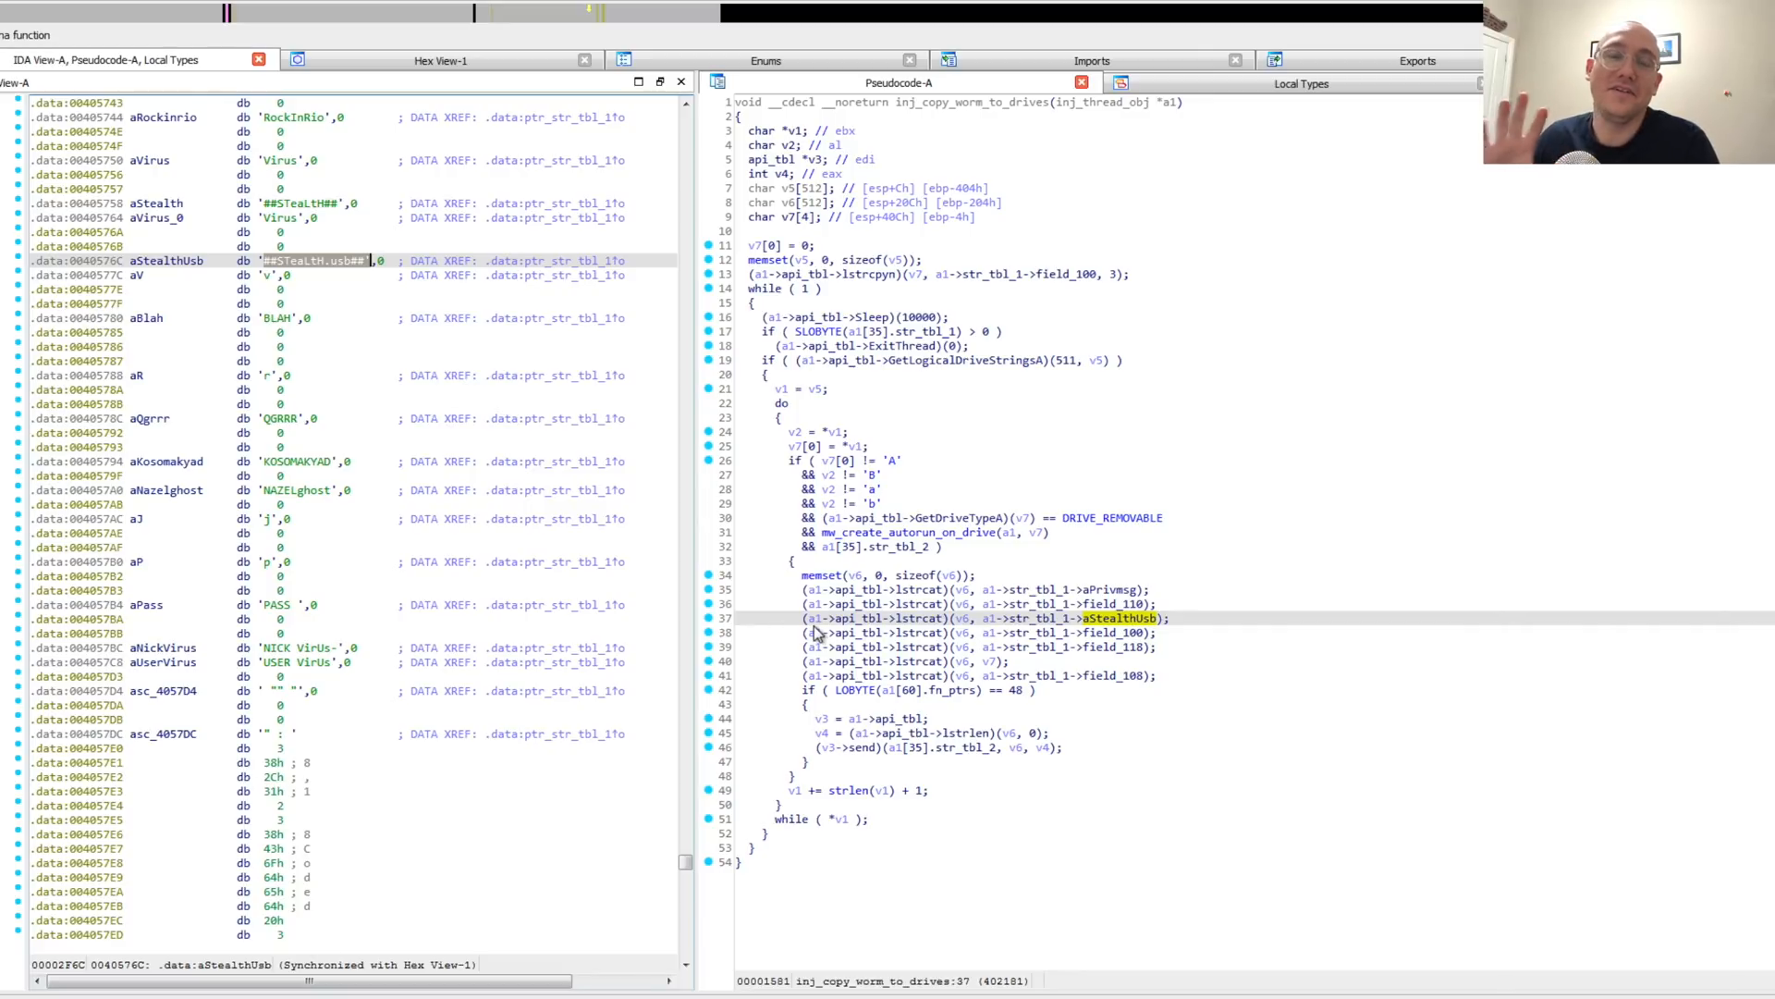
mouse_move(1664, 220)
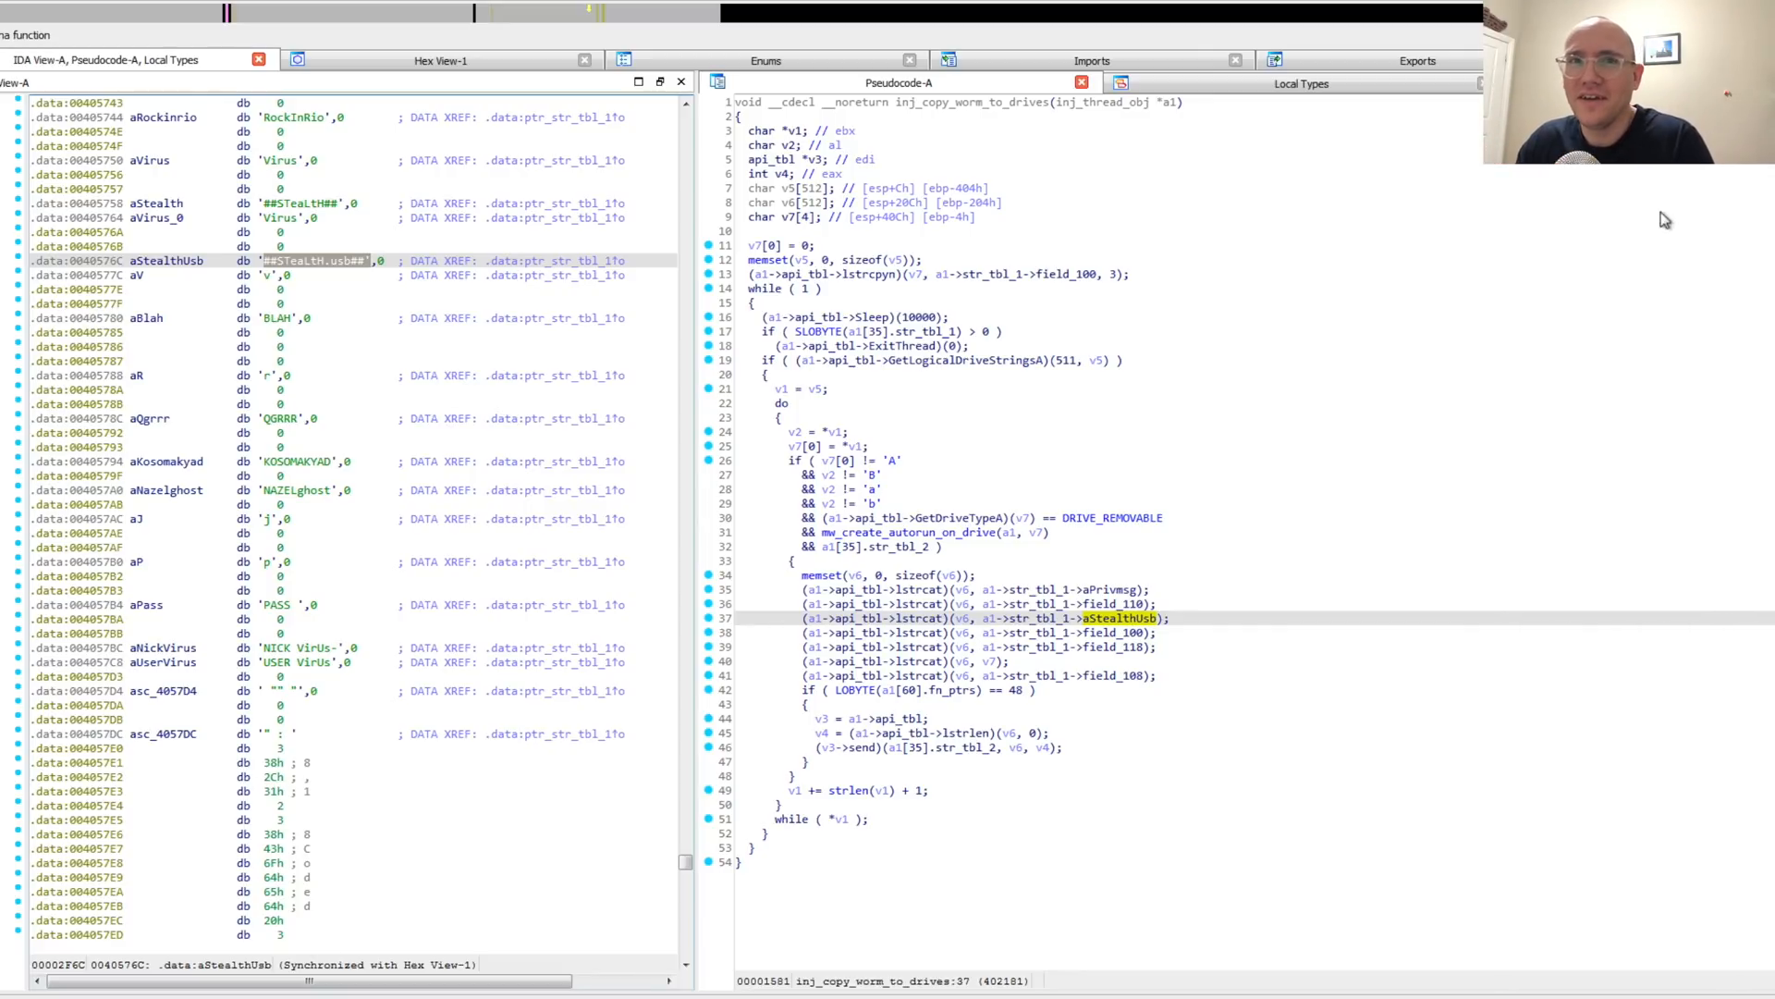
scroll("down", 3)
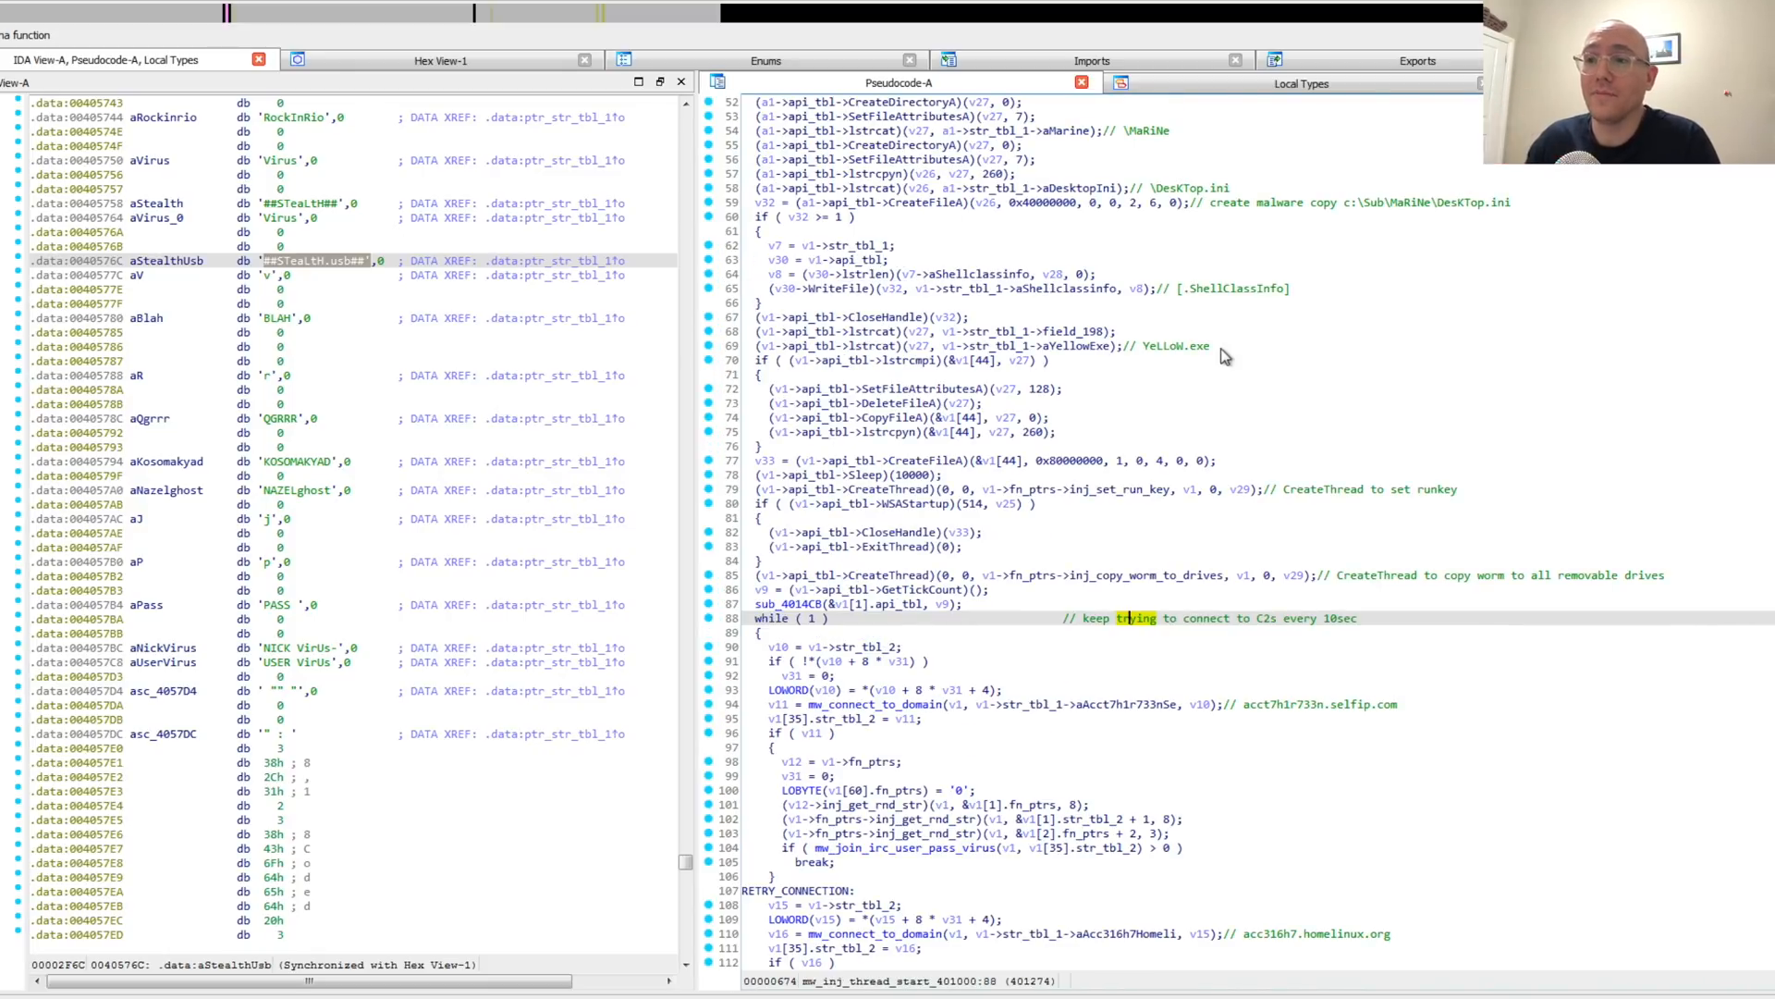
scroll("down", 3)
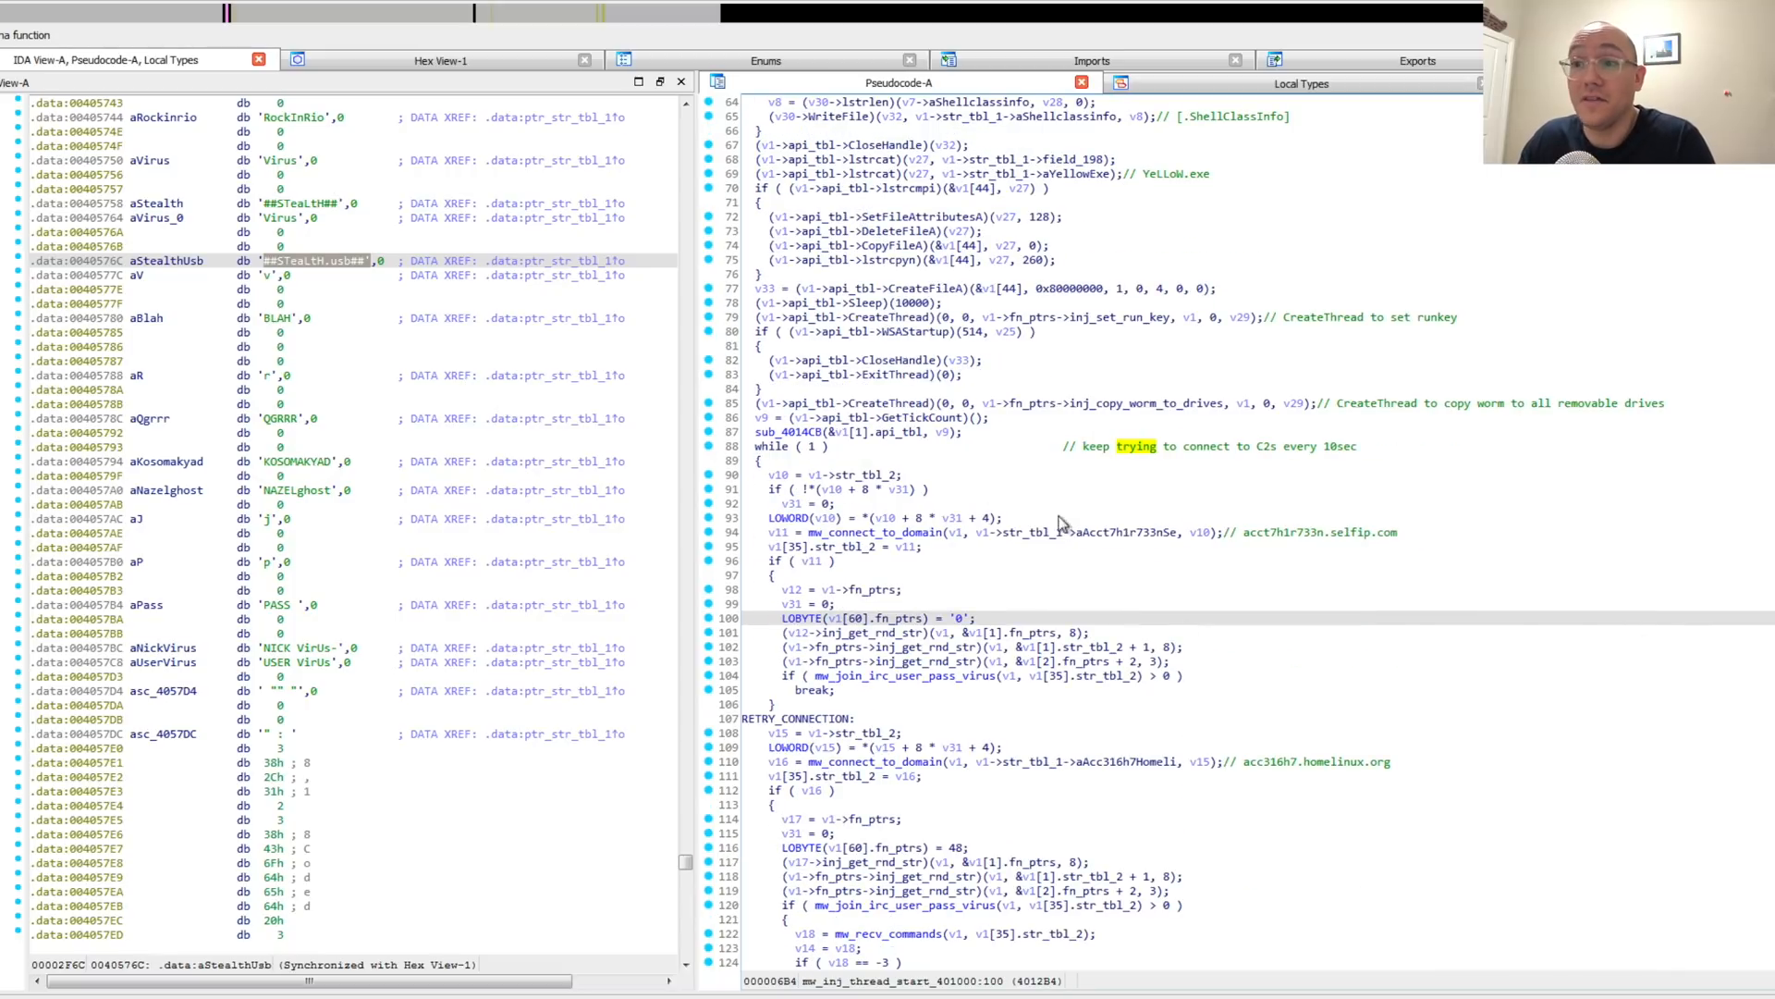
mouse_move(1065, 523)
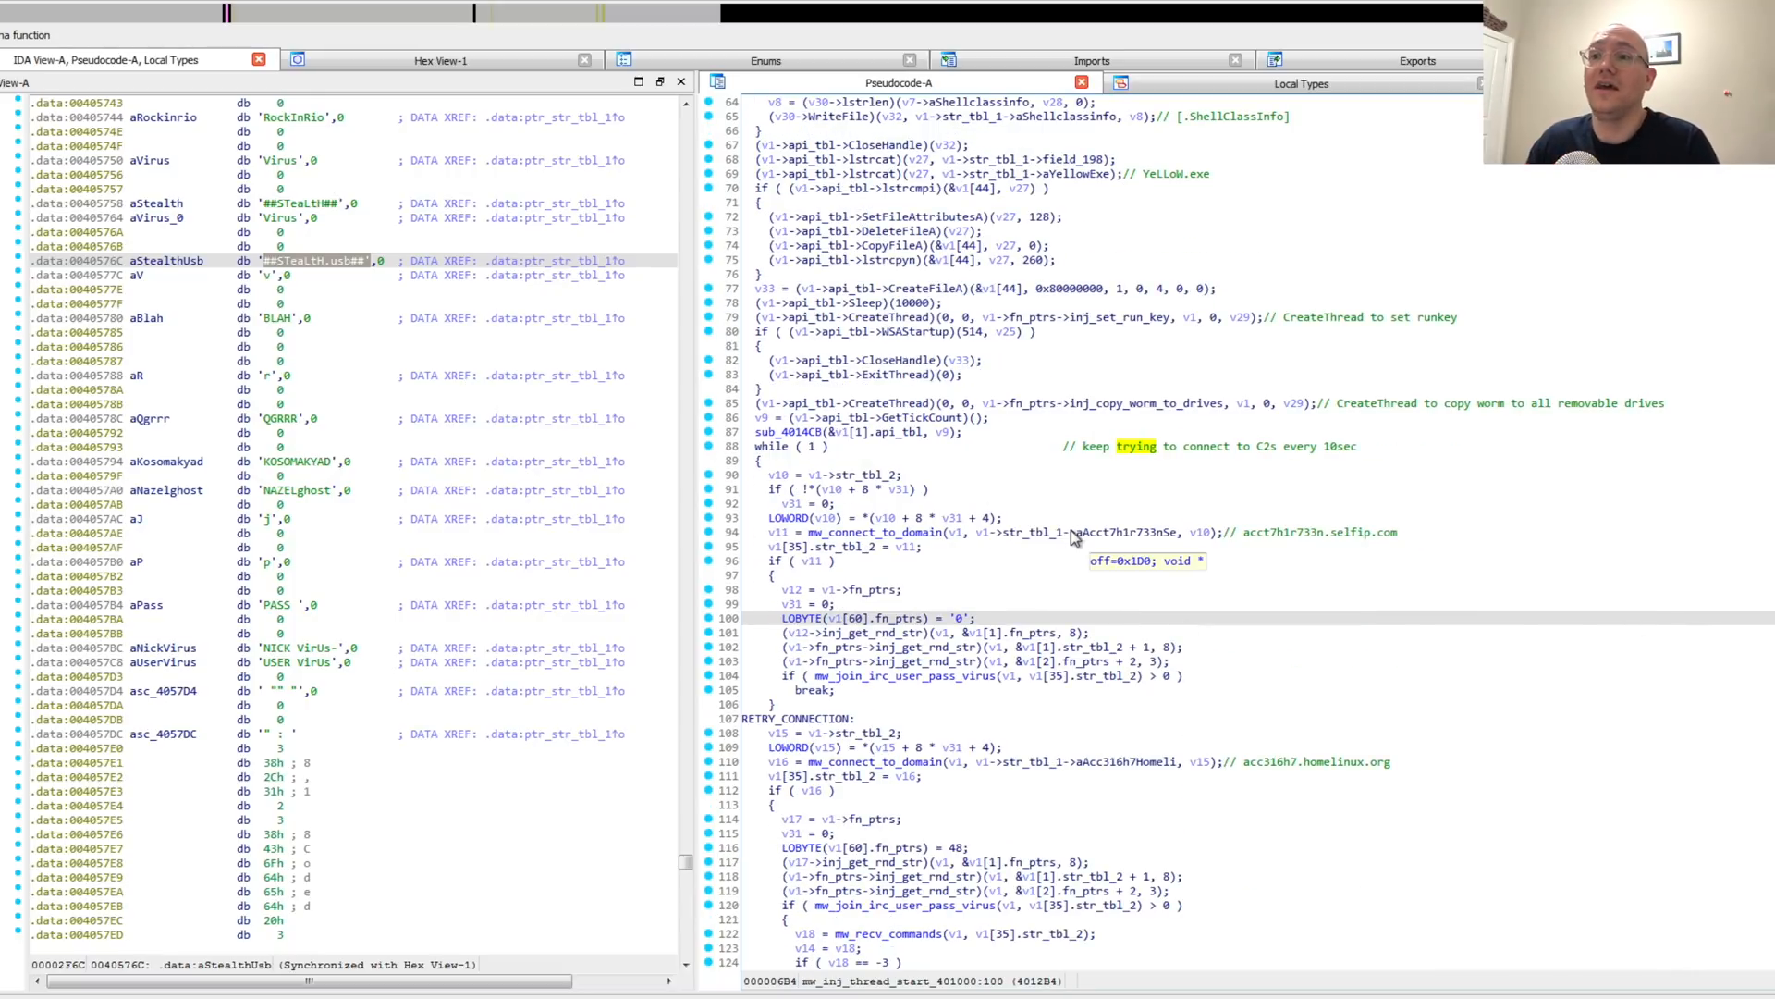
mouse_move(1387, 547)
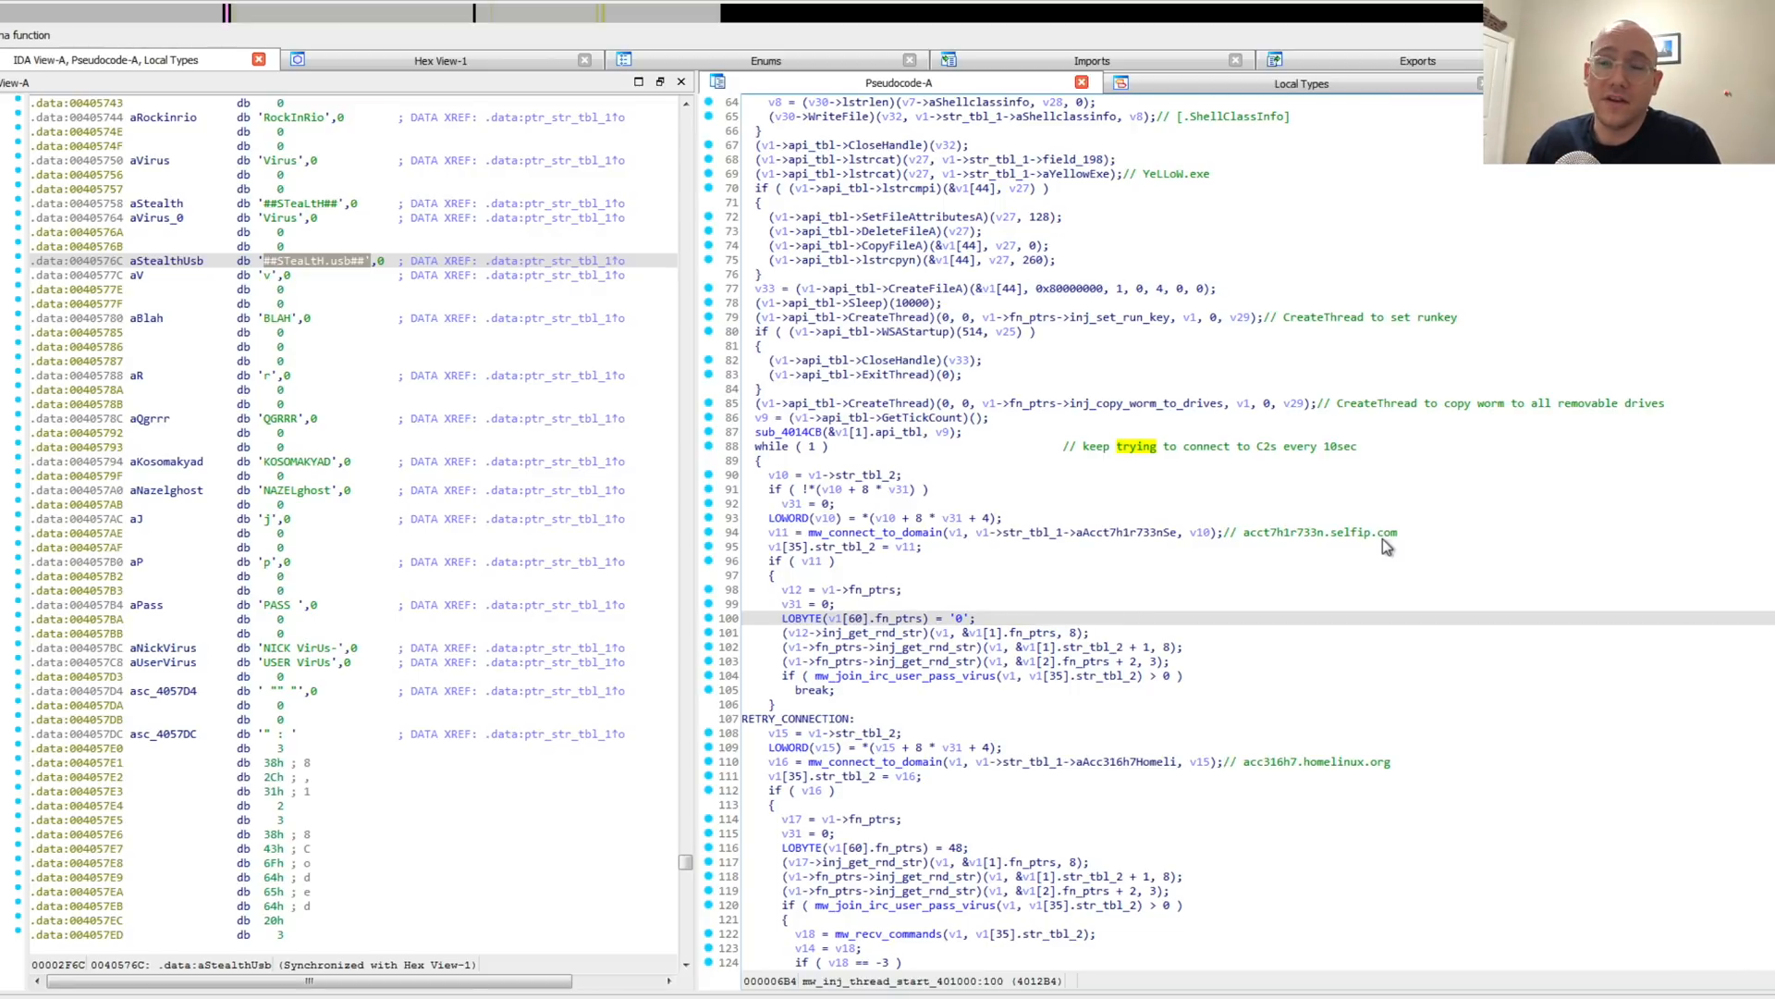
left_click(826, 503)
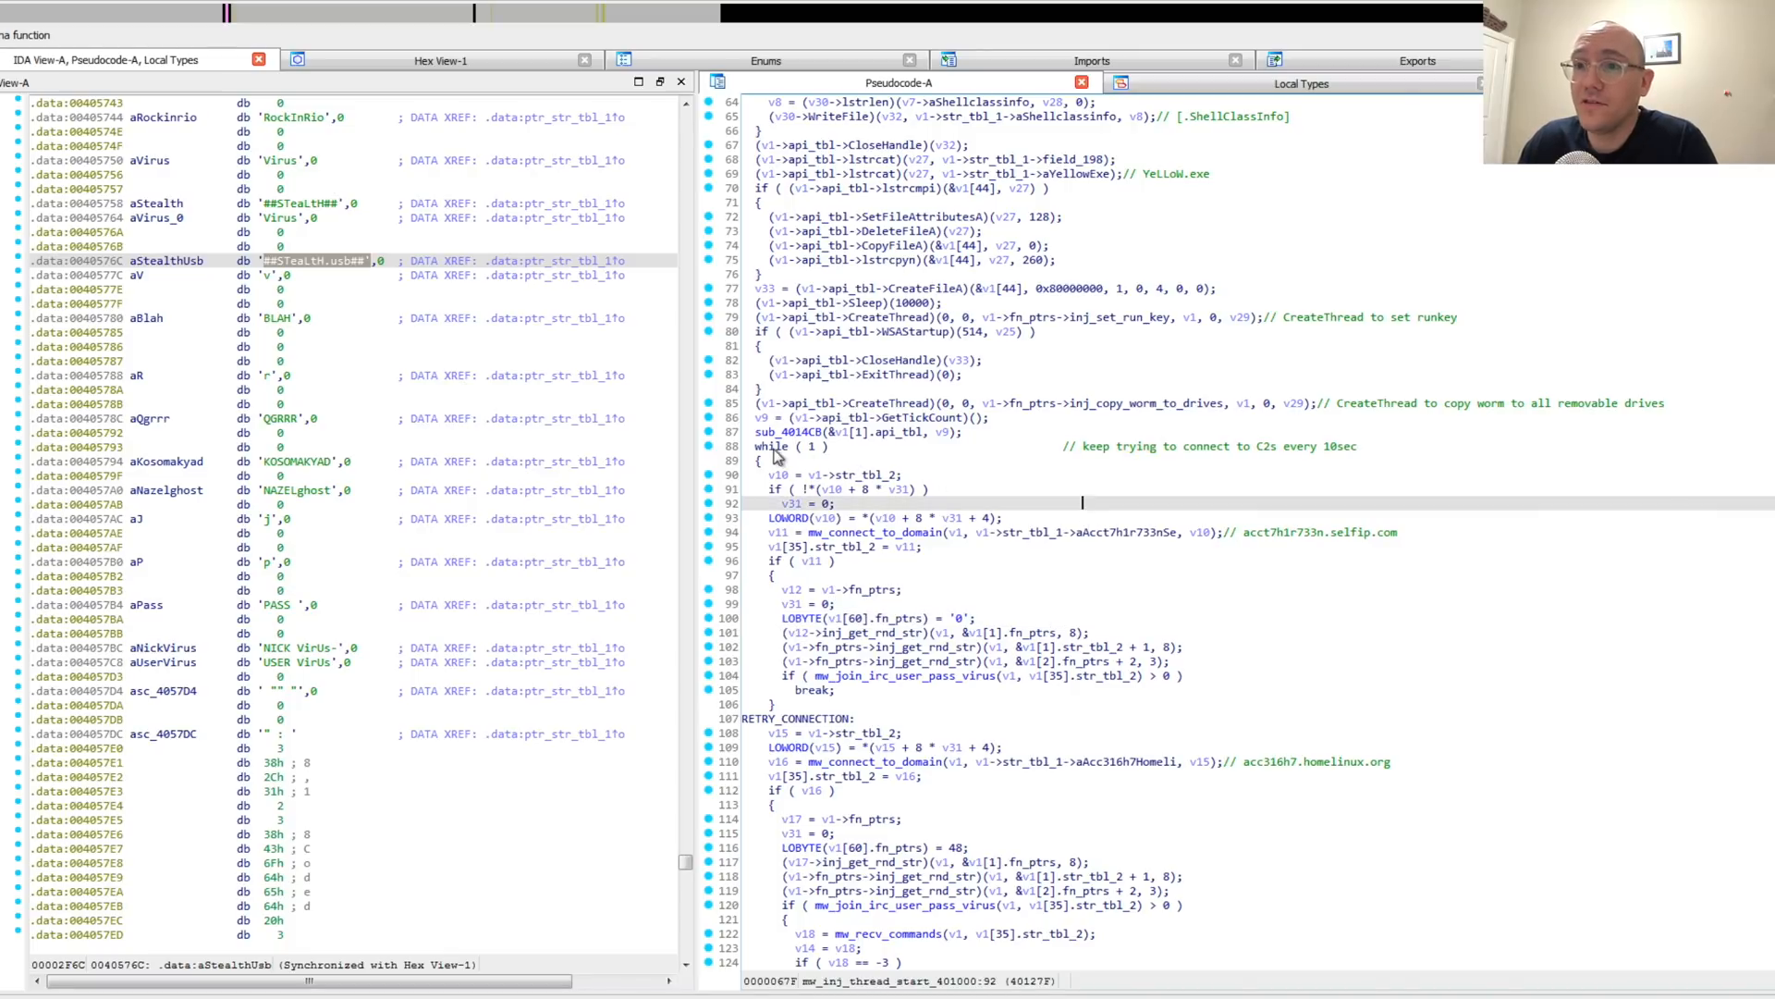
scroll("down", 3)
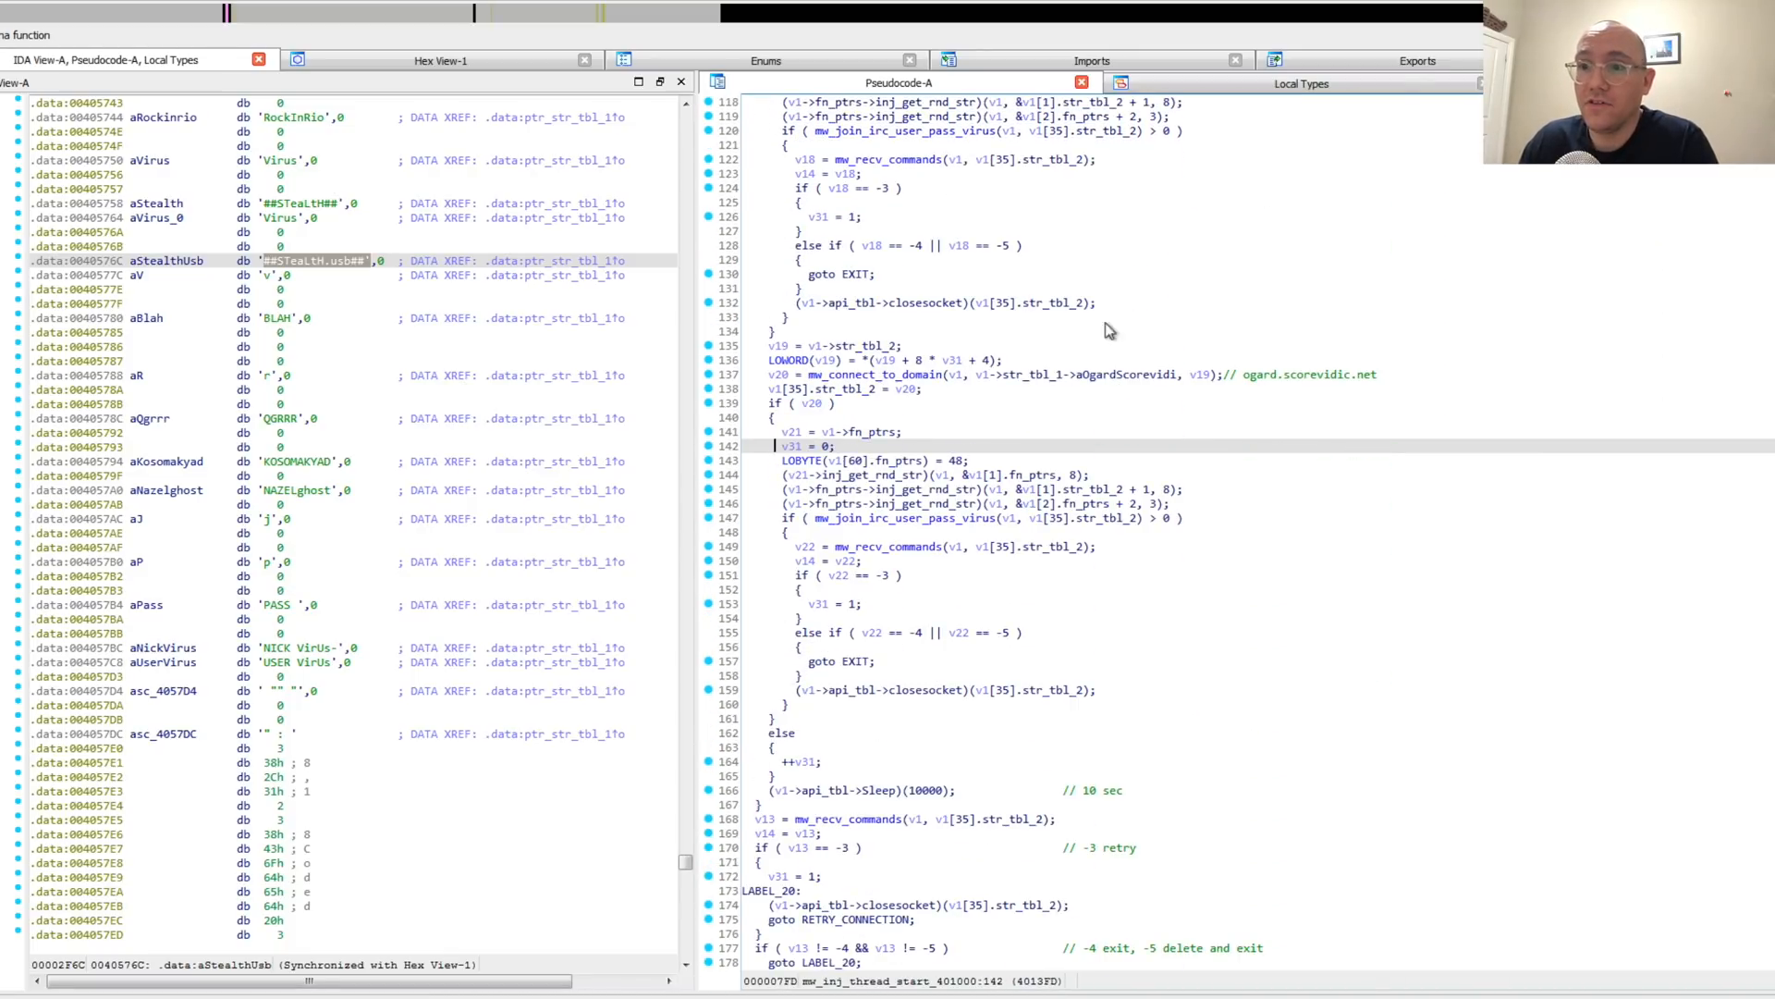
mouse_move(1103, 799)
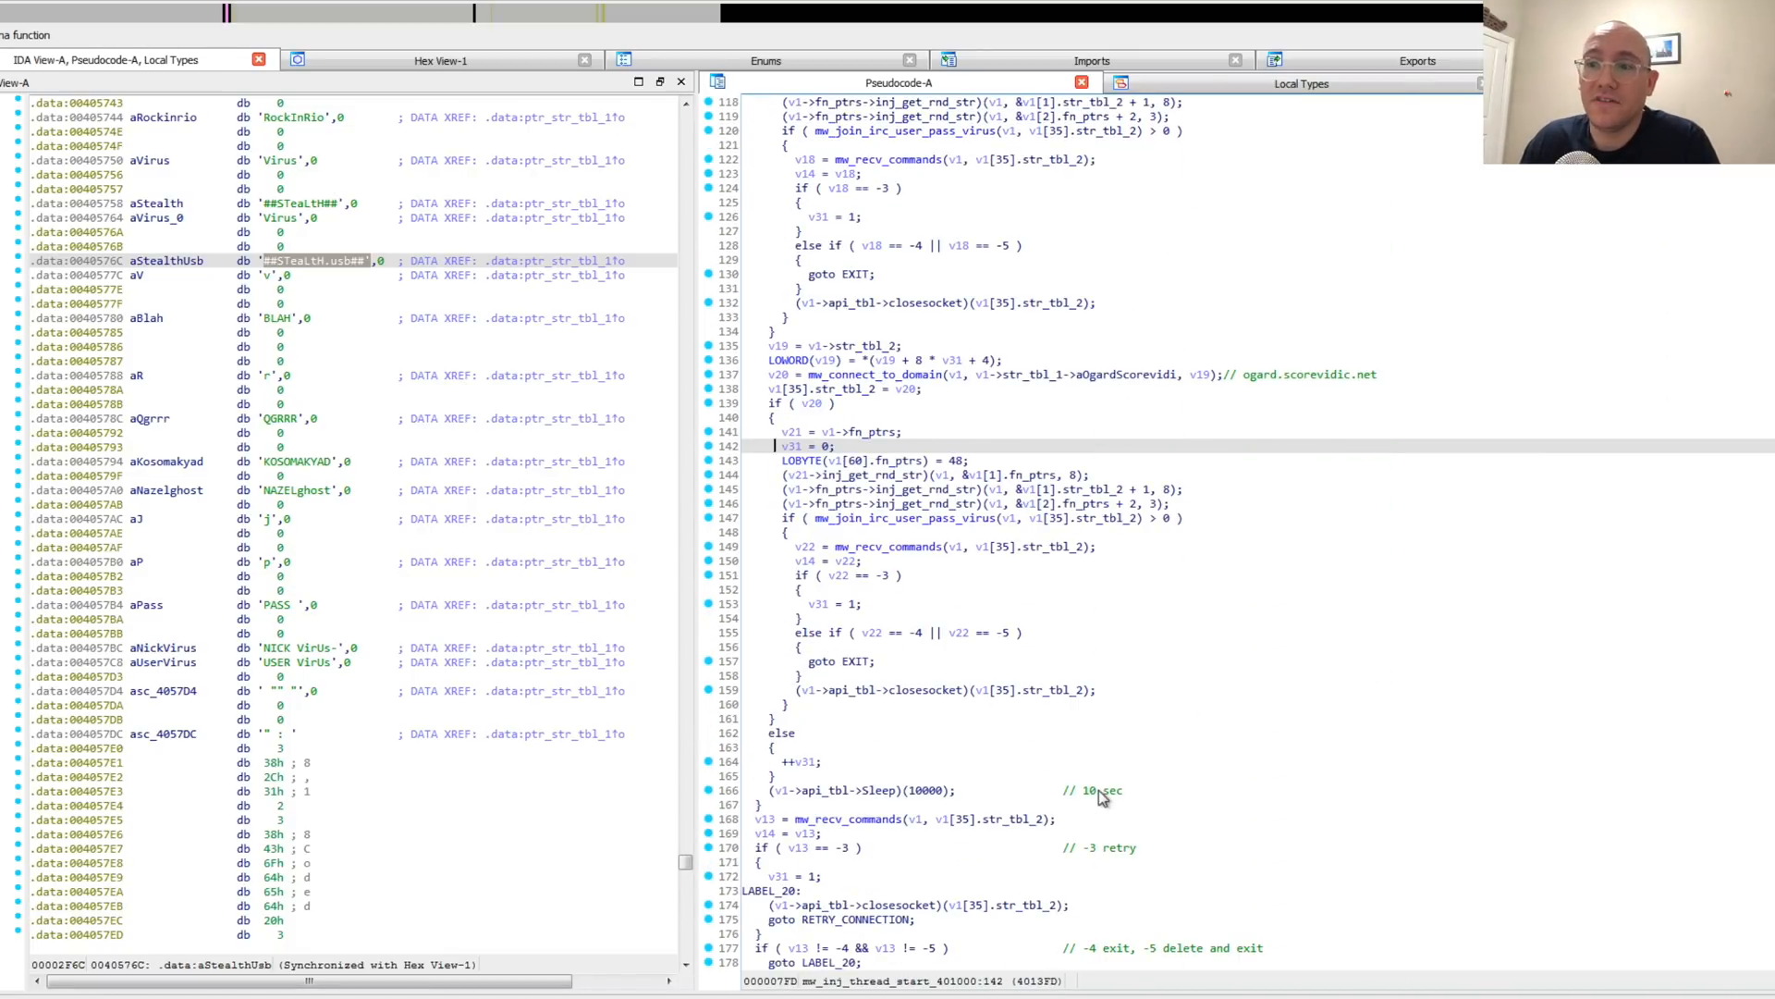
scroll("up", 3)
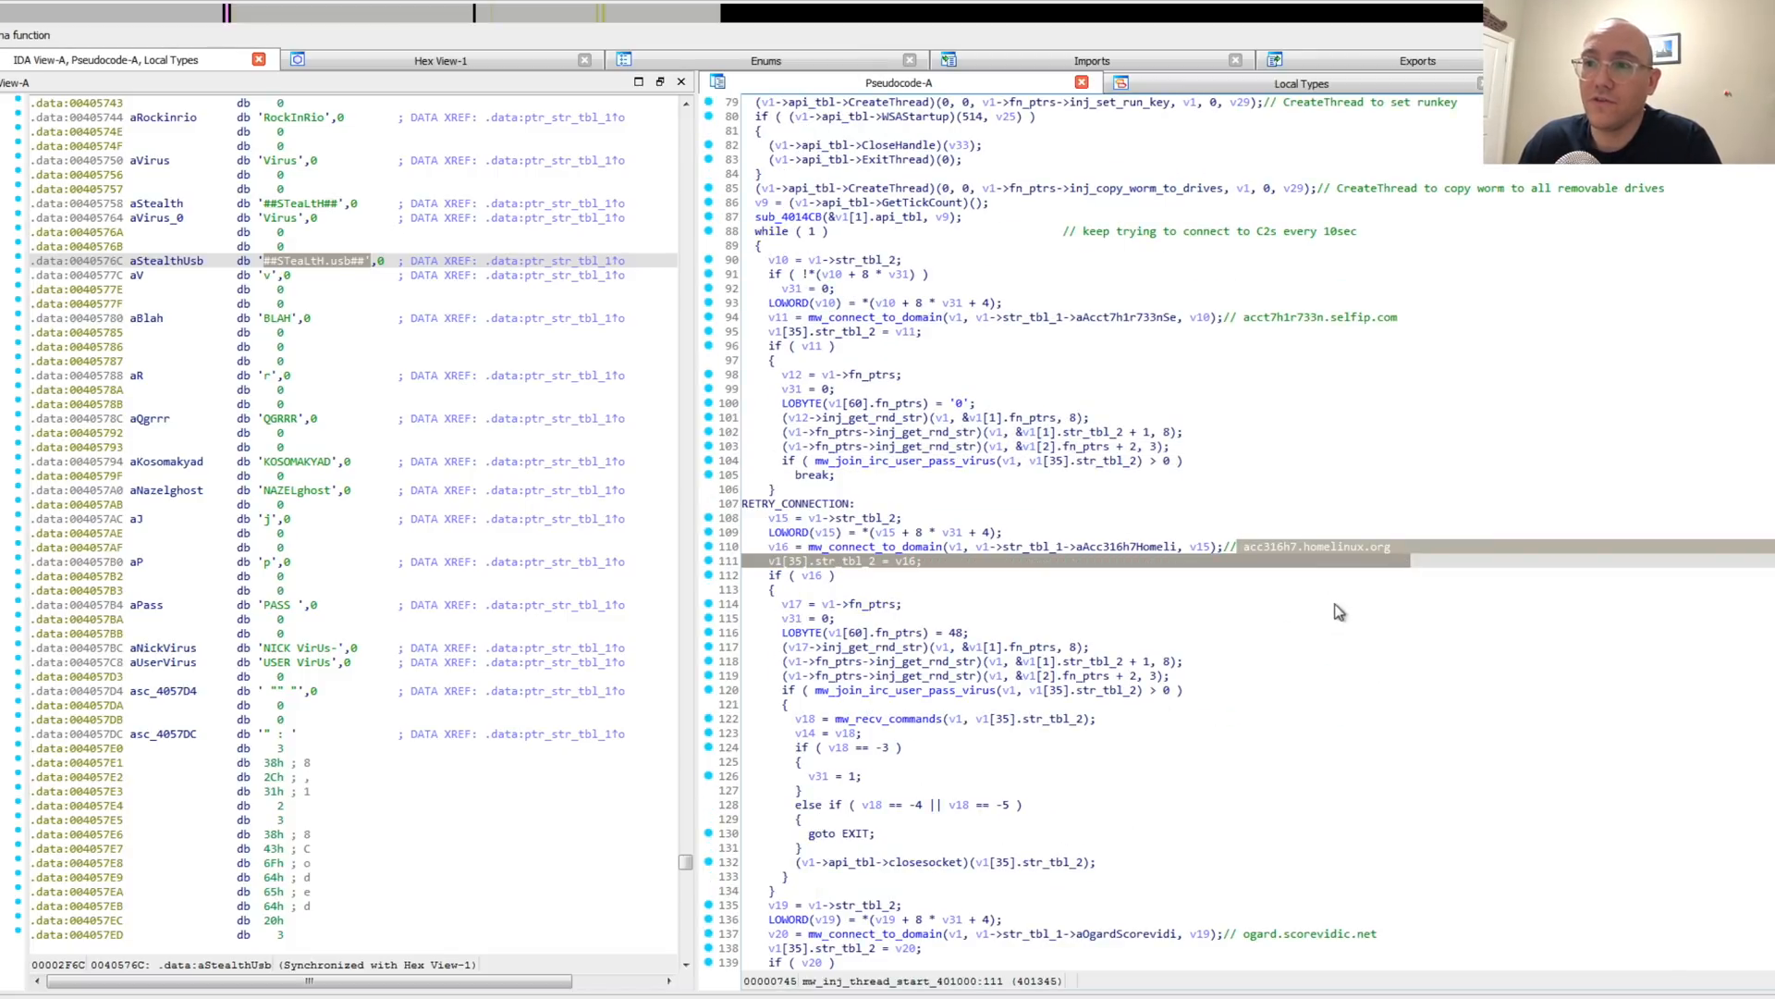
scroll("down", 3)
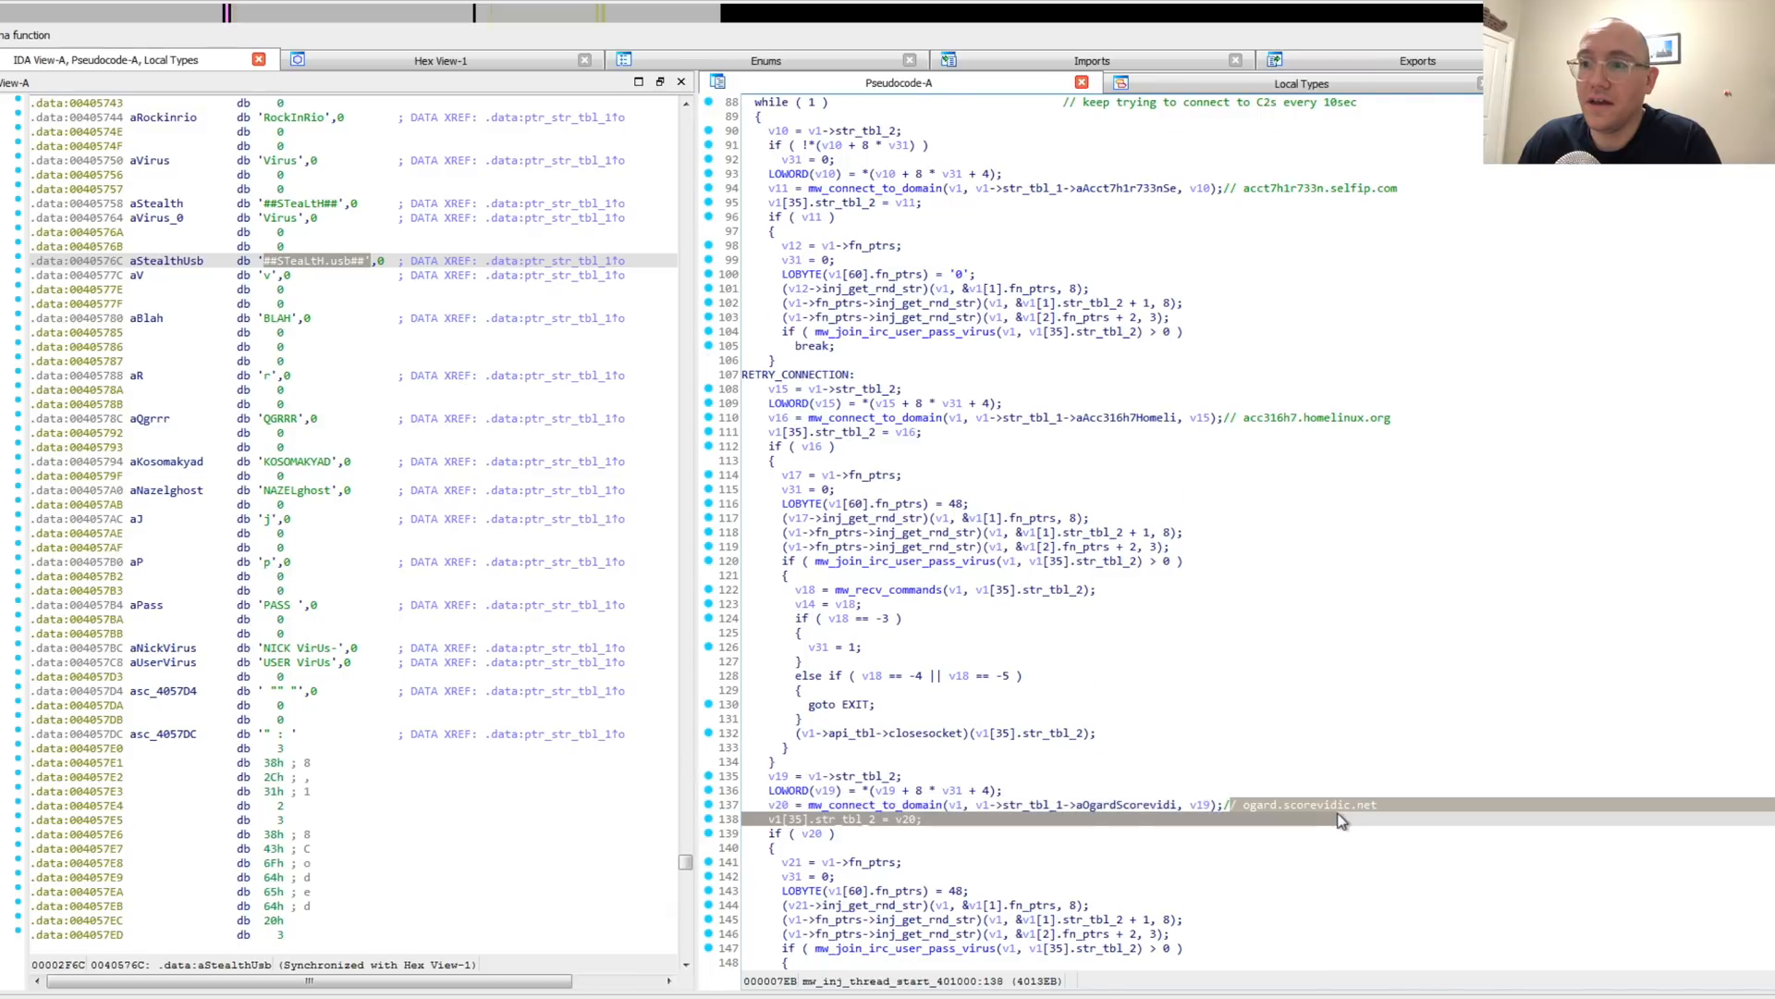
scroll("up", 3)
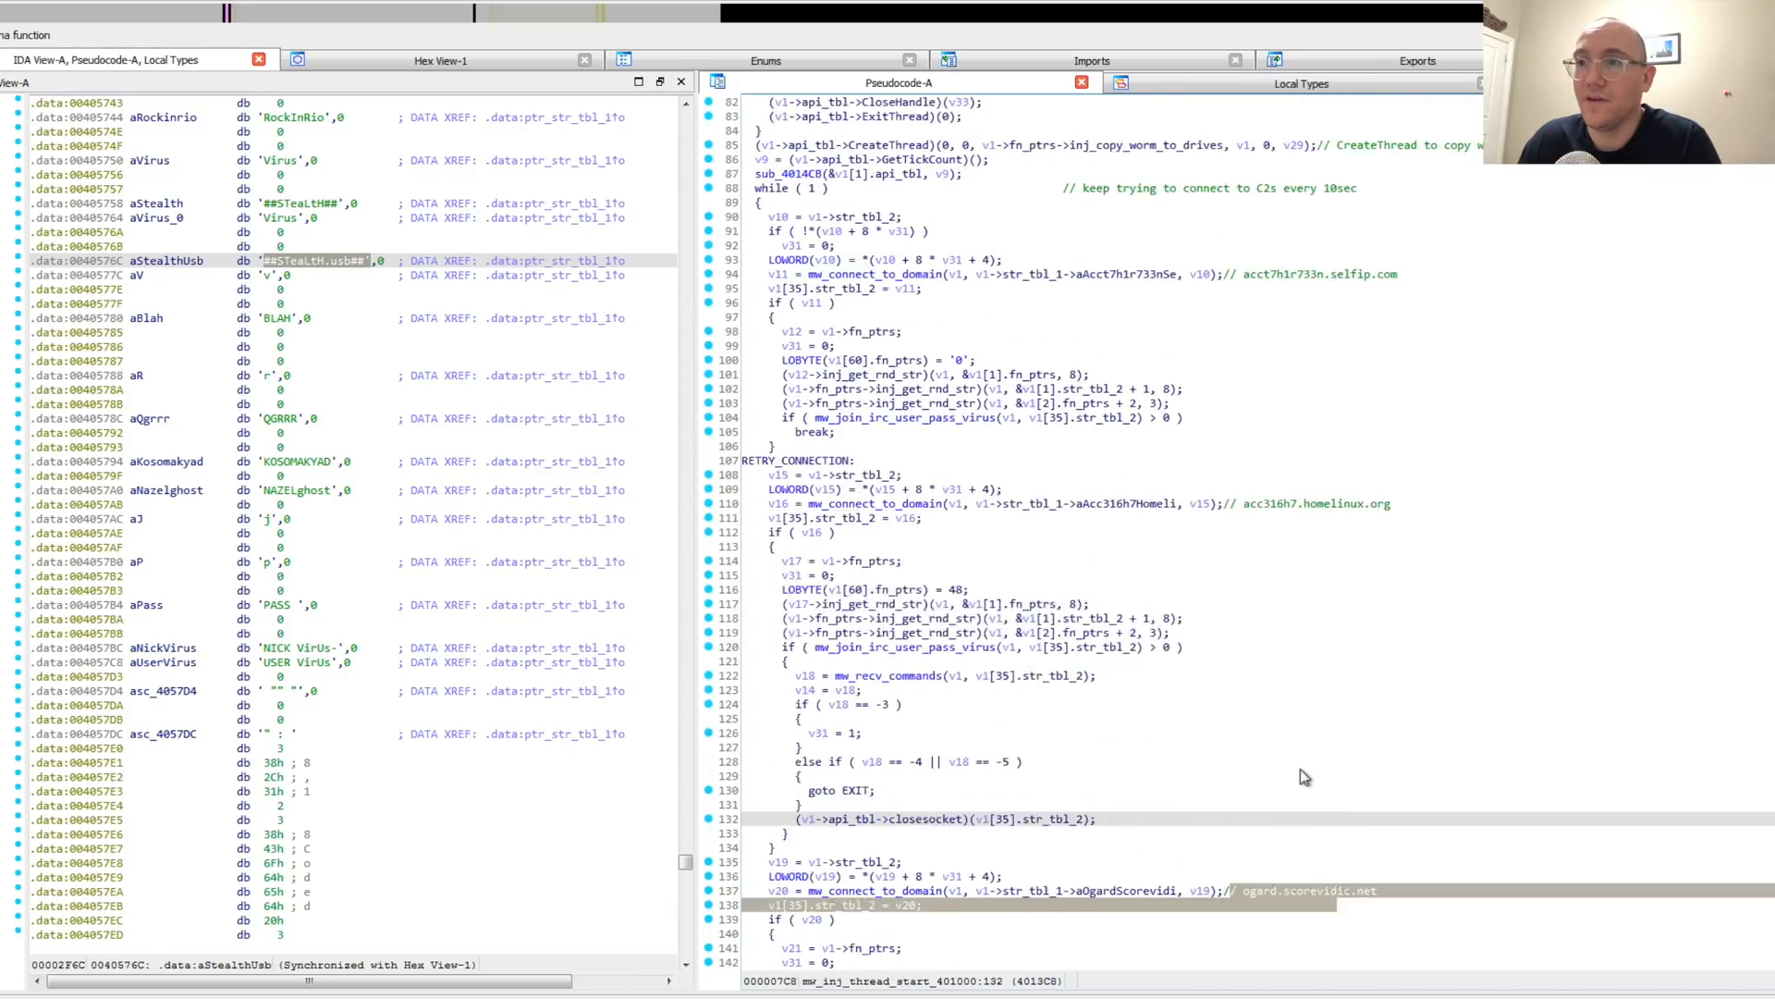
scroll("up", 3)
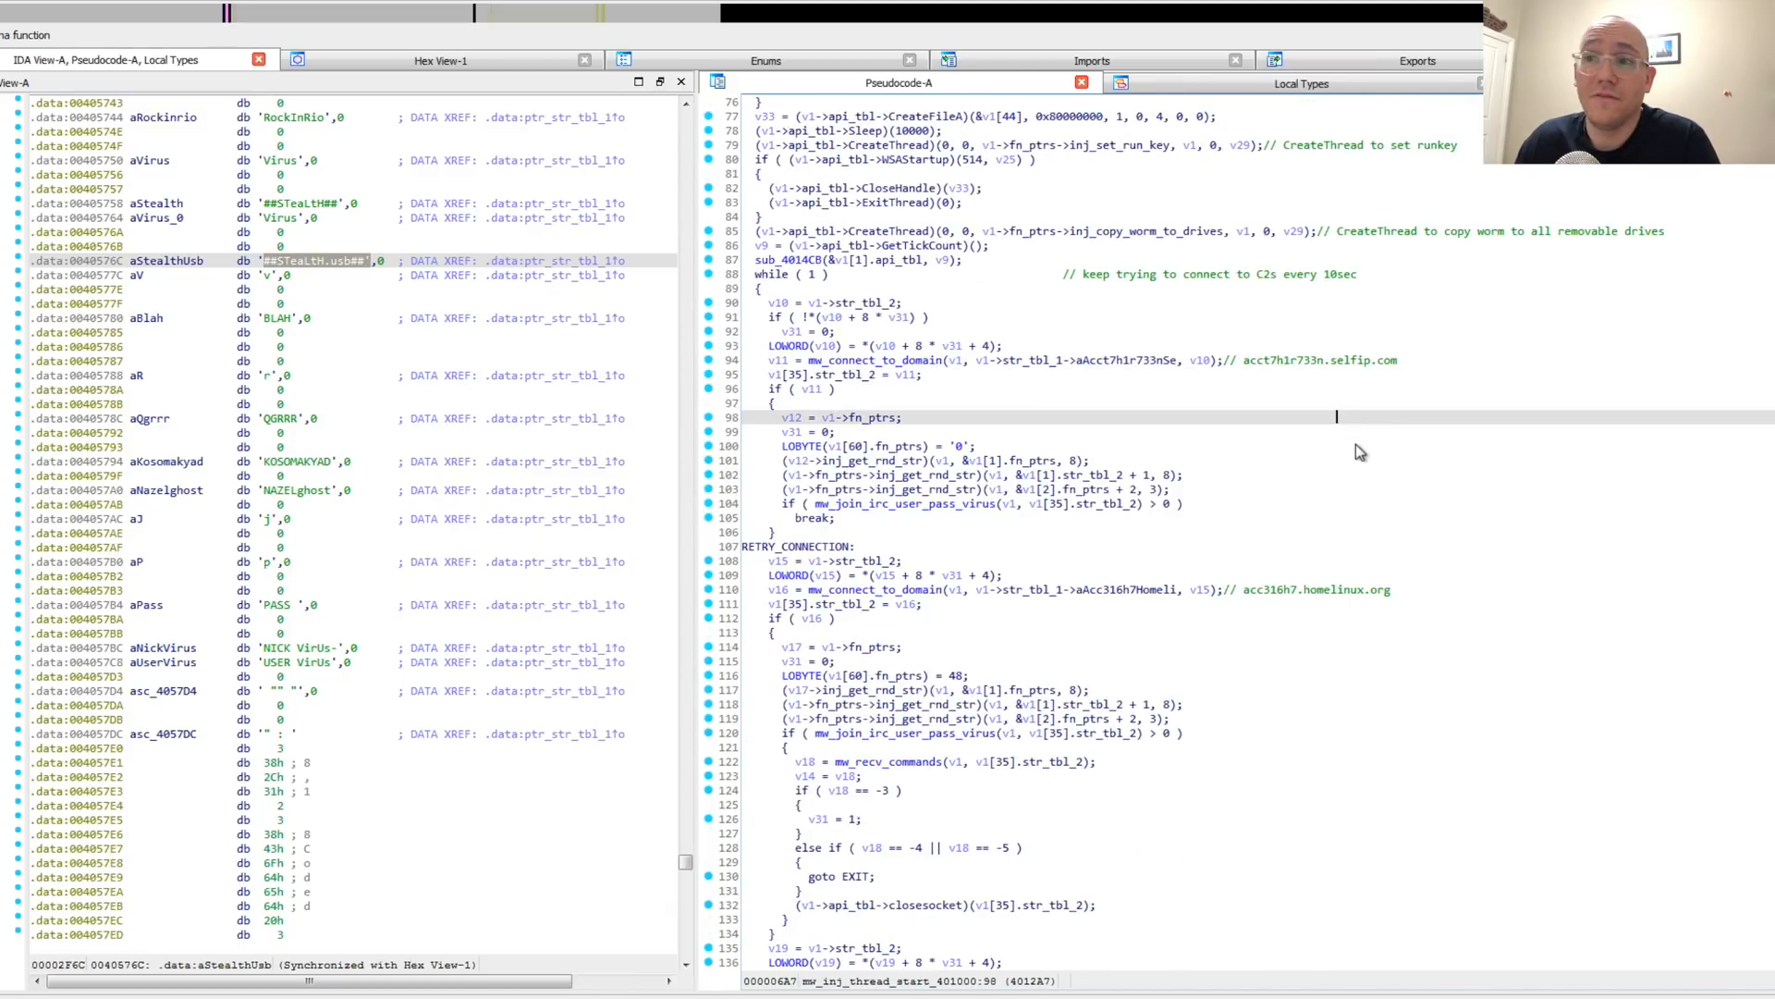
mouse_move(884, 376)
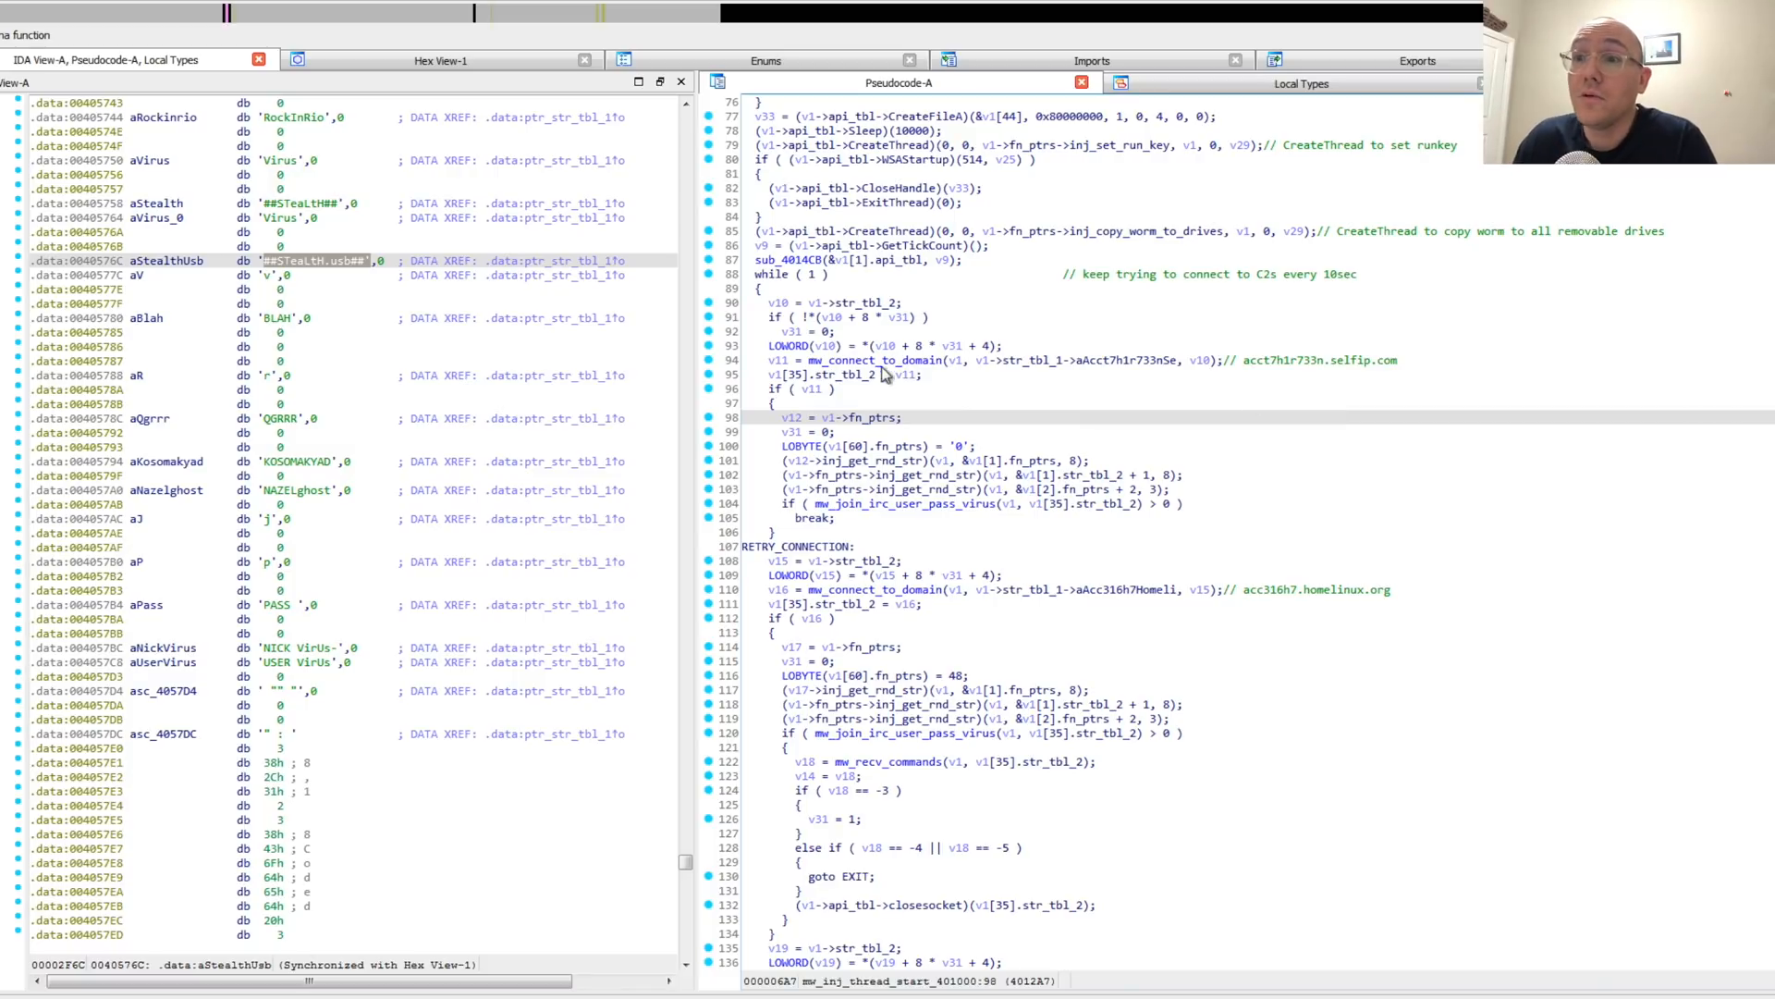
mouse_move(950, 536)
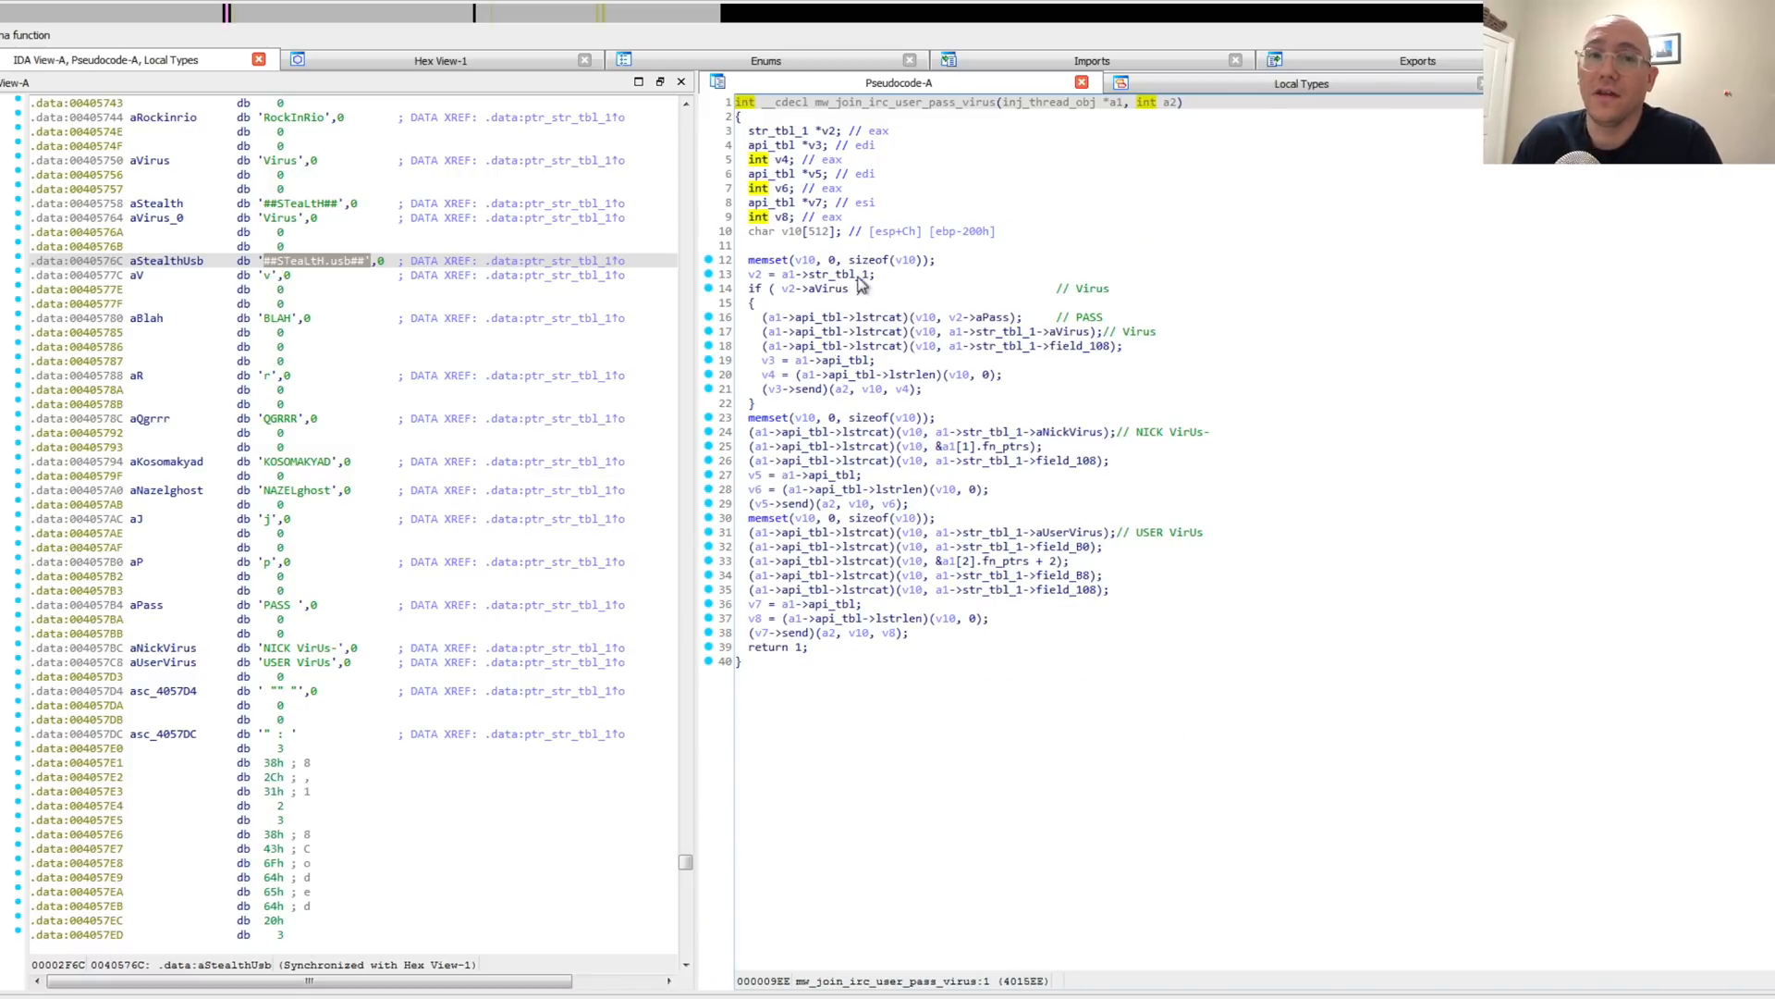
mouse_move(1104, 298)
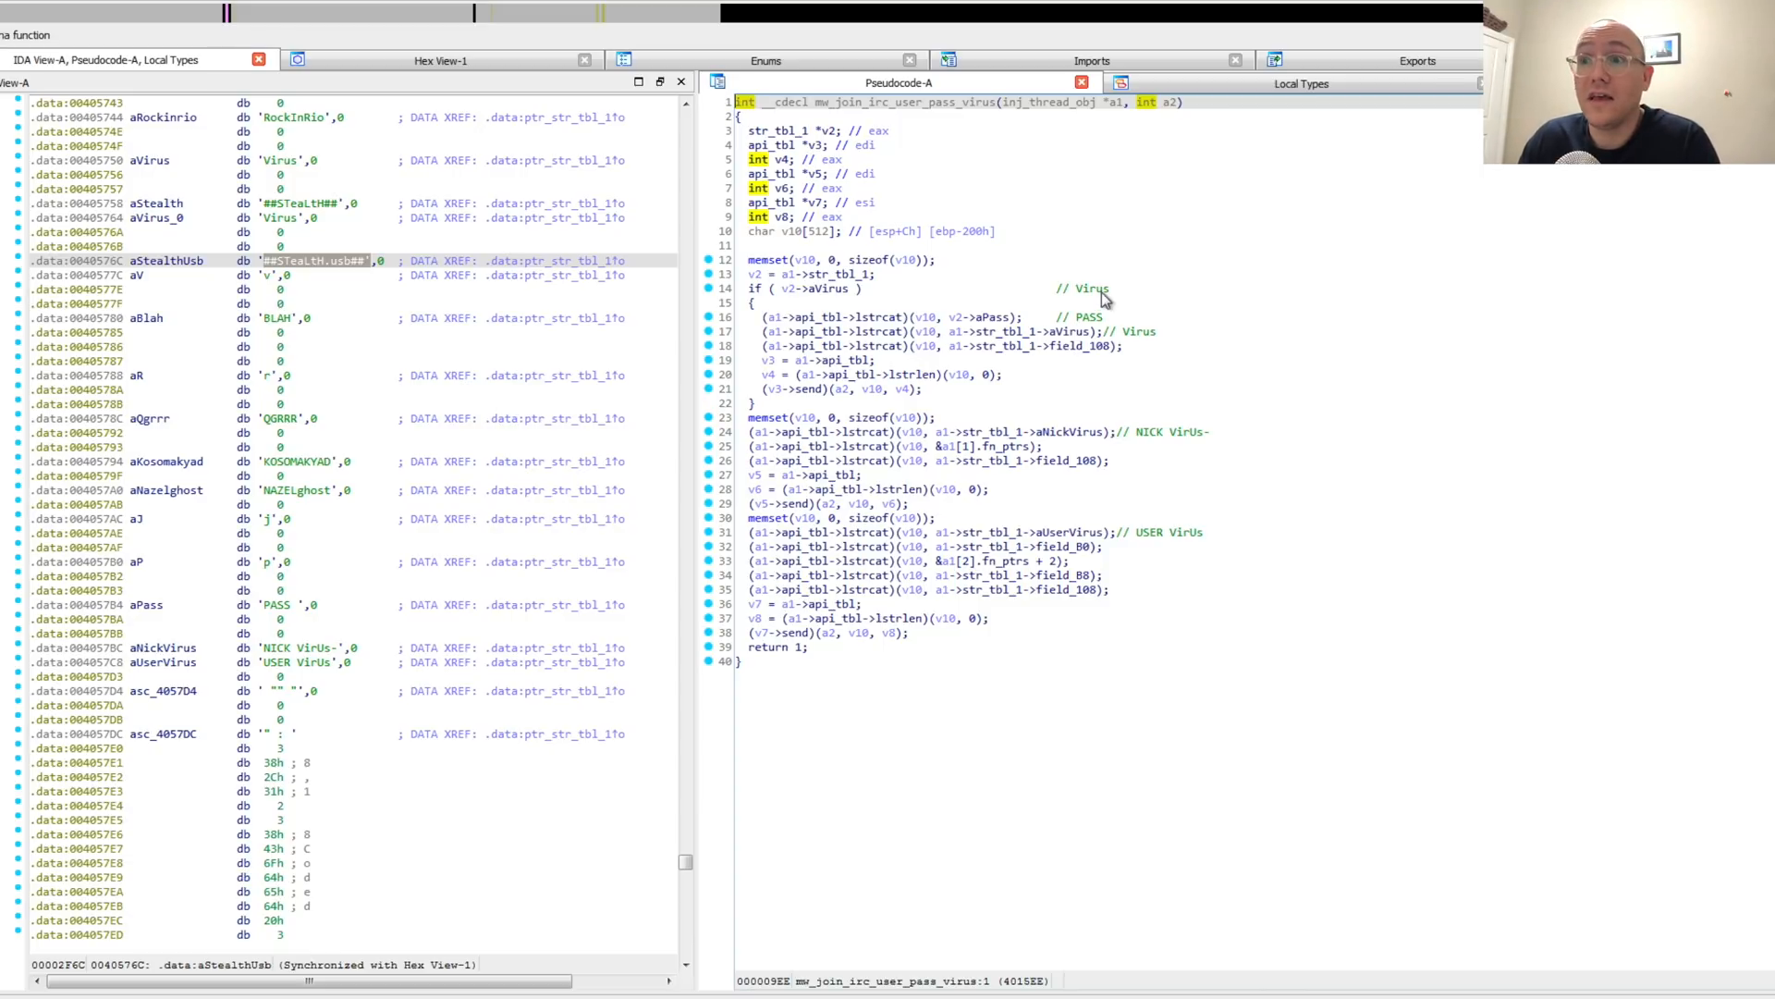
mouse_move(1167, 448)
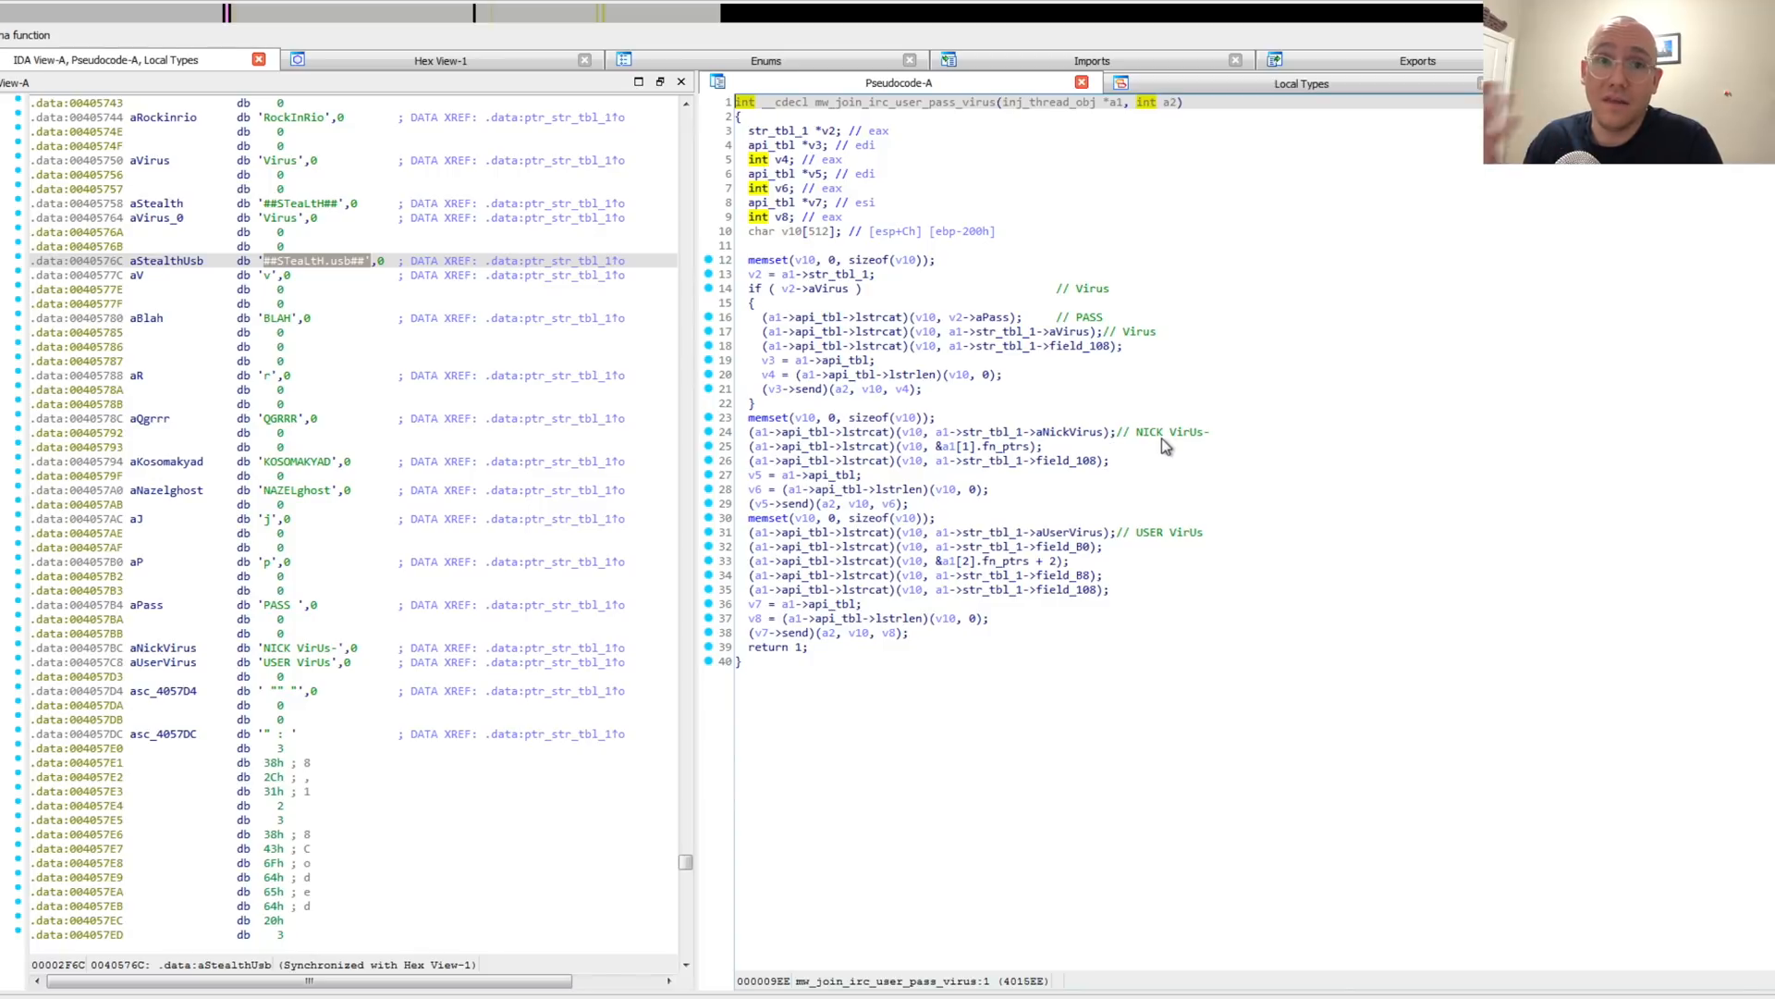
mouse_move(1217, 448)
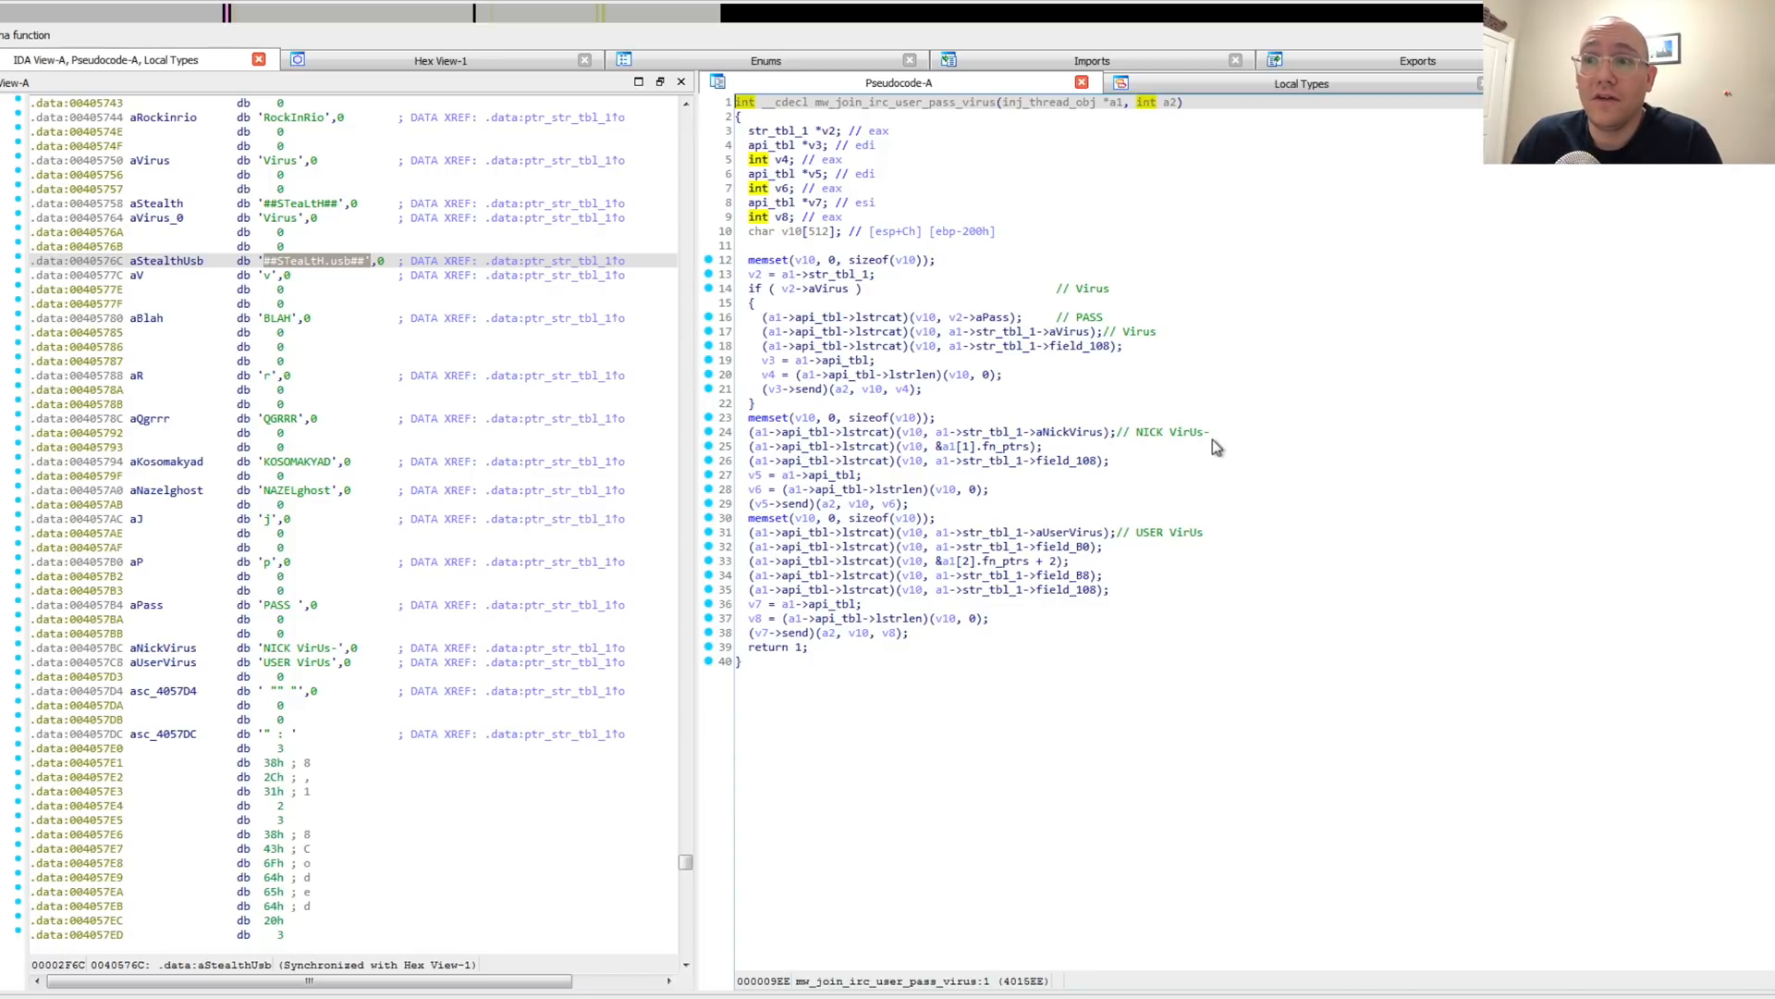
mouse_move(1207, 449)
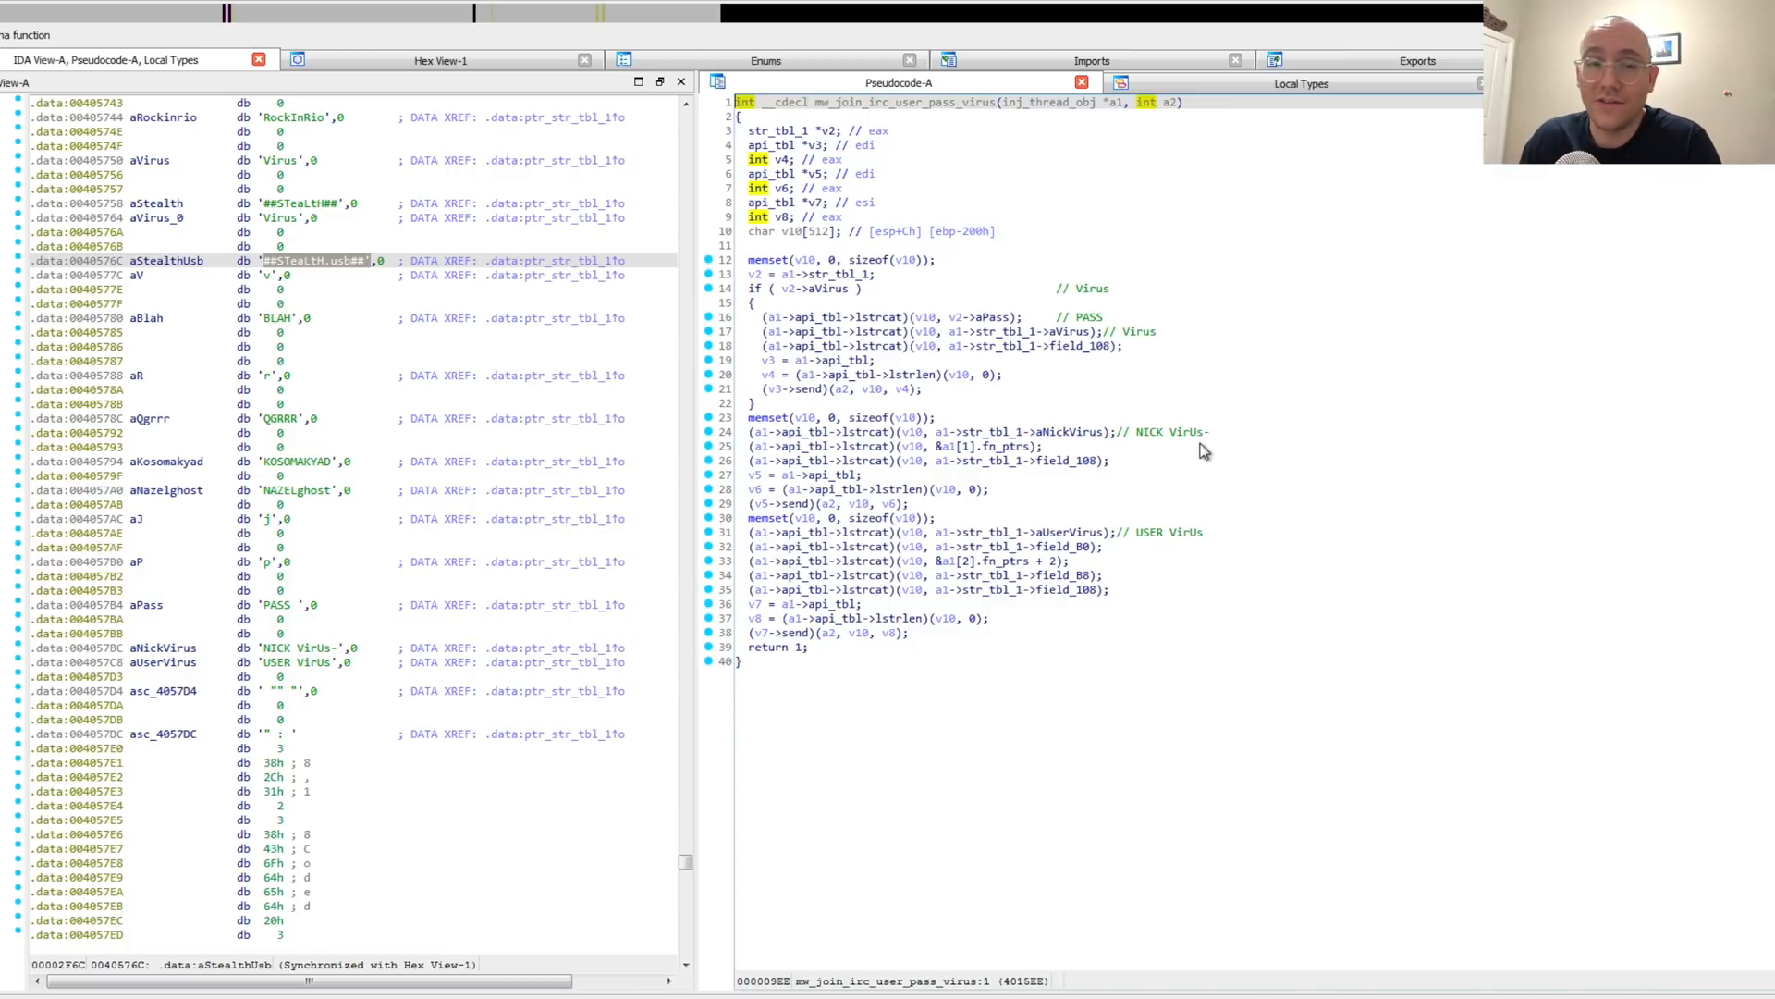
mouse_move(1074, 573)
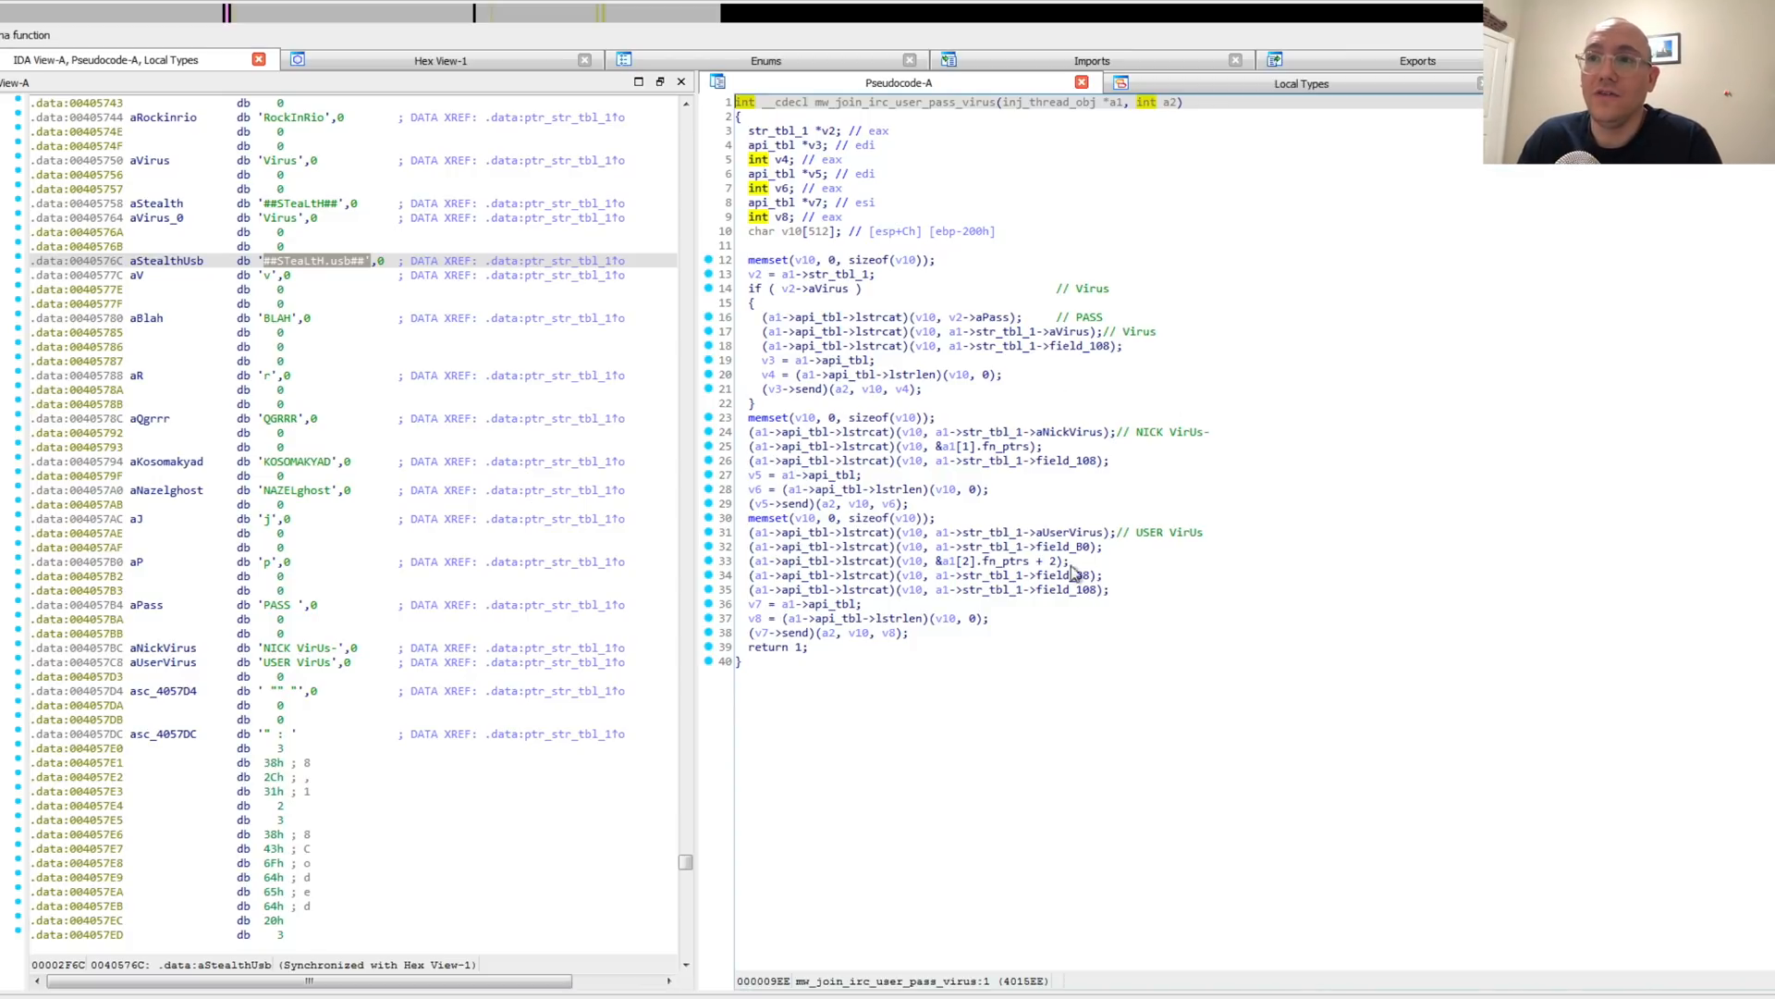
mouse_move(1078, 631)
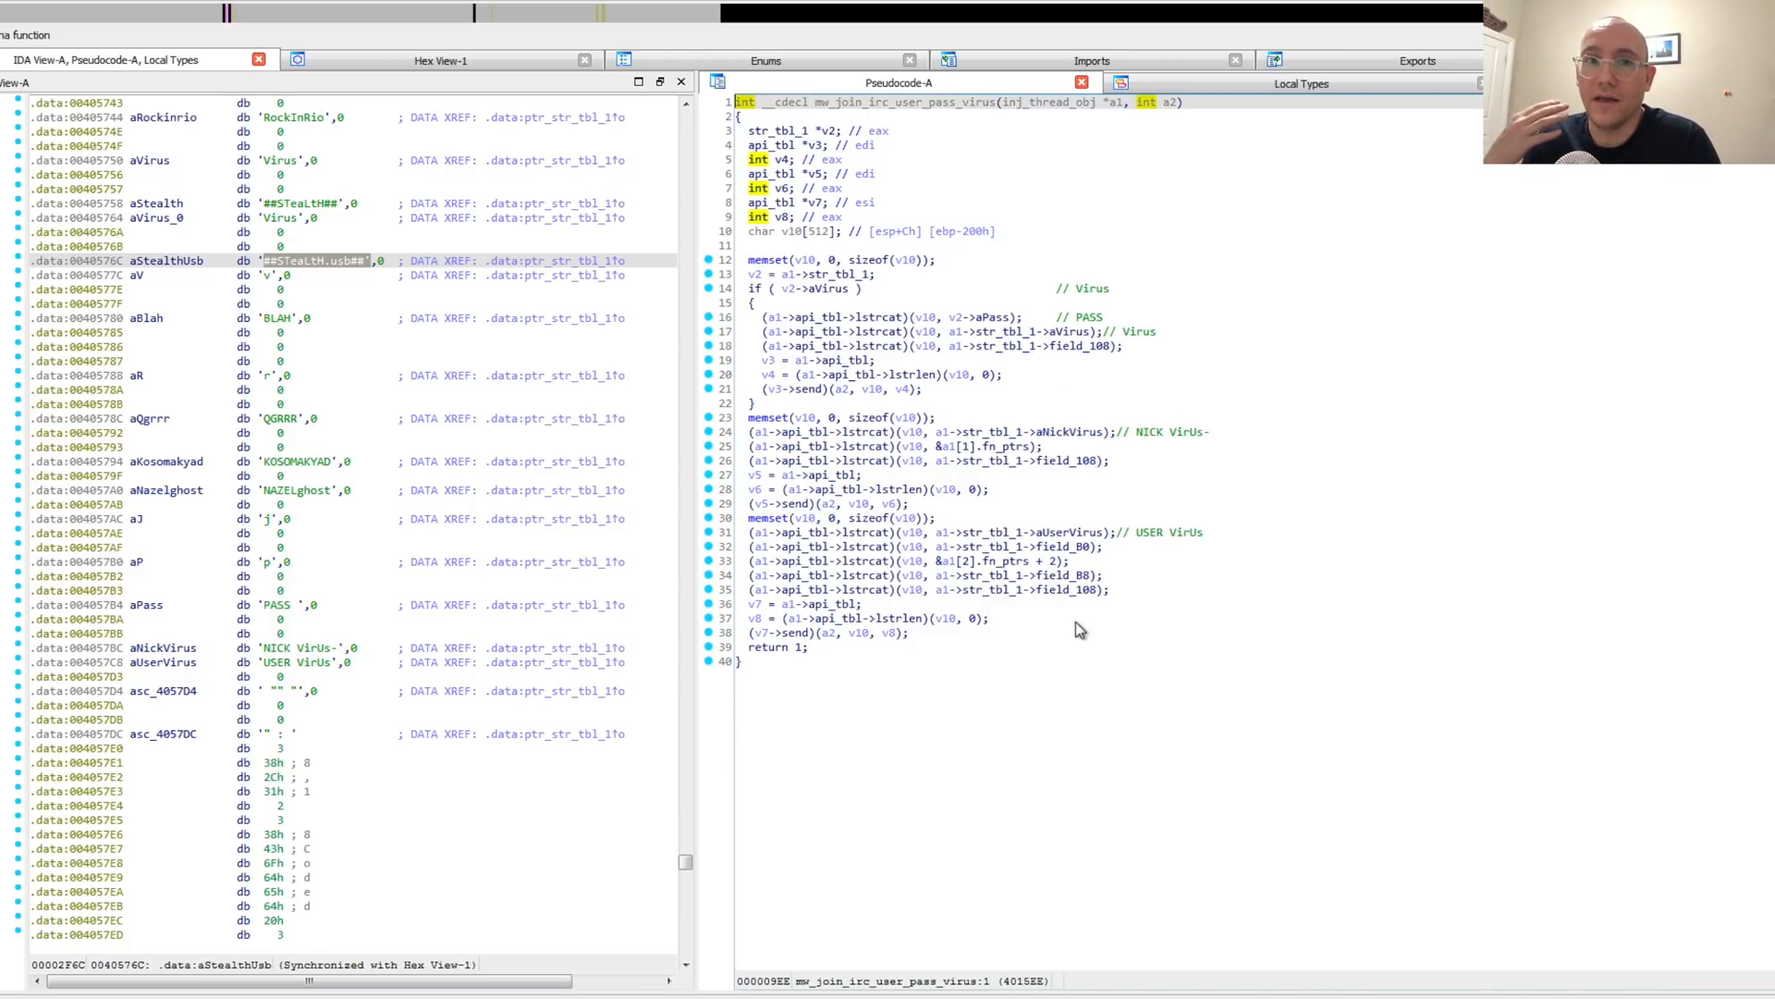
mouse_move(1087, 346)
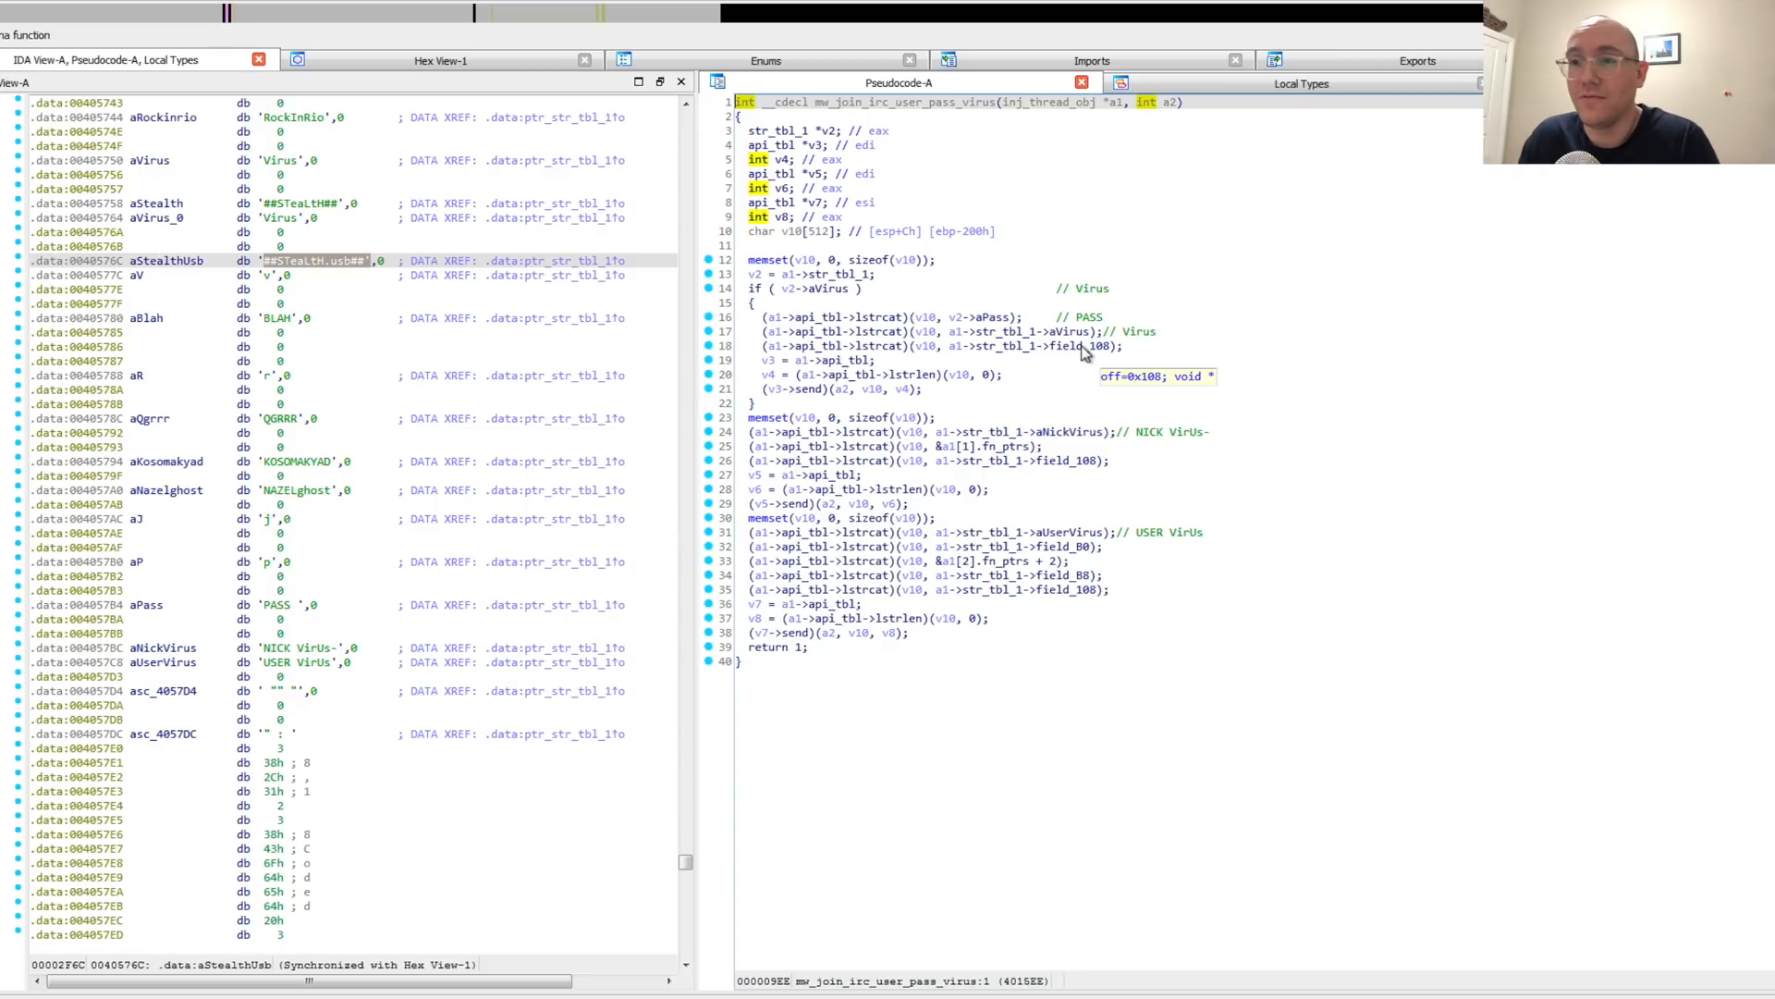
- Scroll the thread start loop down to the mw_recv_commands call with its retry, exit and delete branches
scroll("down", 3)
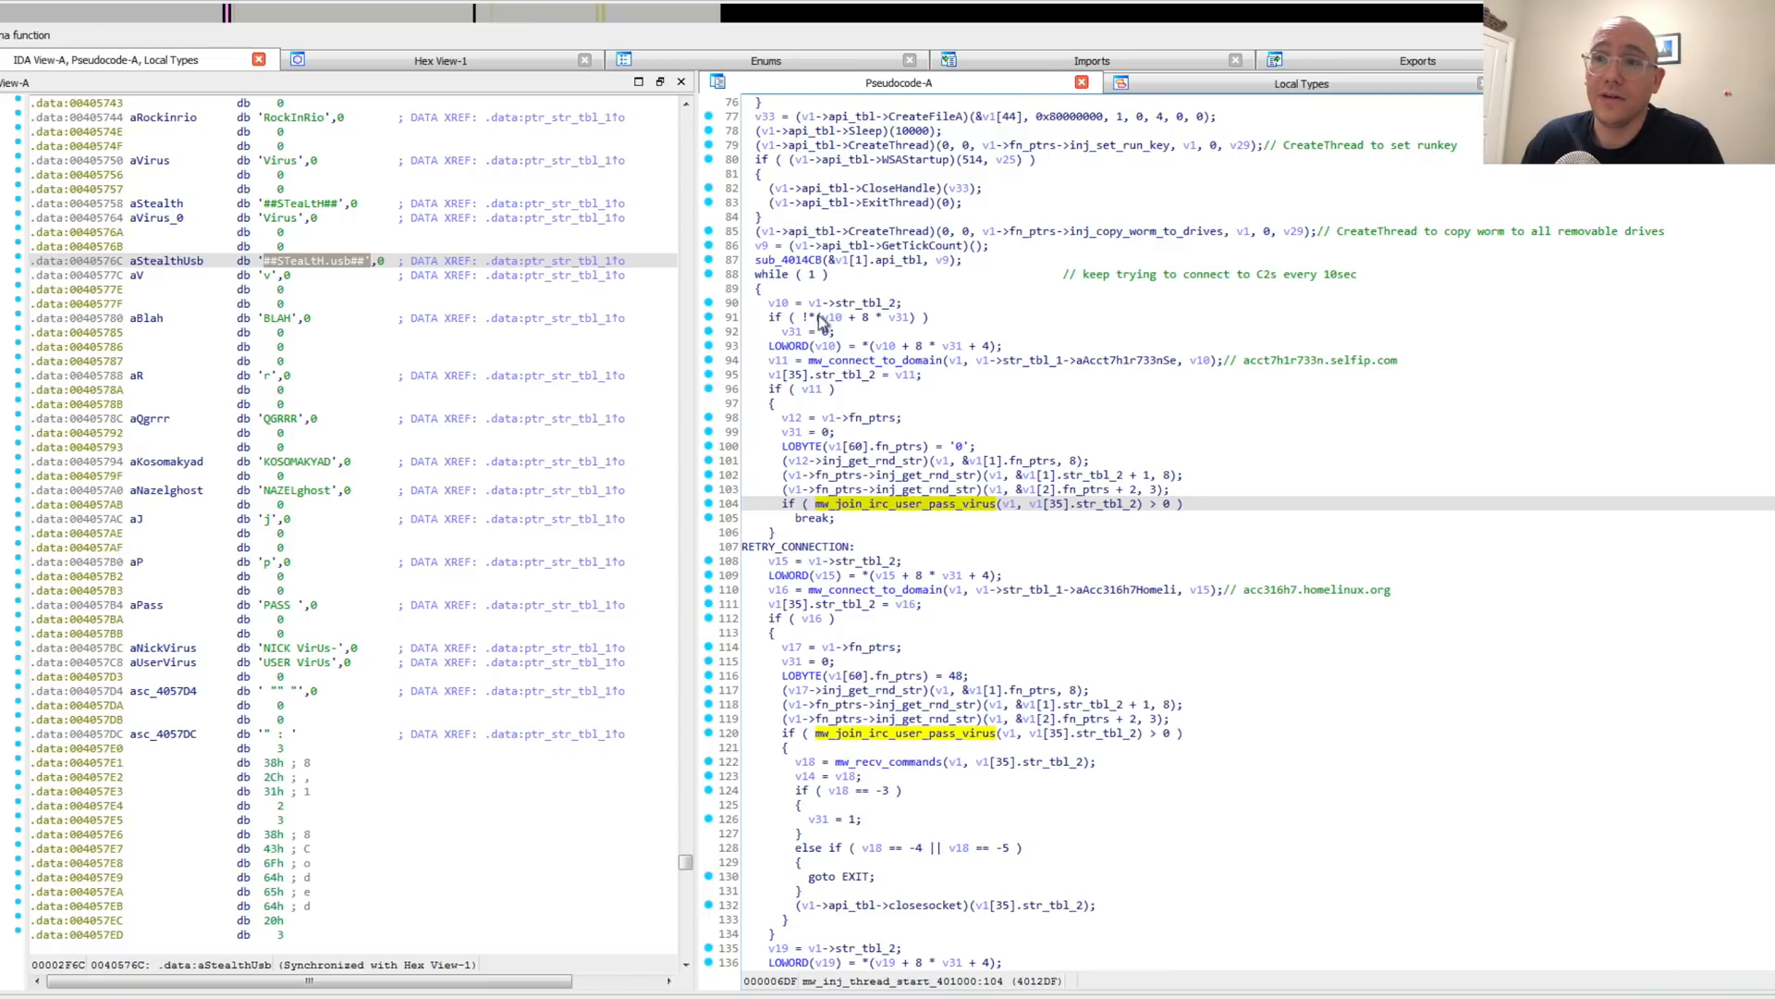
scroll("down", 3)
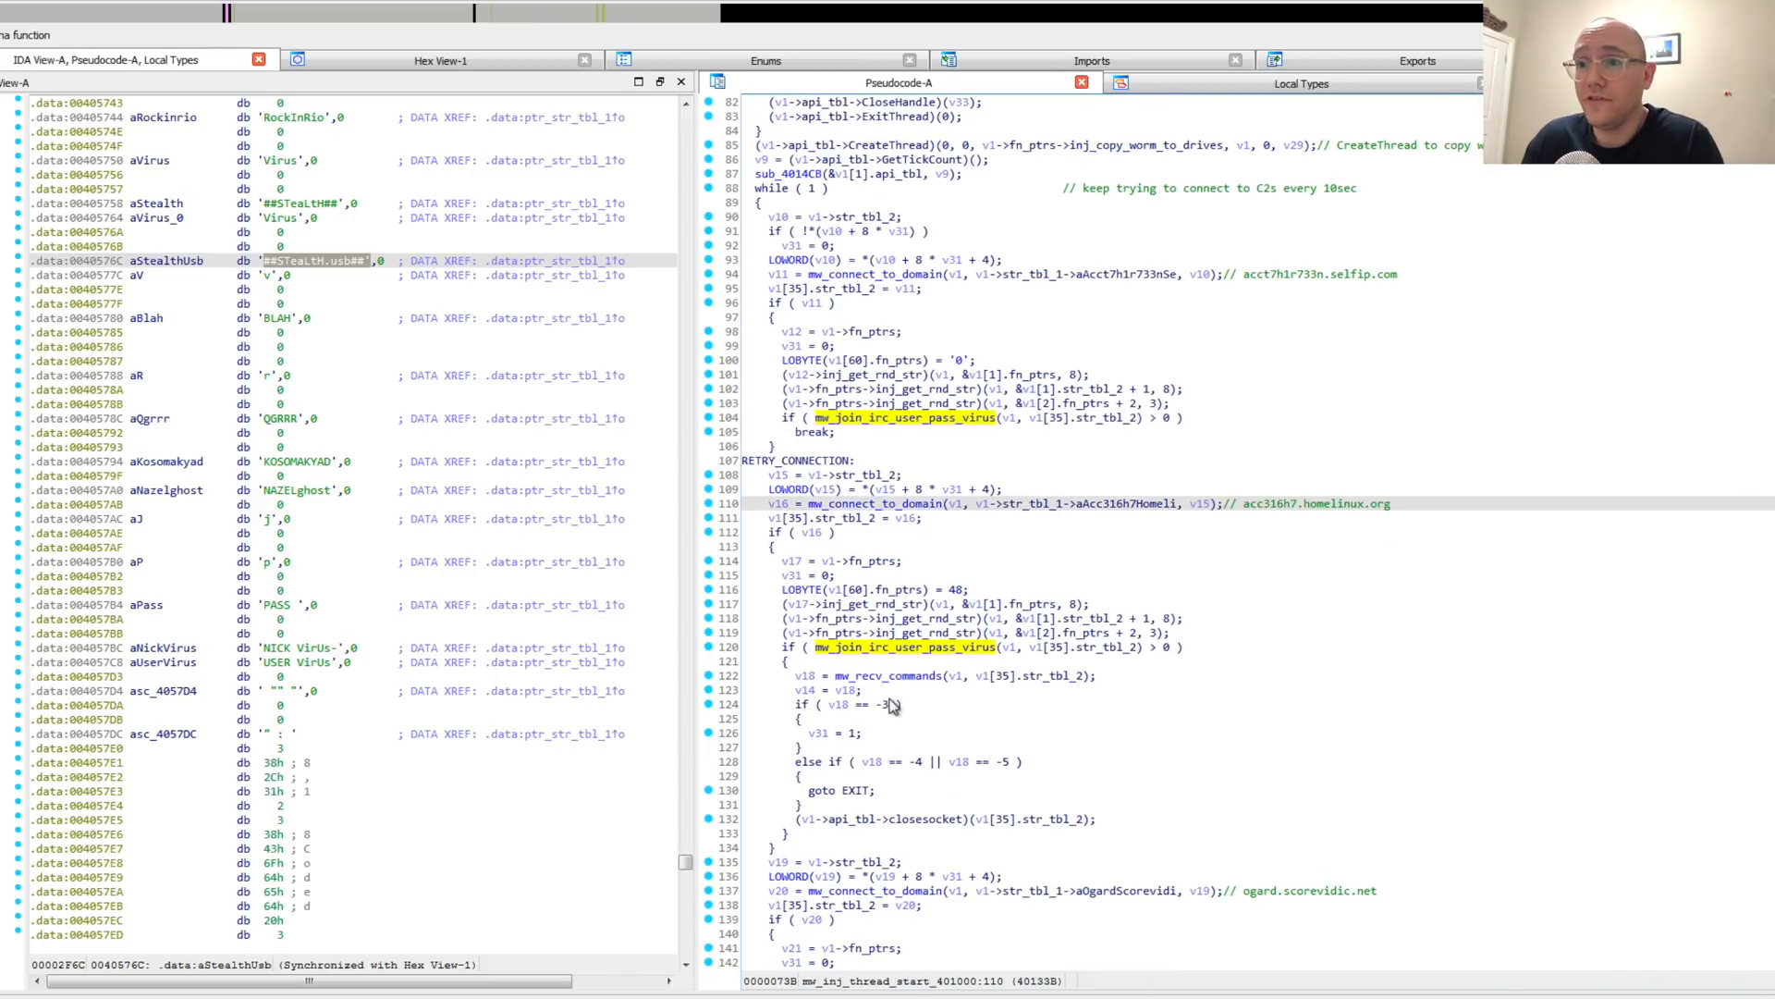
scroll("up", 3)
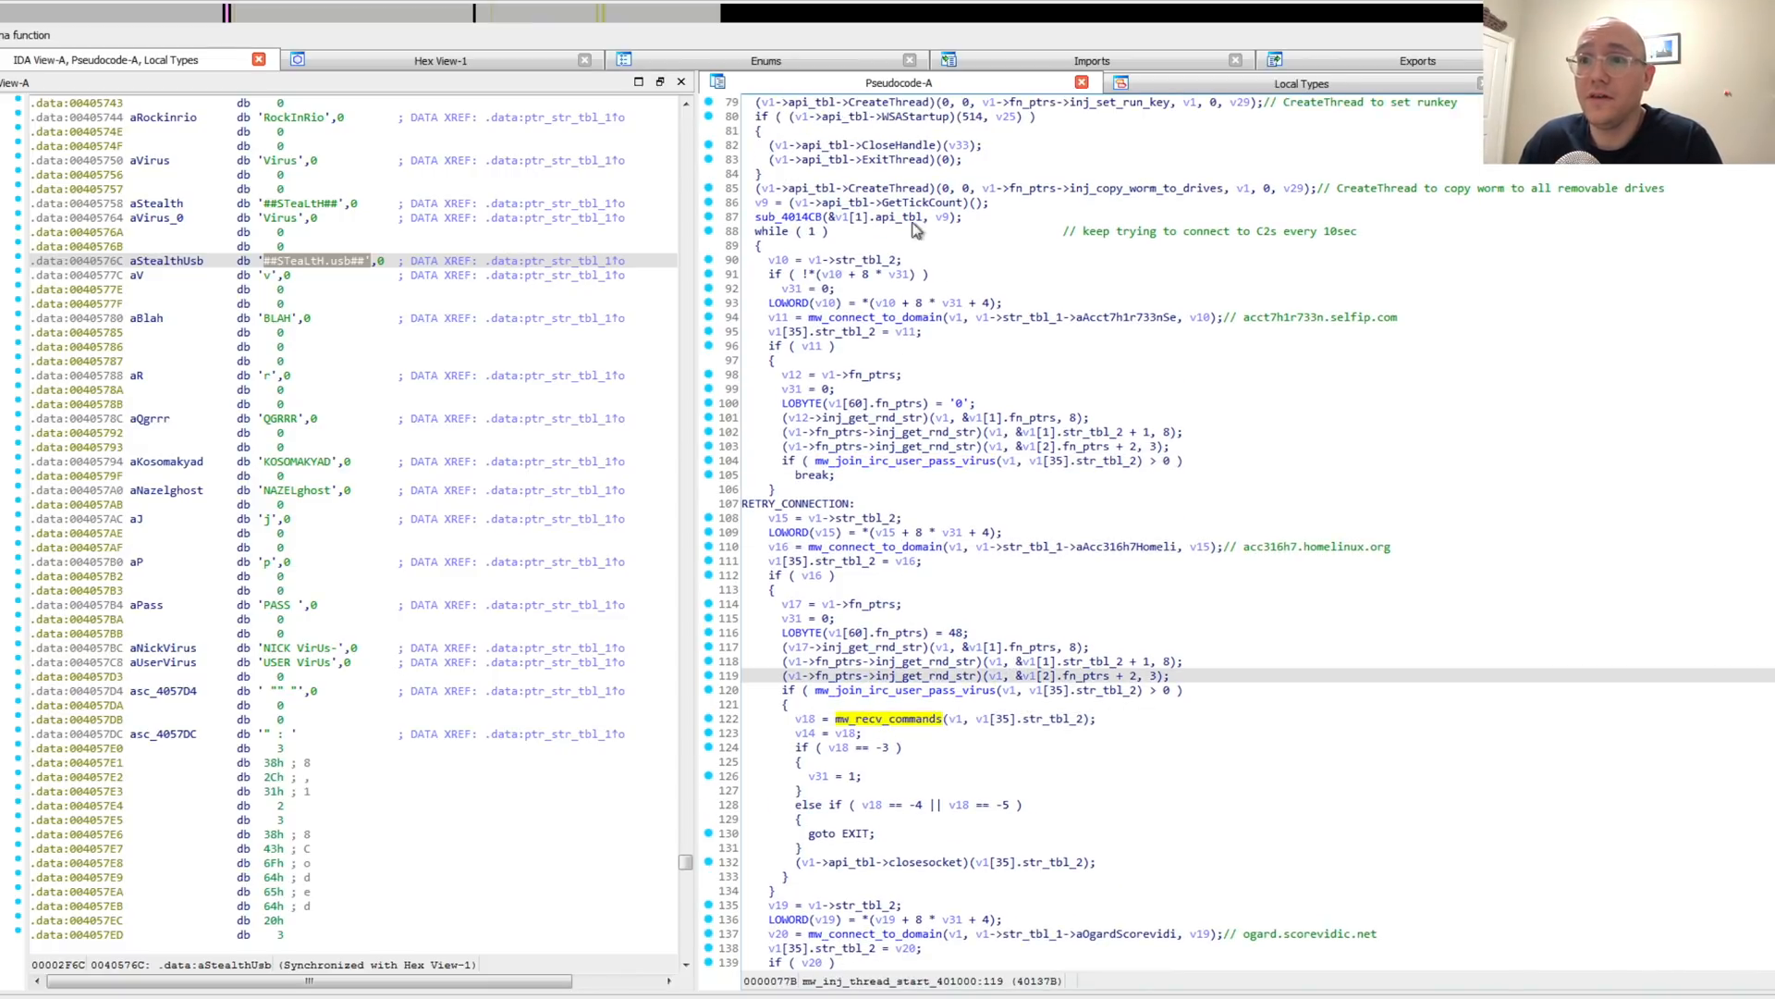
mouse_move(816, 484)
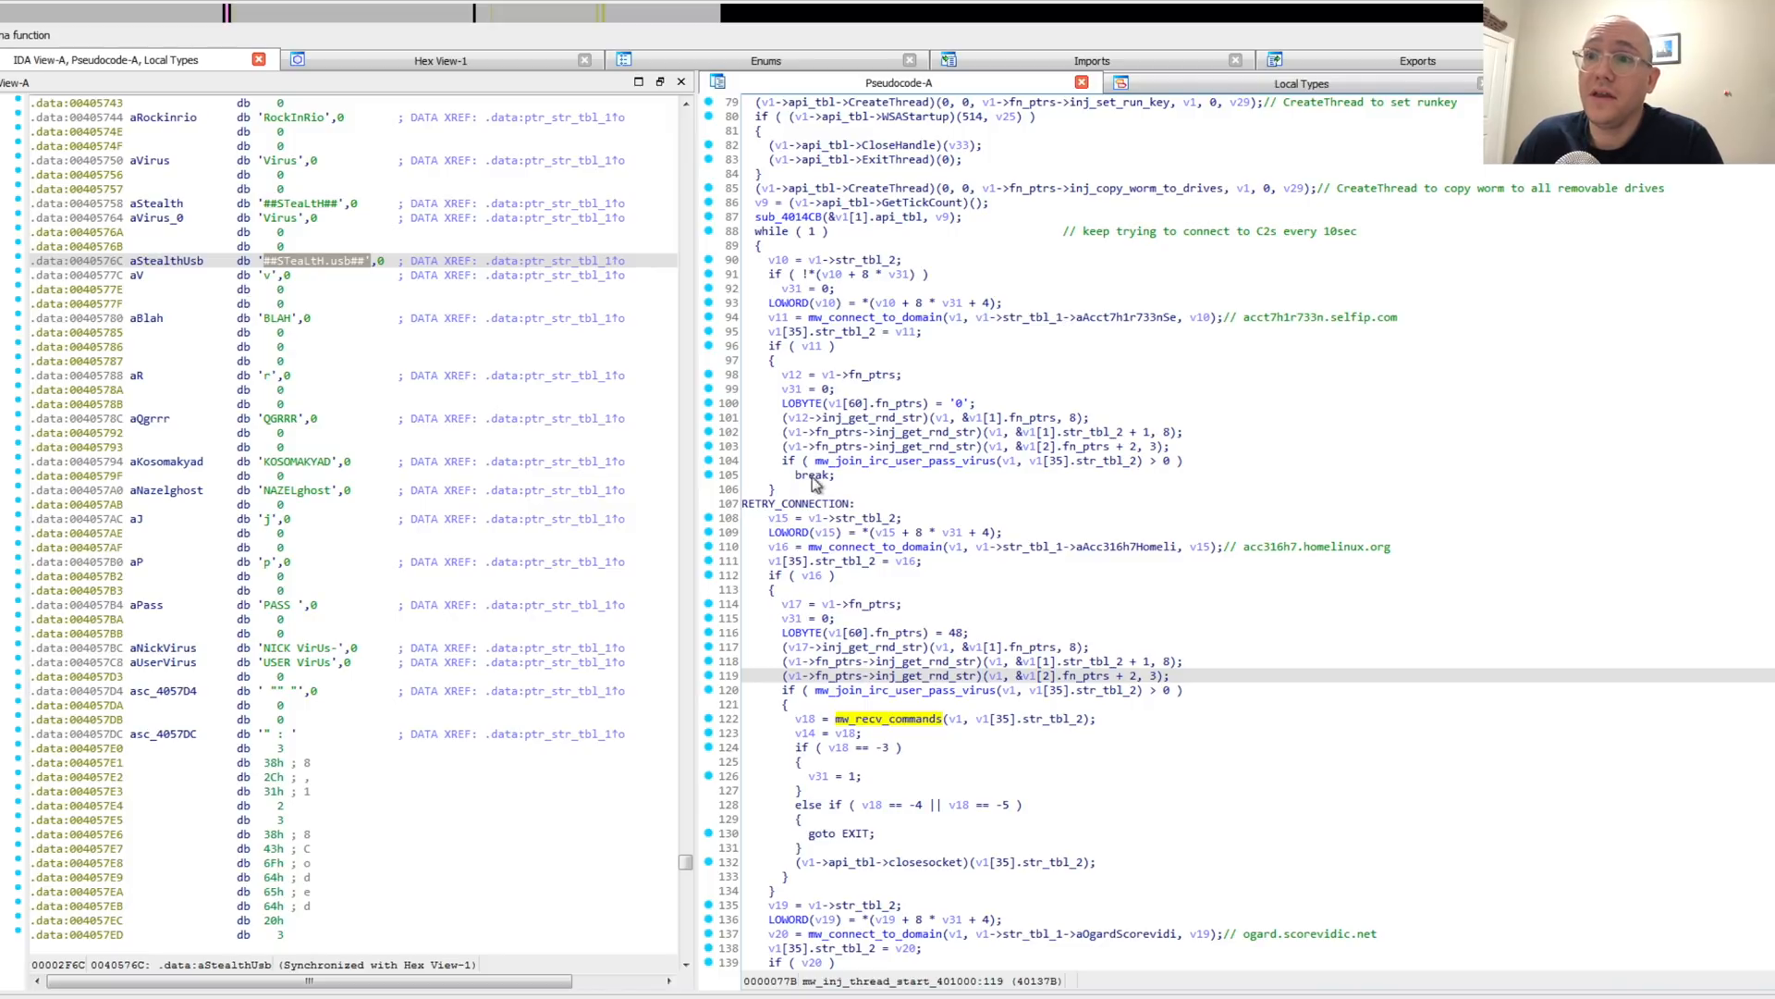
scroll("down", 3)
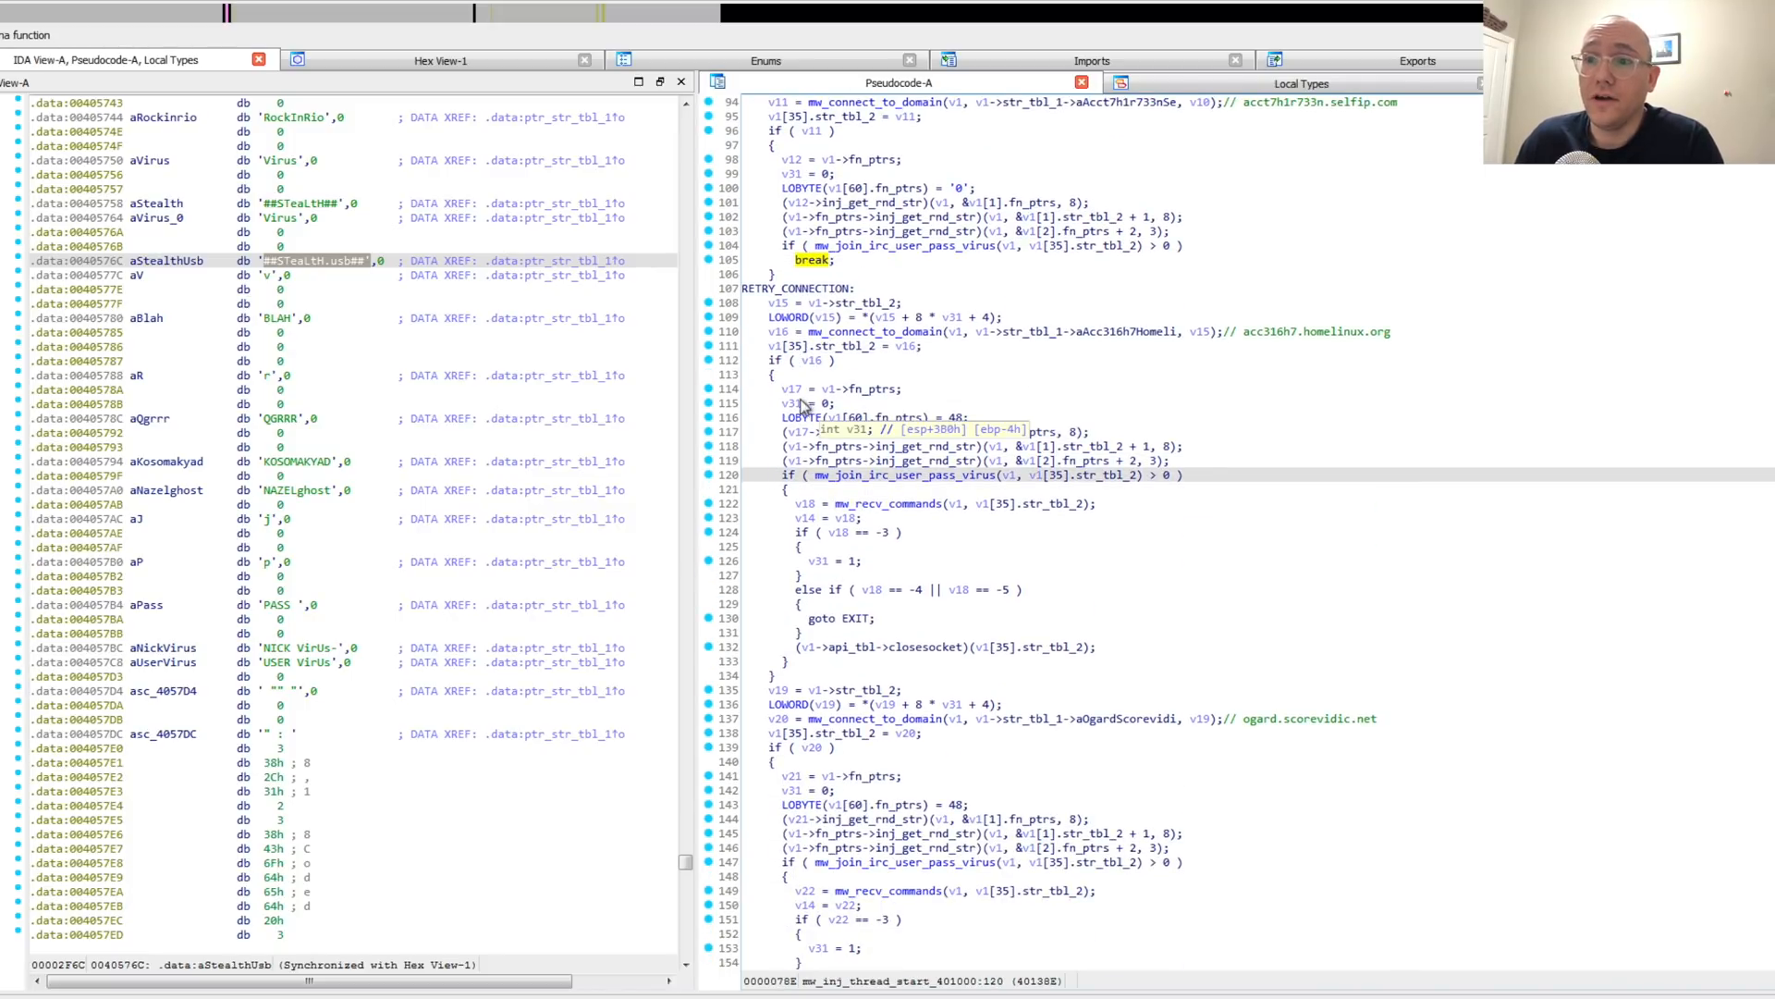
scroll("down", 3)
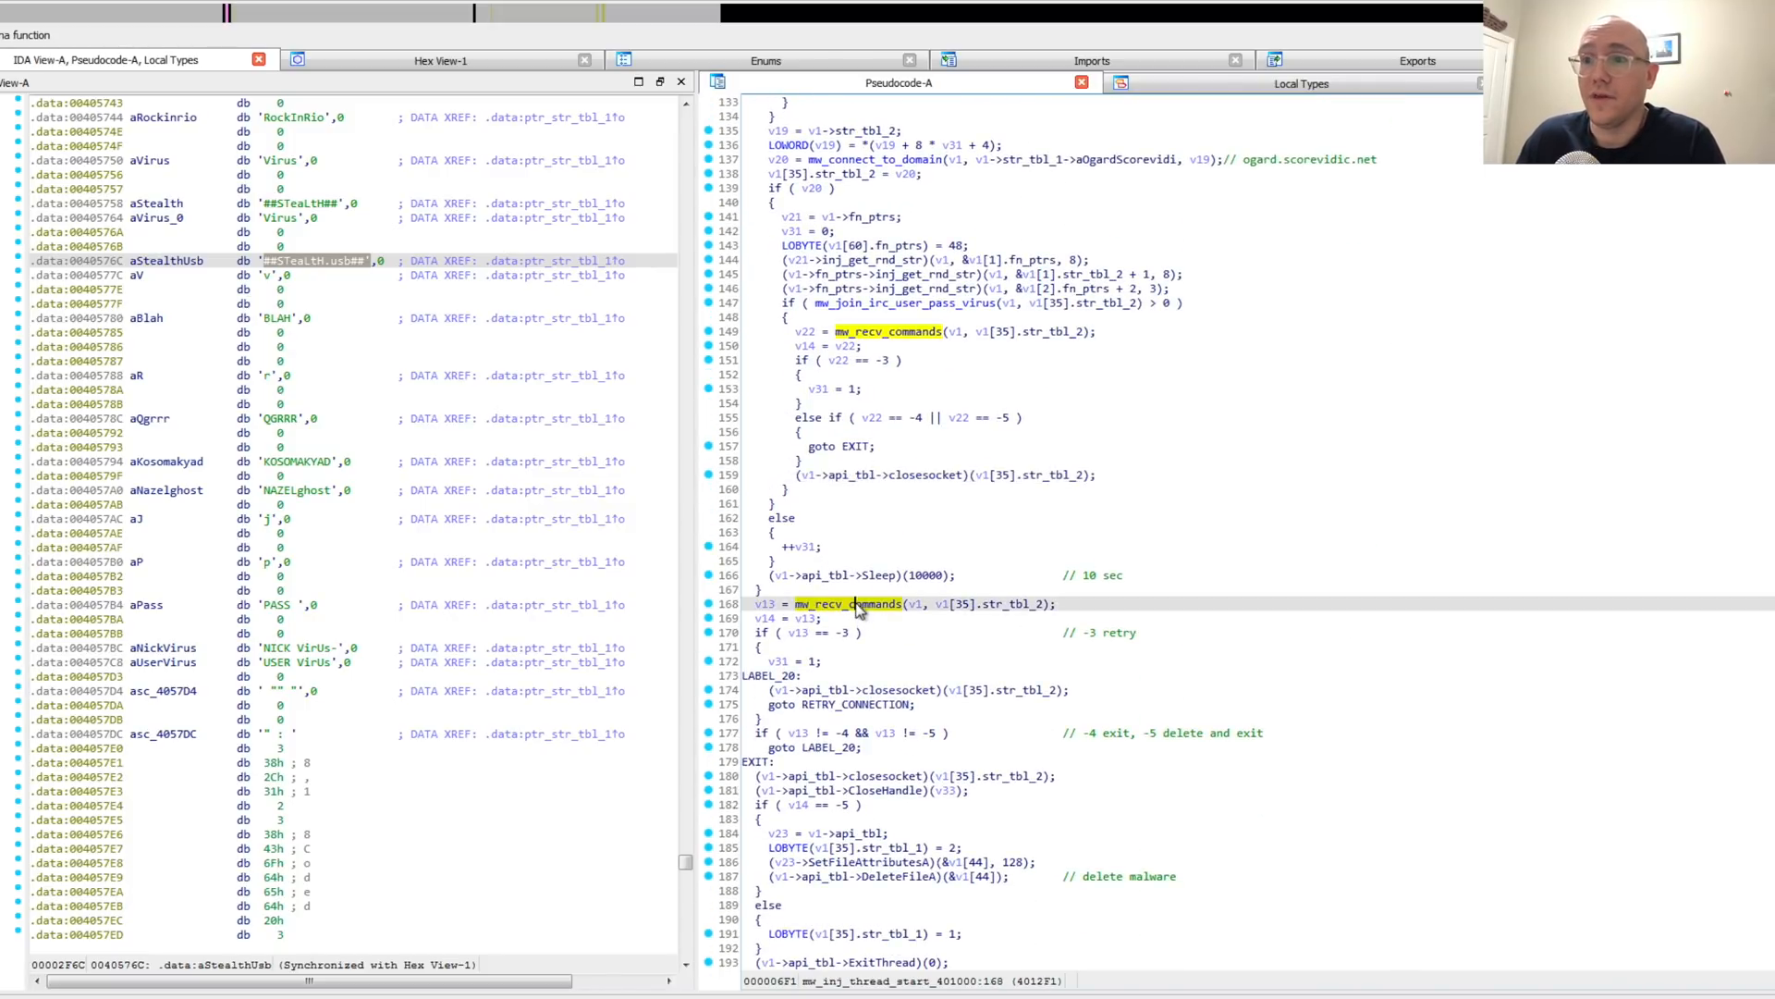
mouse_move(856, 603)
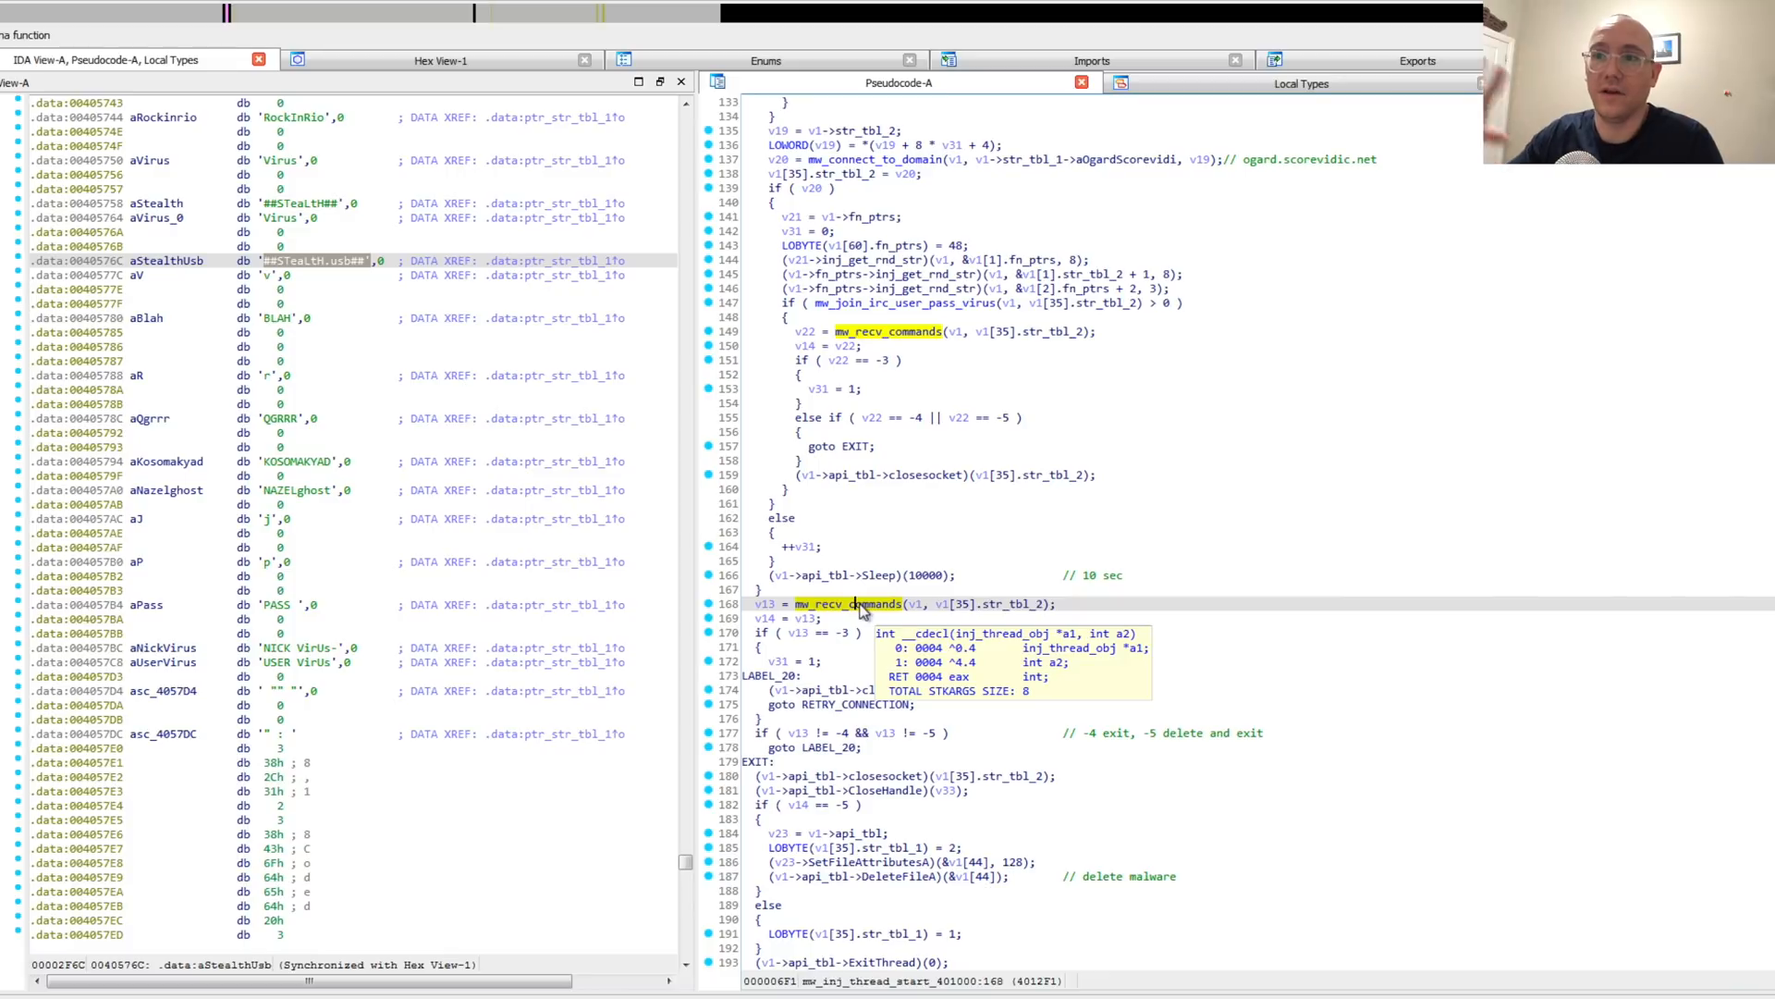
- Open the decompiled mw_recv_commands function showing its receive-buffer loop
double_click(849, 603)
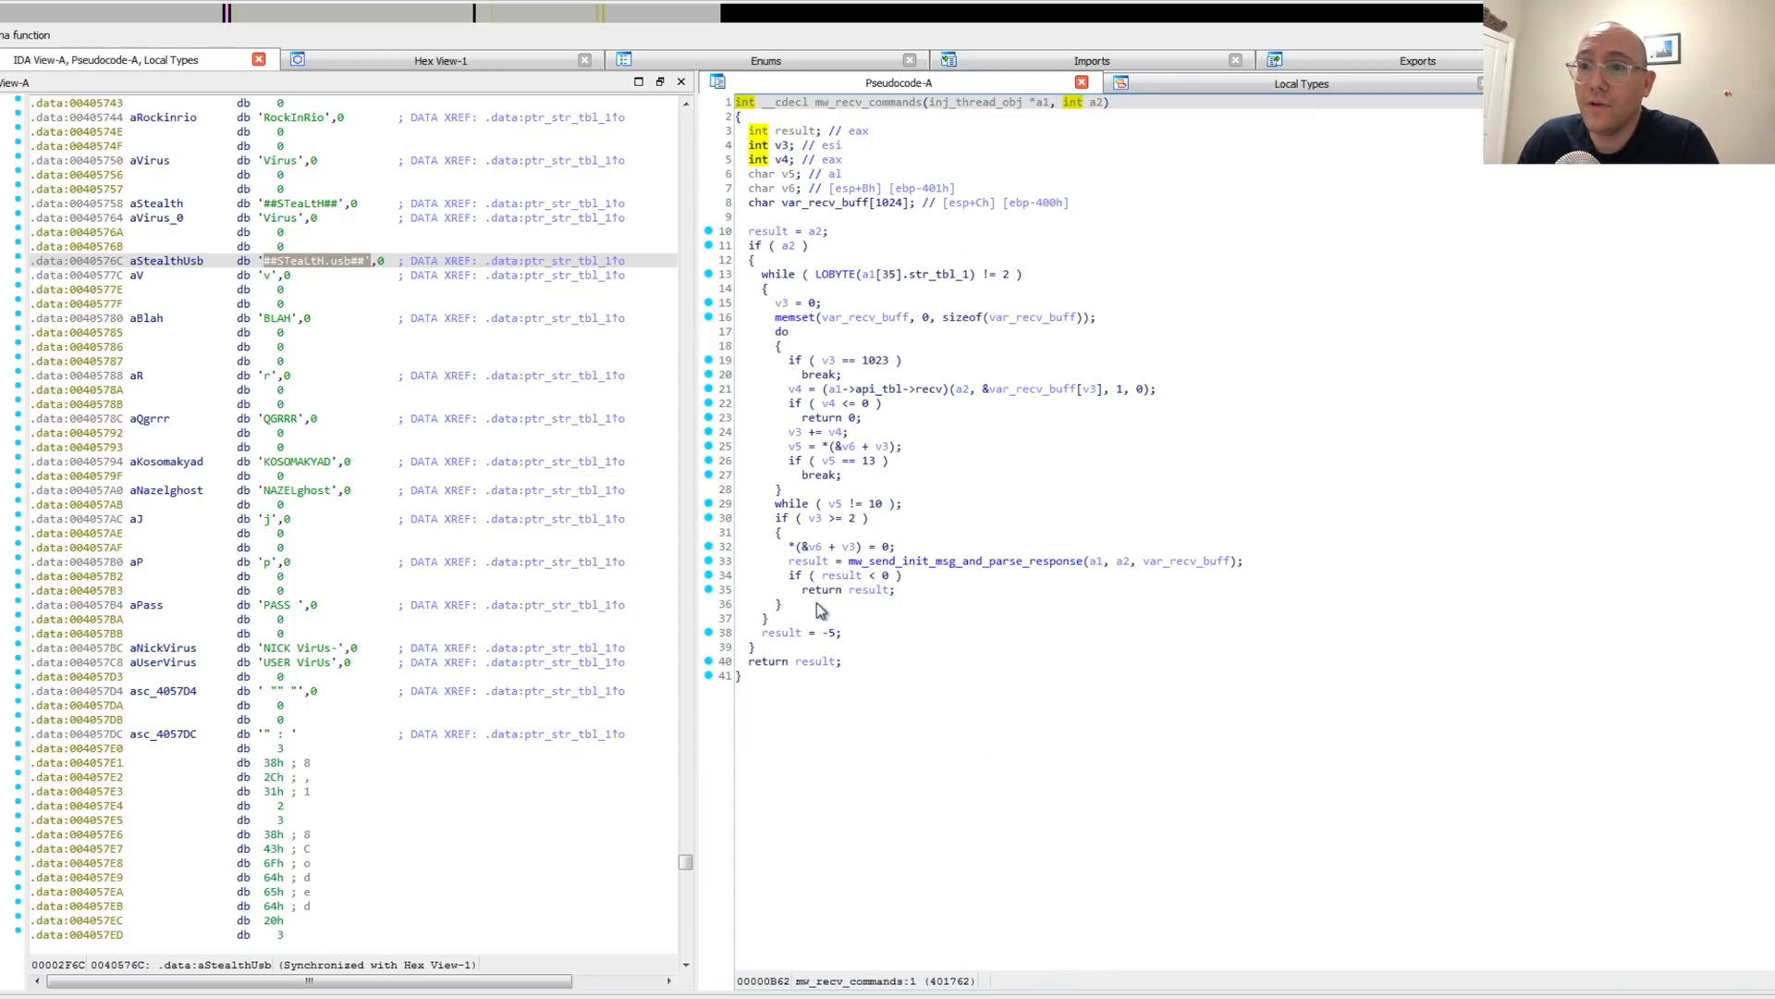
mouse_move(954, 437)
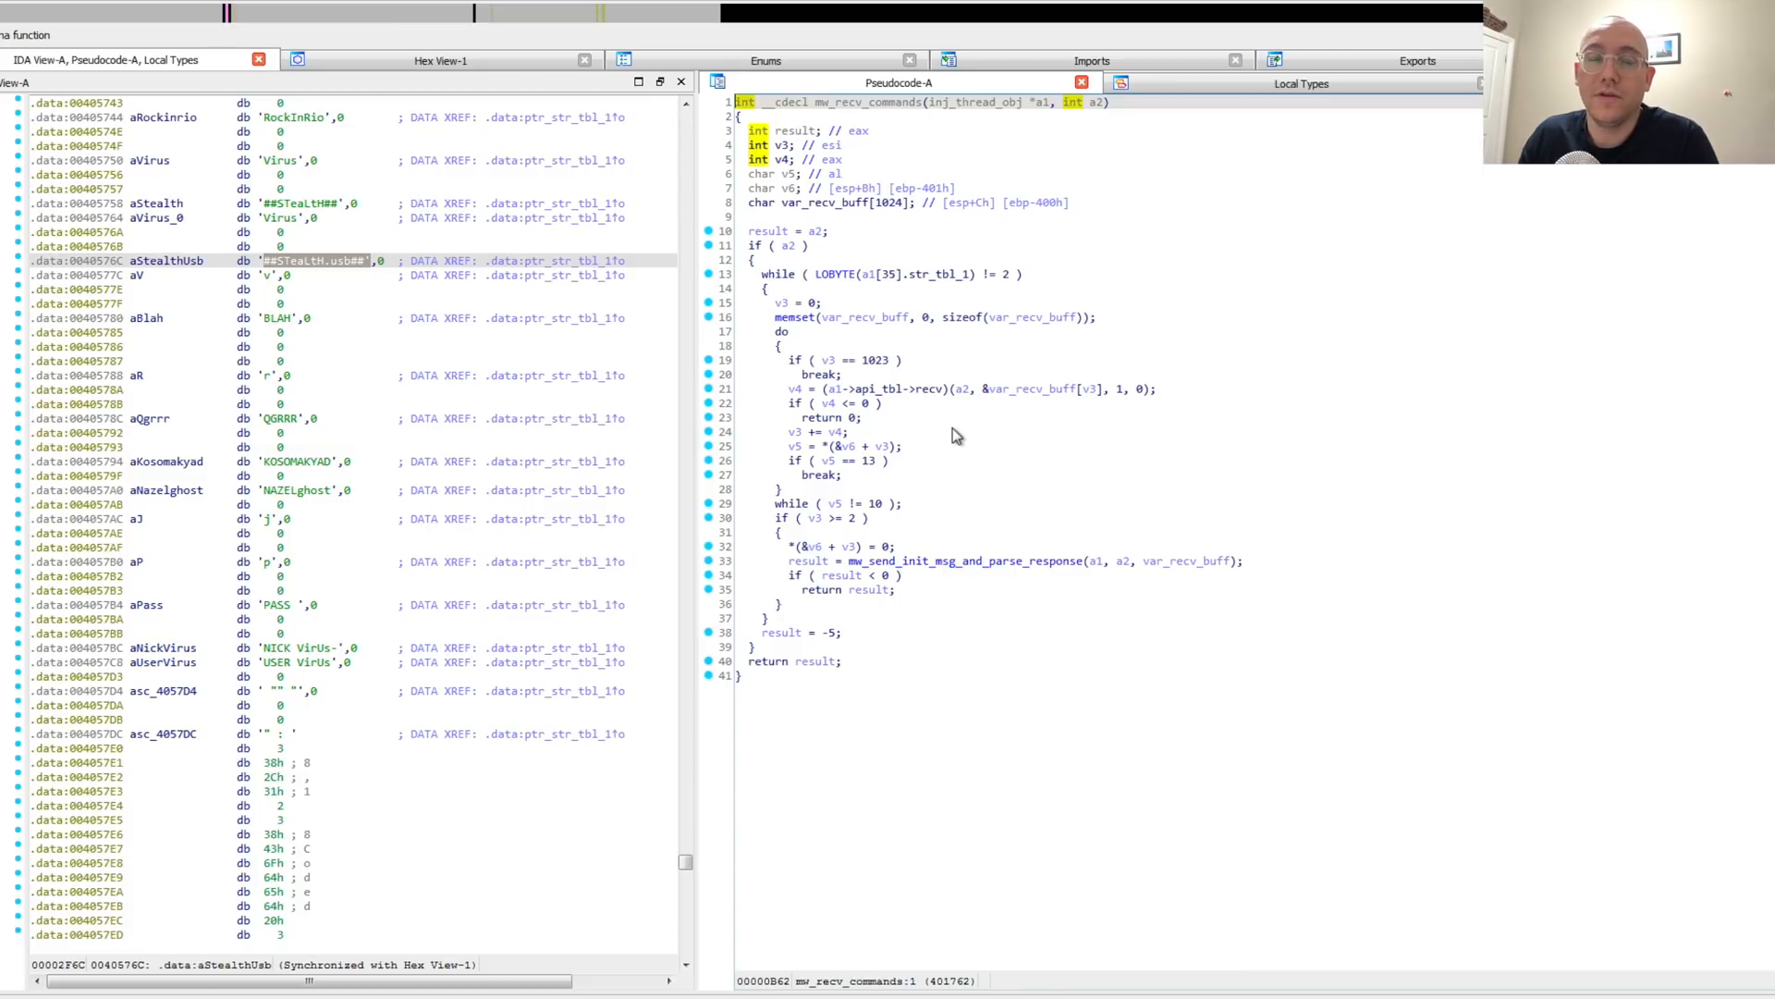
mouse_move(980, 365)
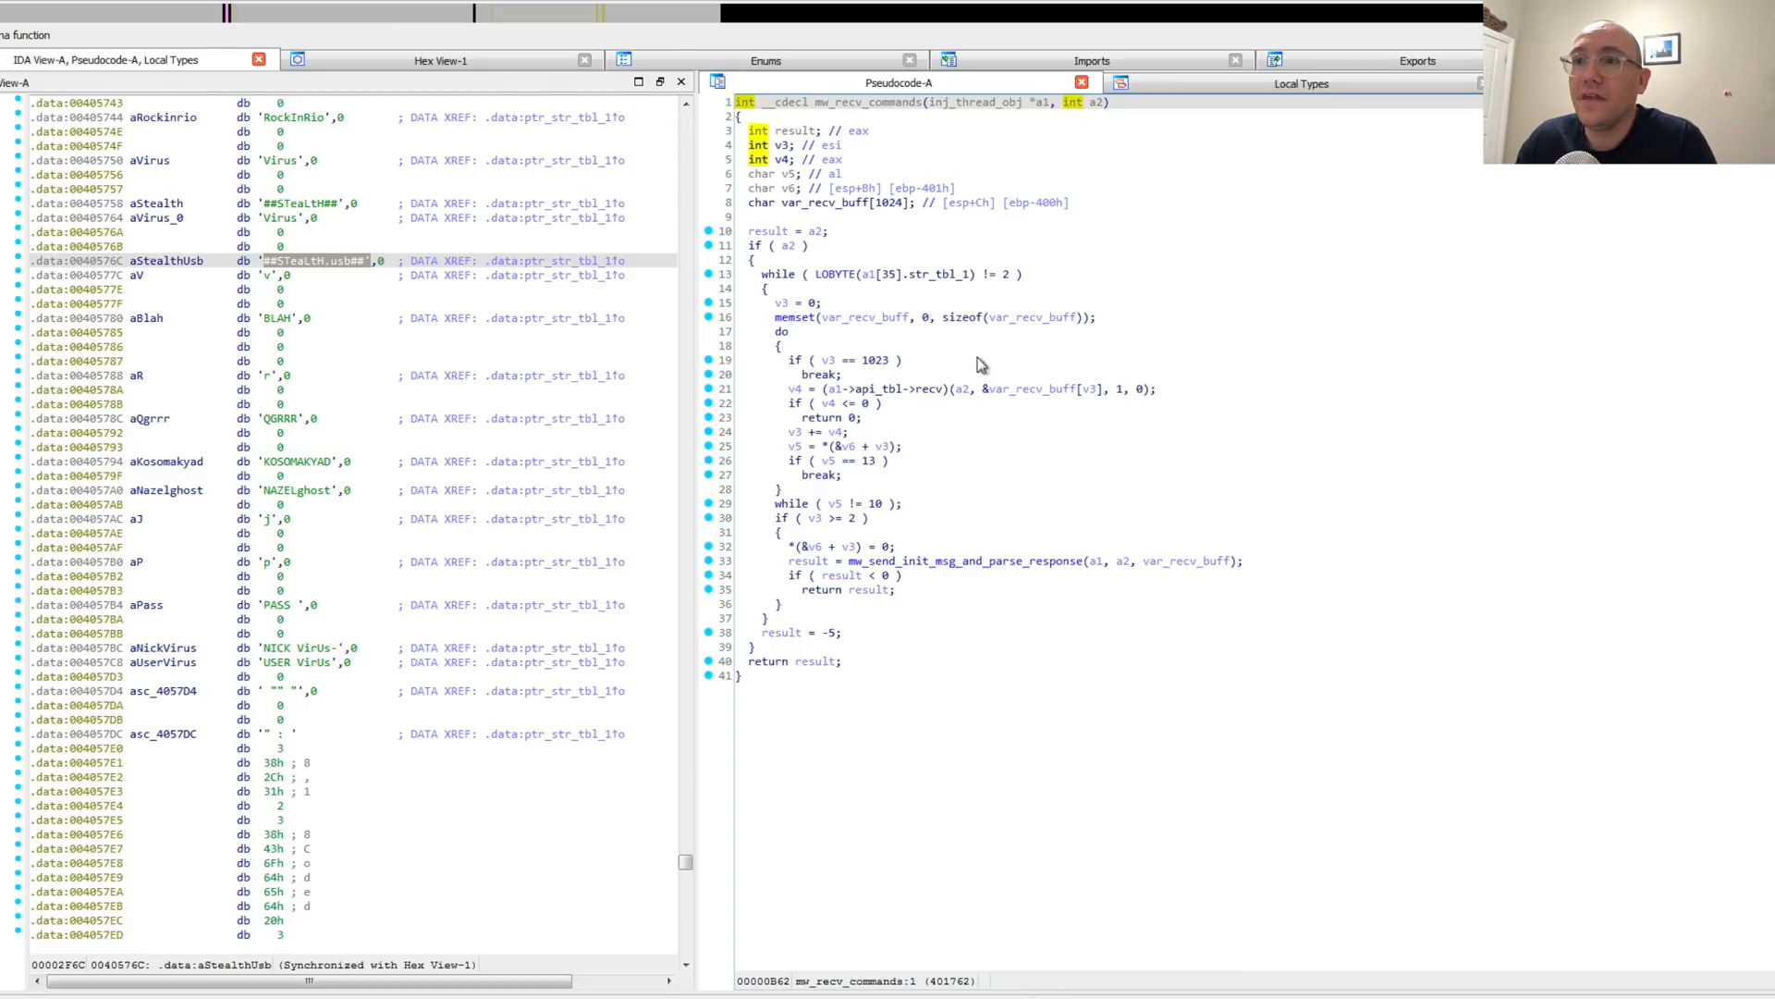
mouse_move(1037, 358)
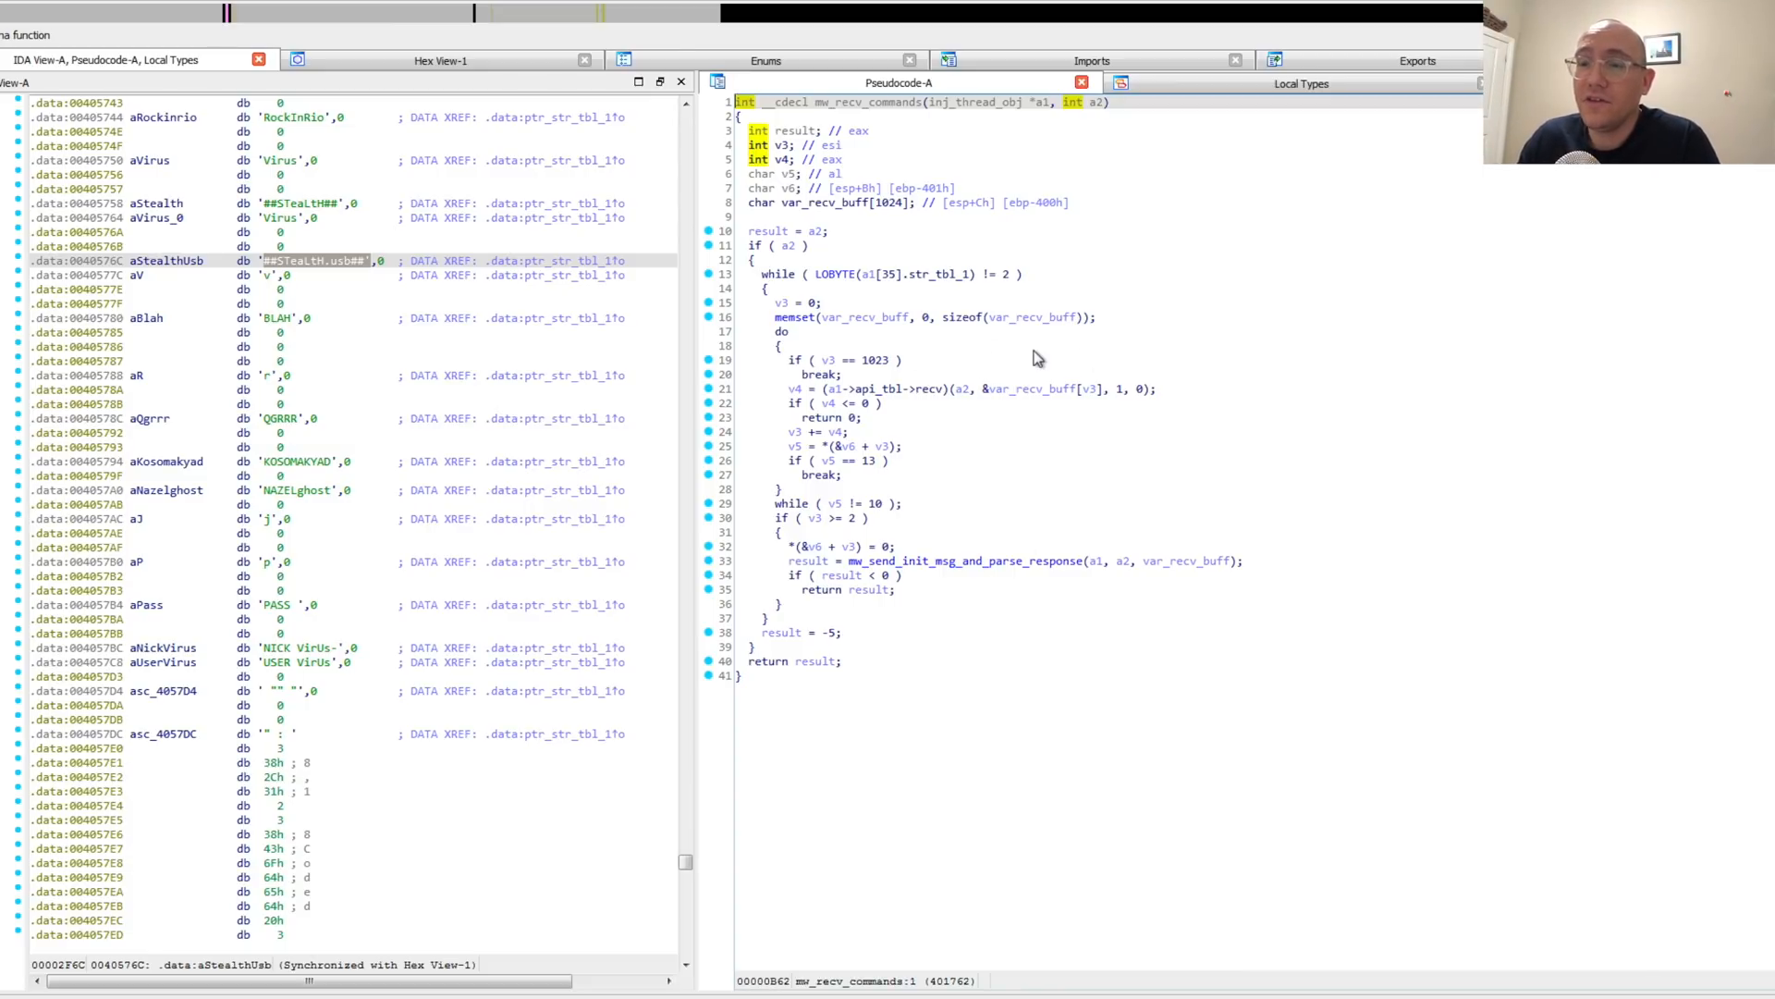
mouse_move(932, 375)
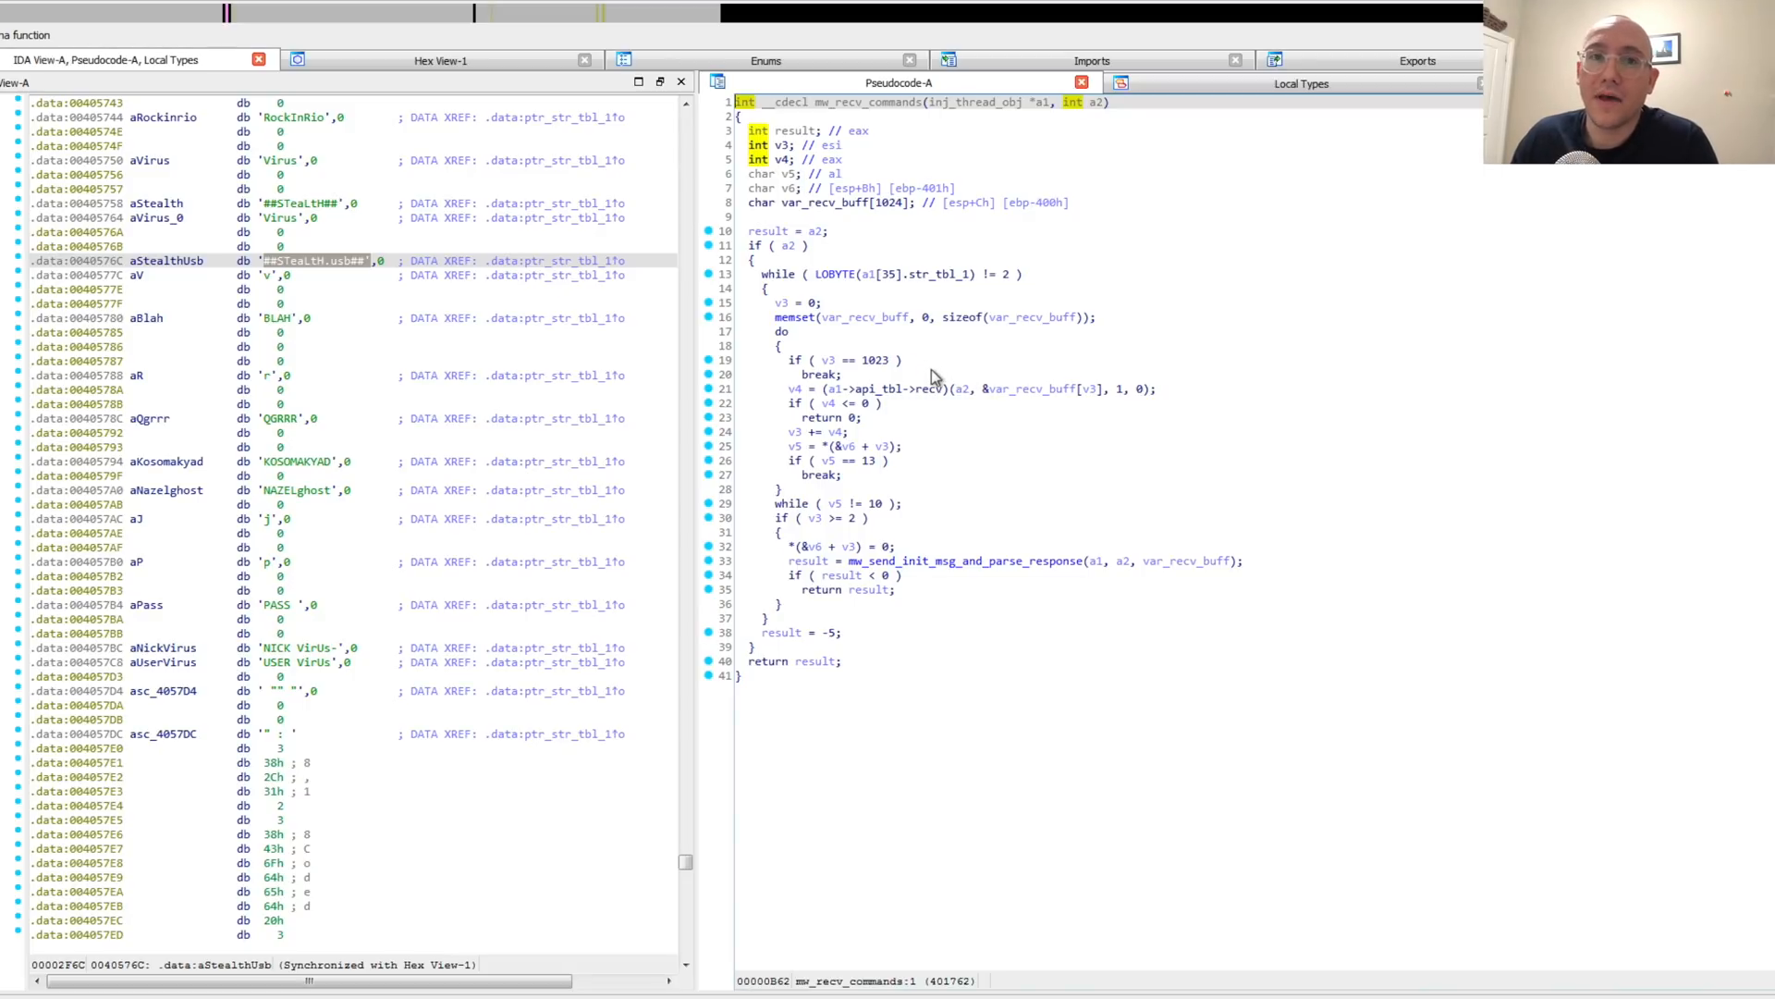
mouse_move(955, 568)
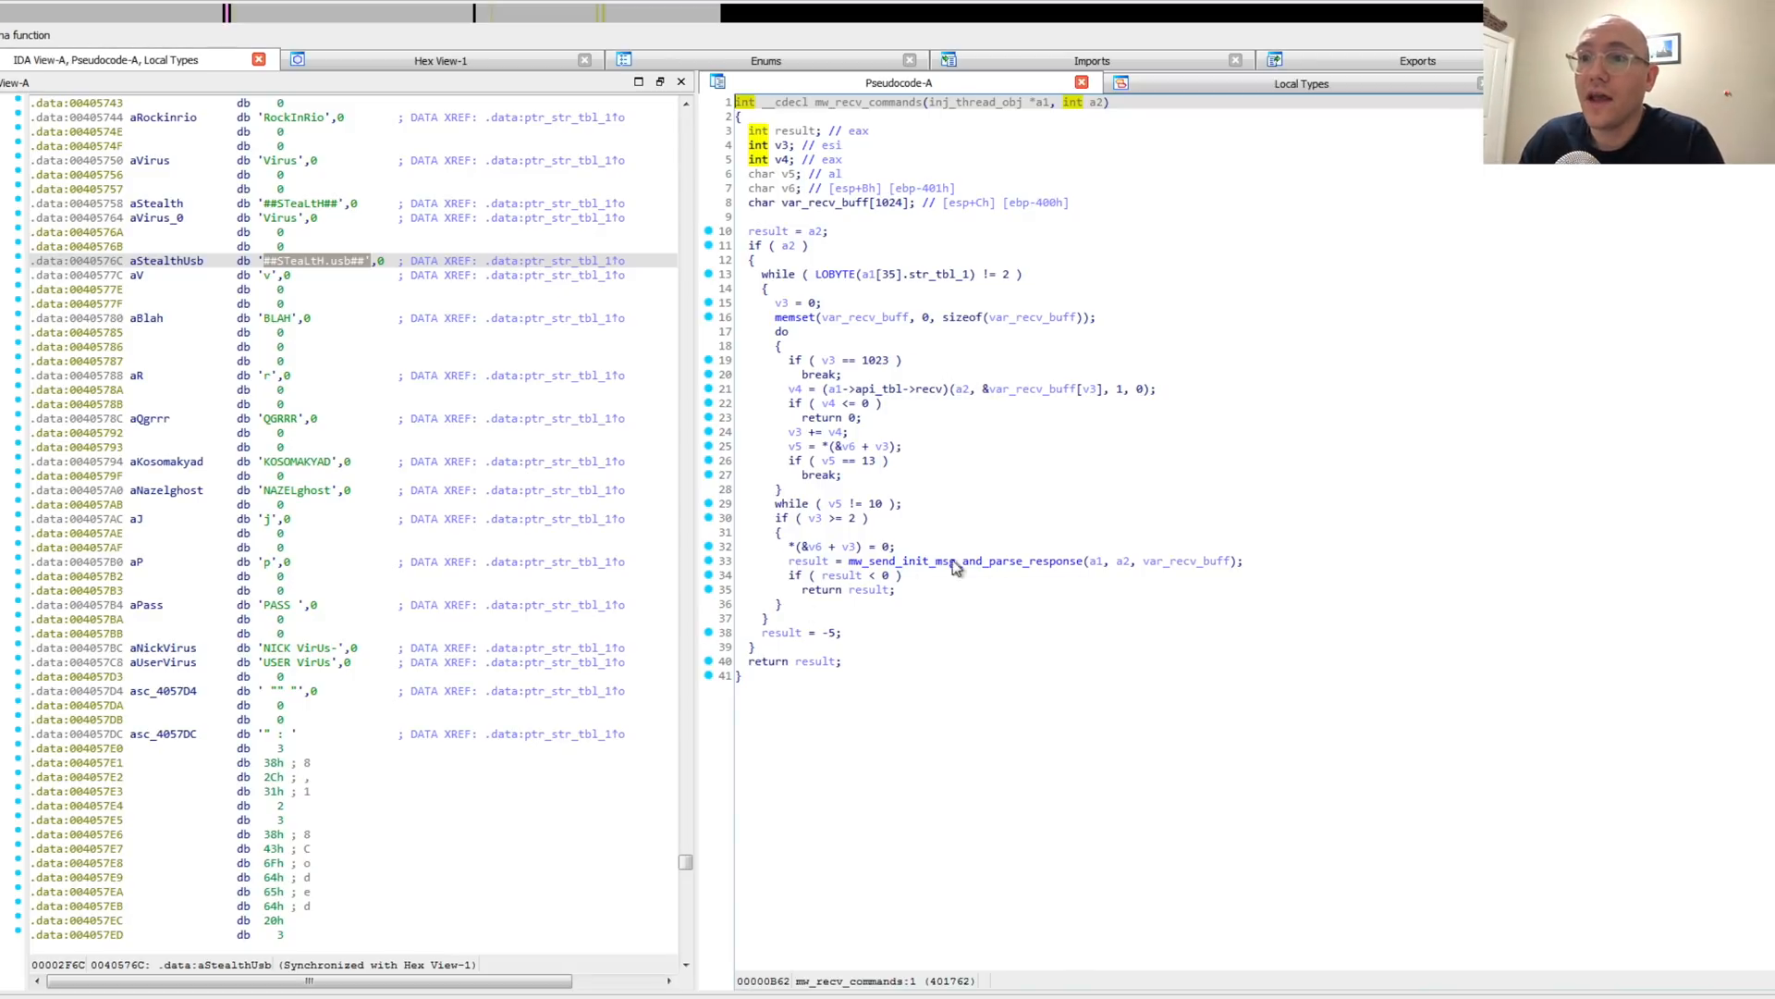
- Open mw_send_init_msg_and_parse_response showing its MOTD check and JOIN message building
double_click(967, 560)
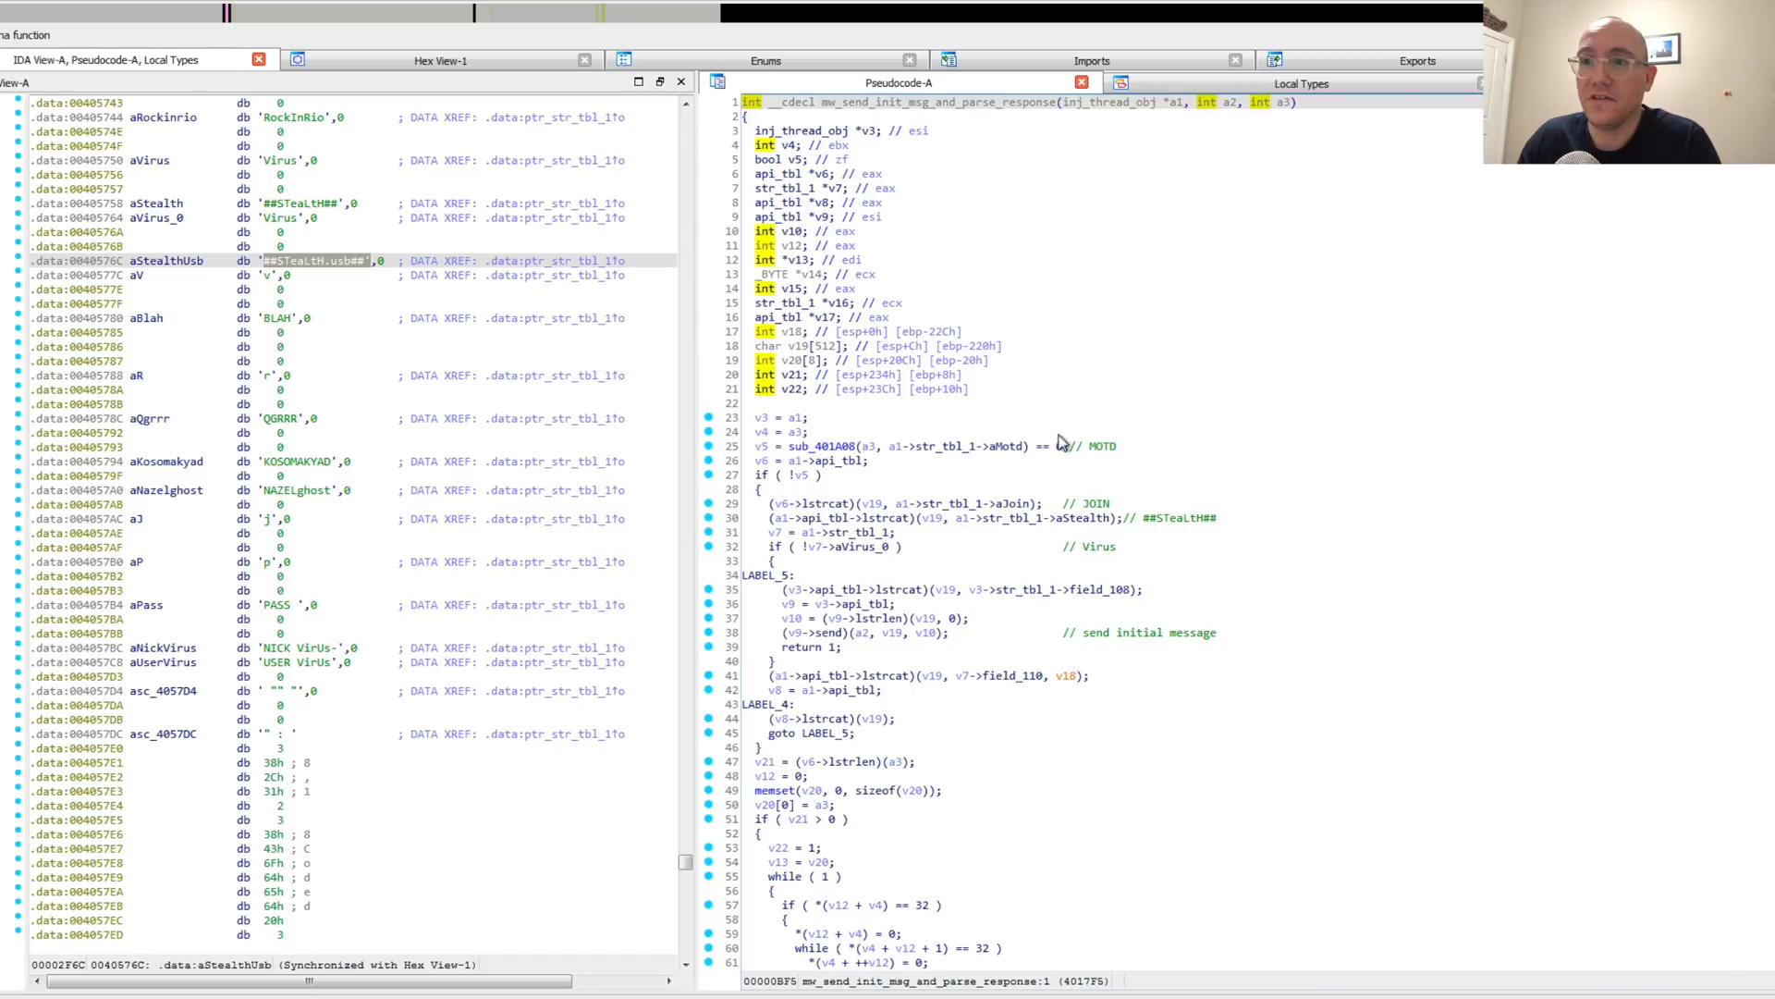
mouse_move(1160, 394)
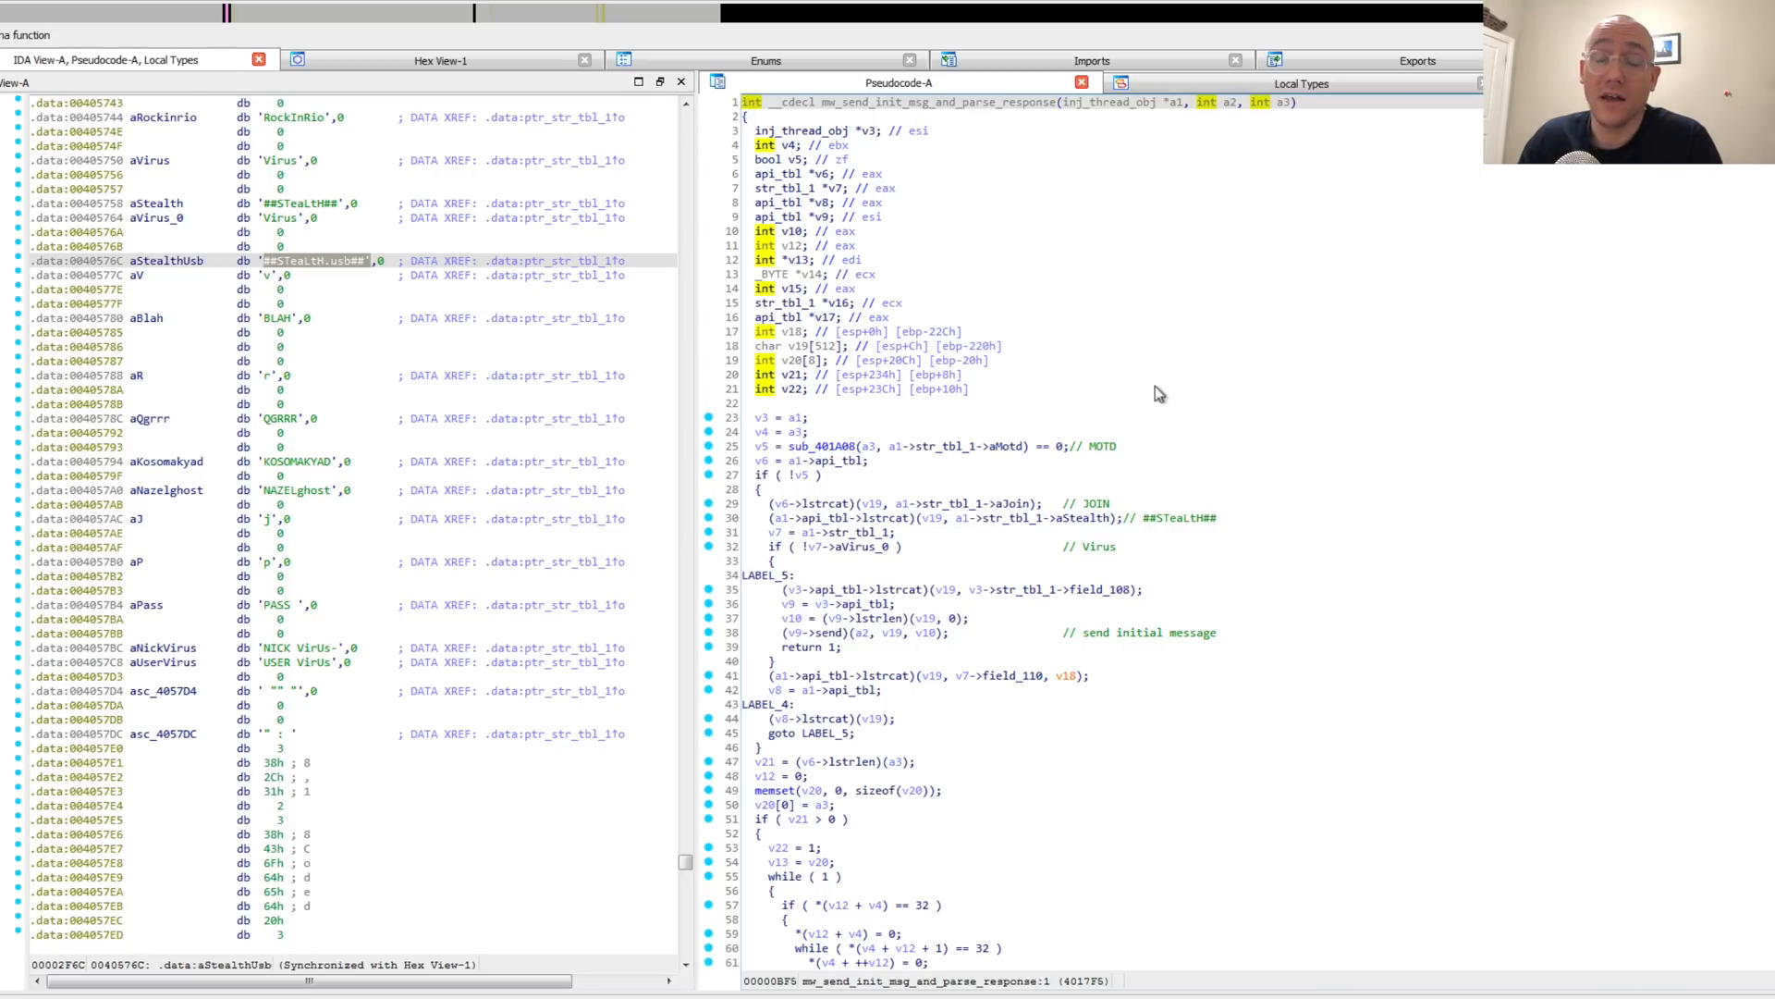
left_click(1101, 446)
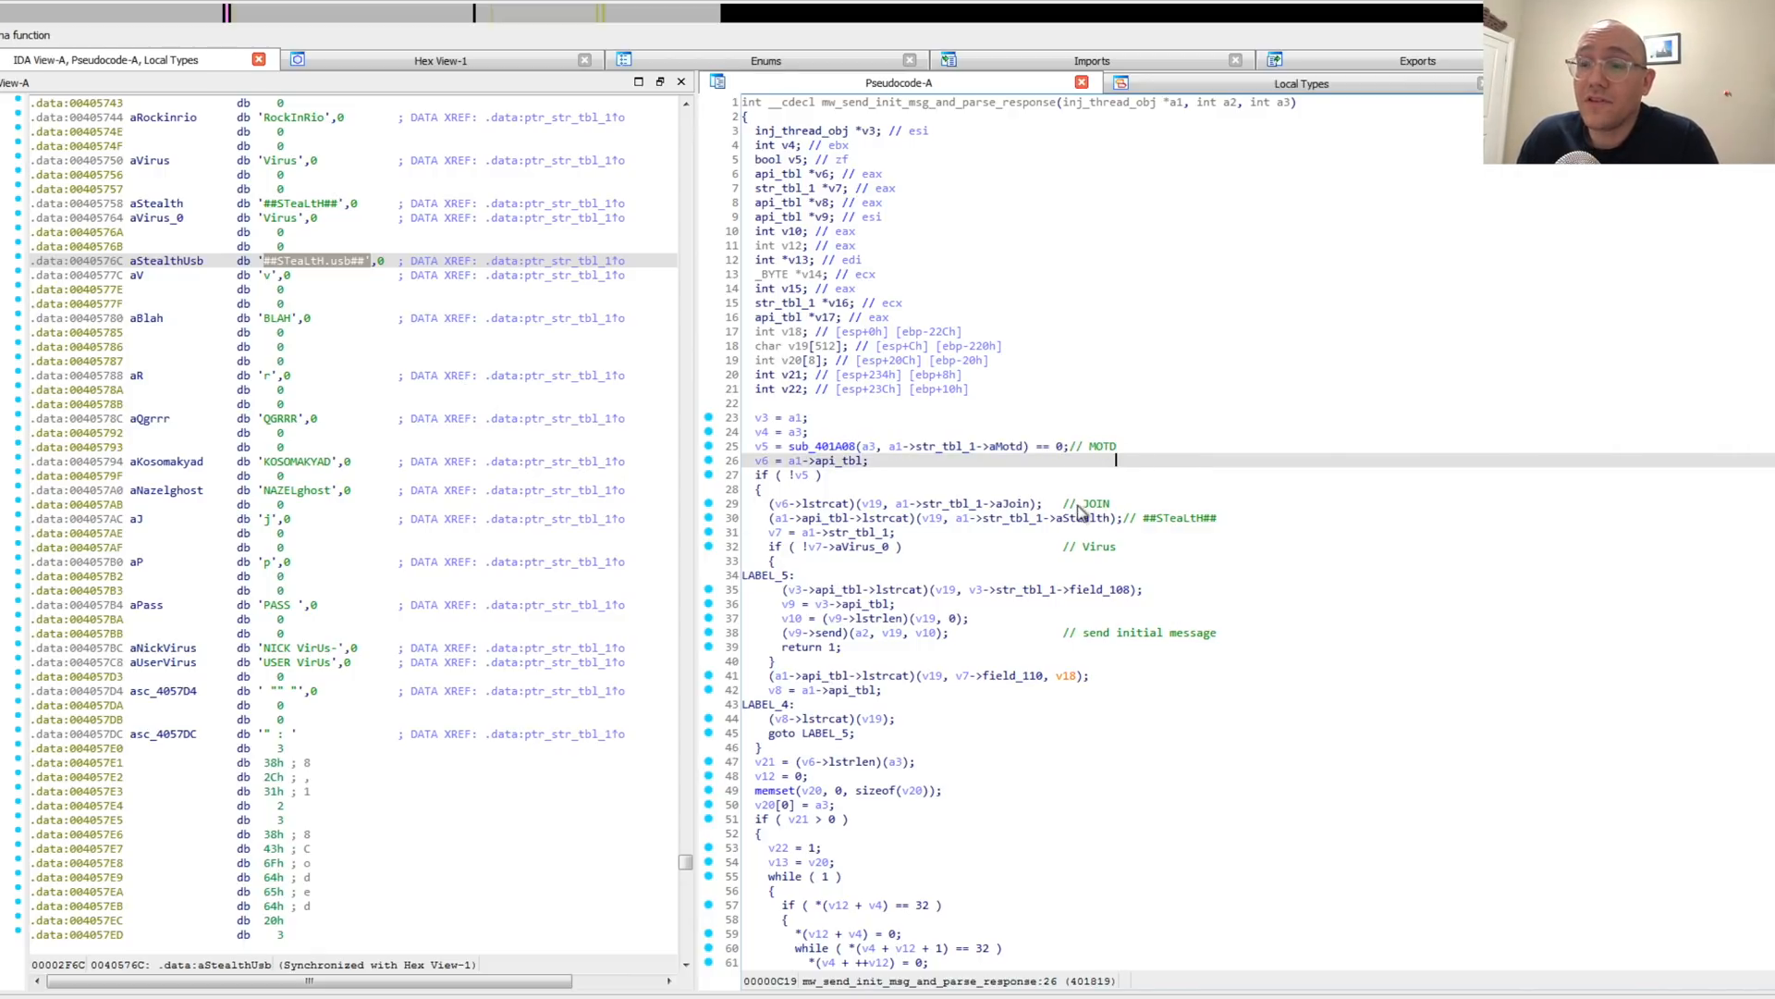
mouse_move(1158, 527)
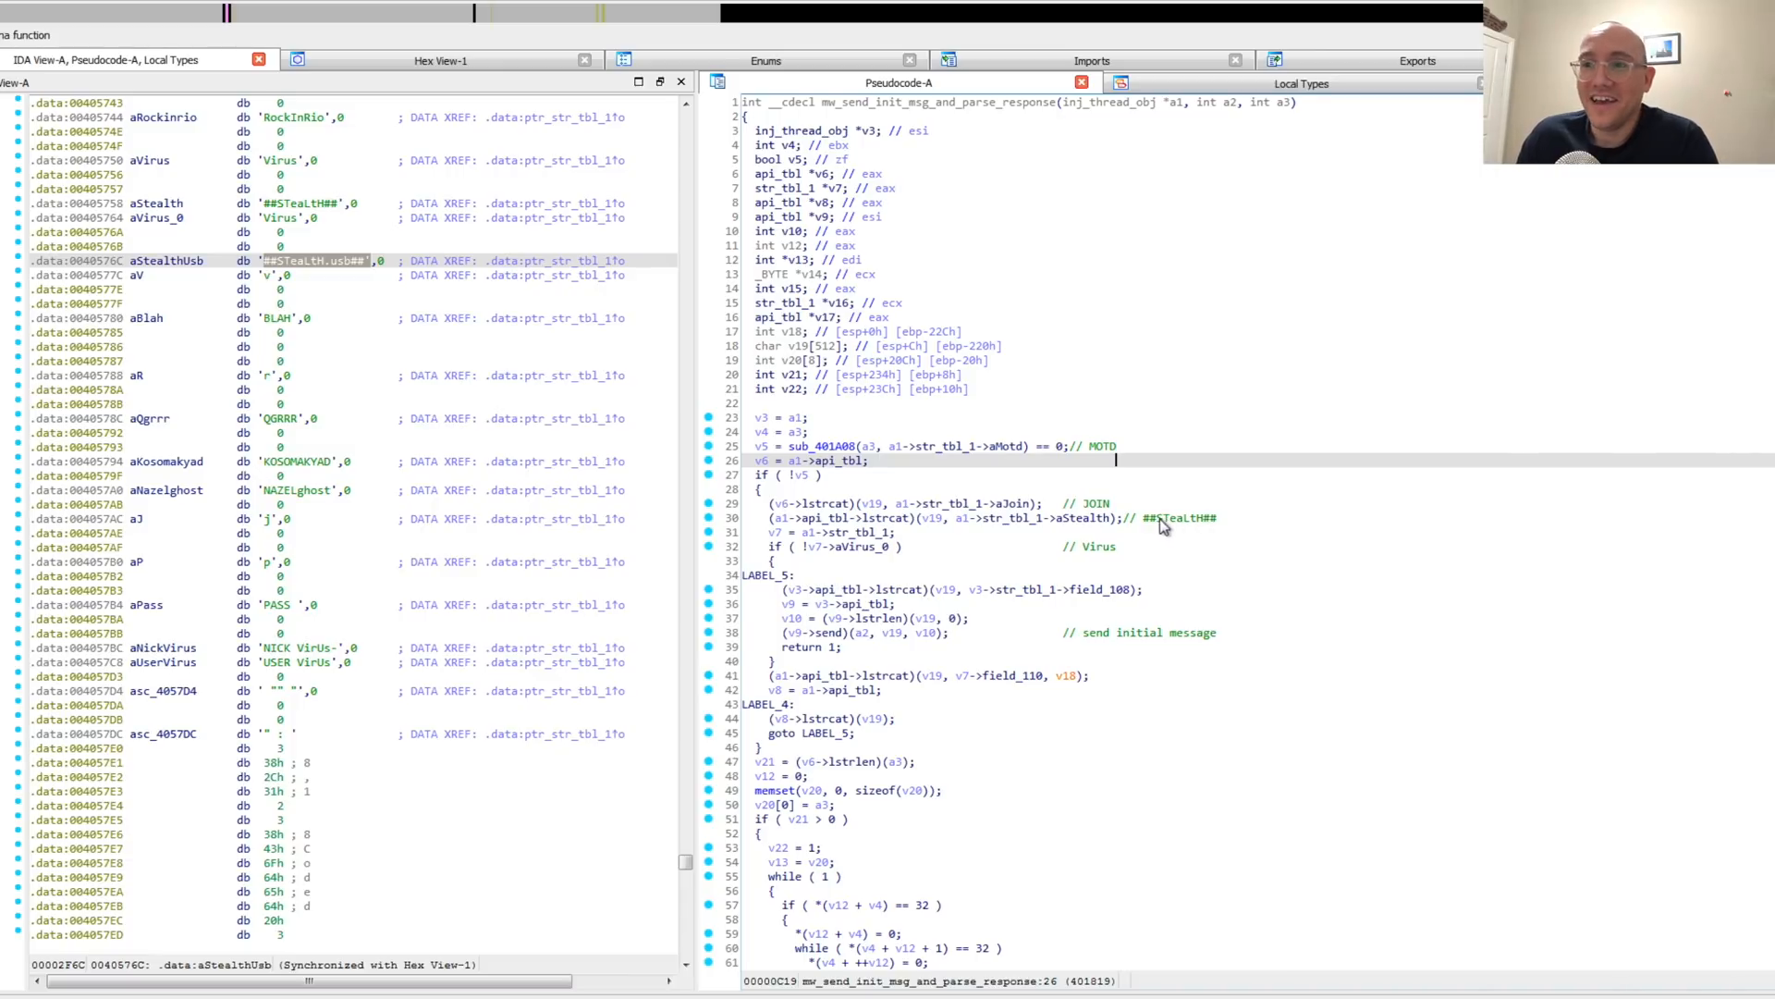
mouse_move(1162, 537)
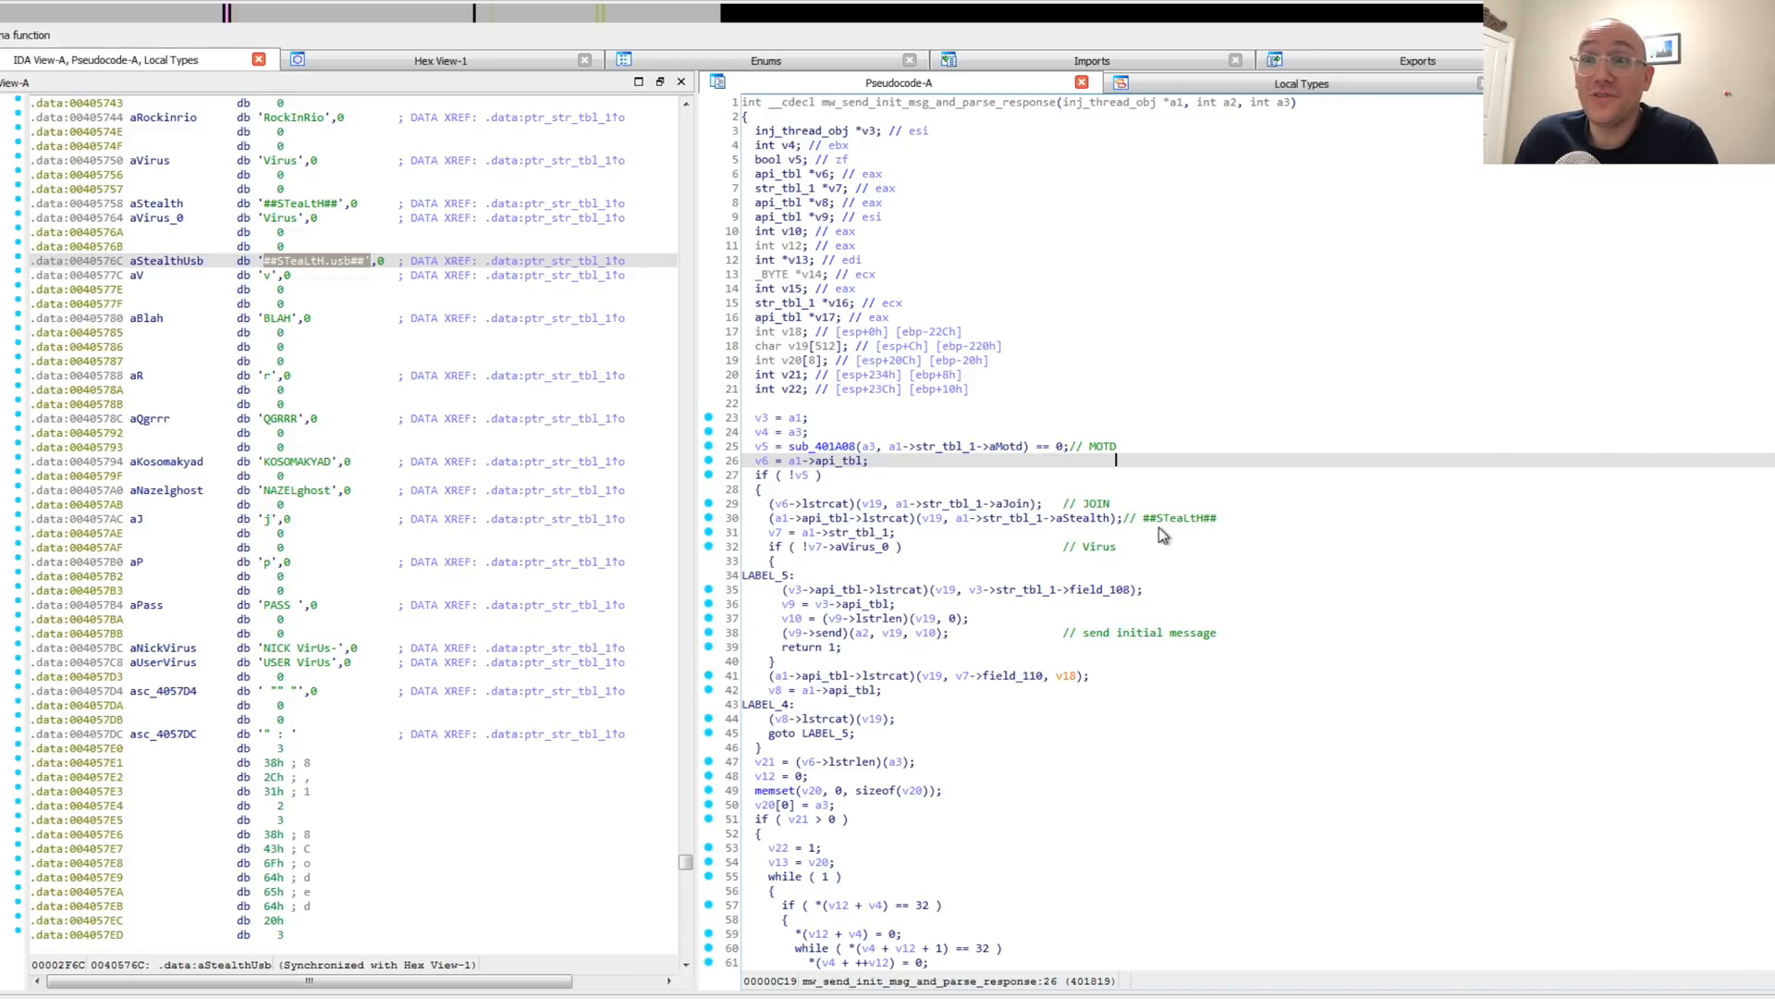
- Scroll down to the PING/PONG, 433 nickname-in-use and PRIVMSG handling
scroll("down", 3)
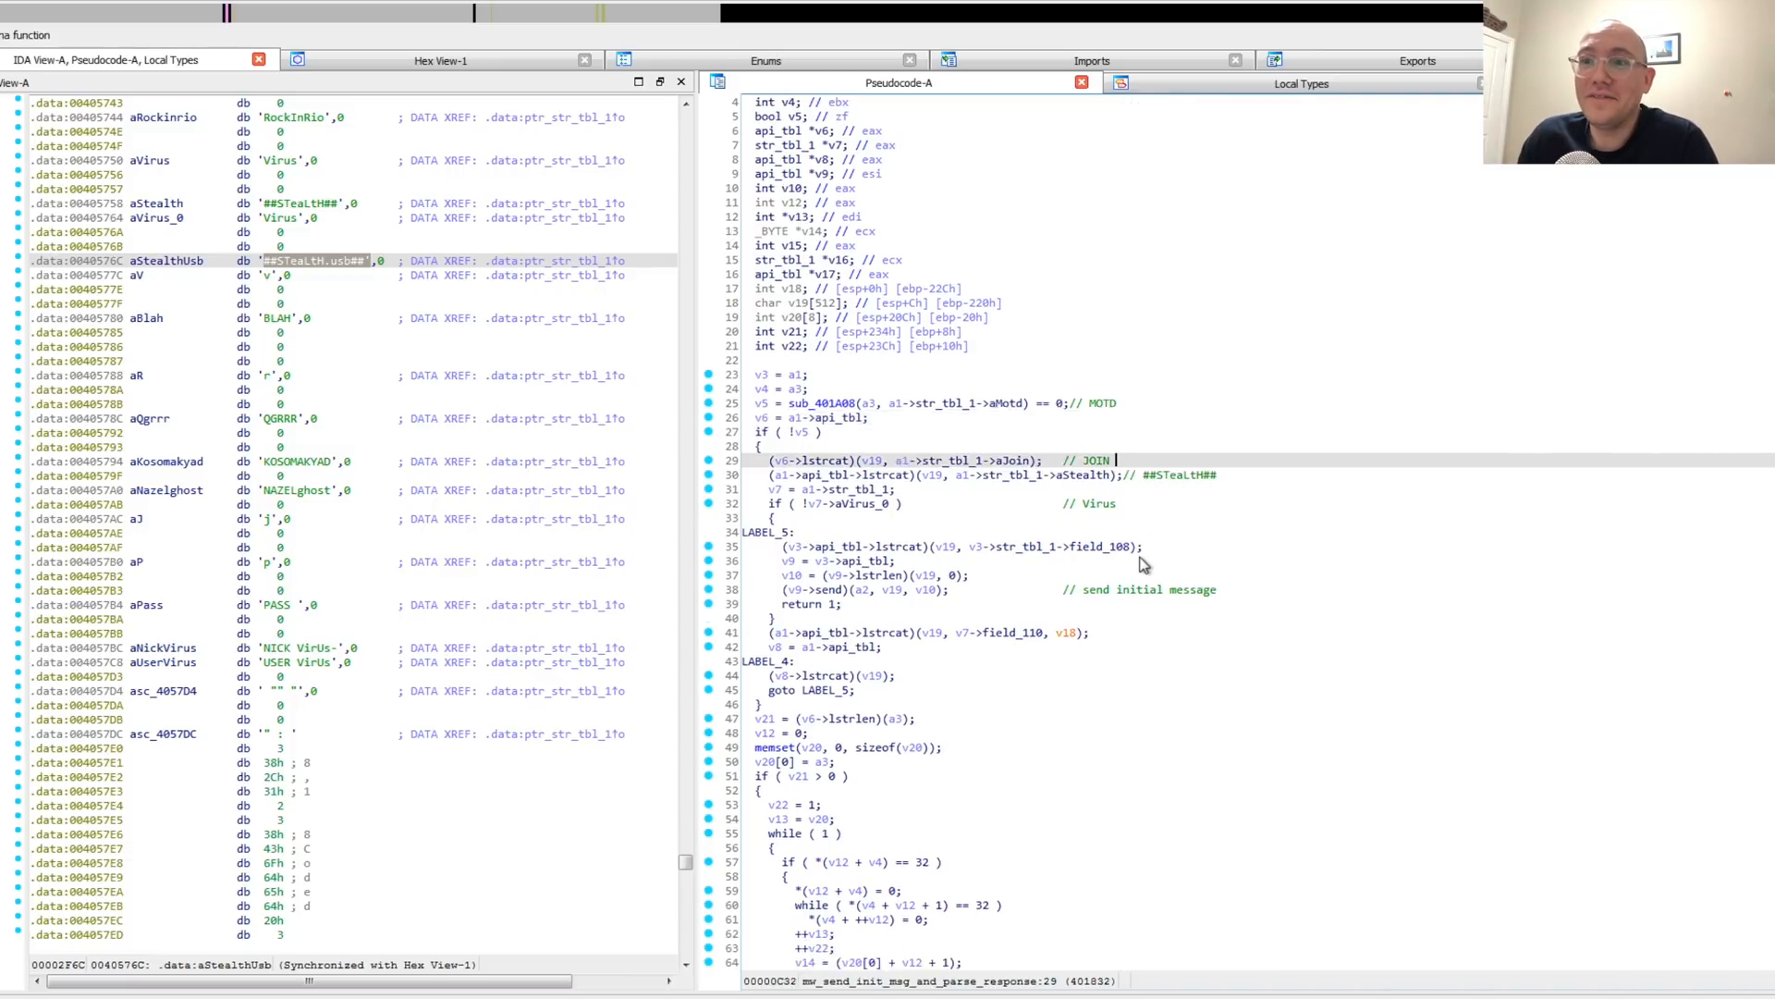
scroll("down", 3)
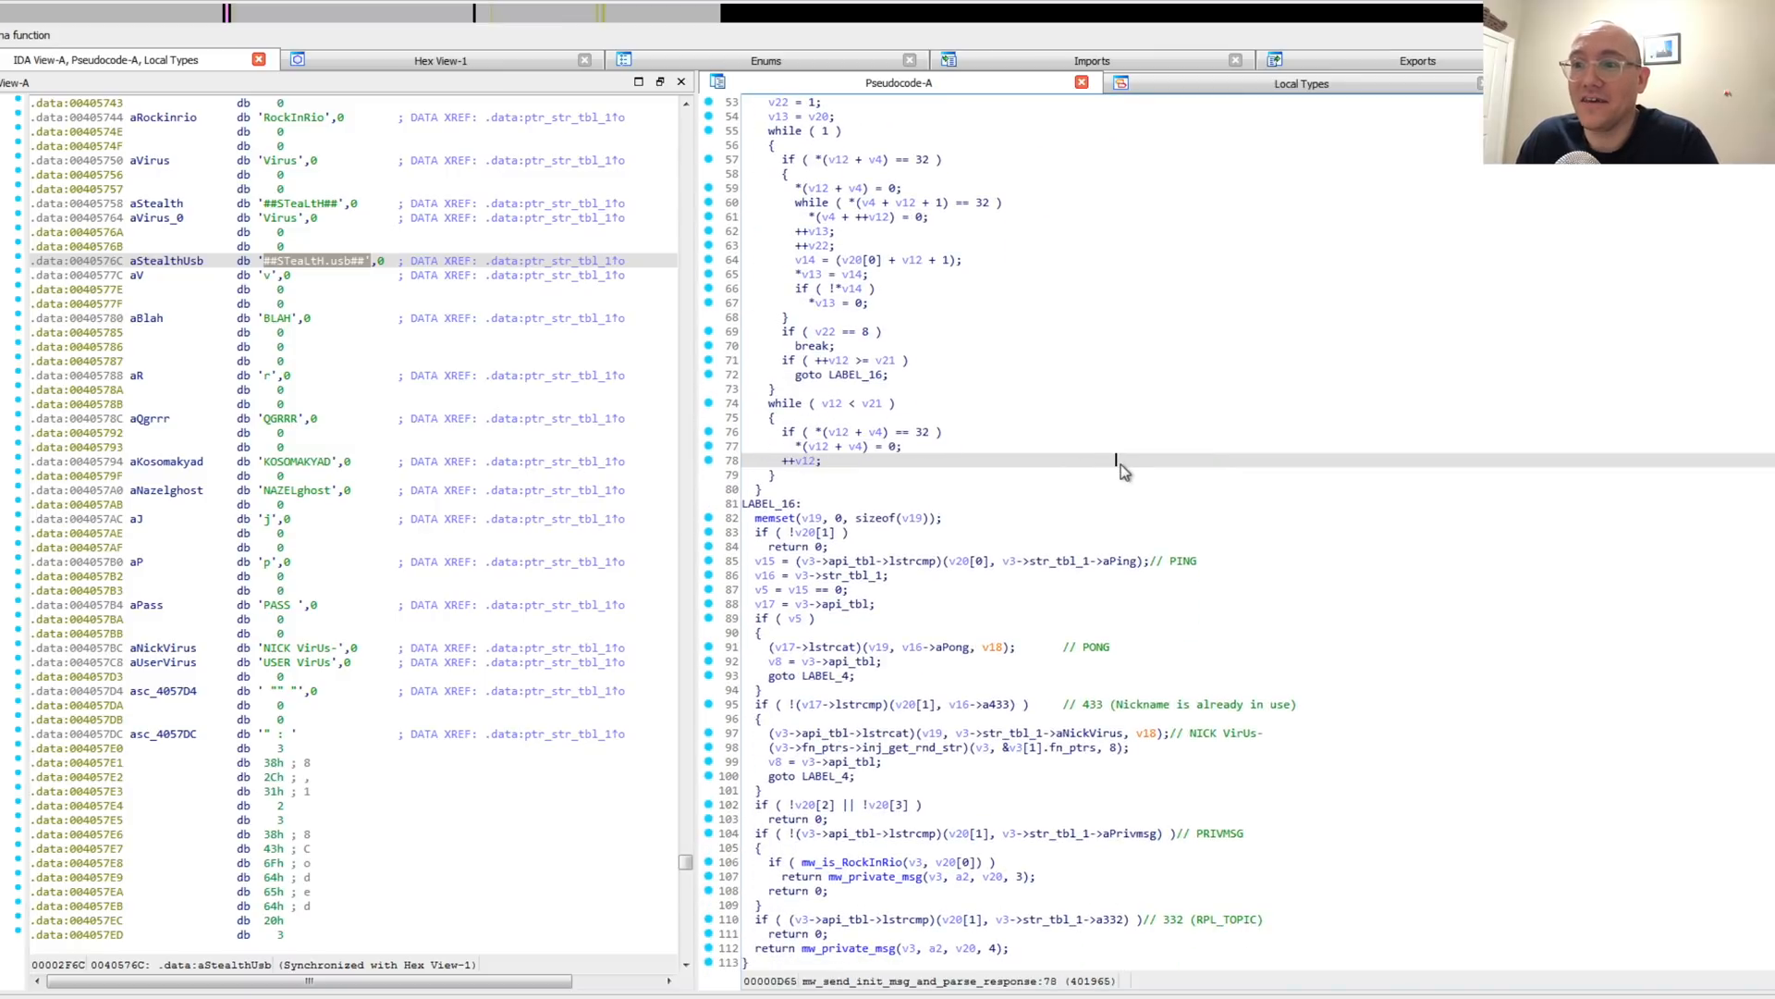
mouse_move(1232, 538)
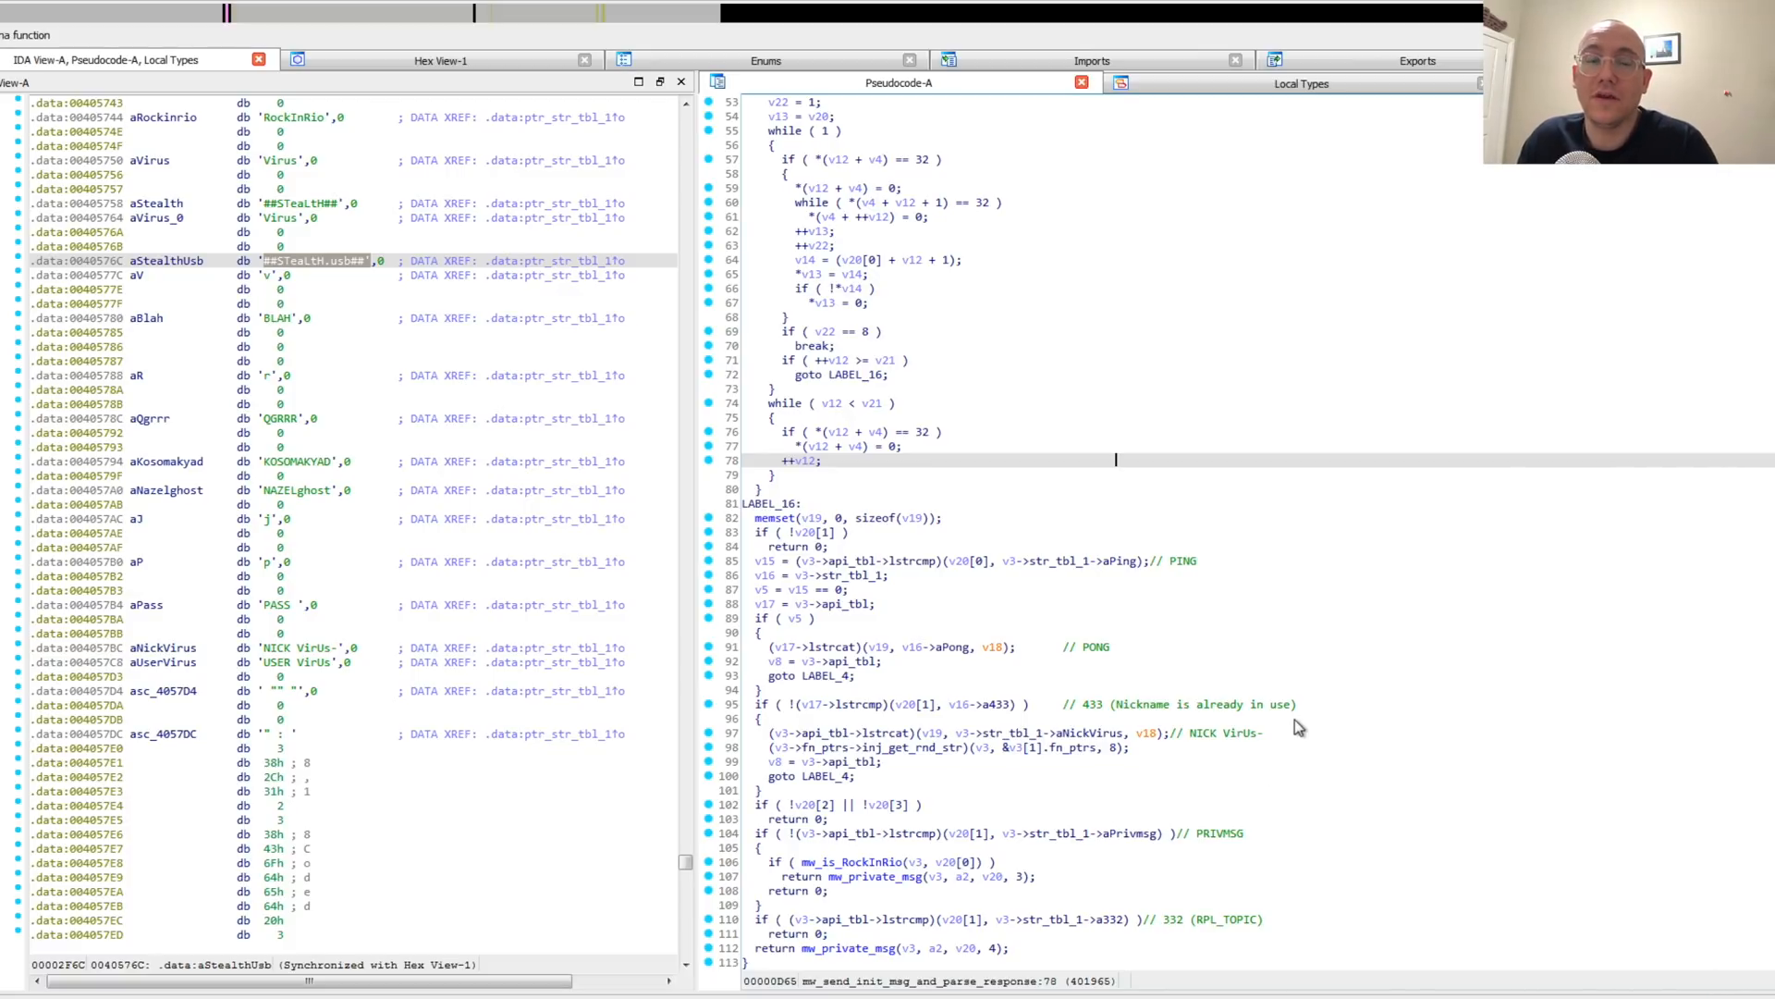
mouse_move(1243, 583)
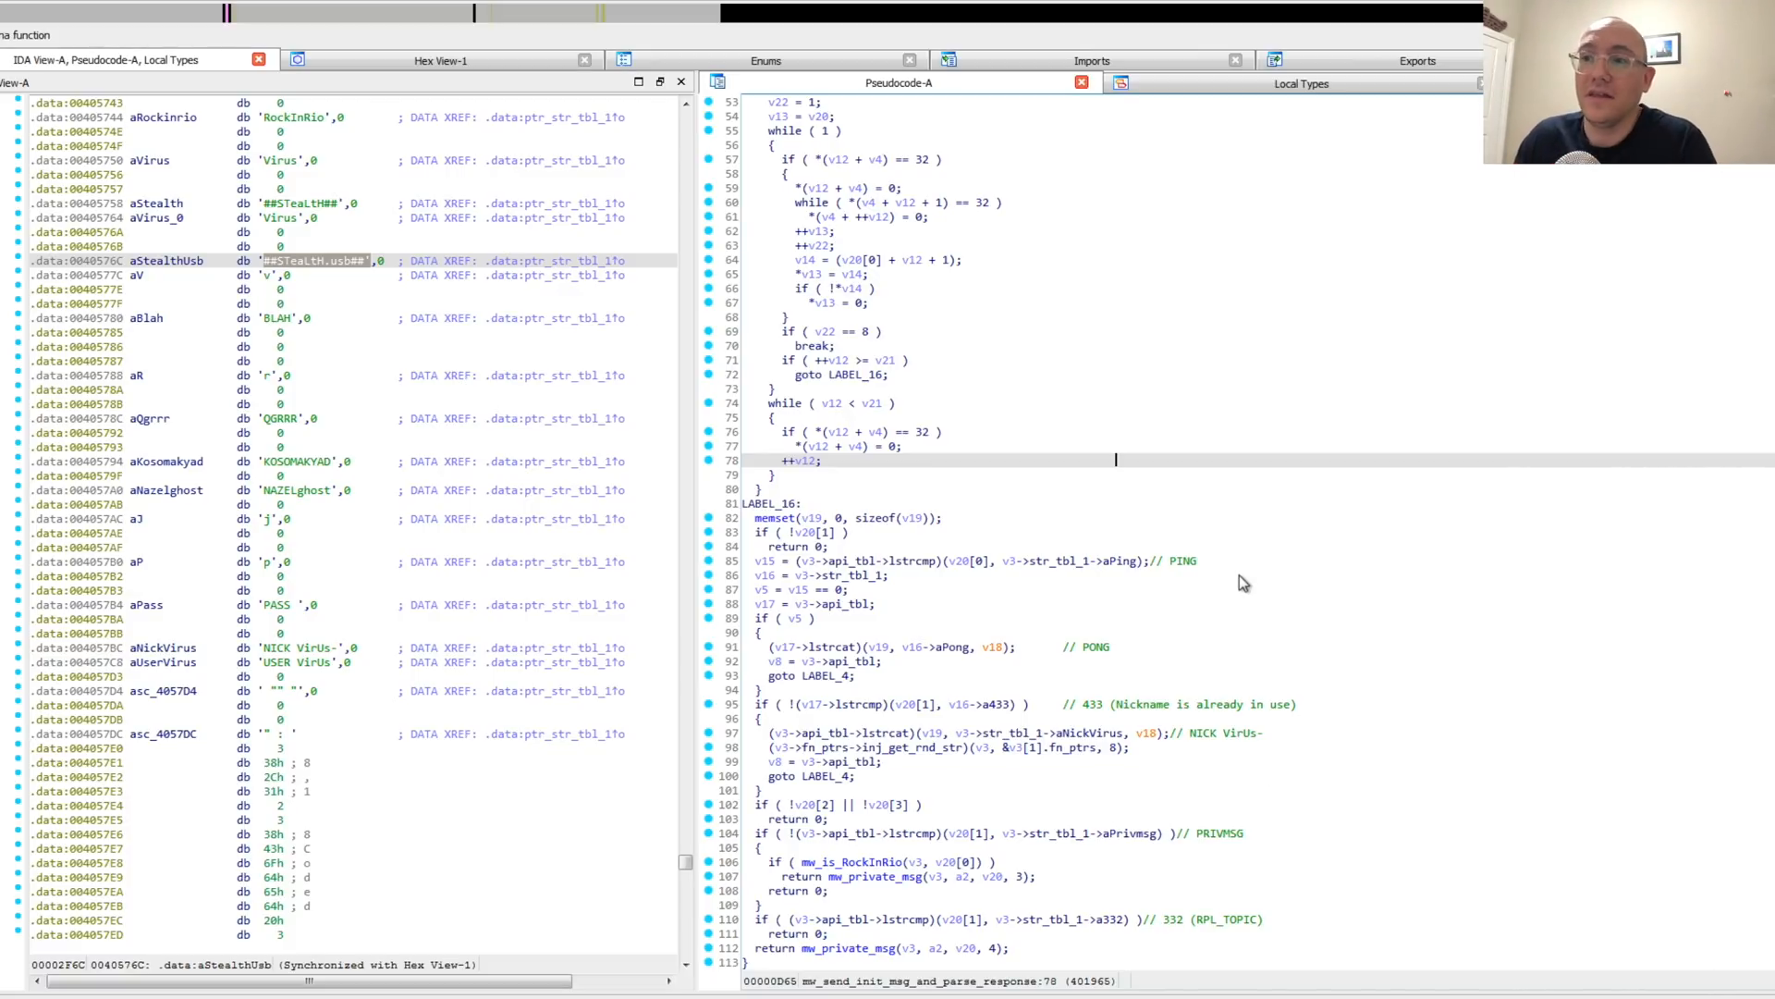
mouse_move(1062, 703)
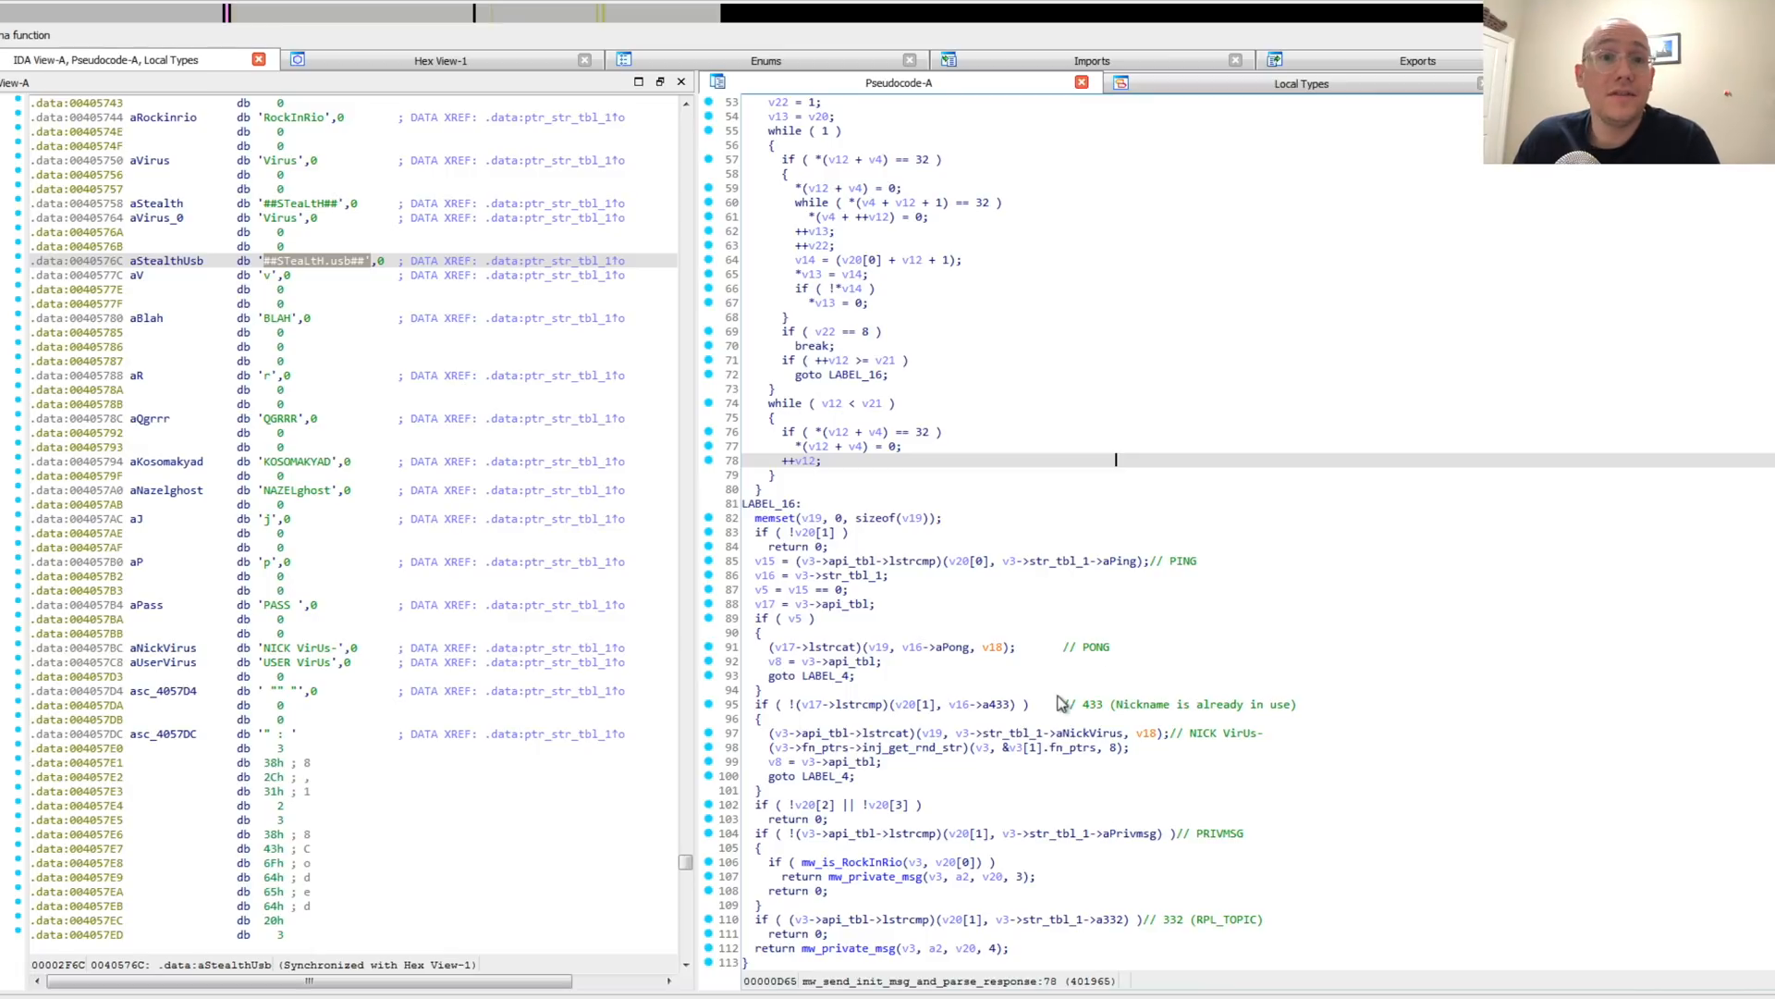
mouse_move(1061, 696)
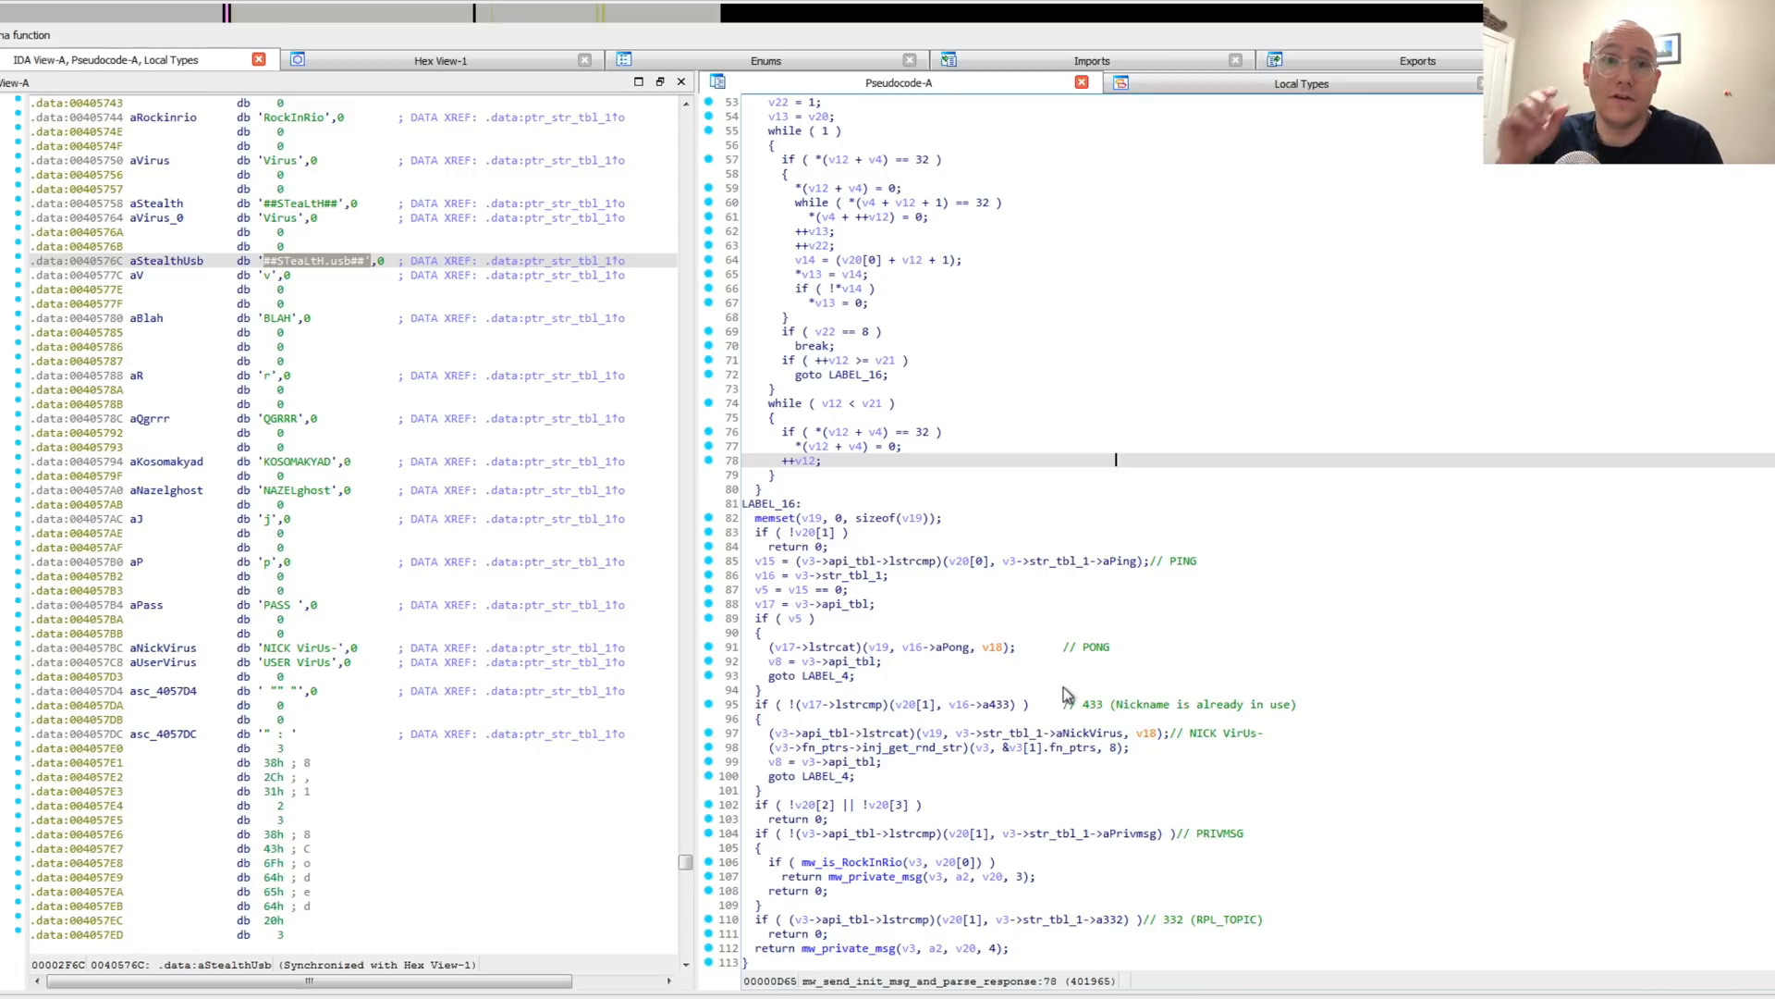
mouse_move(1097, 714)
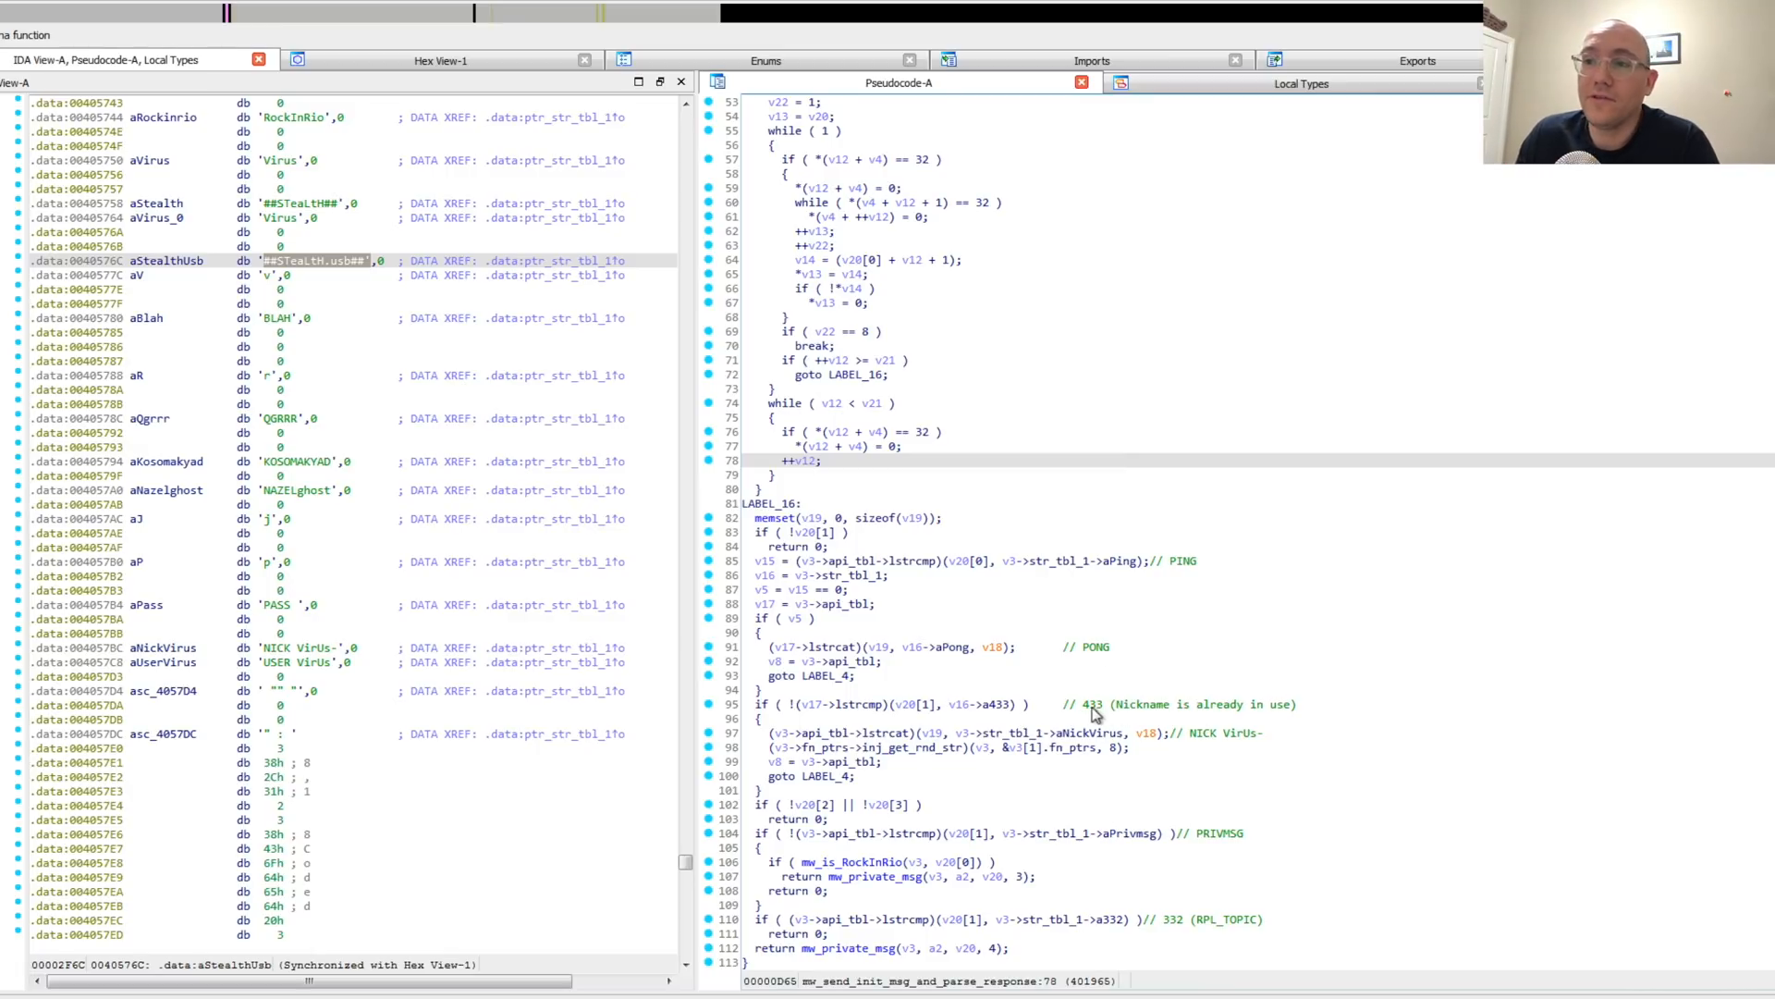
mouse_move(1197, 690)
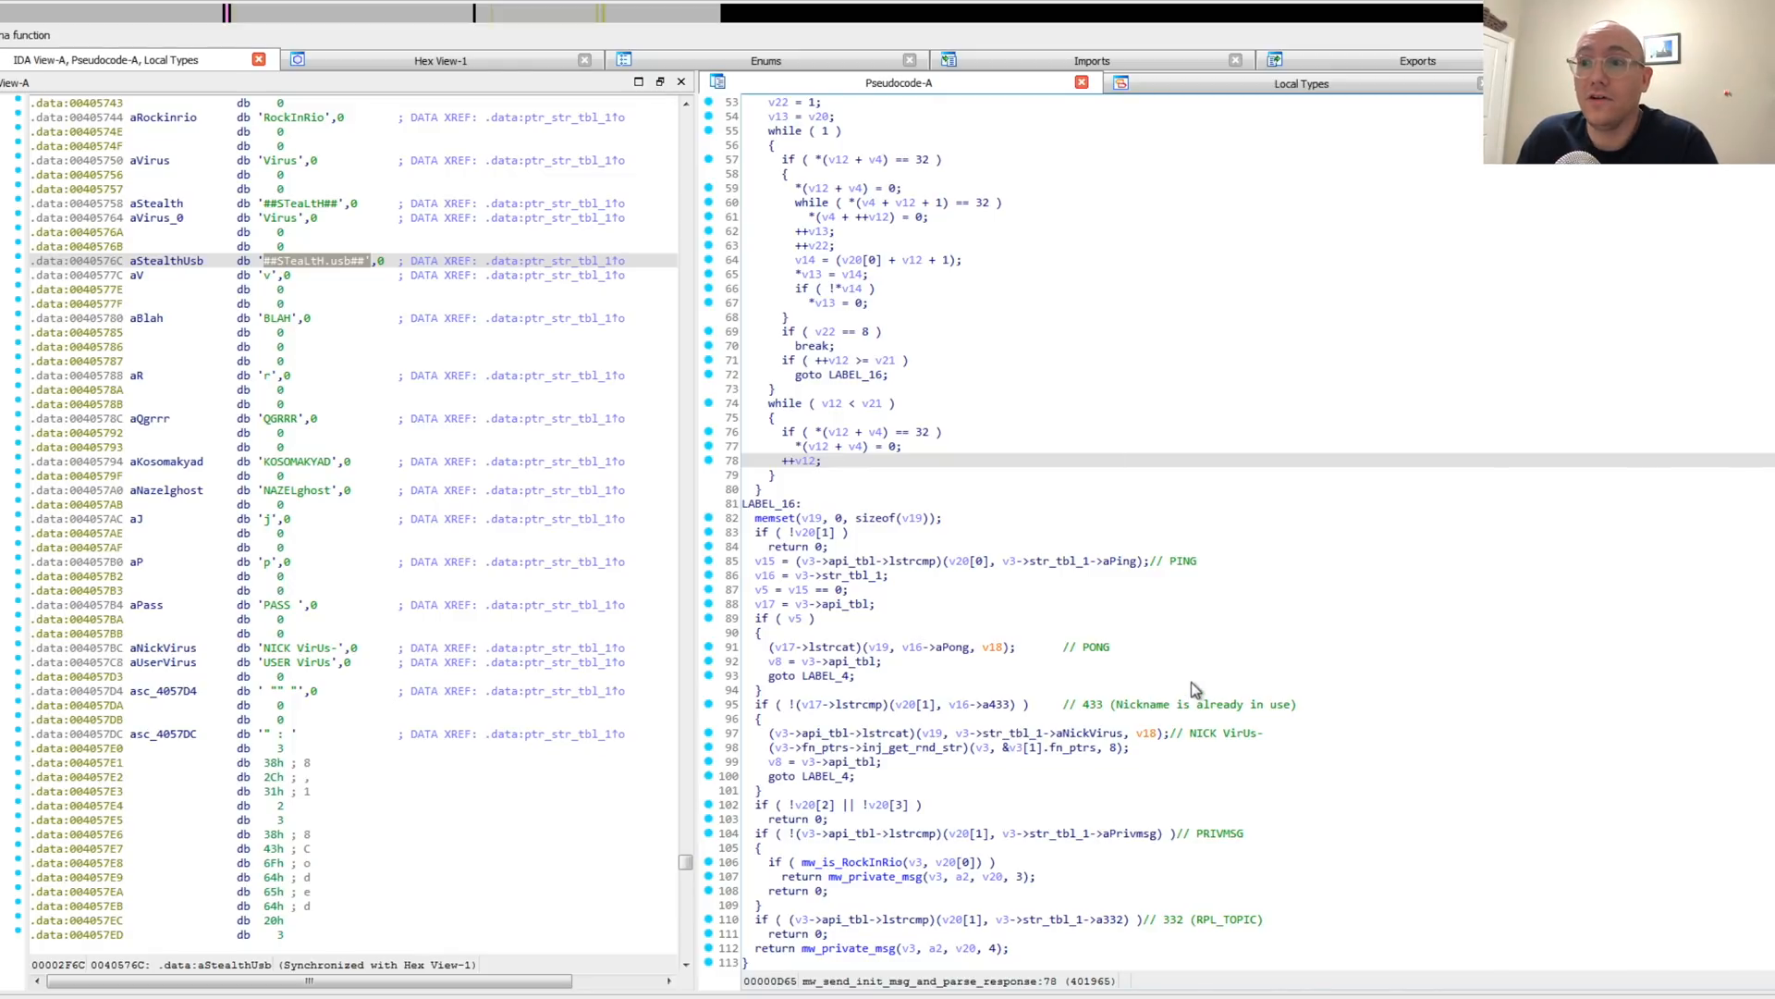
mouse_move(1134, 763)
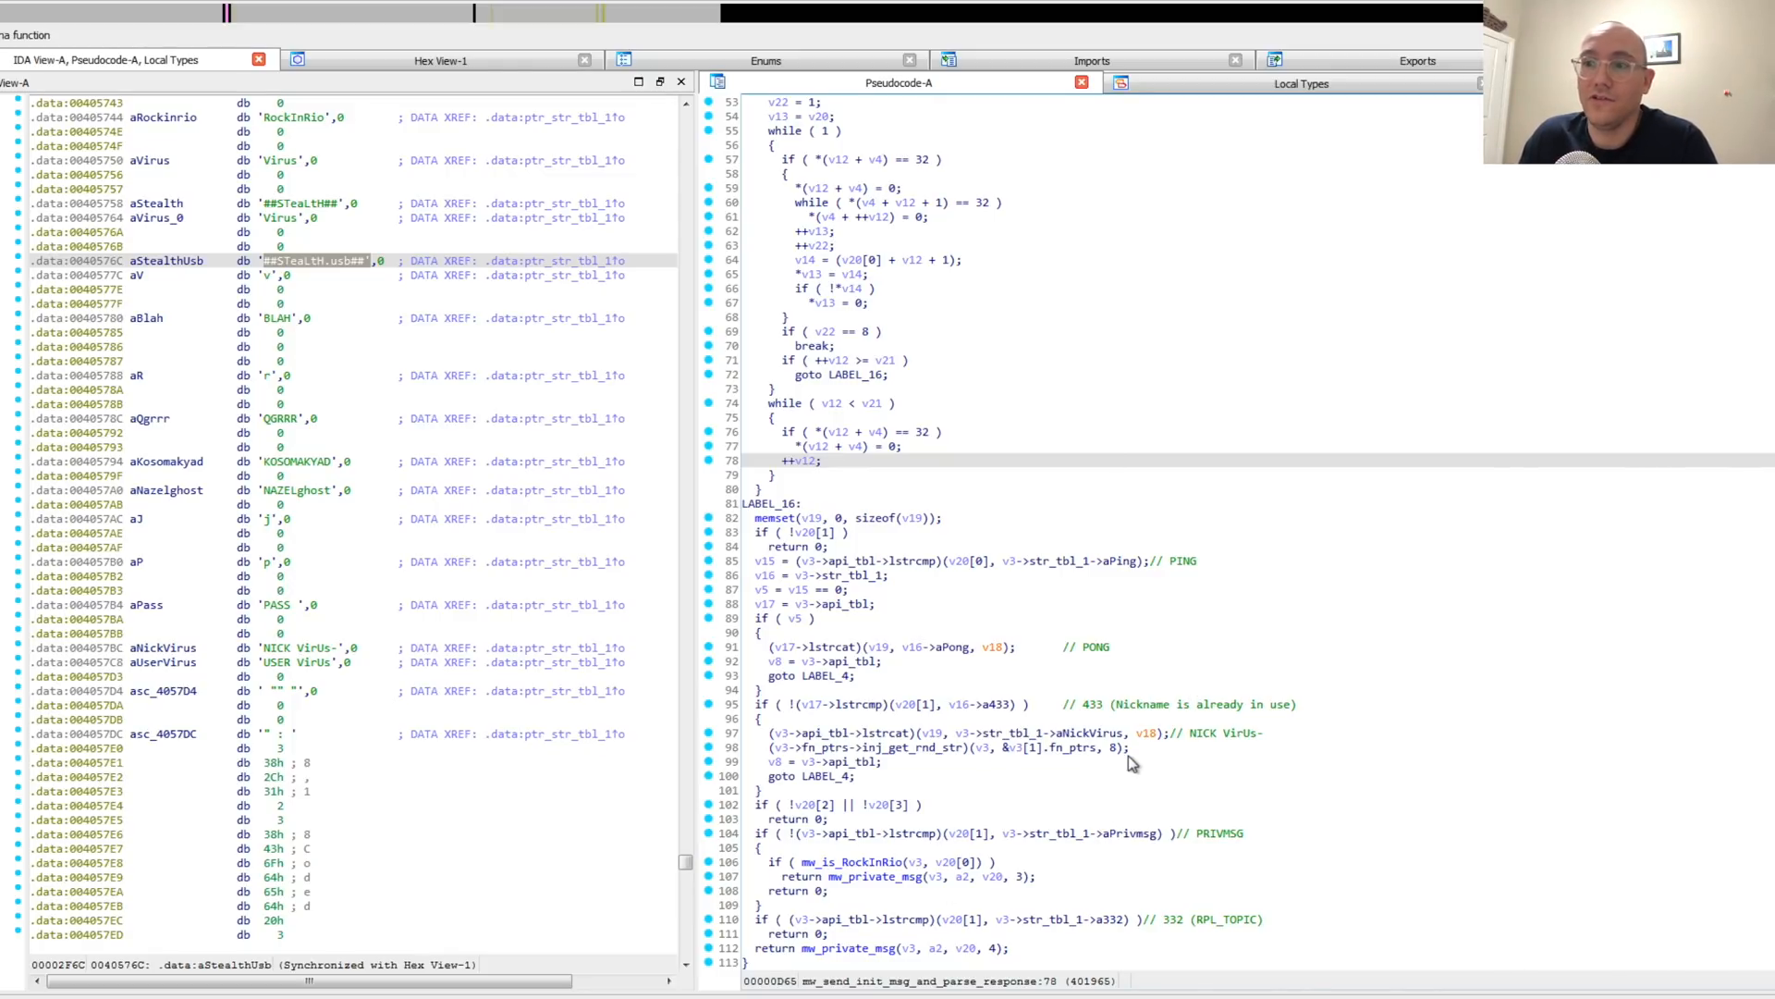
mouse_move(1287, 845)
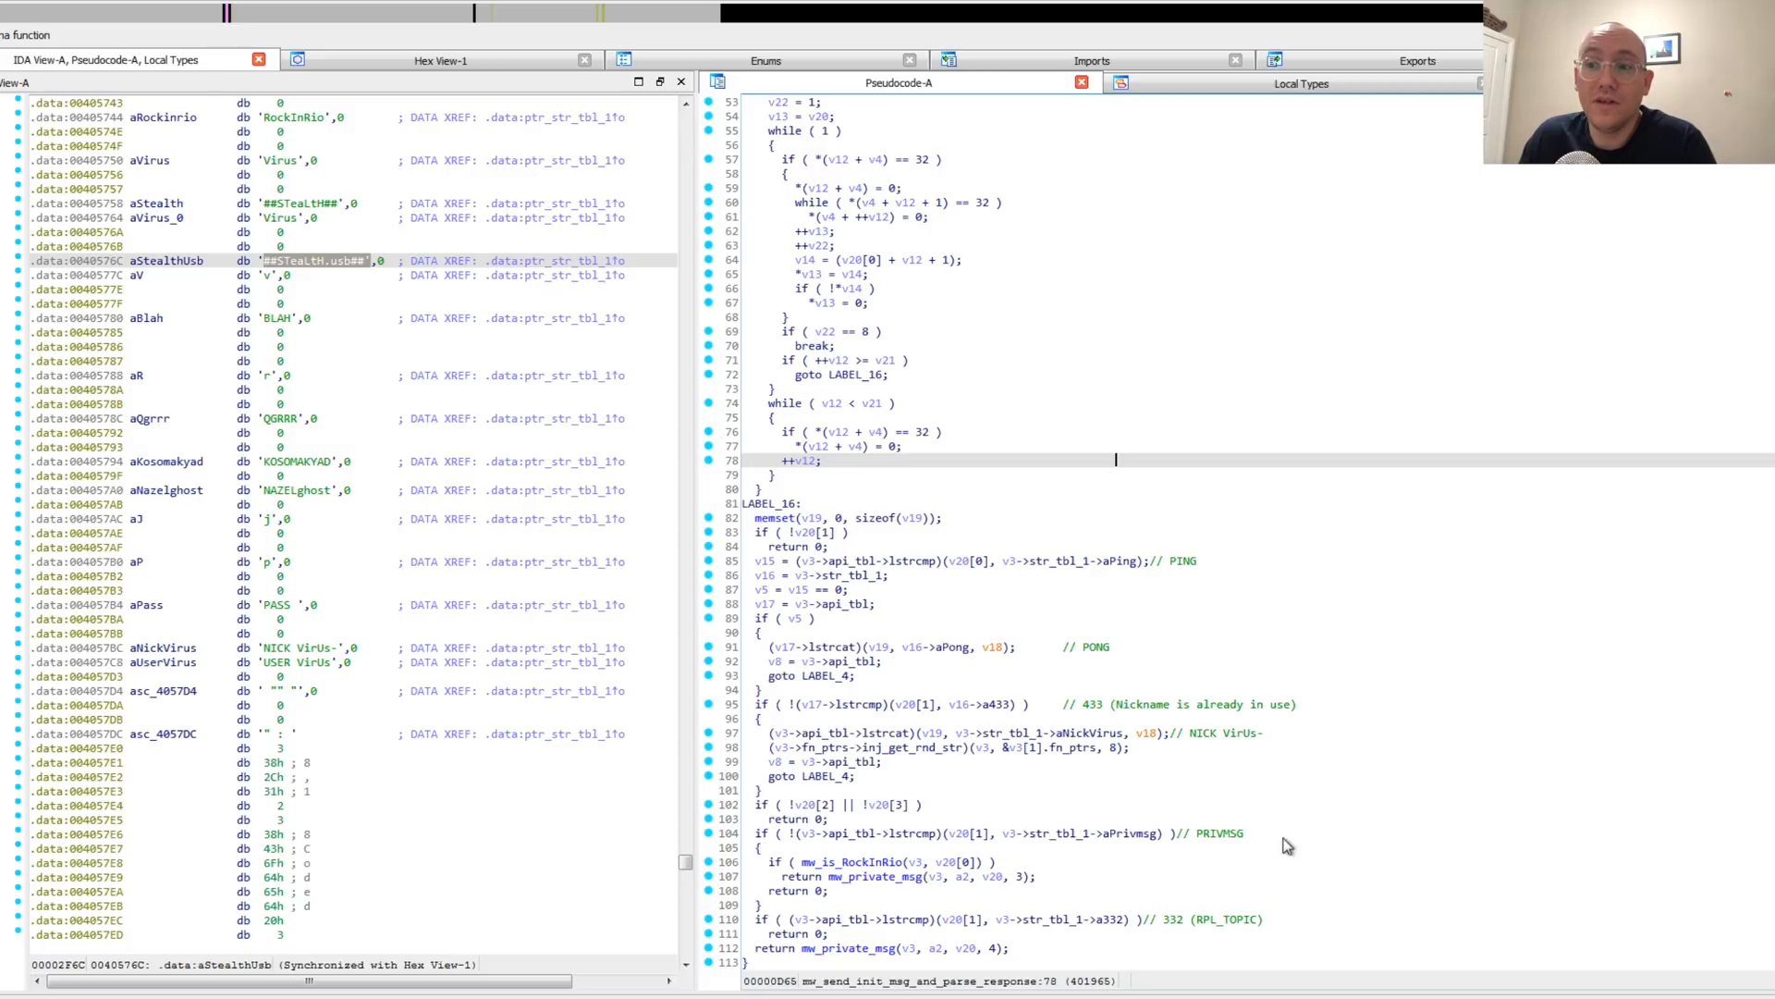
mouse_move(1193, 843)
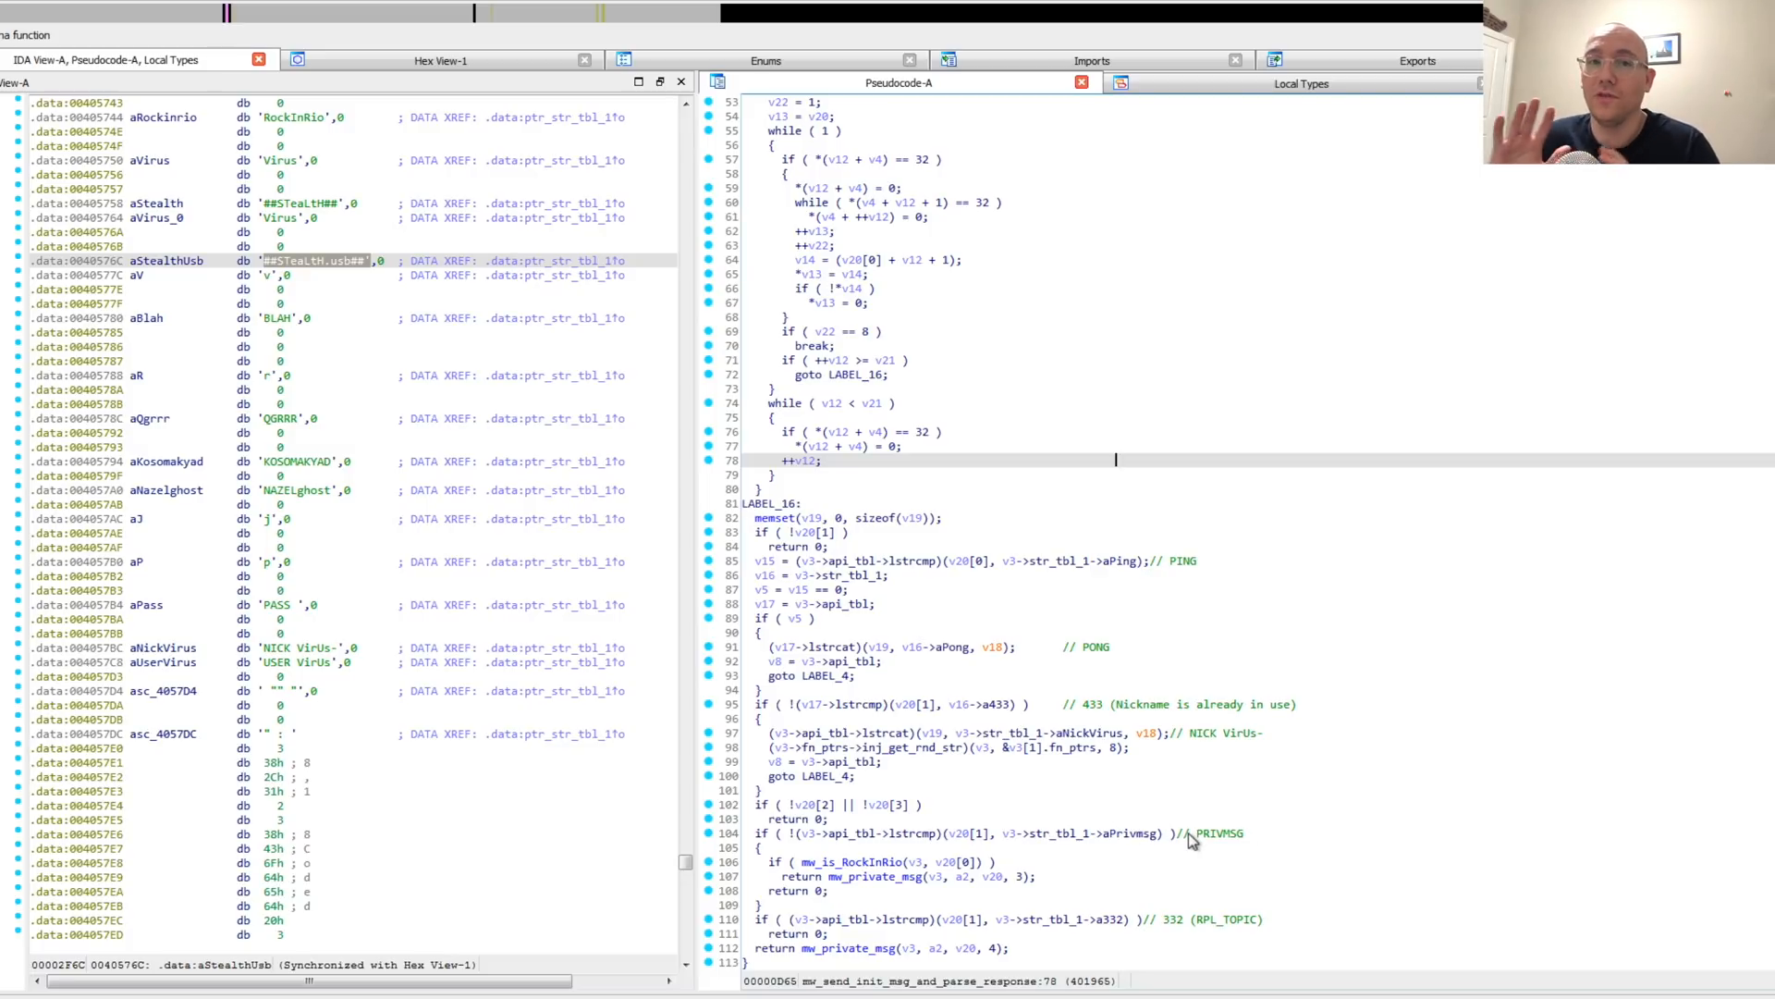
mouse_move(804, 854)
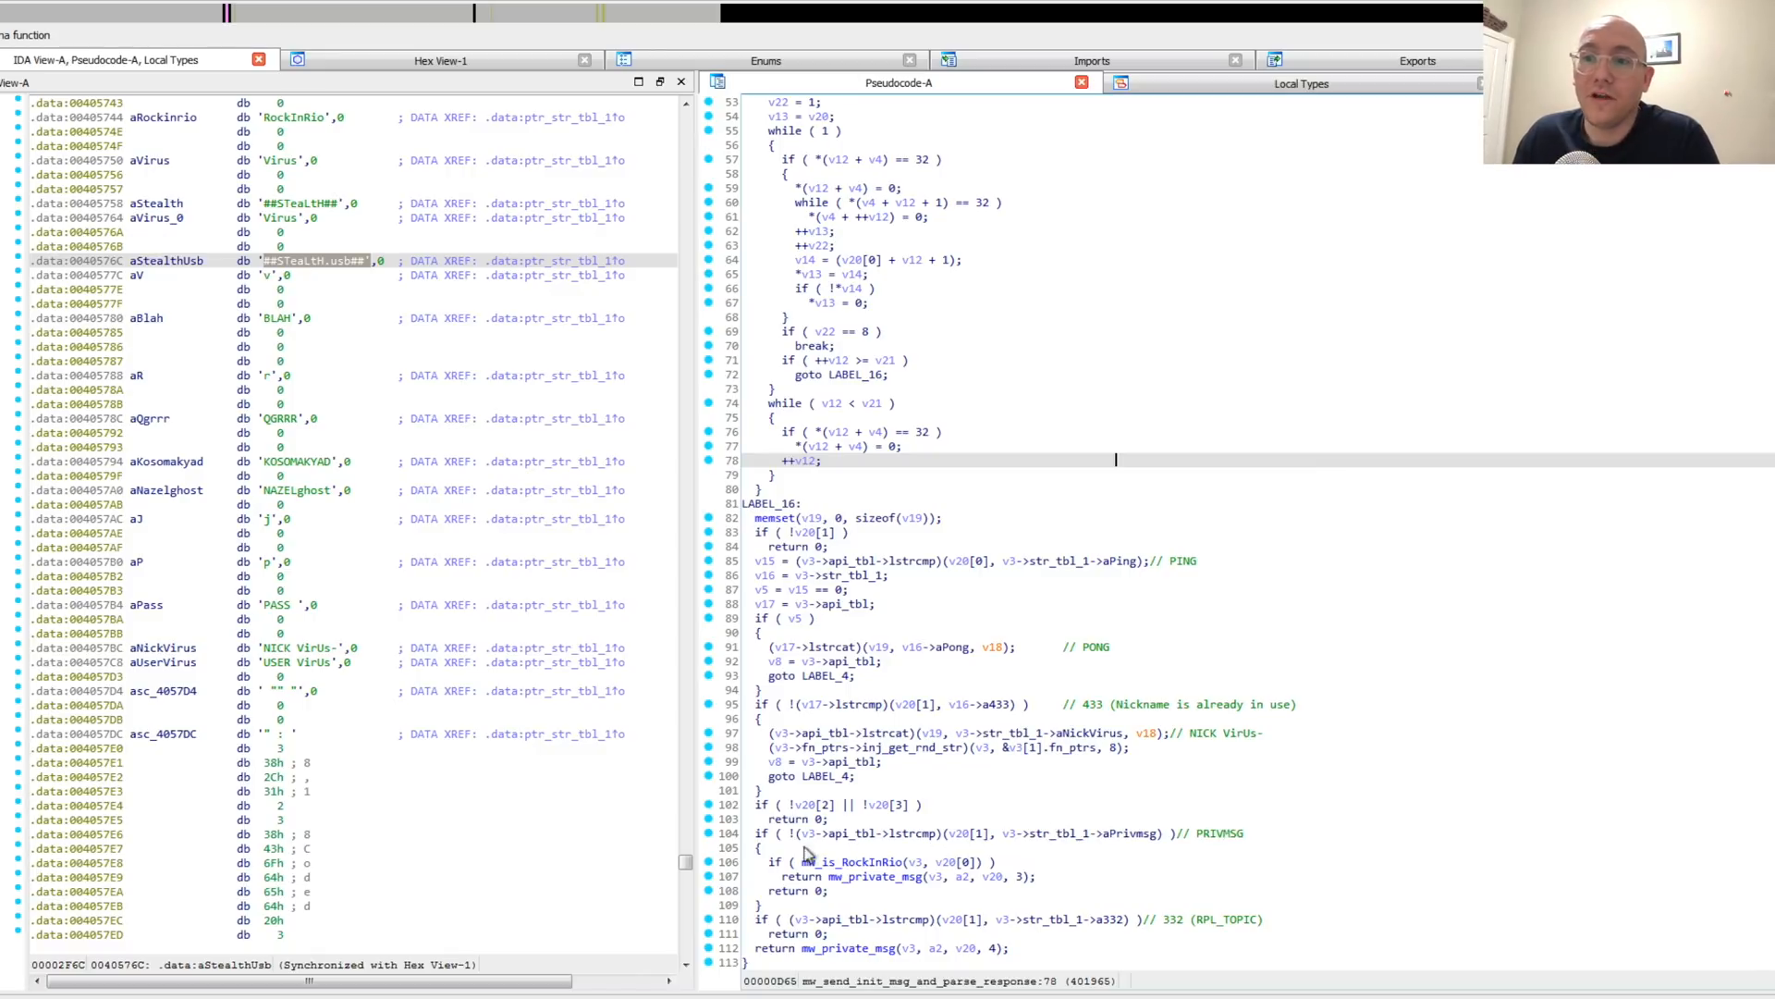
mouse_move(884, 880)
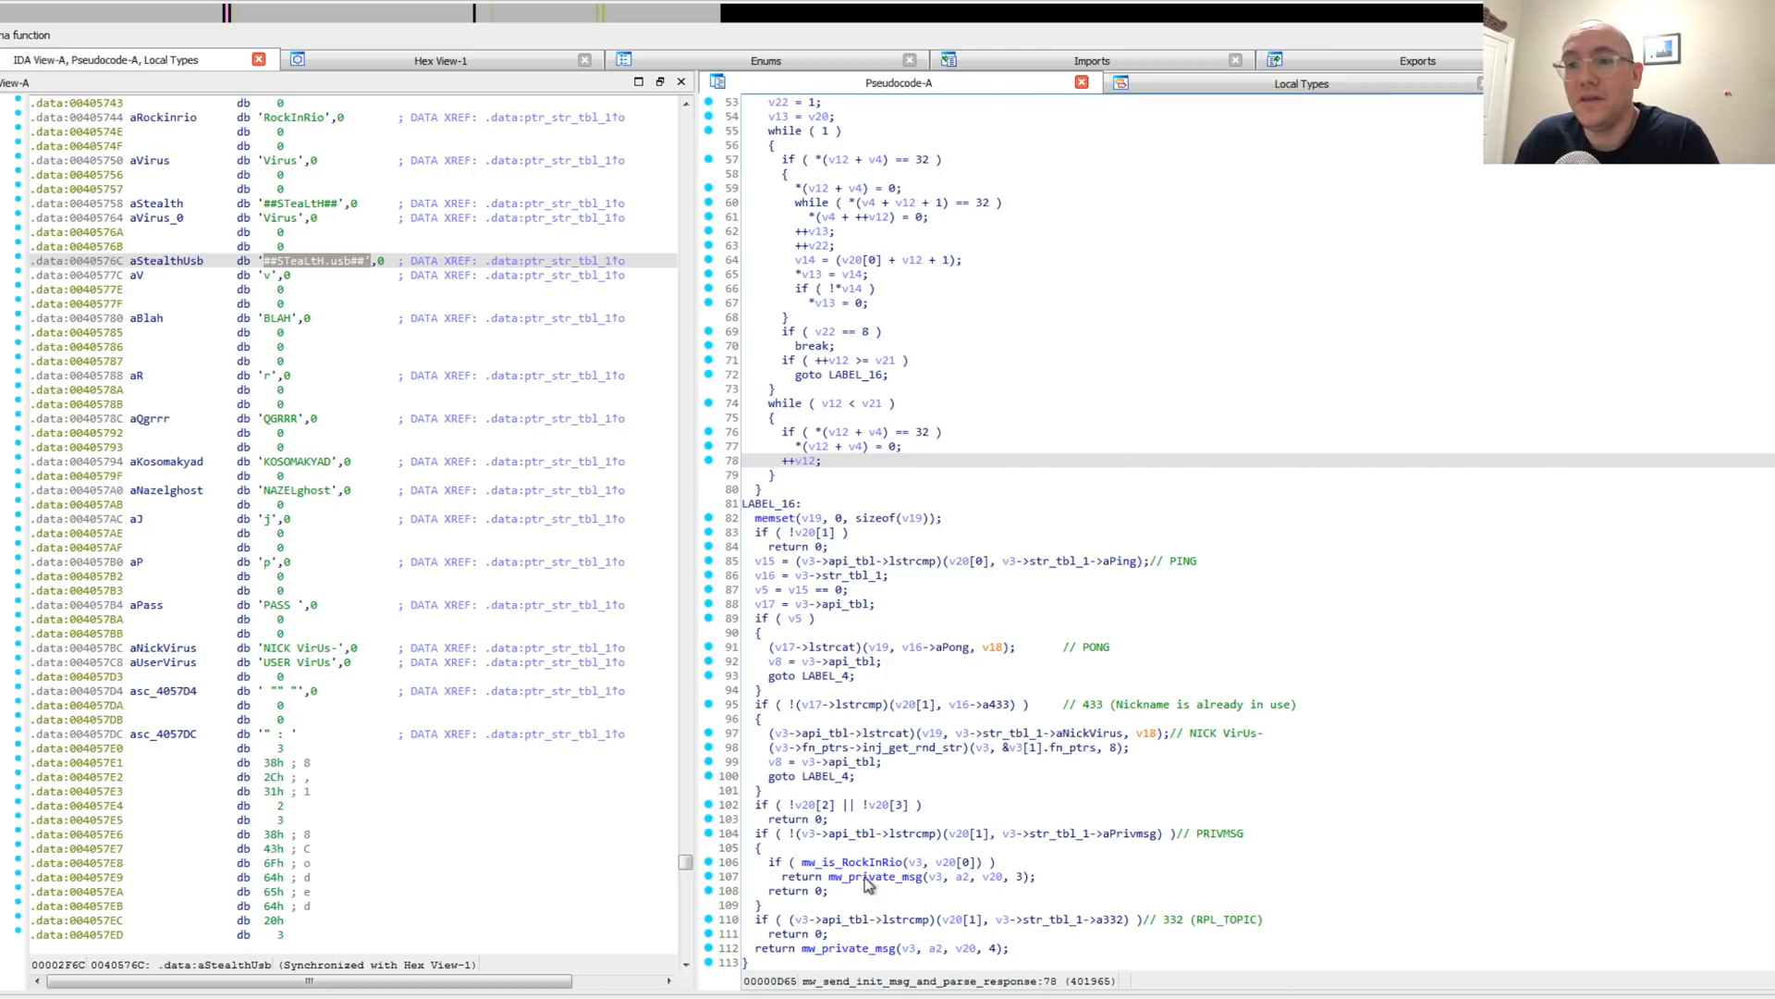
- Open mw_send_pivate_msg_and_parse_commands and highlight the QGRRR command string occurrences
double_click(877, 874)
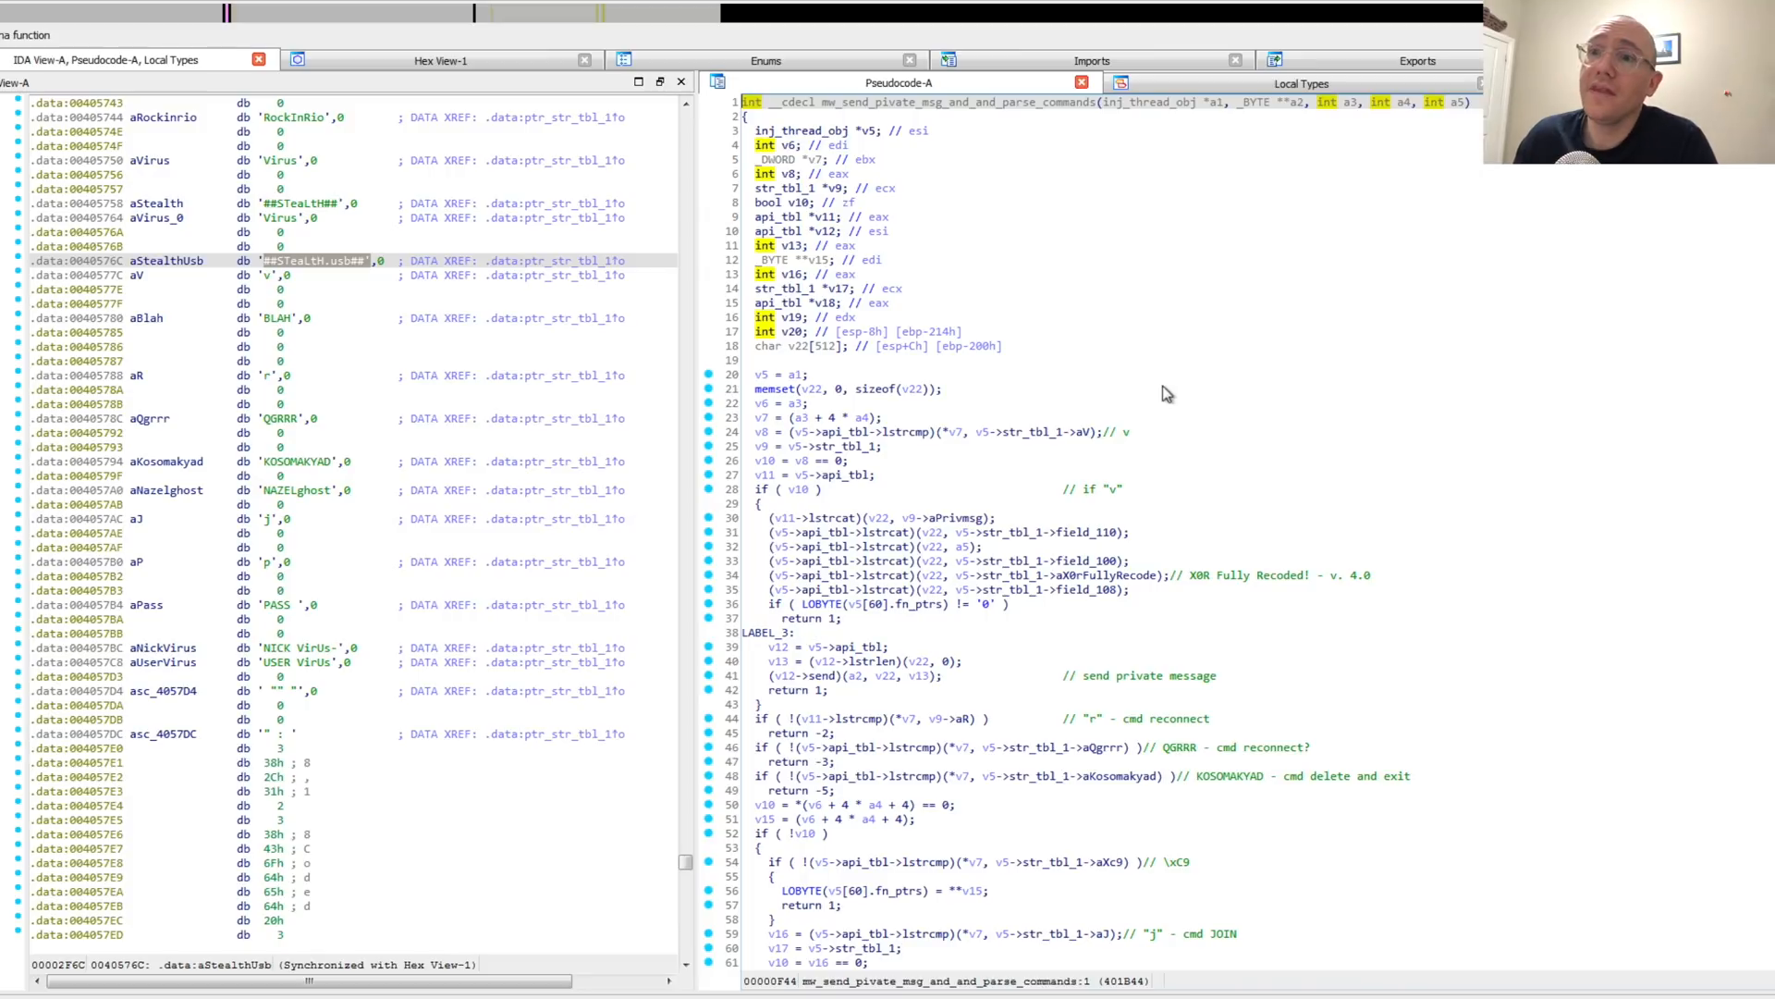
mouse_move(1171, 400)
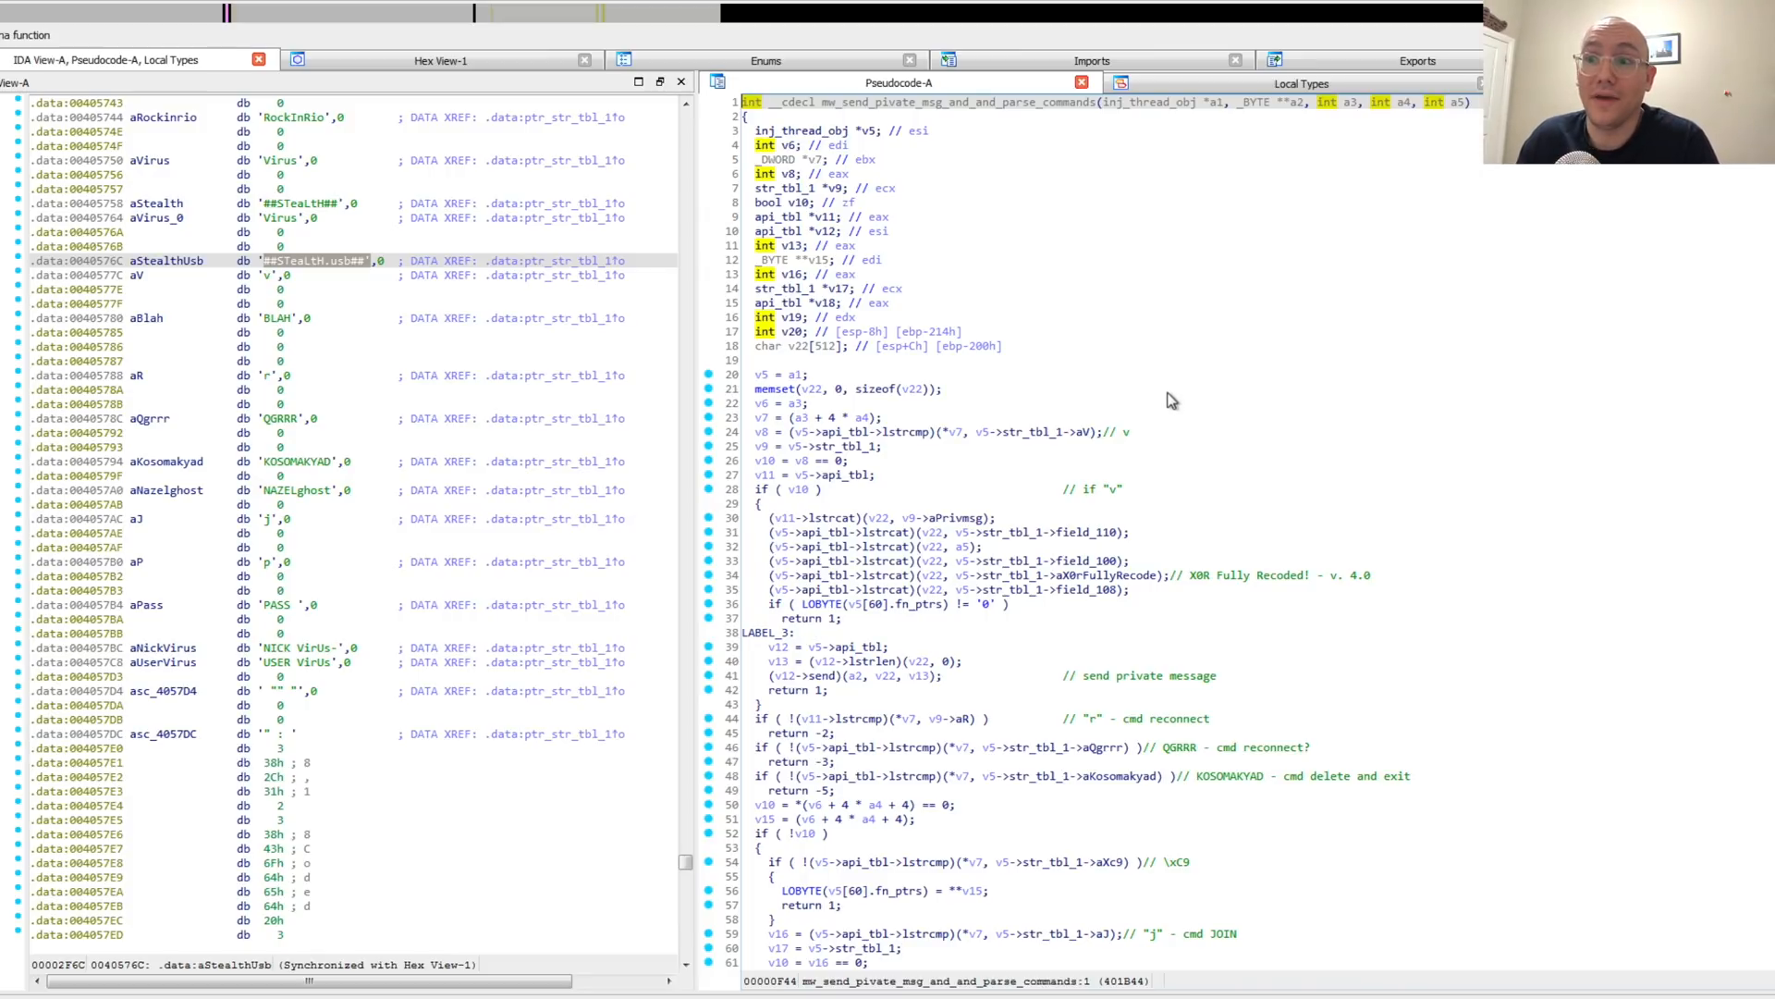
mouse_move(1187, 492)
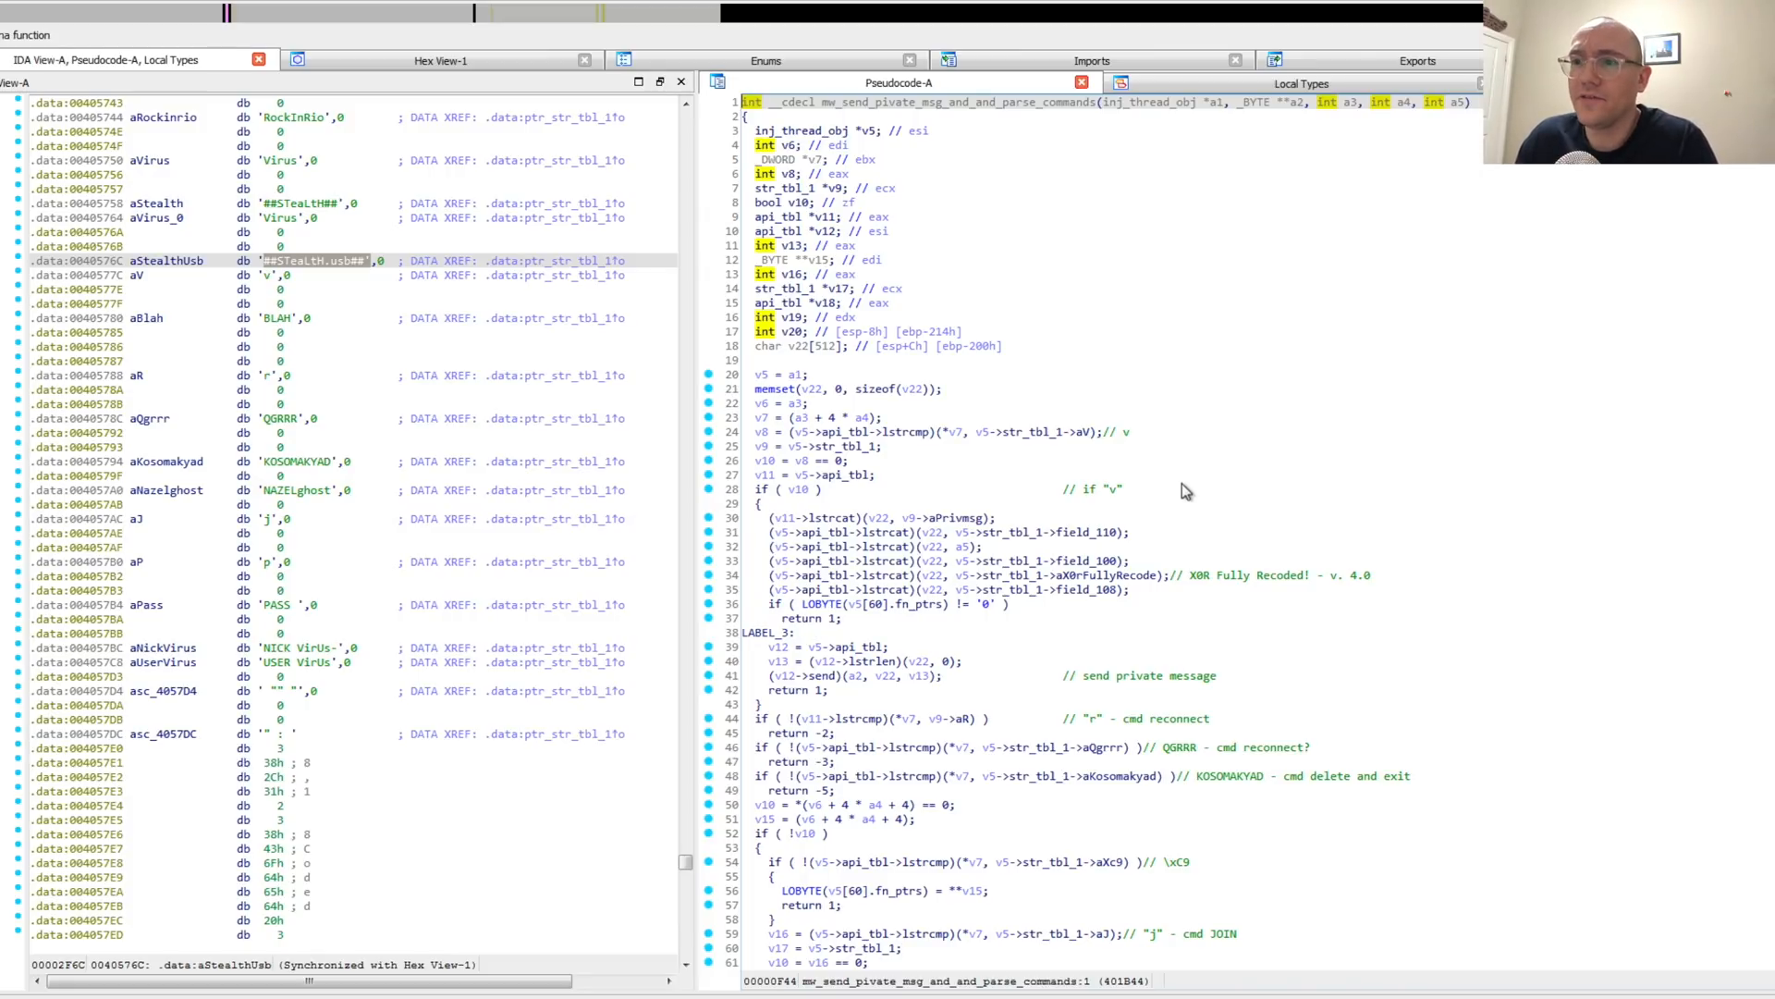
scroll("down", 3)
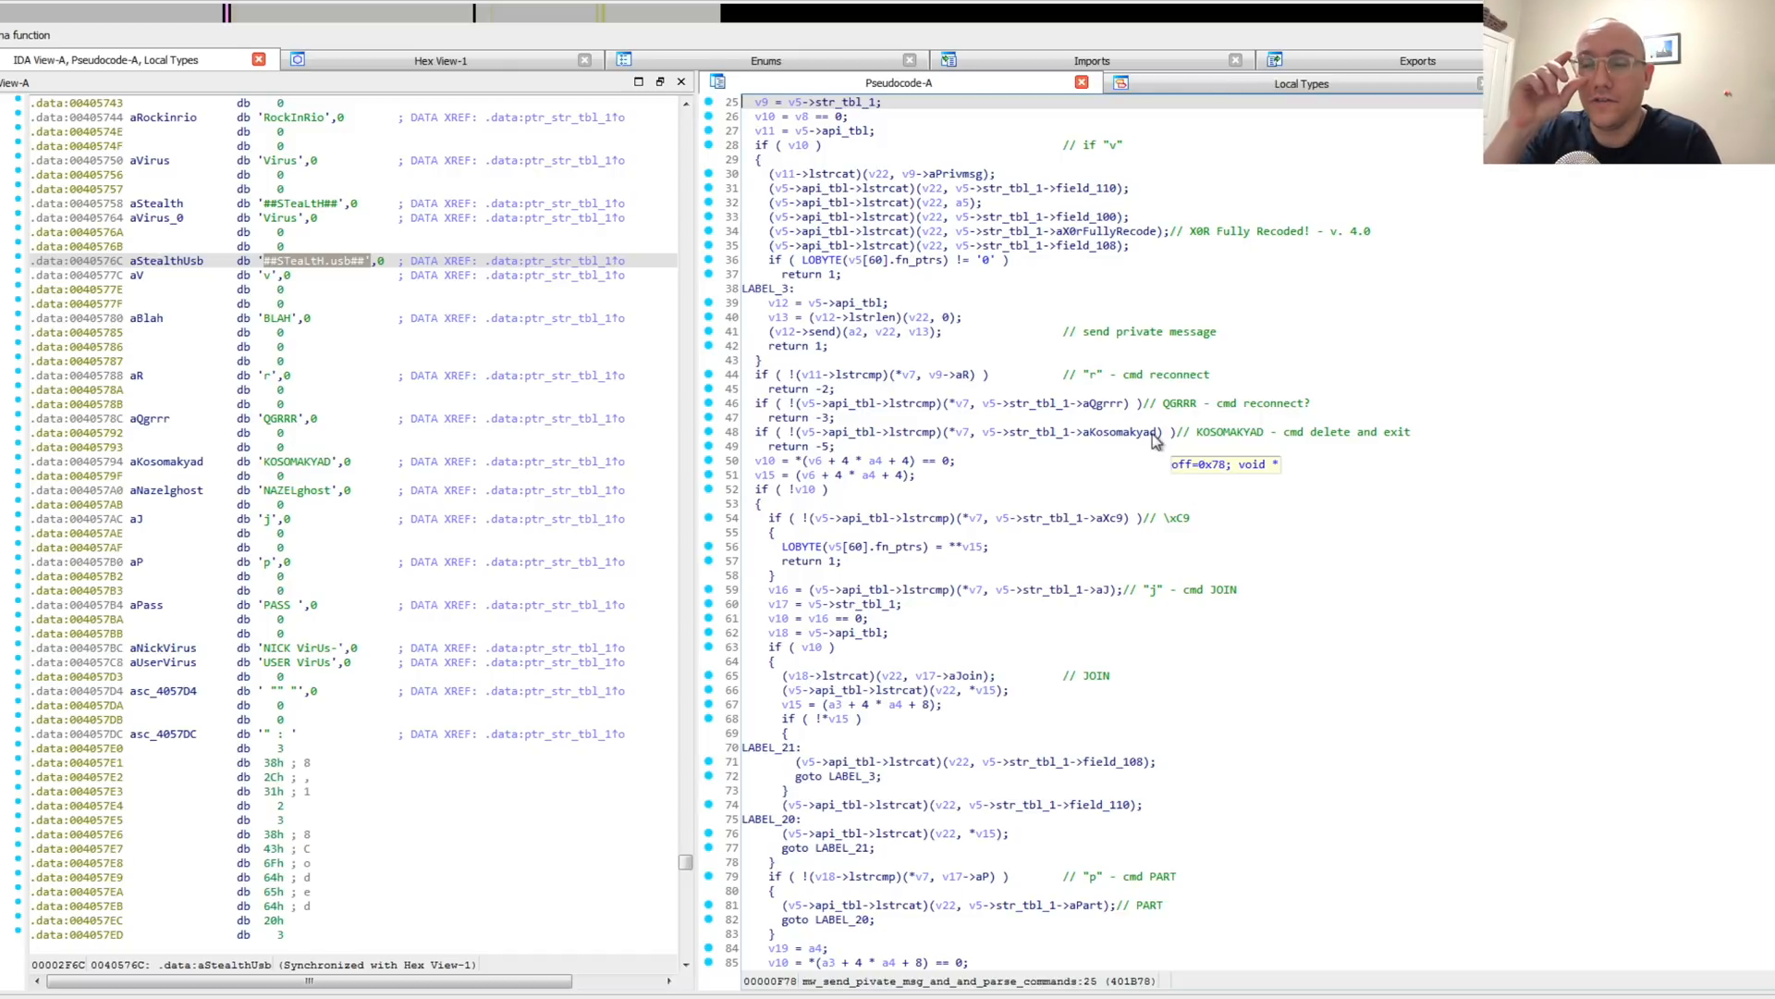
mouse_move(909, 349)
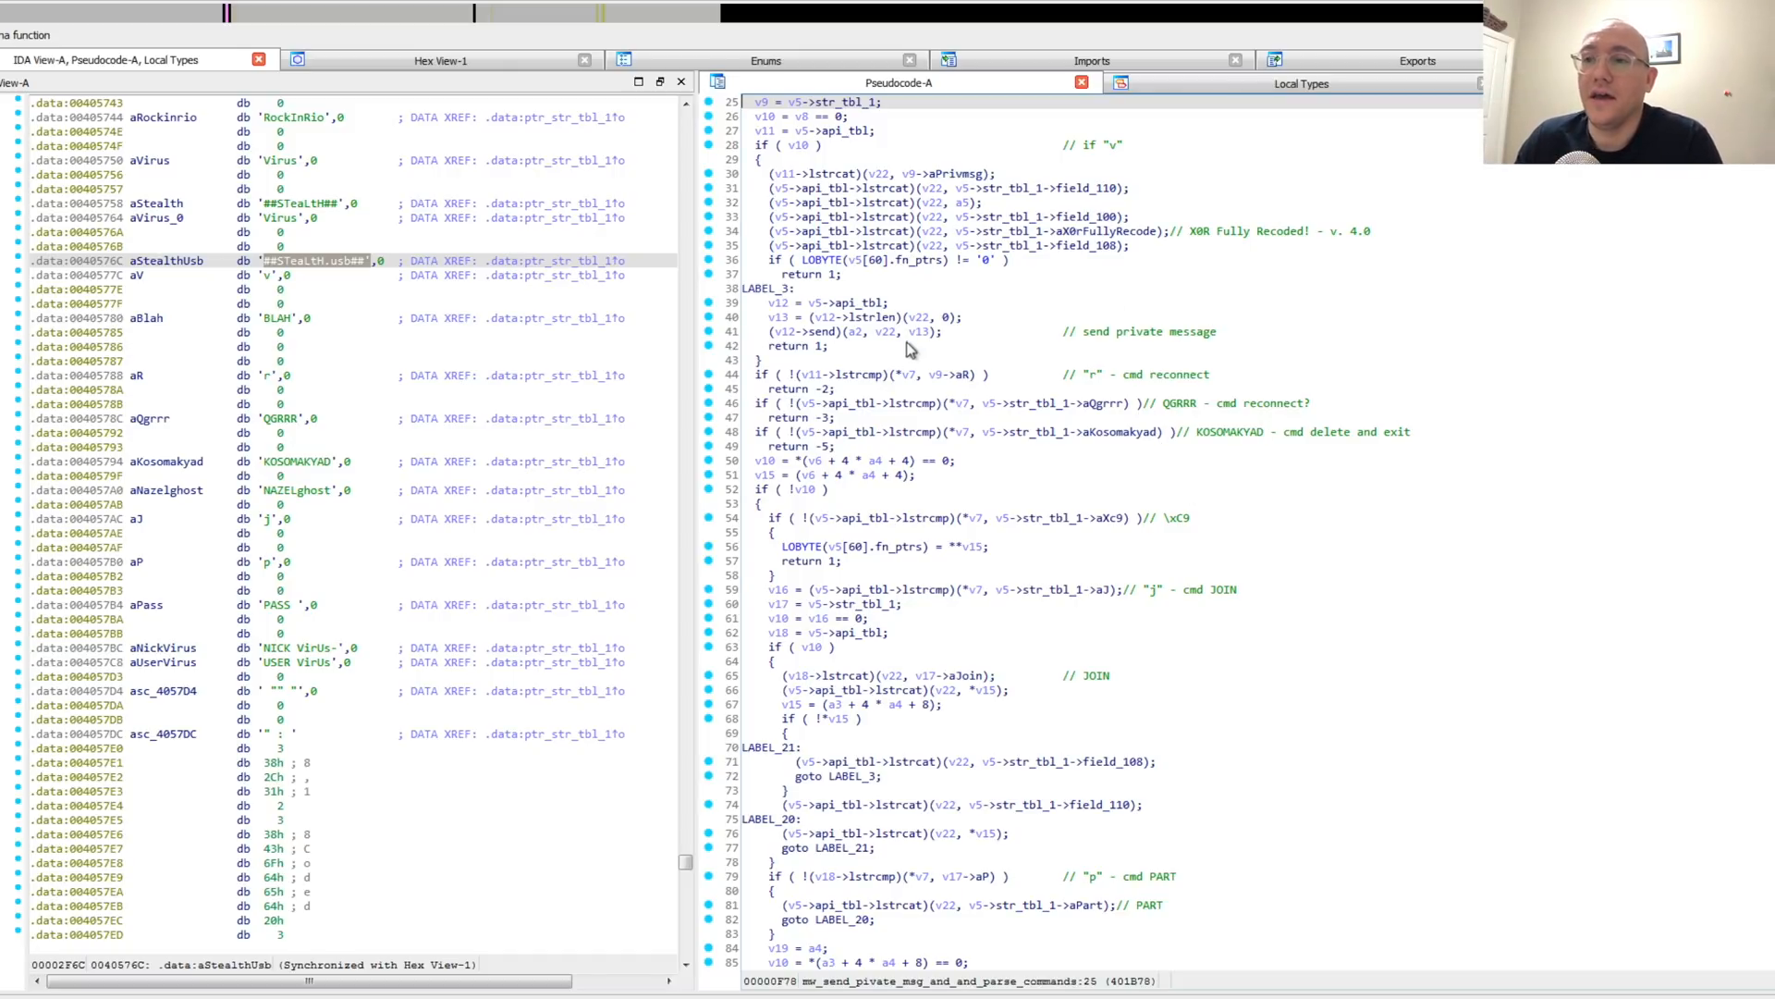
mouse_move(1353, 614)
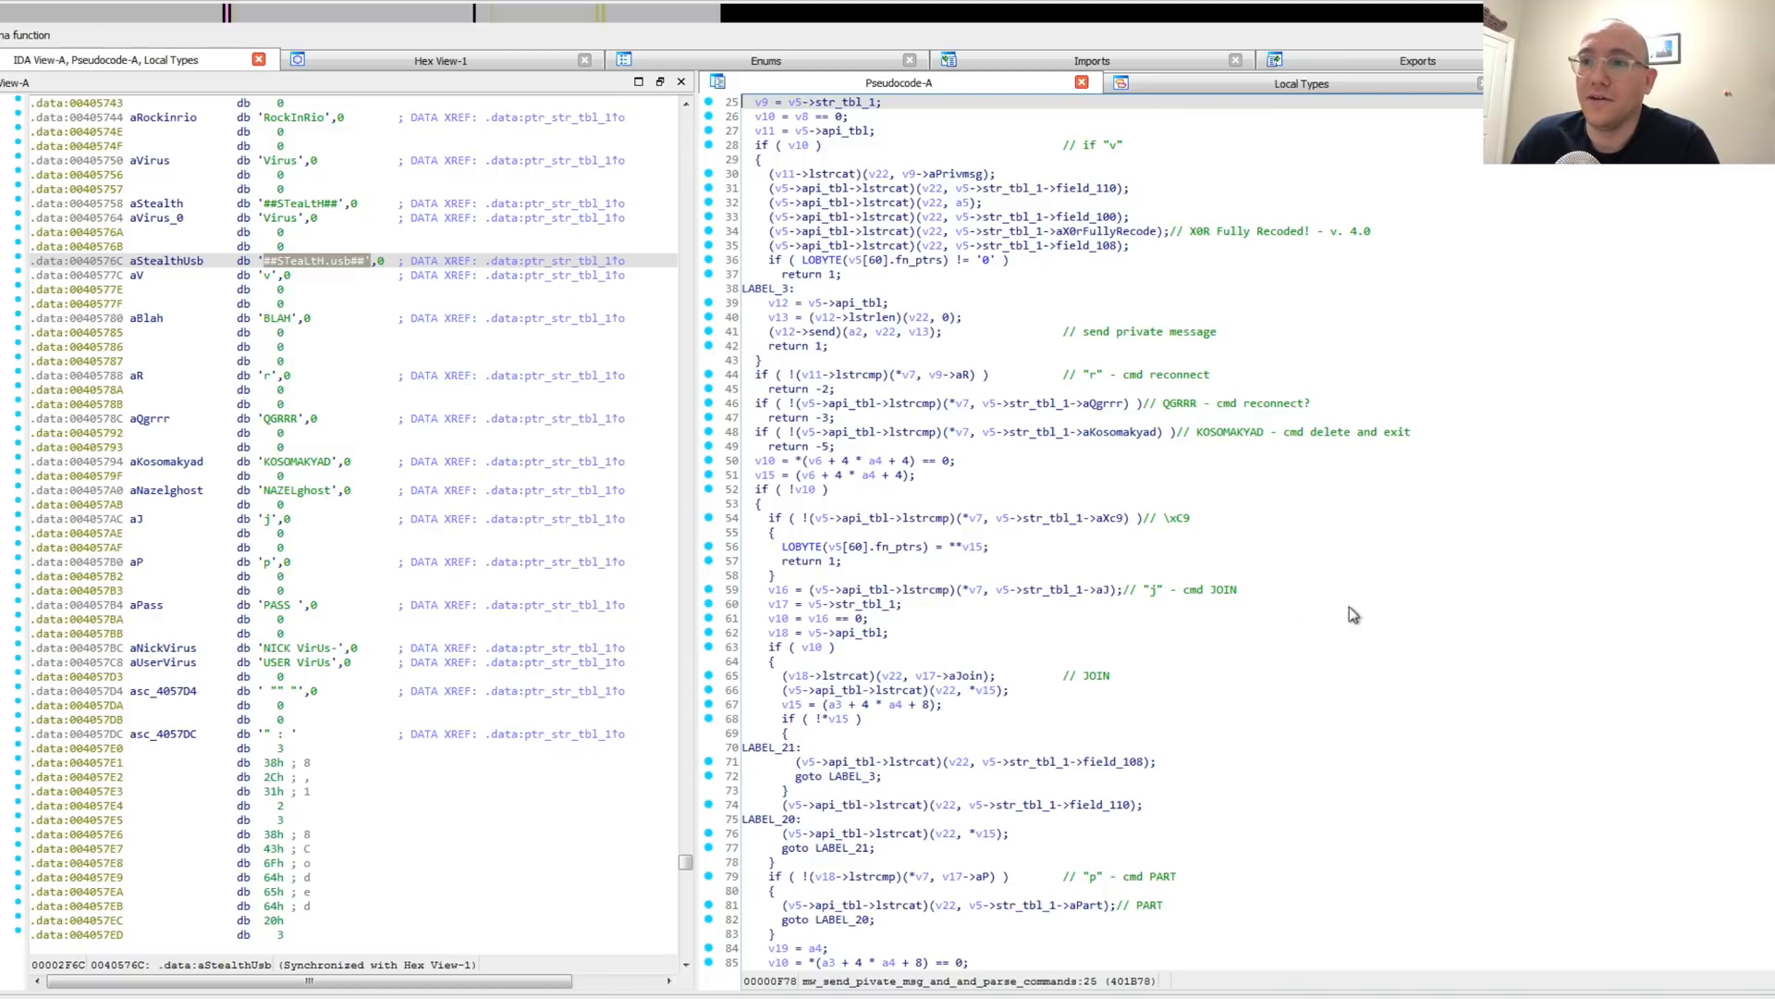
mouse_move(959, 790)
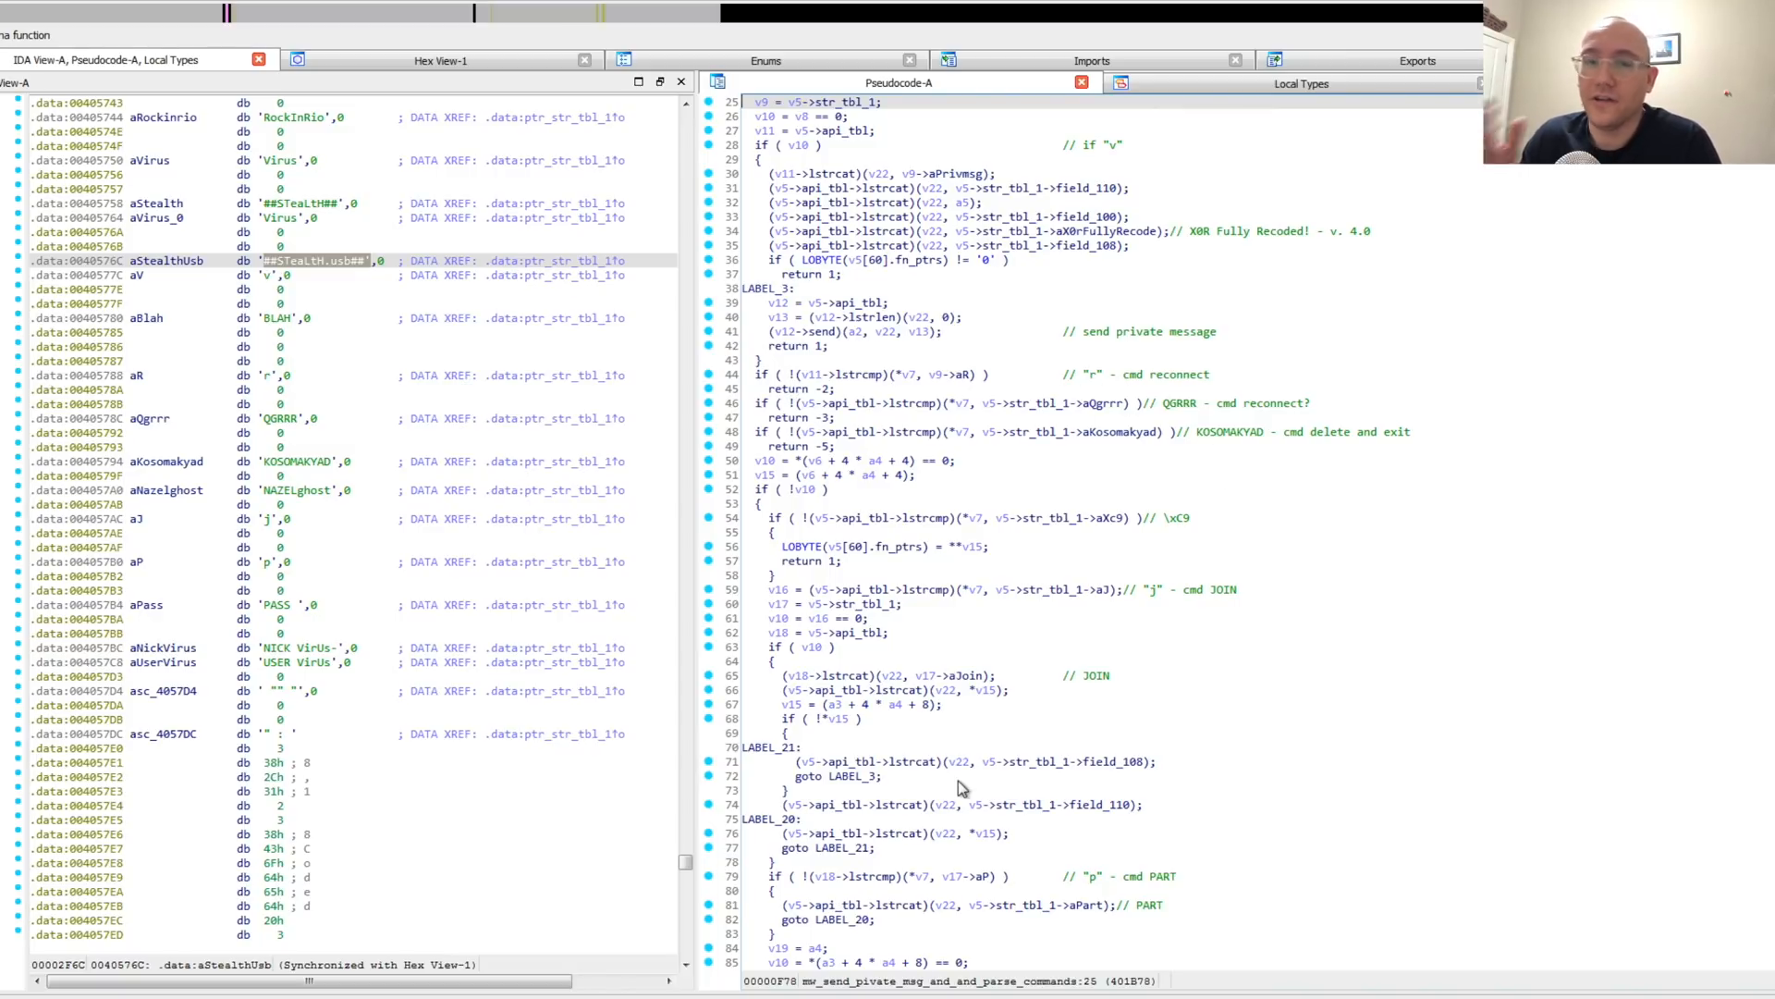
mouse_move(1085, 884)
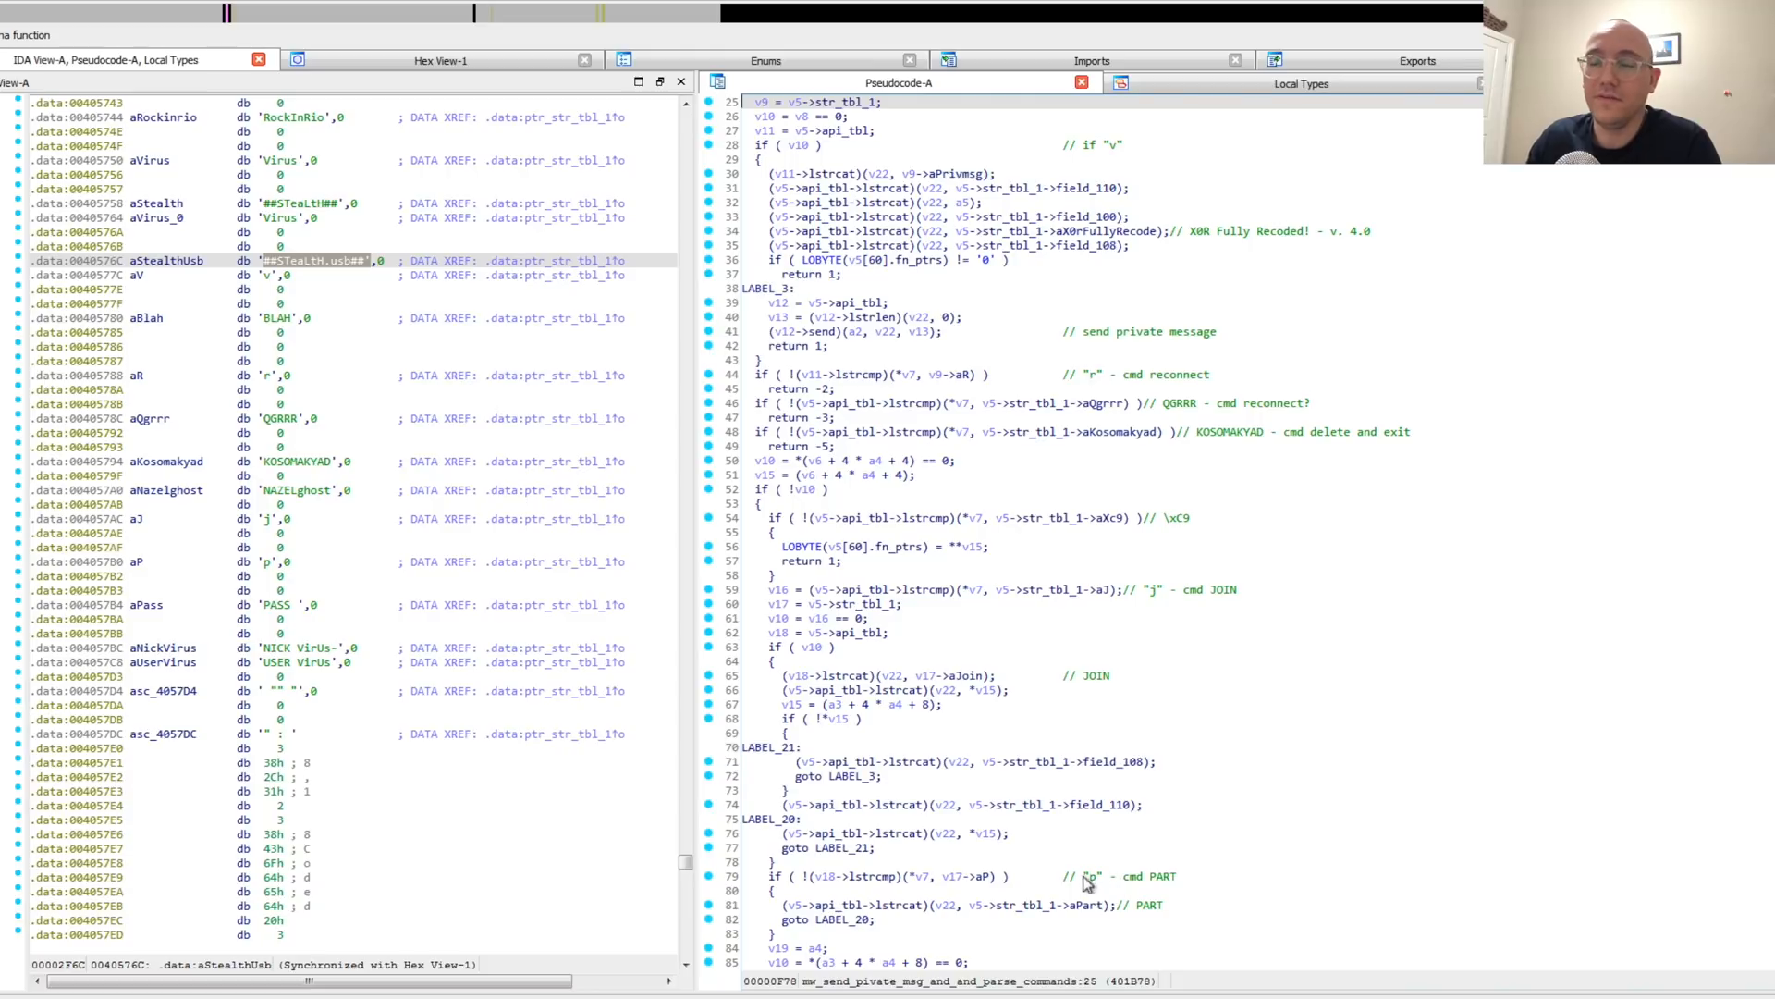
mouse_move(1364, 603)
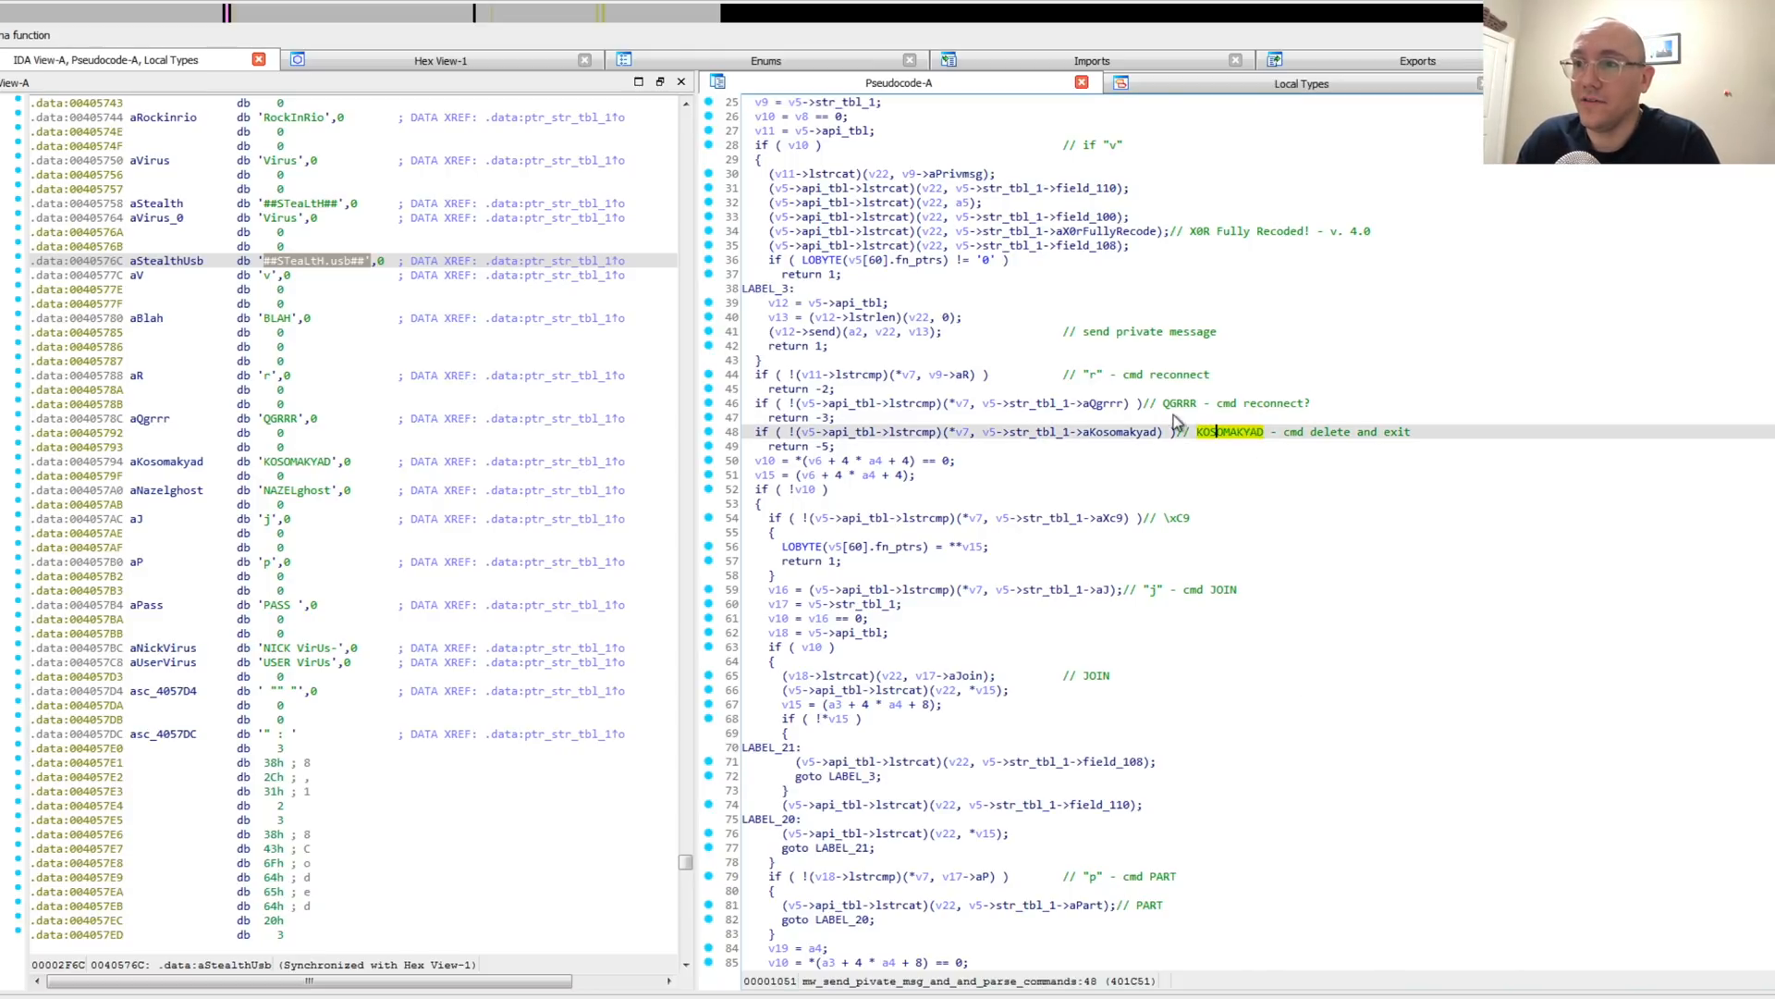
left_click(1180, 403)
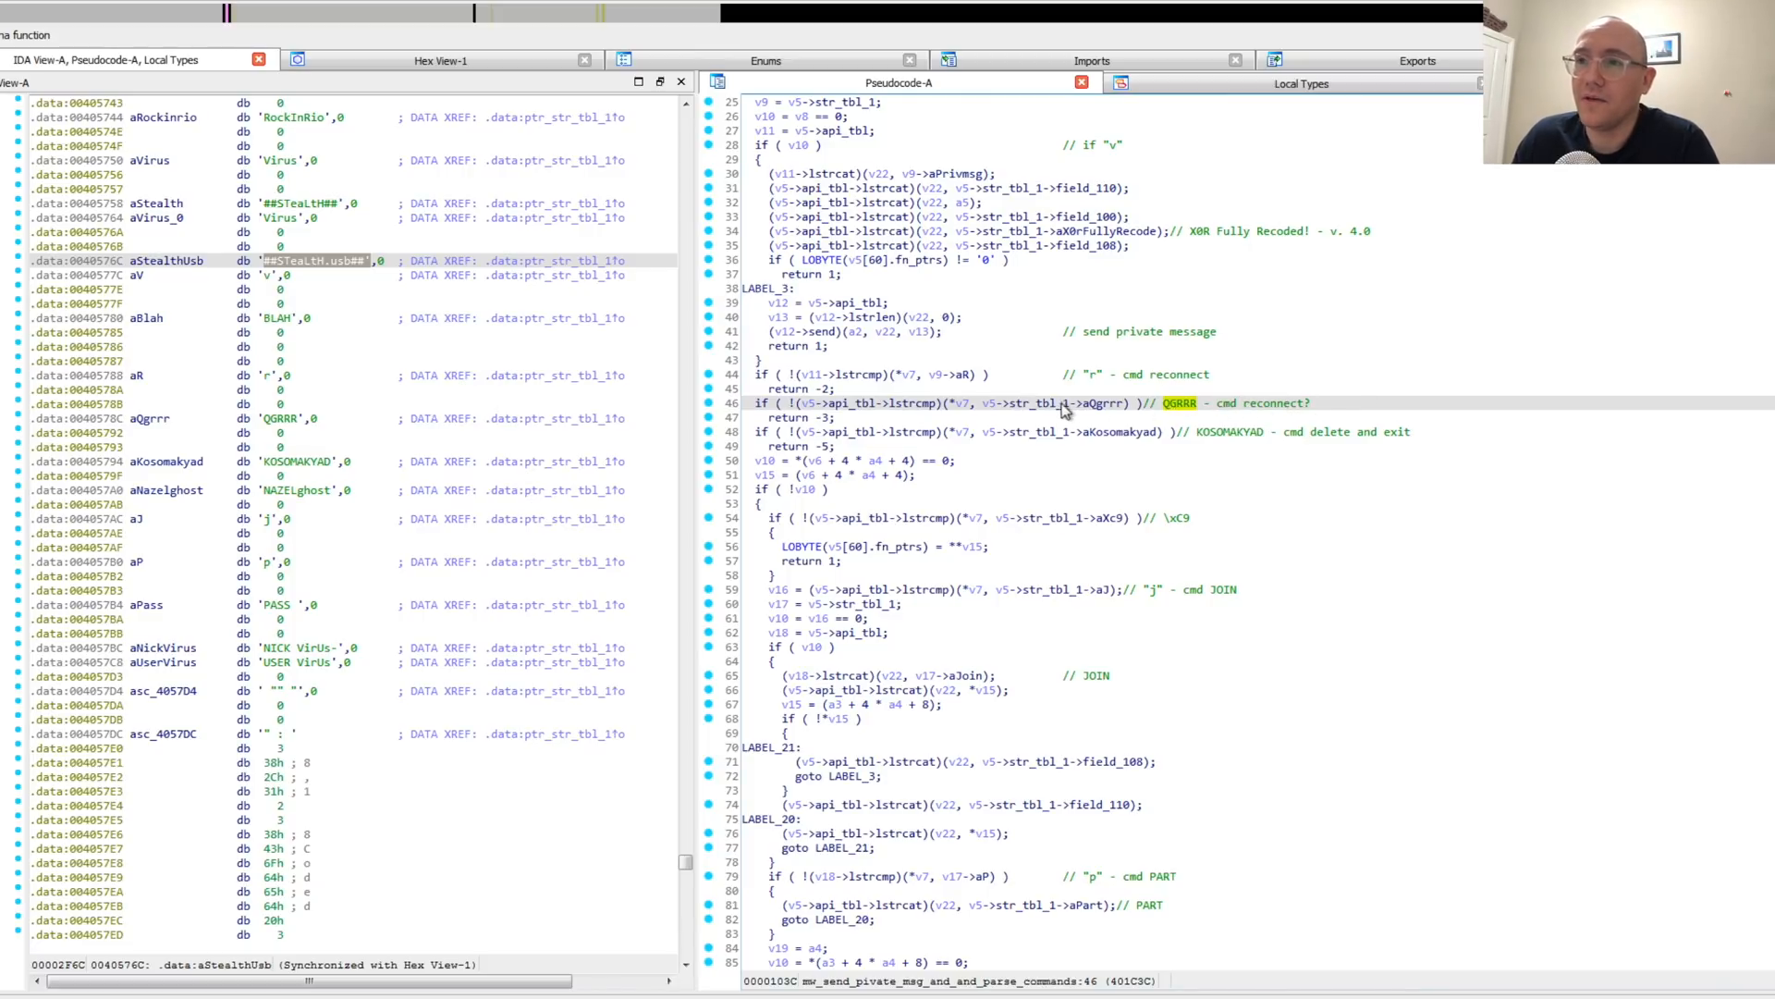
mouse_move(1092, 383)
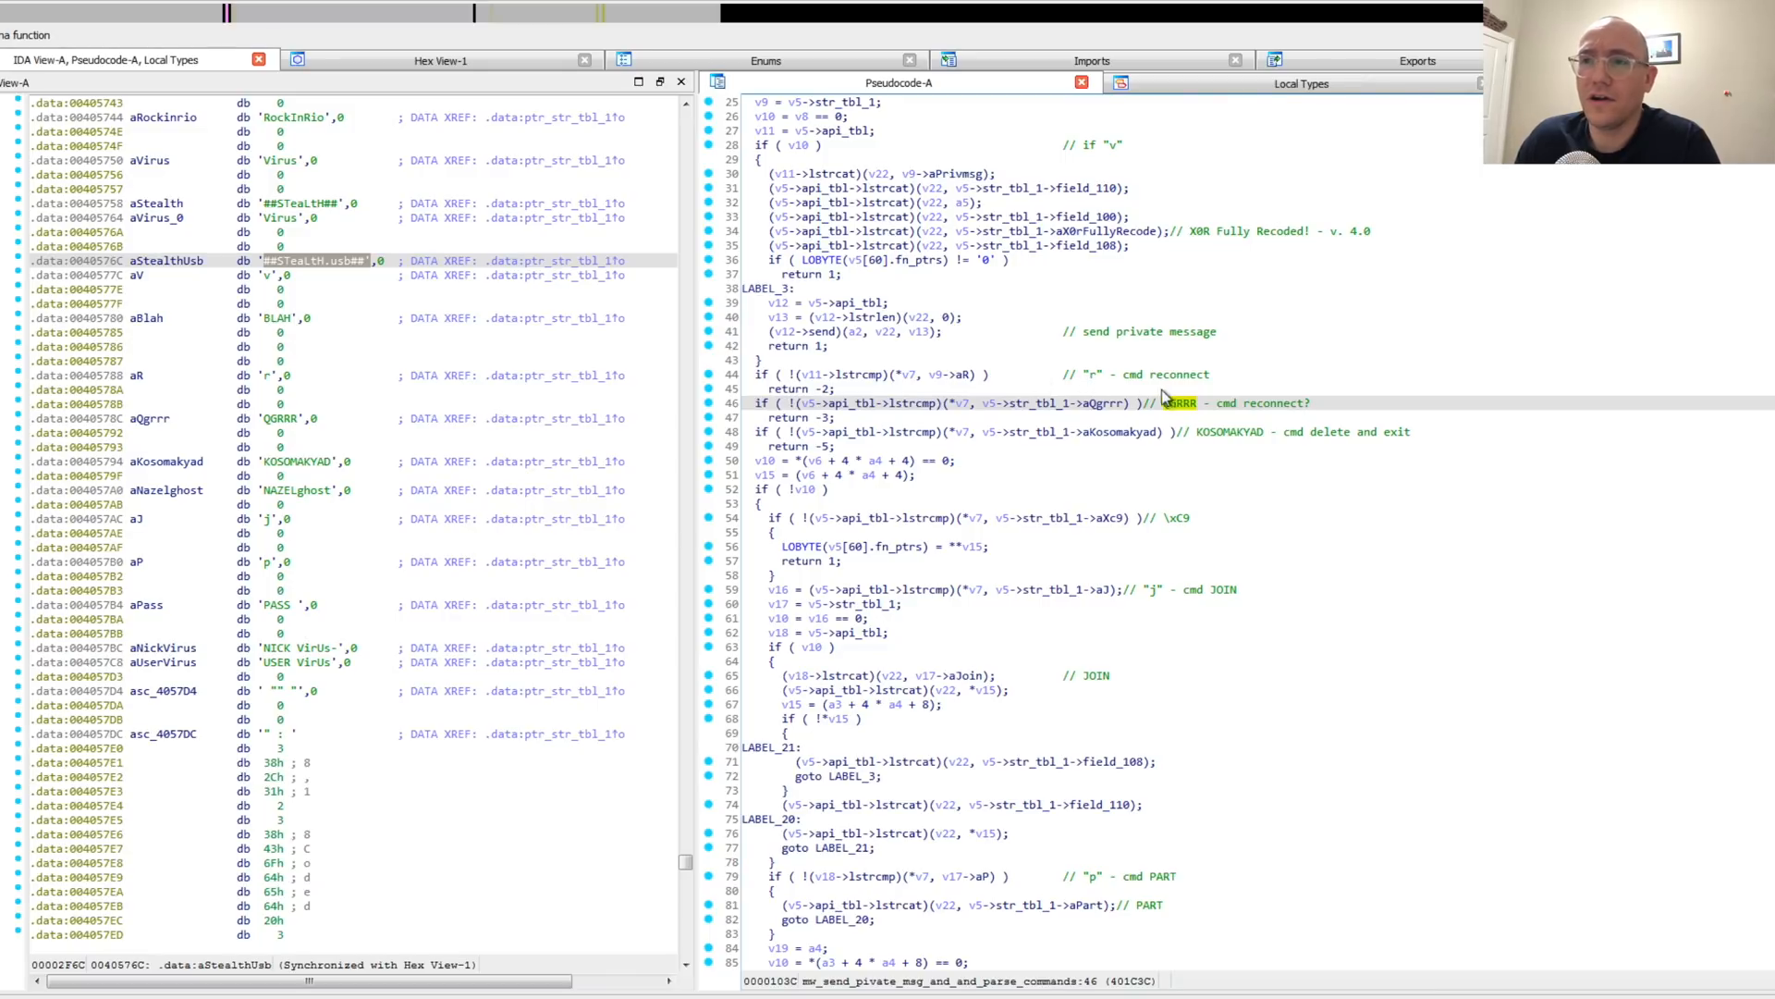
mouse_move(1178, 421)
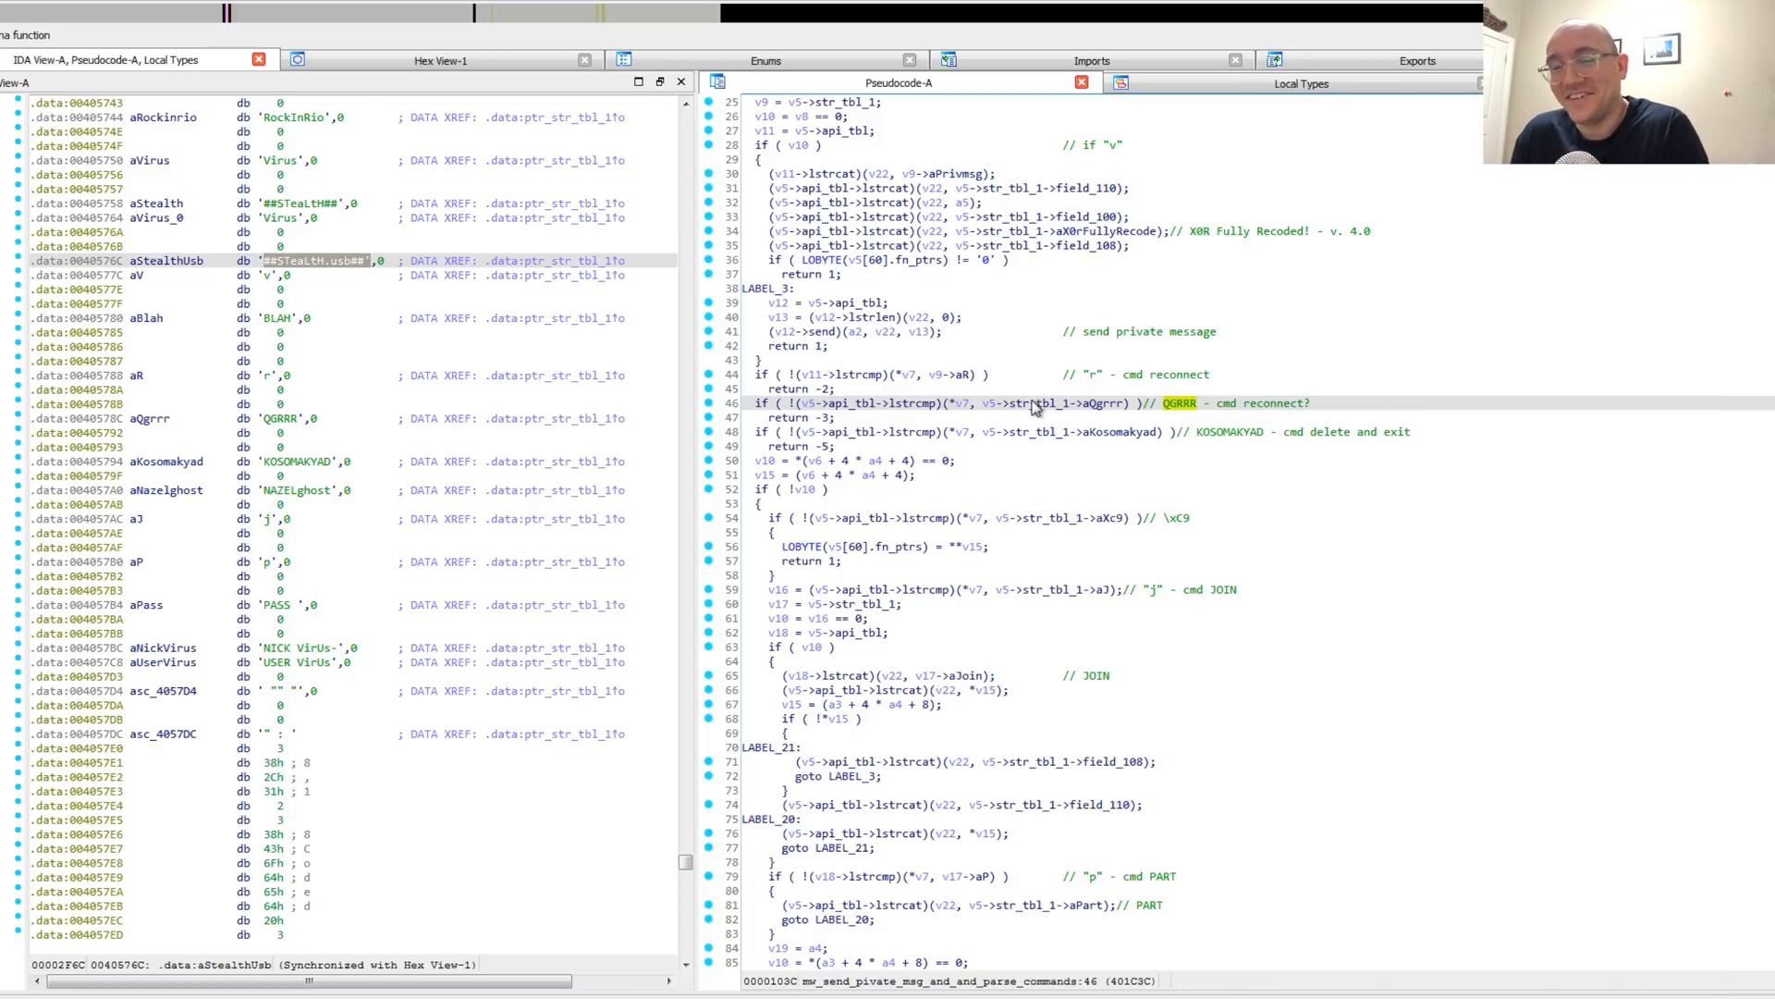
mouse_move(1335, 433)
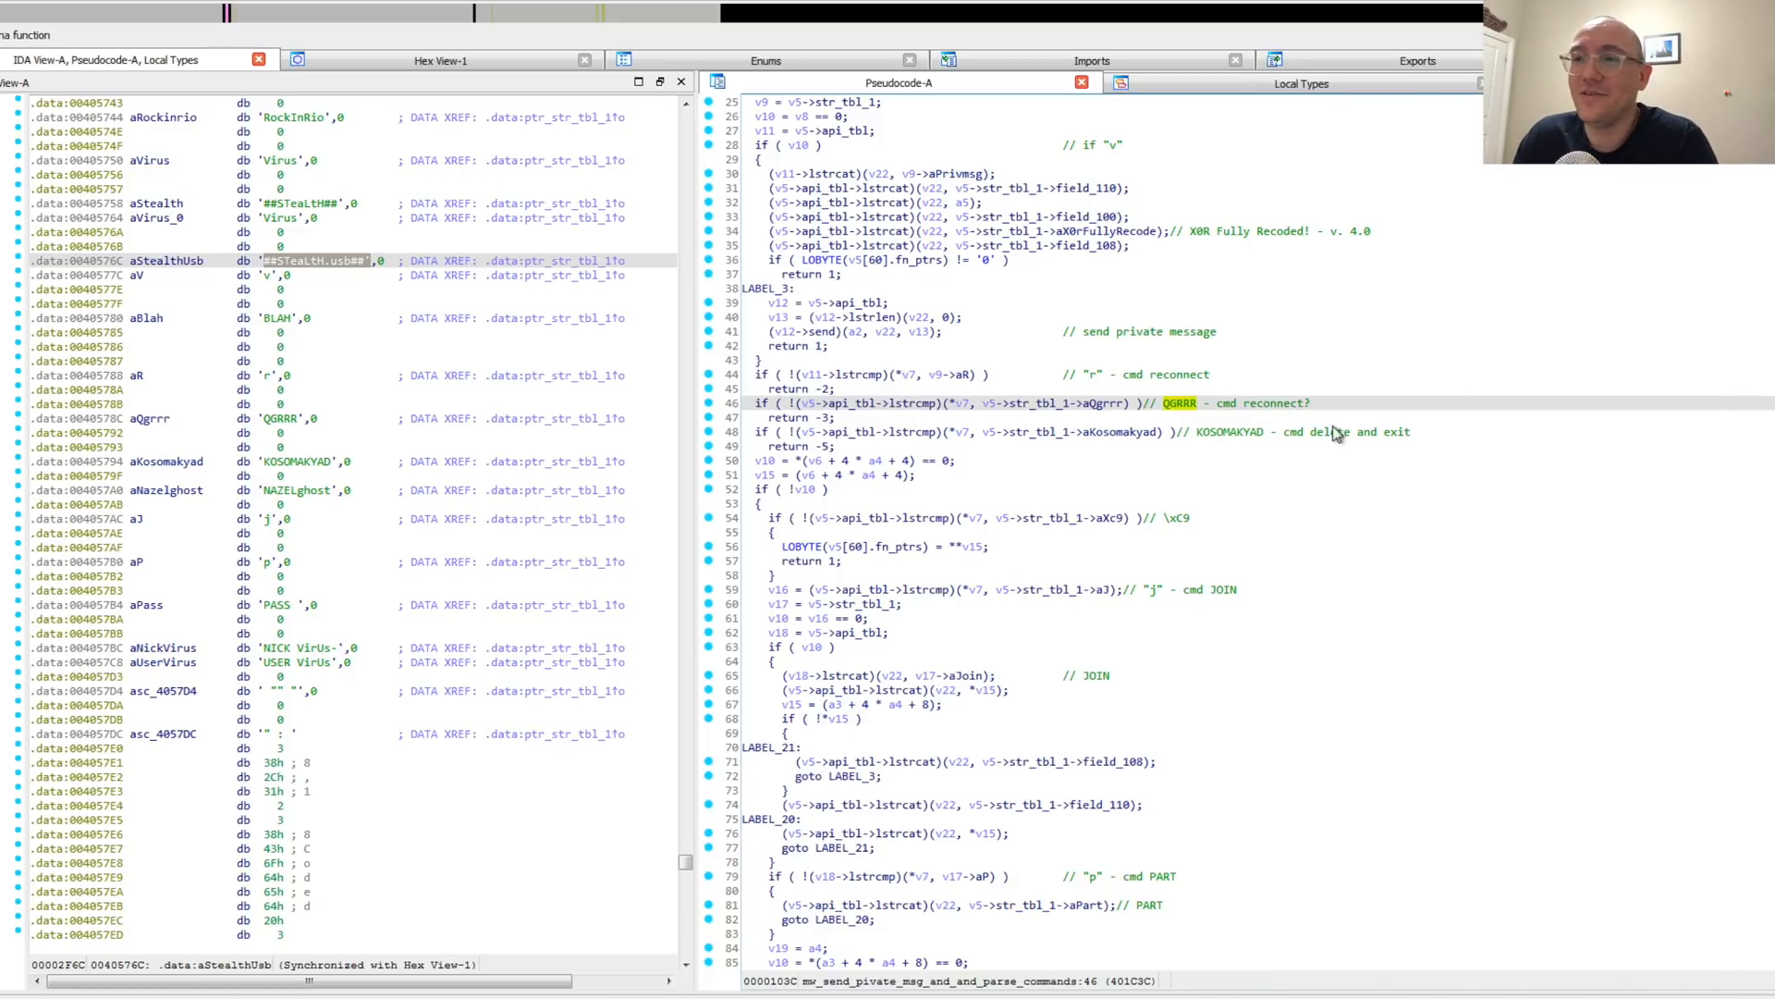
mouse_move(1211, 446)
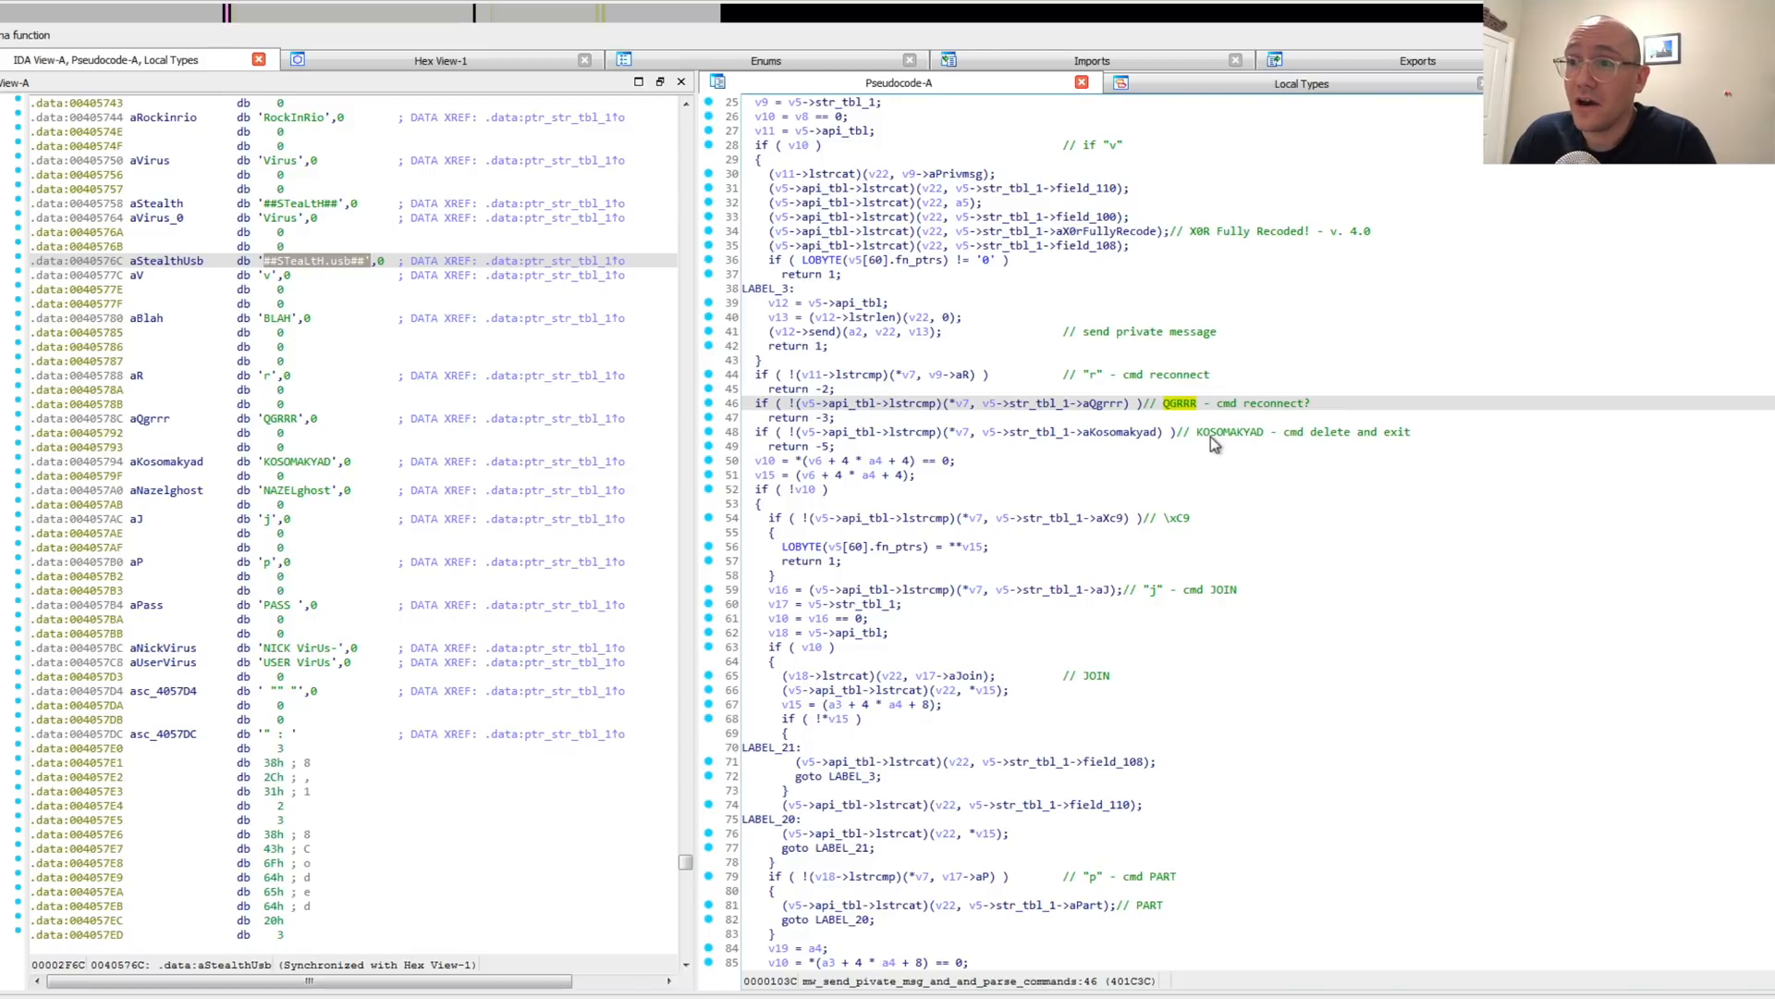
mouse_move(1241, 448)
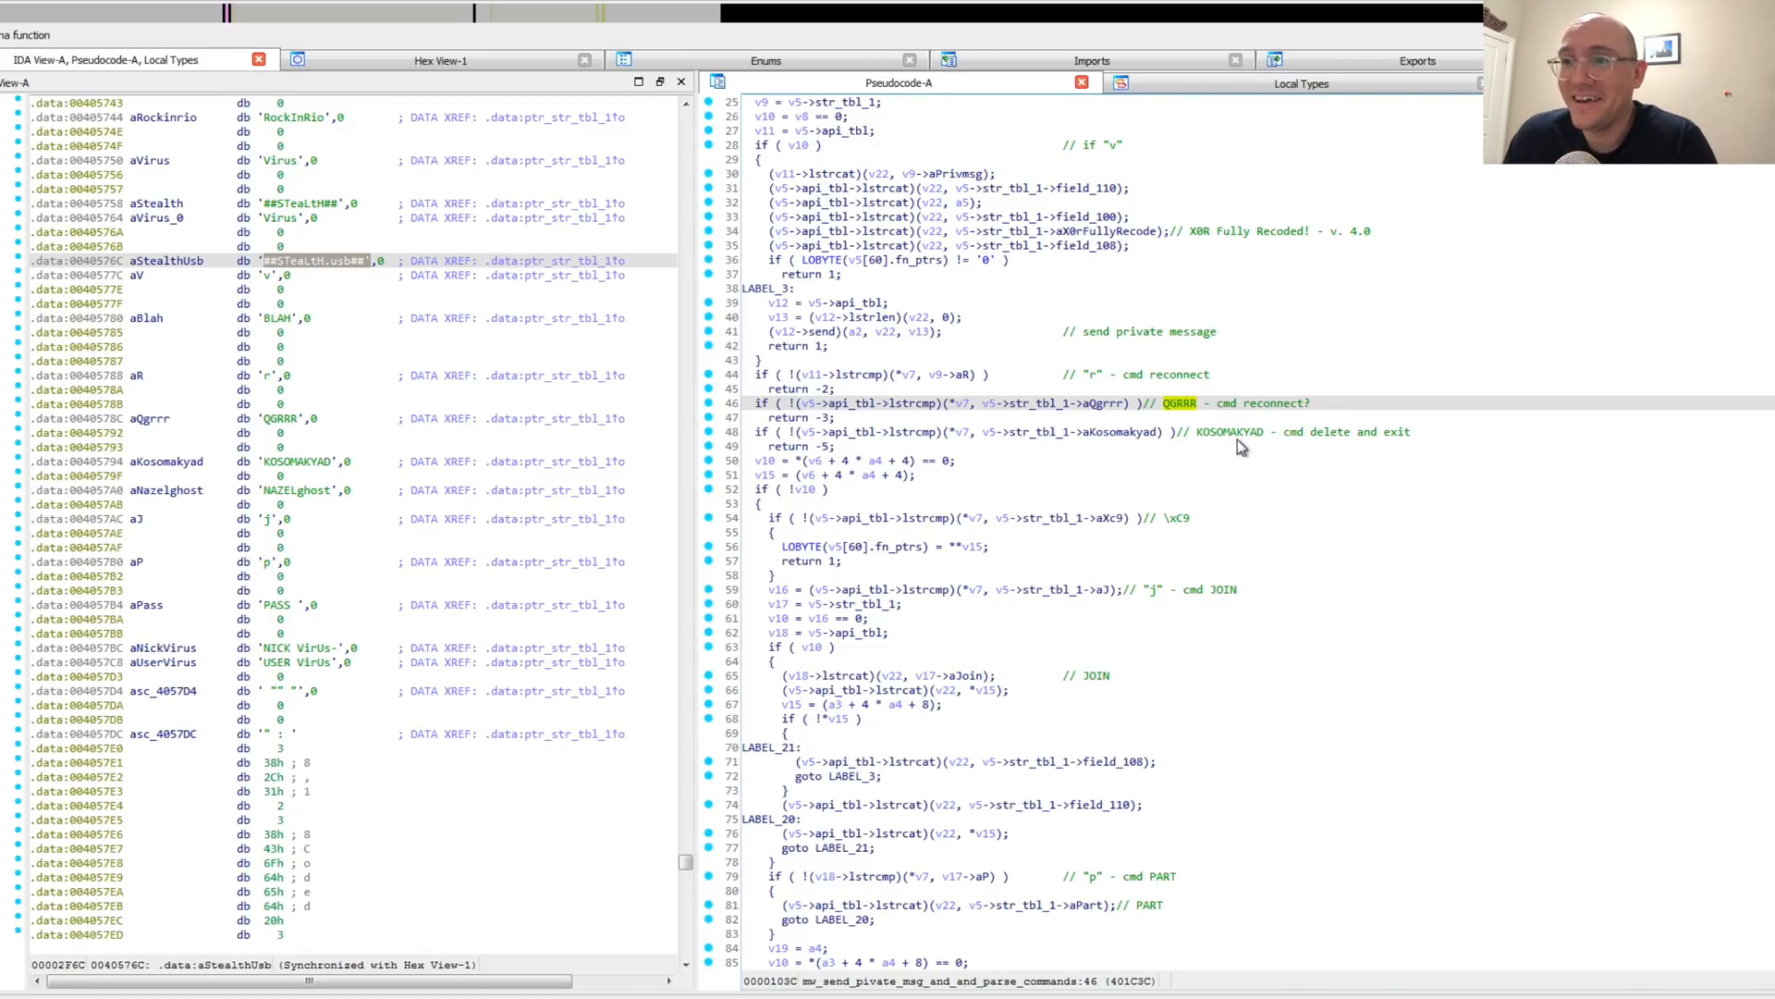
mouse_move(1301, 449)
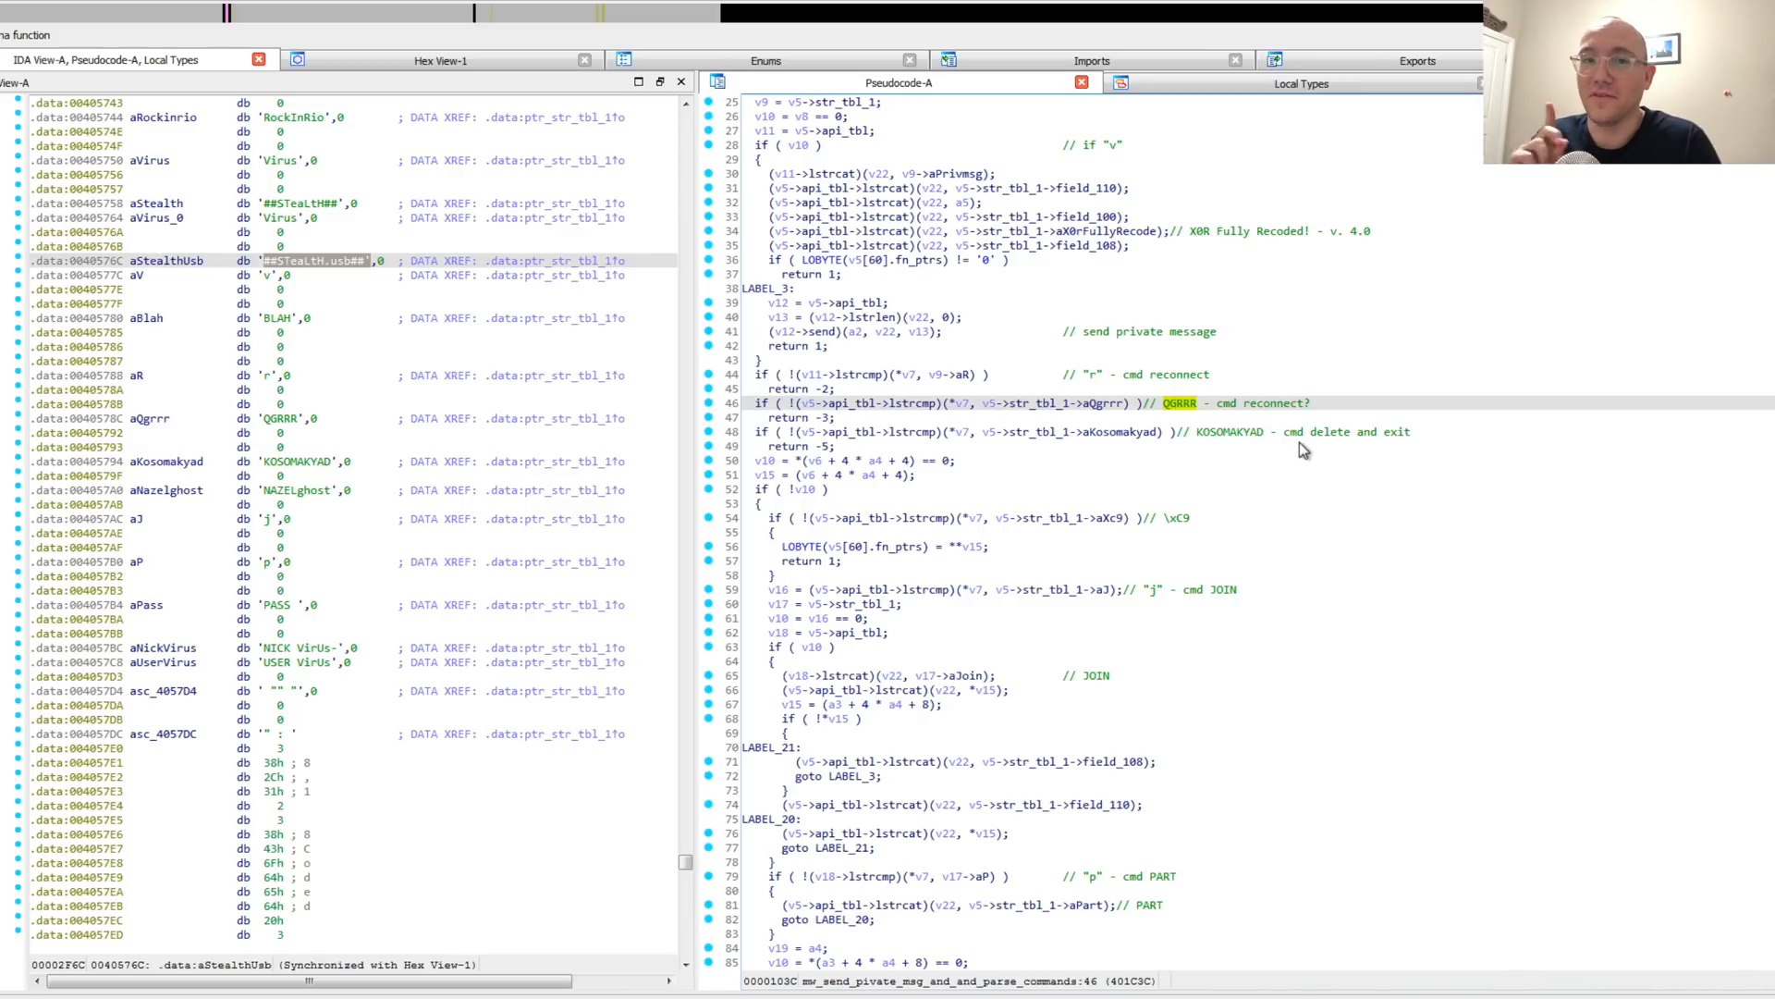
- Scroll the command parser down to the NAZELghost download-and-execute branch
scroll("down", 3)
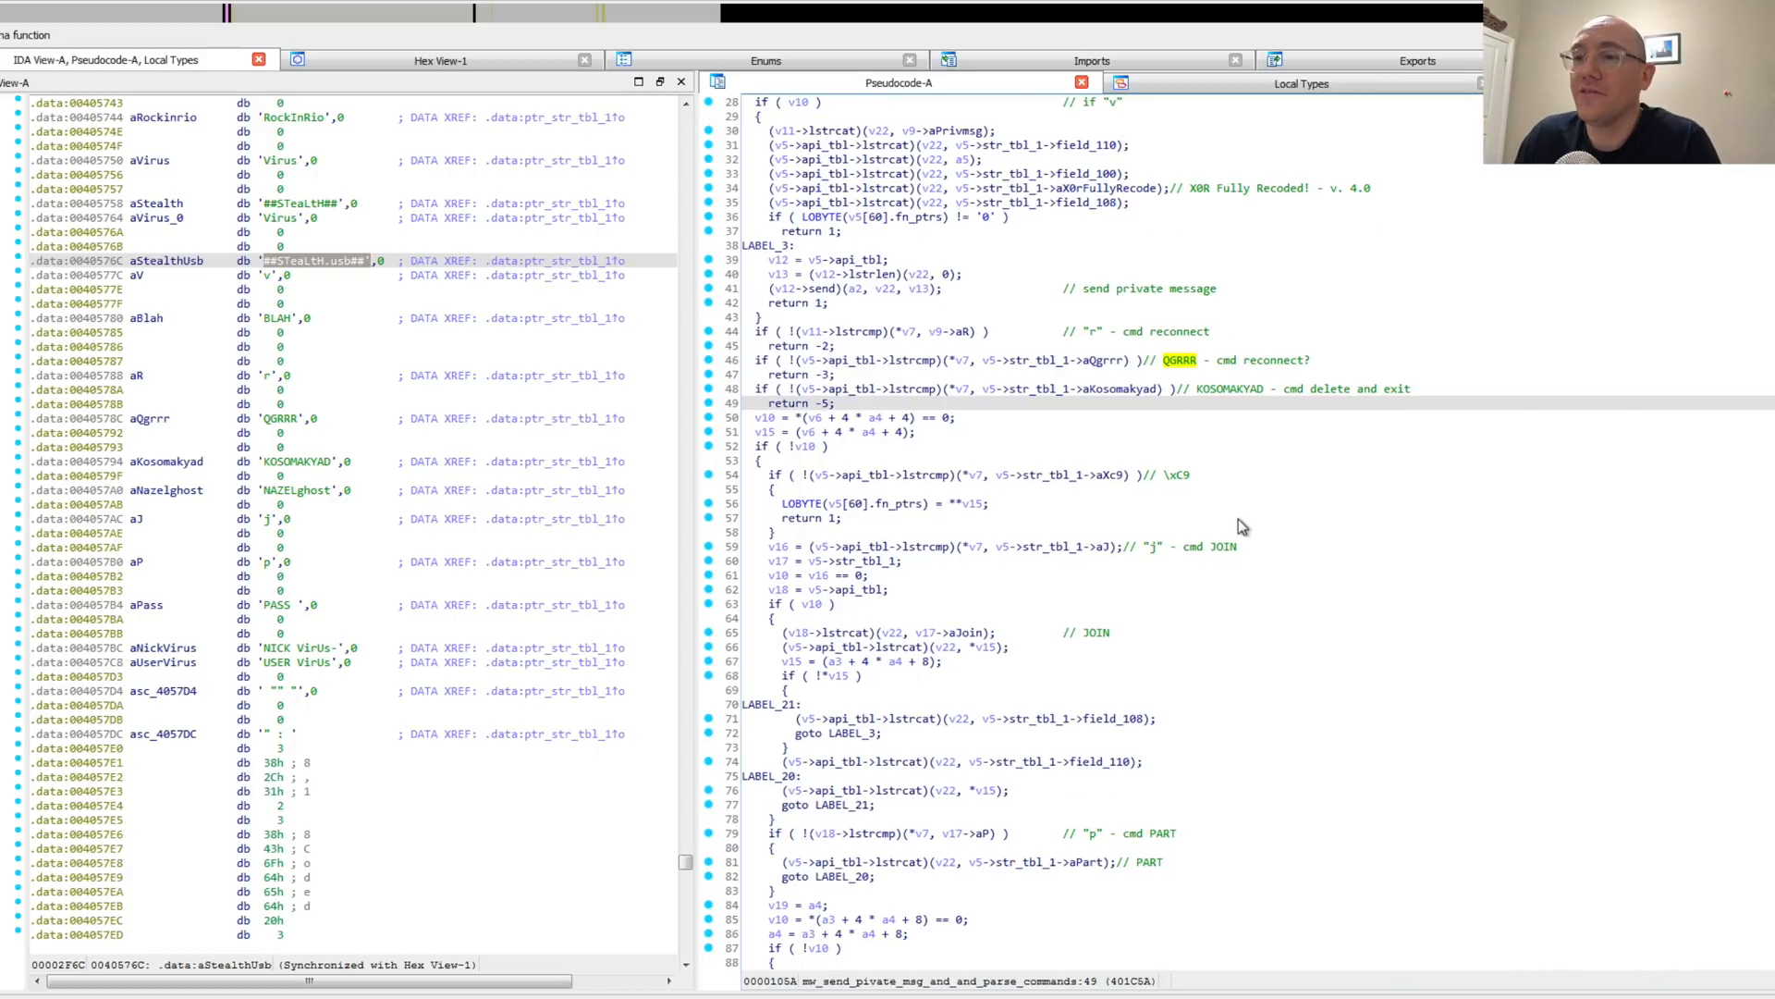
scroll("down", 3)
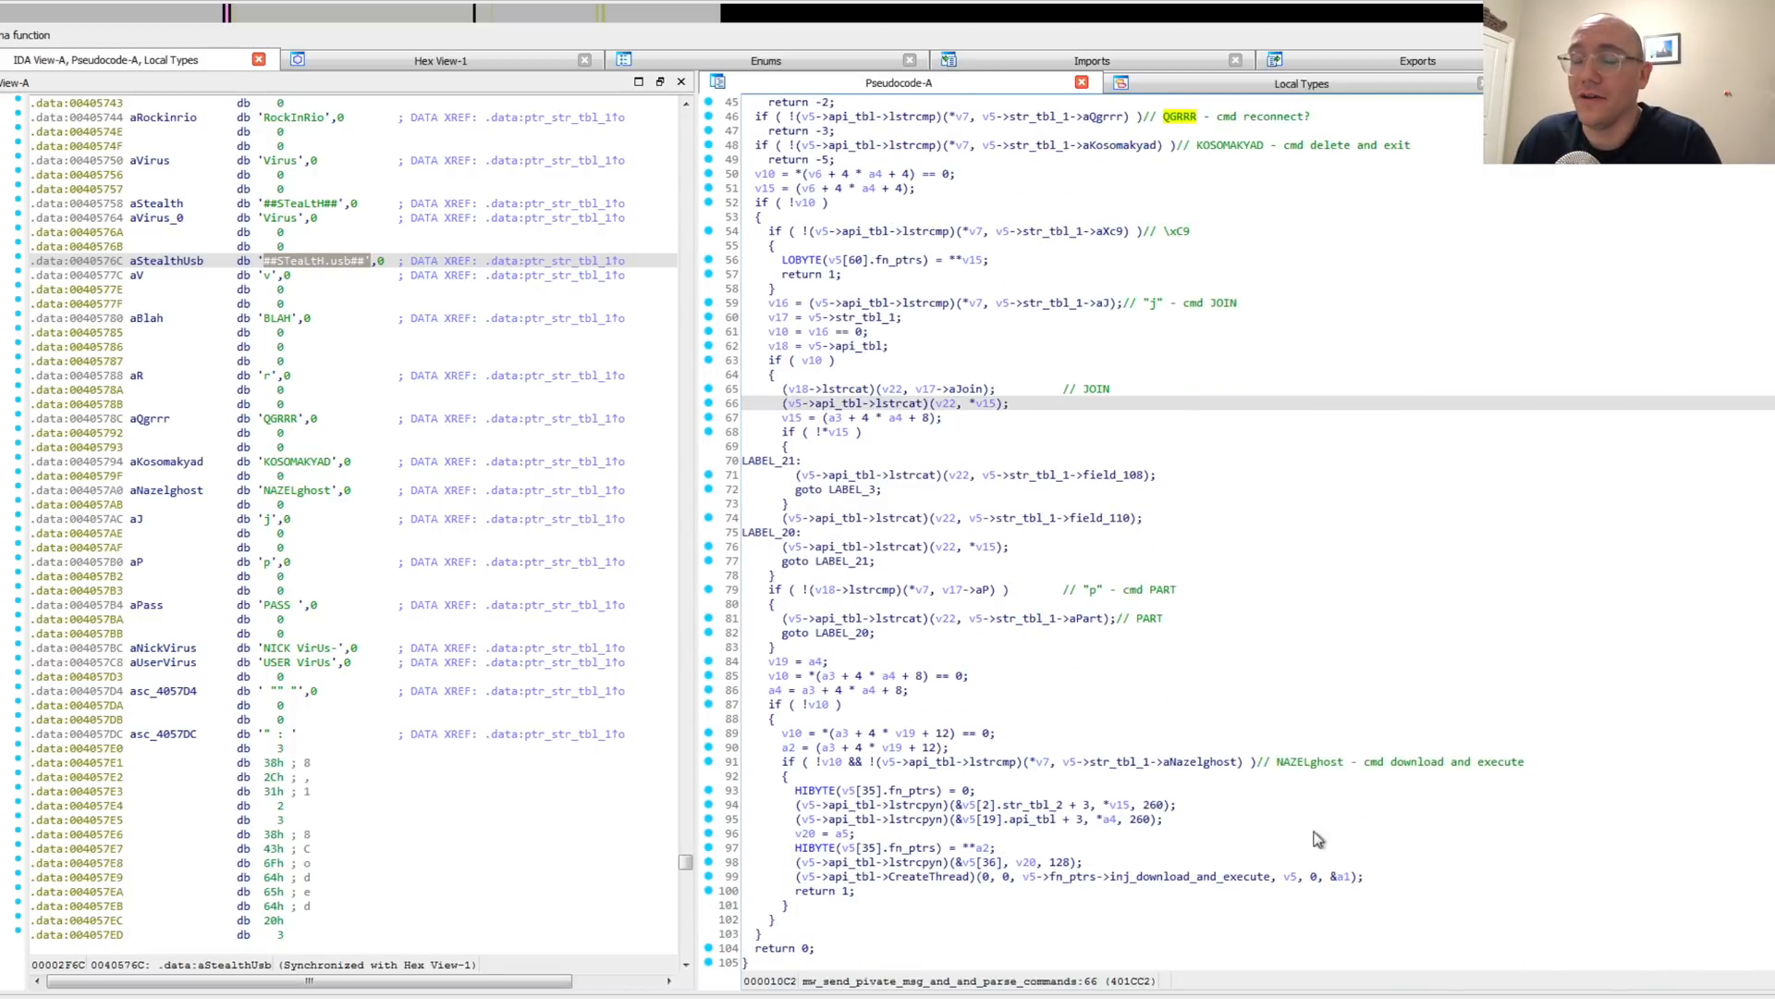
mouse_move(1431, 779)
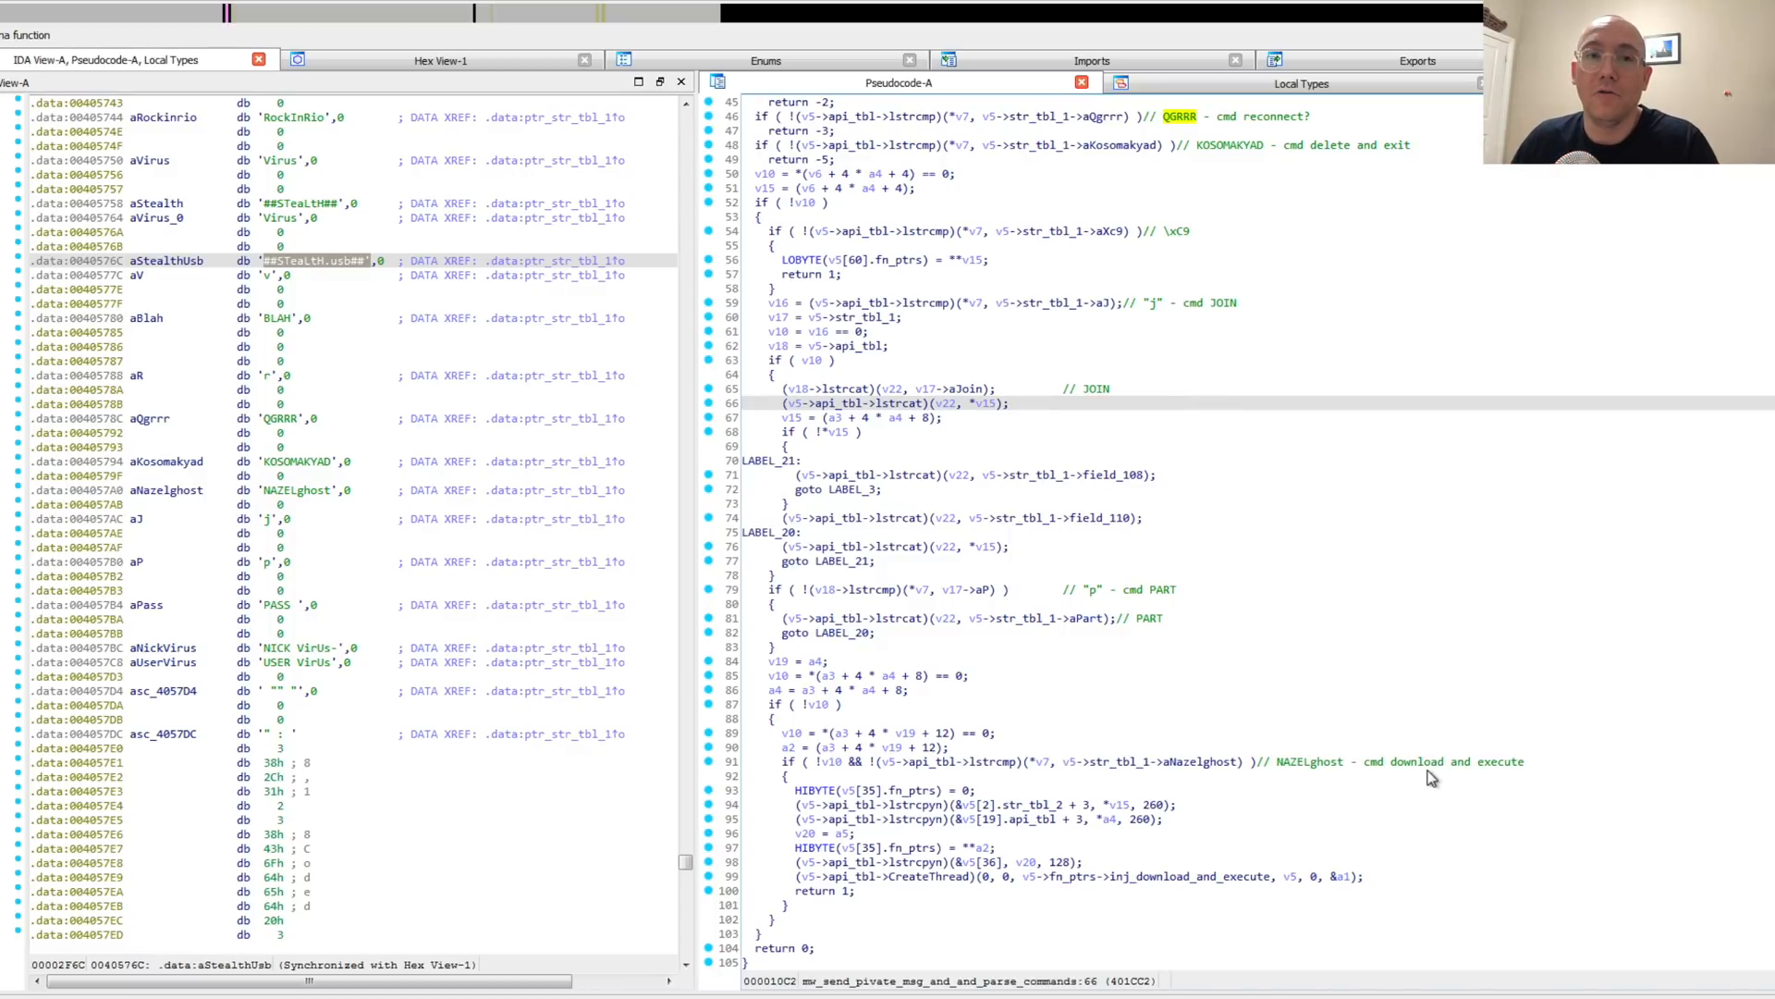
mouse_move(1363, 778)
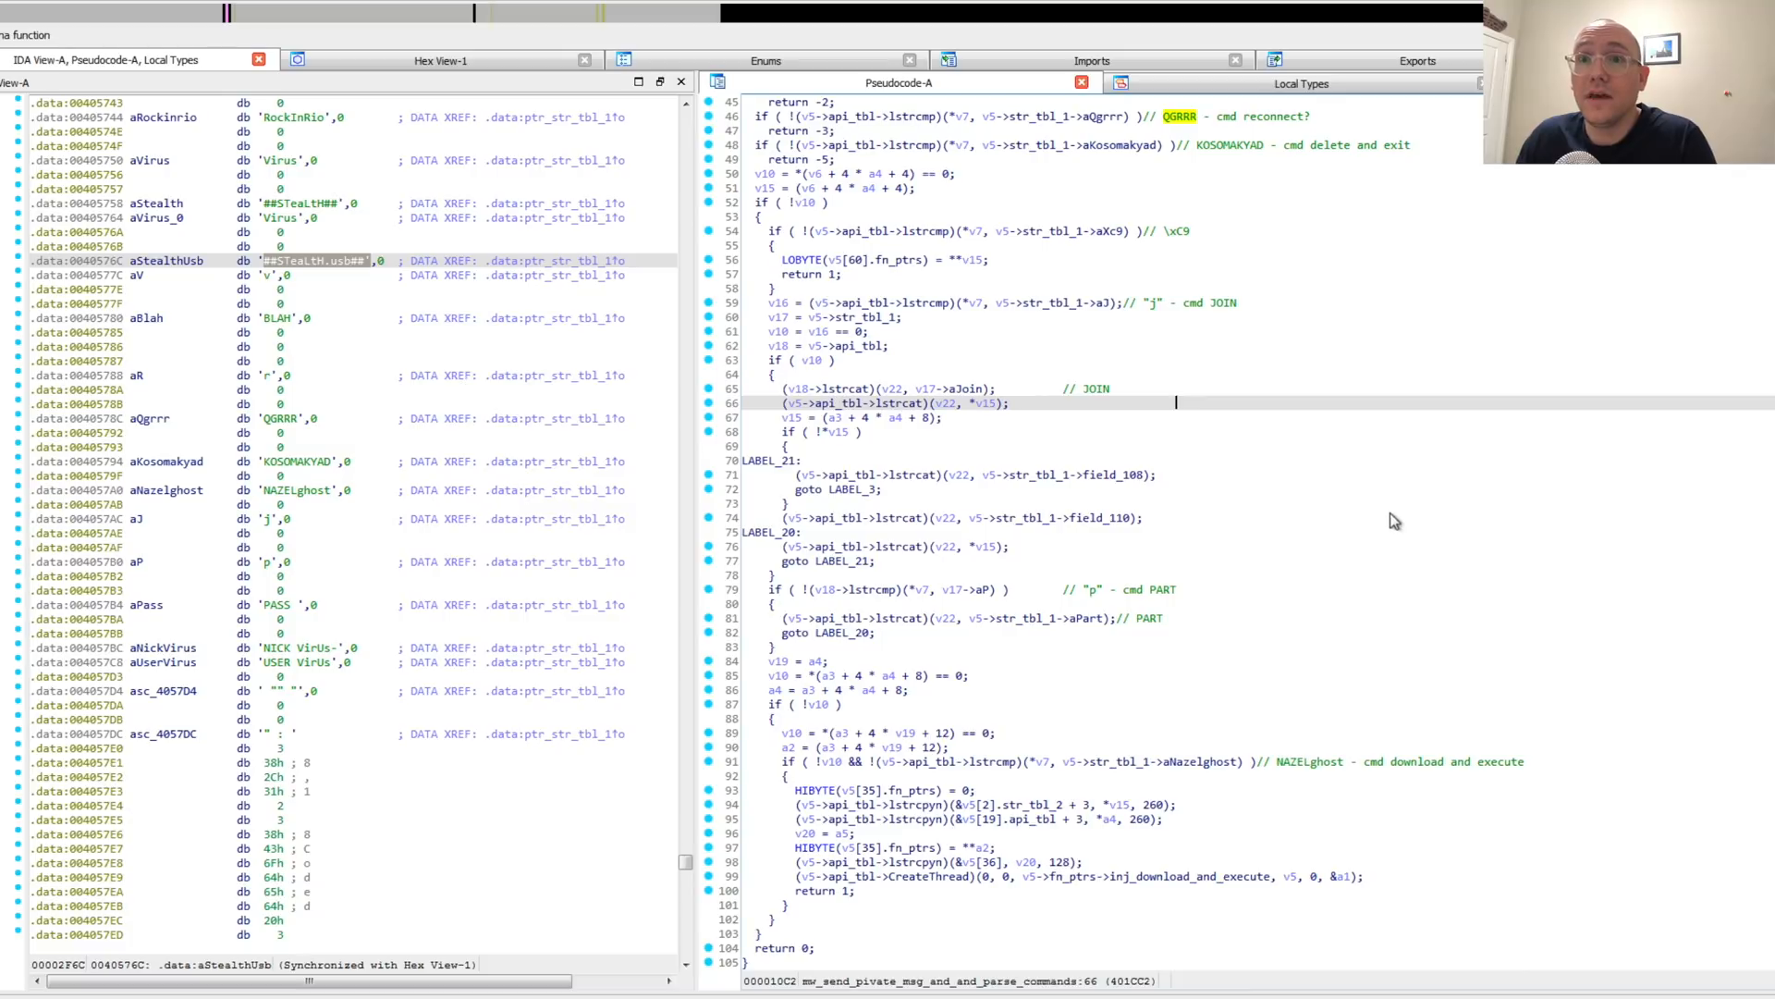
mouse_move(1391, 517)
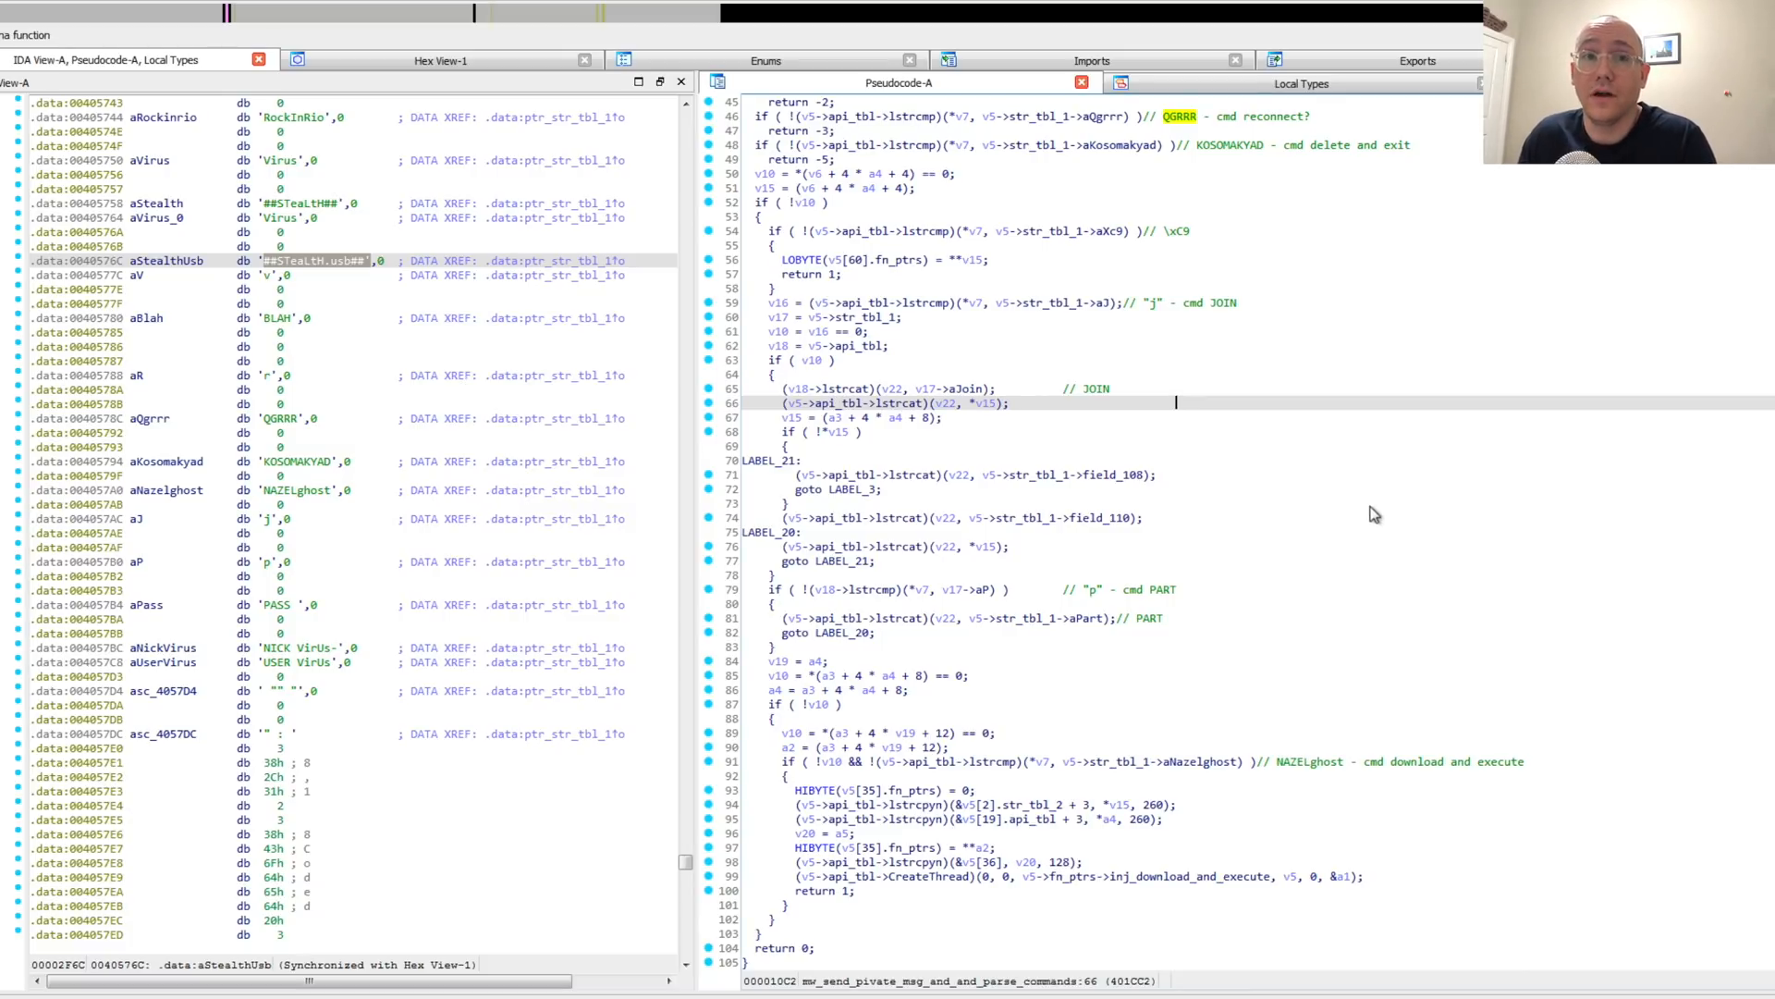
mouse_move(1300, 838)
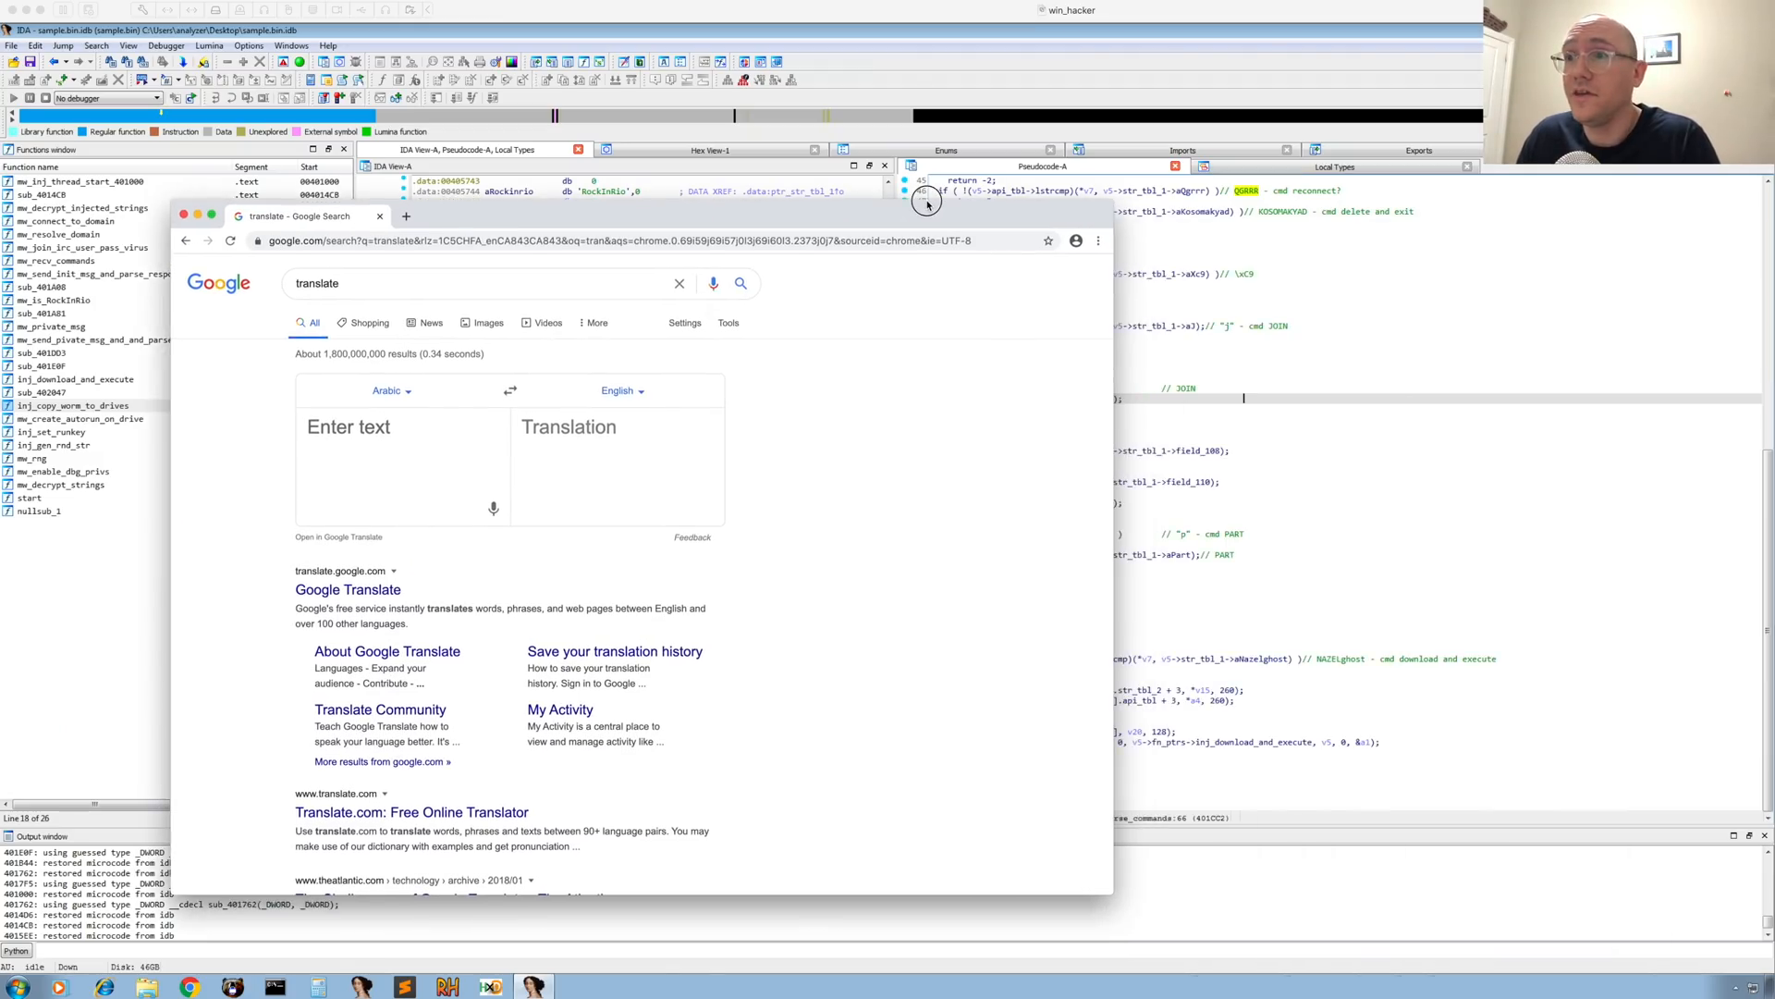
- Translate the Arabic word 'nazel' to English ('Coming down'), then clear the source text
type("na")
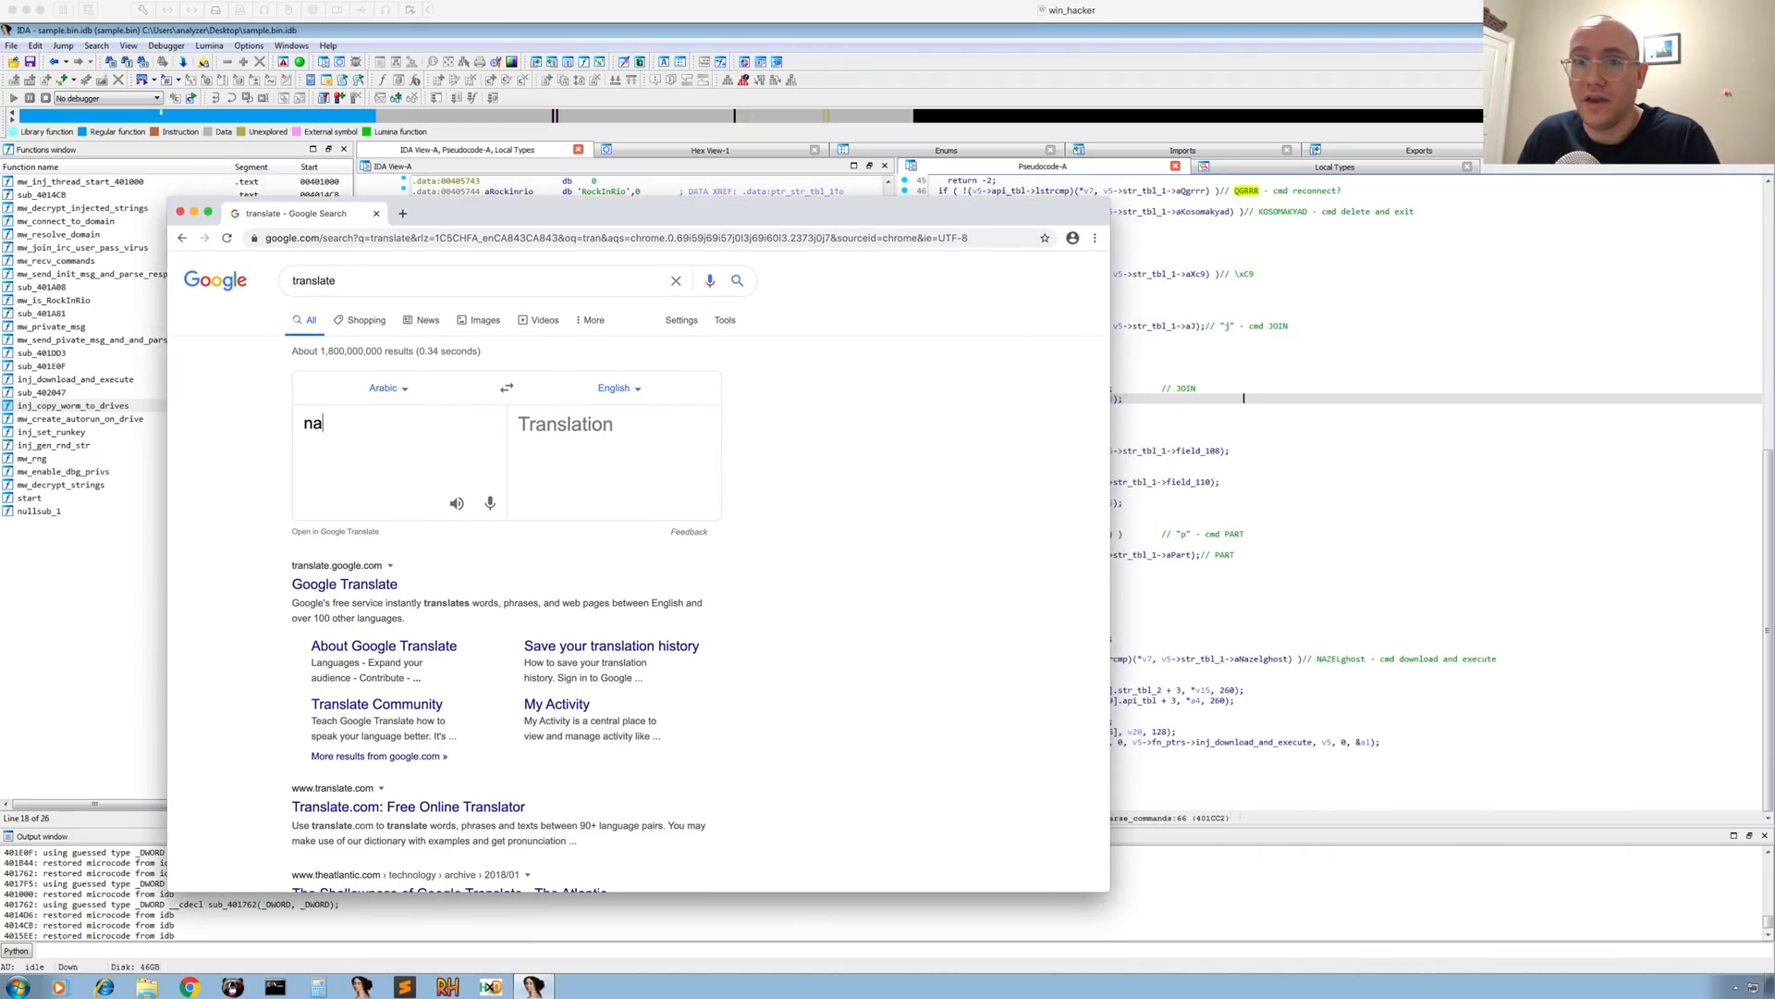
type("zel")
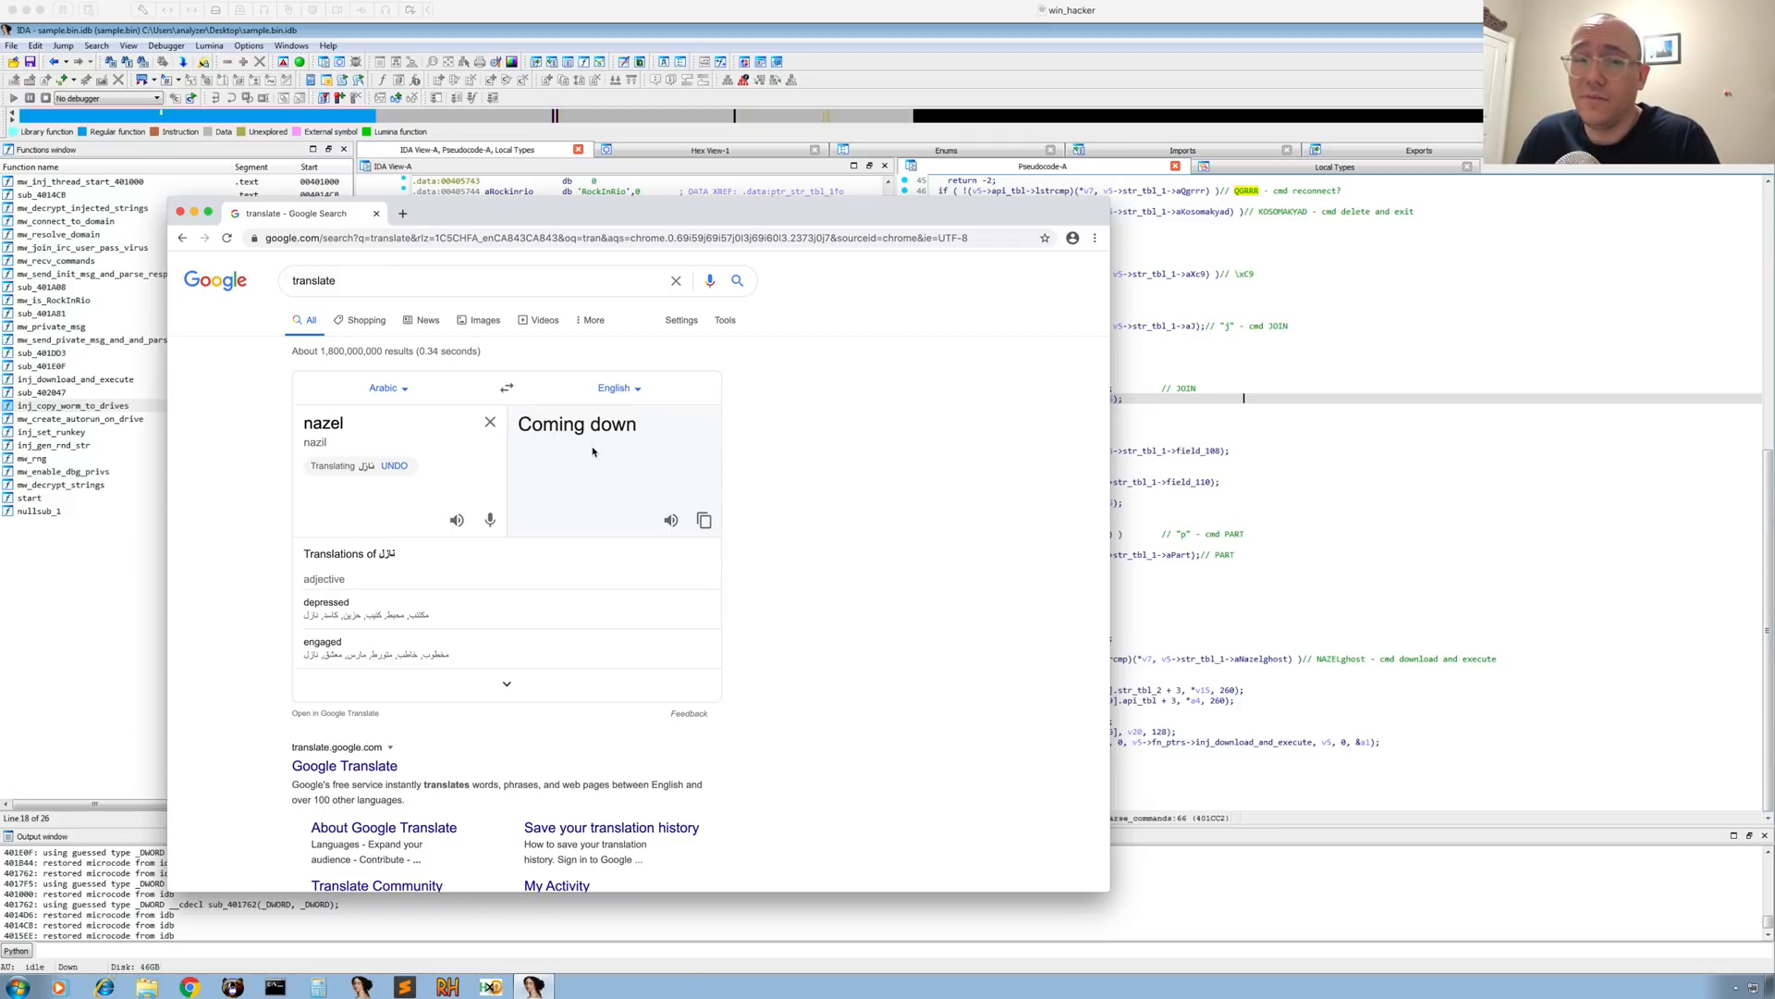
mouse_move(601, 440)
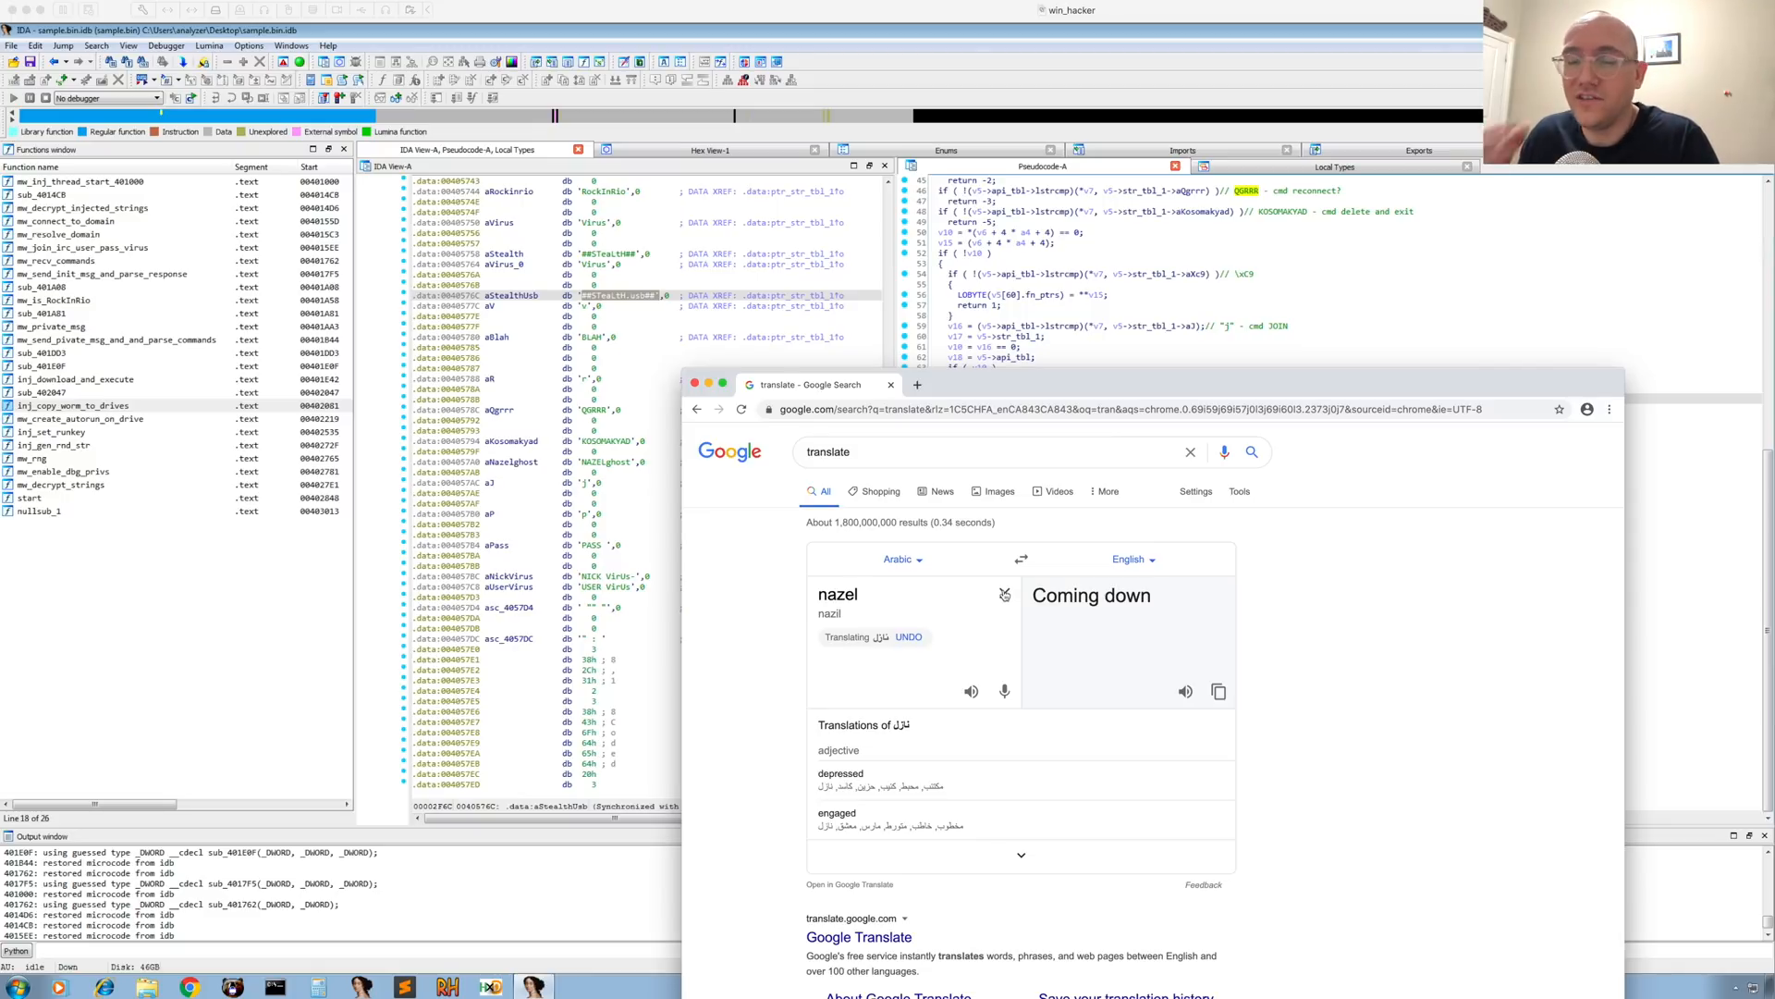
mouse_move(1004, 594)
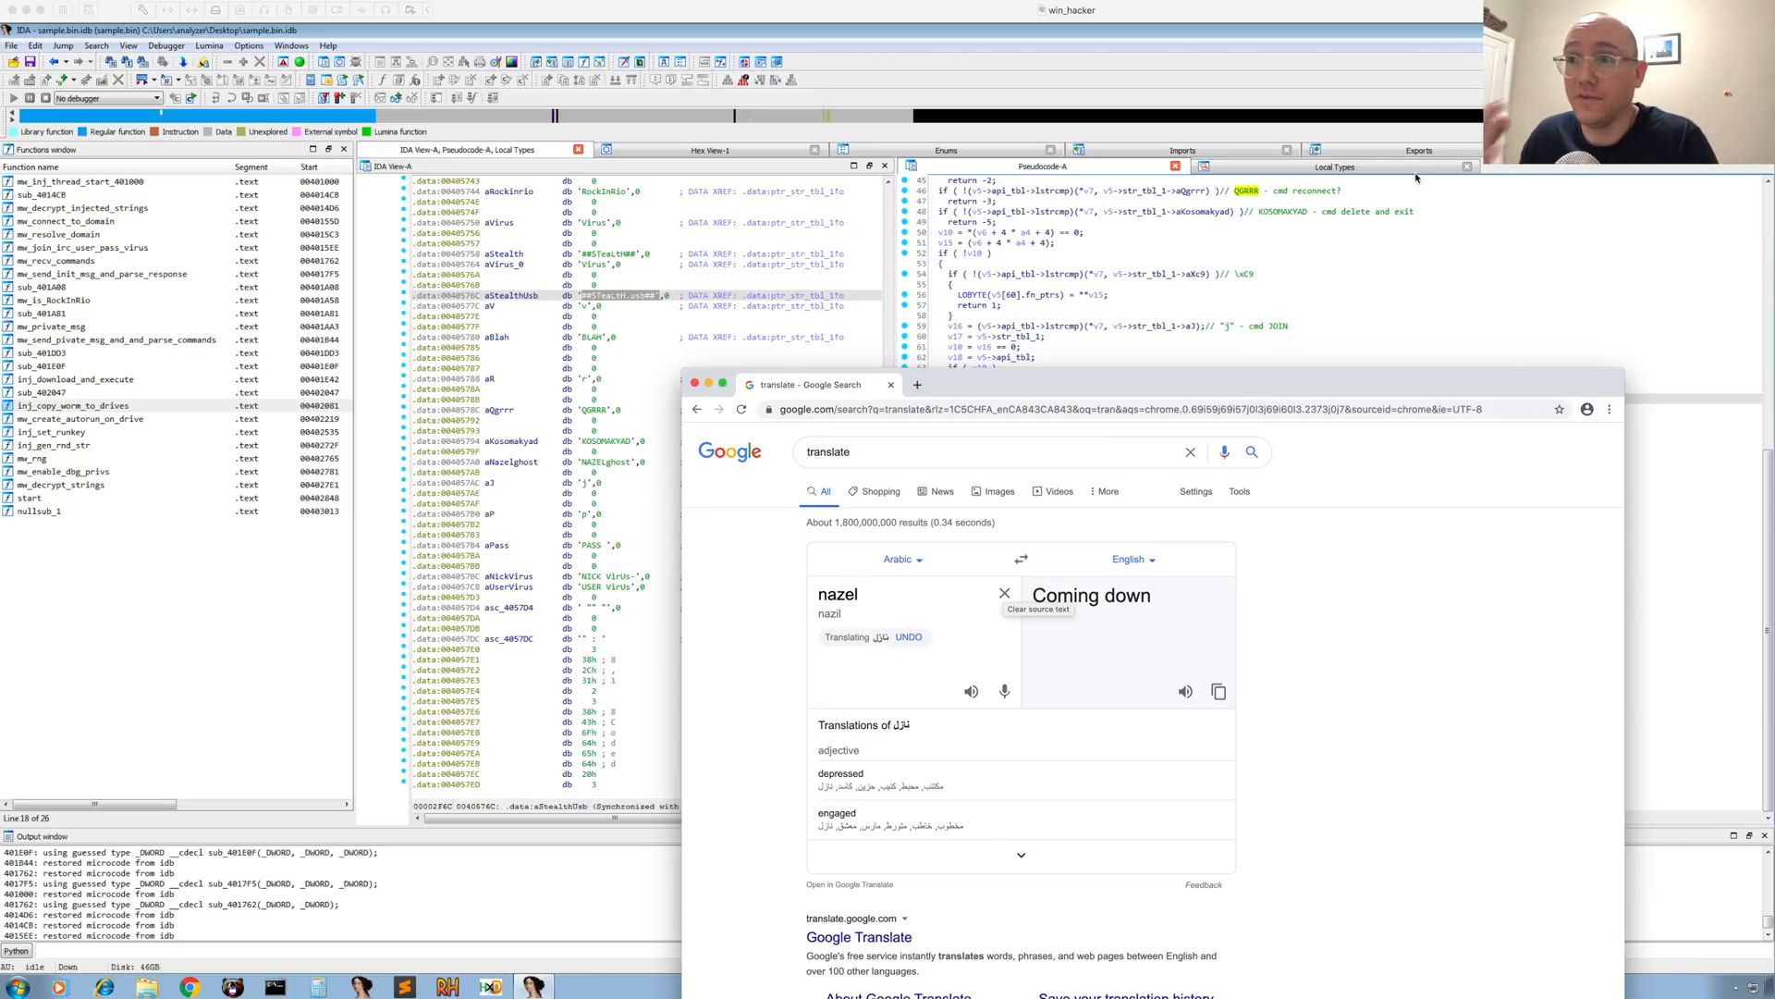
mouse_move(1280, 229)
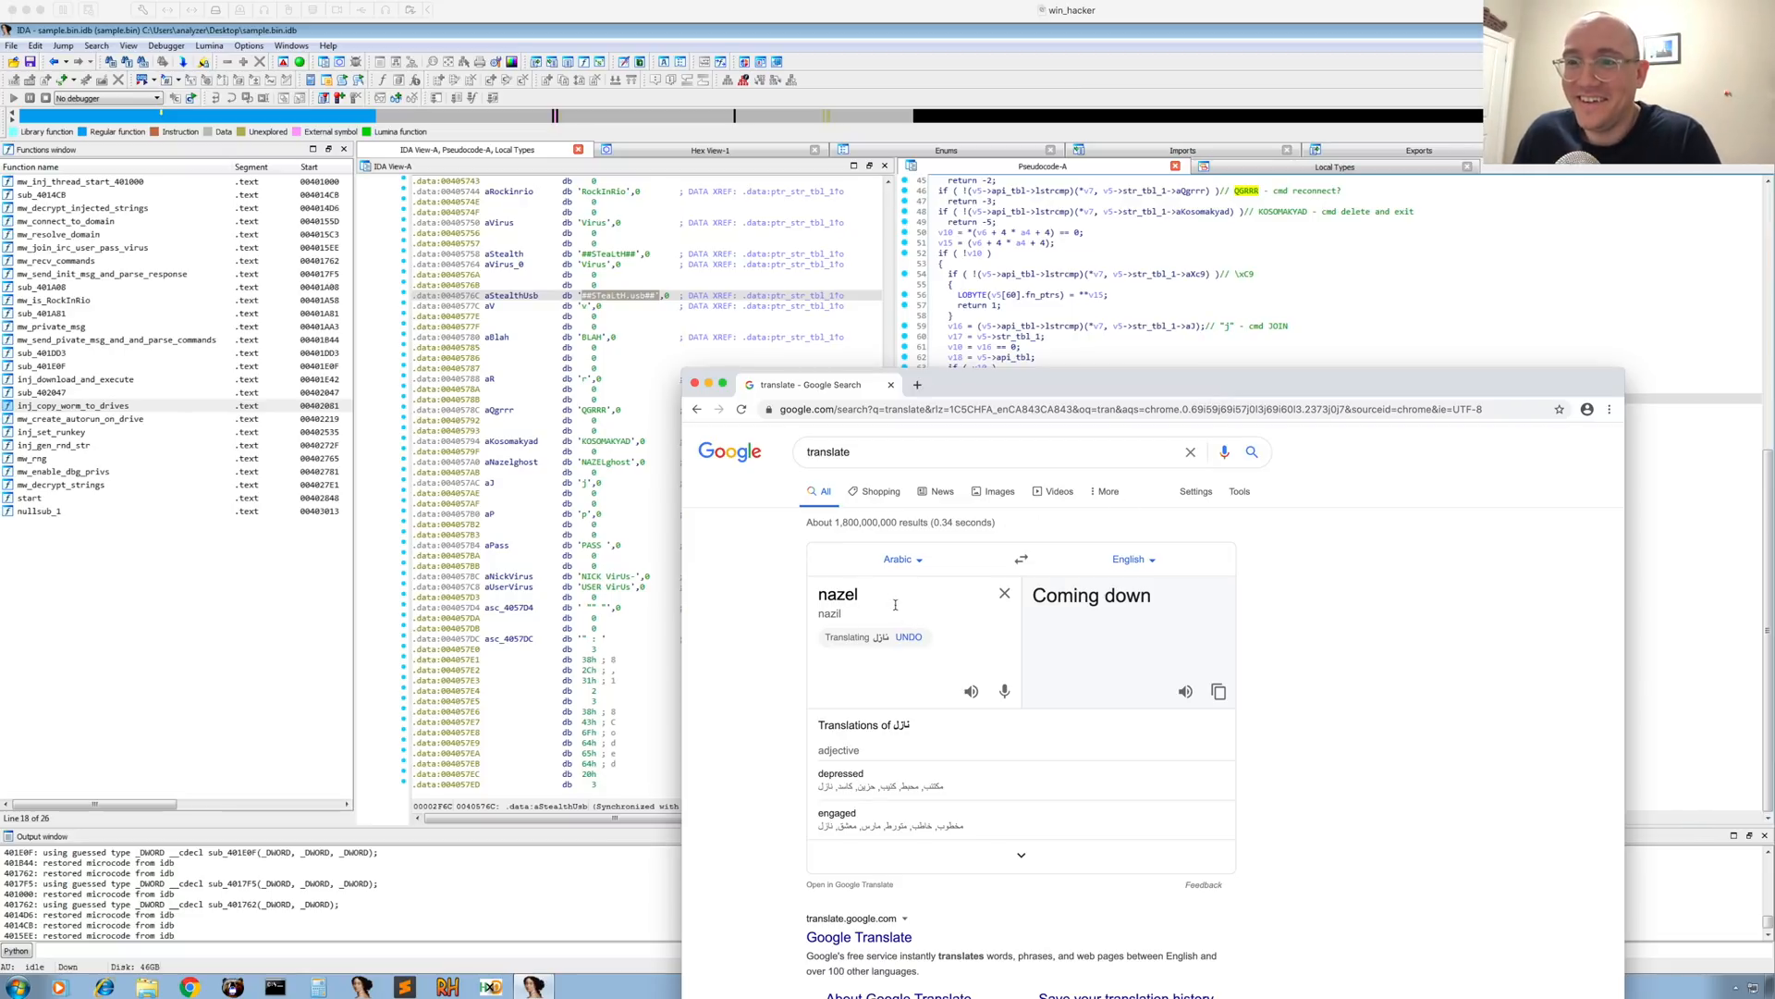
double_click(838, 594)
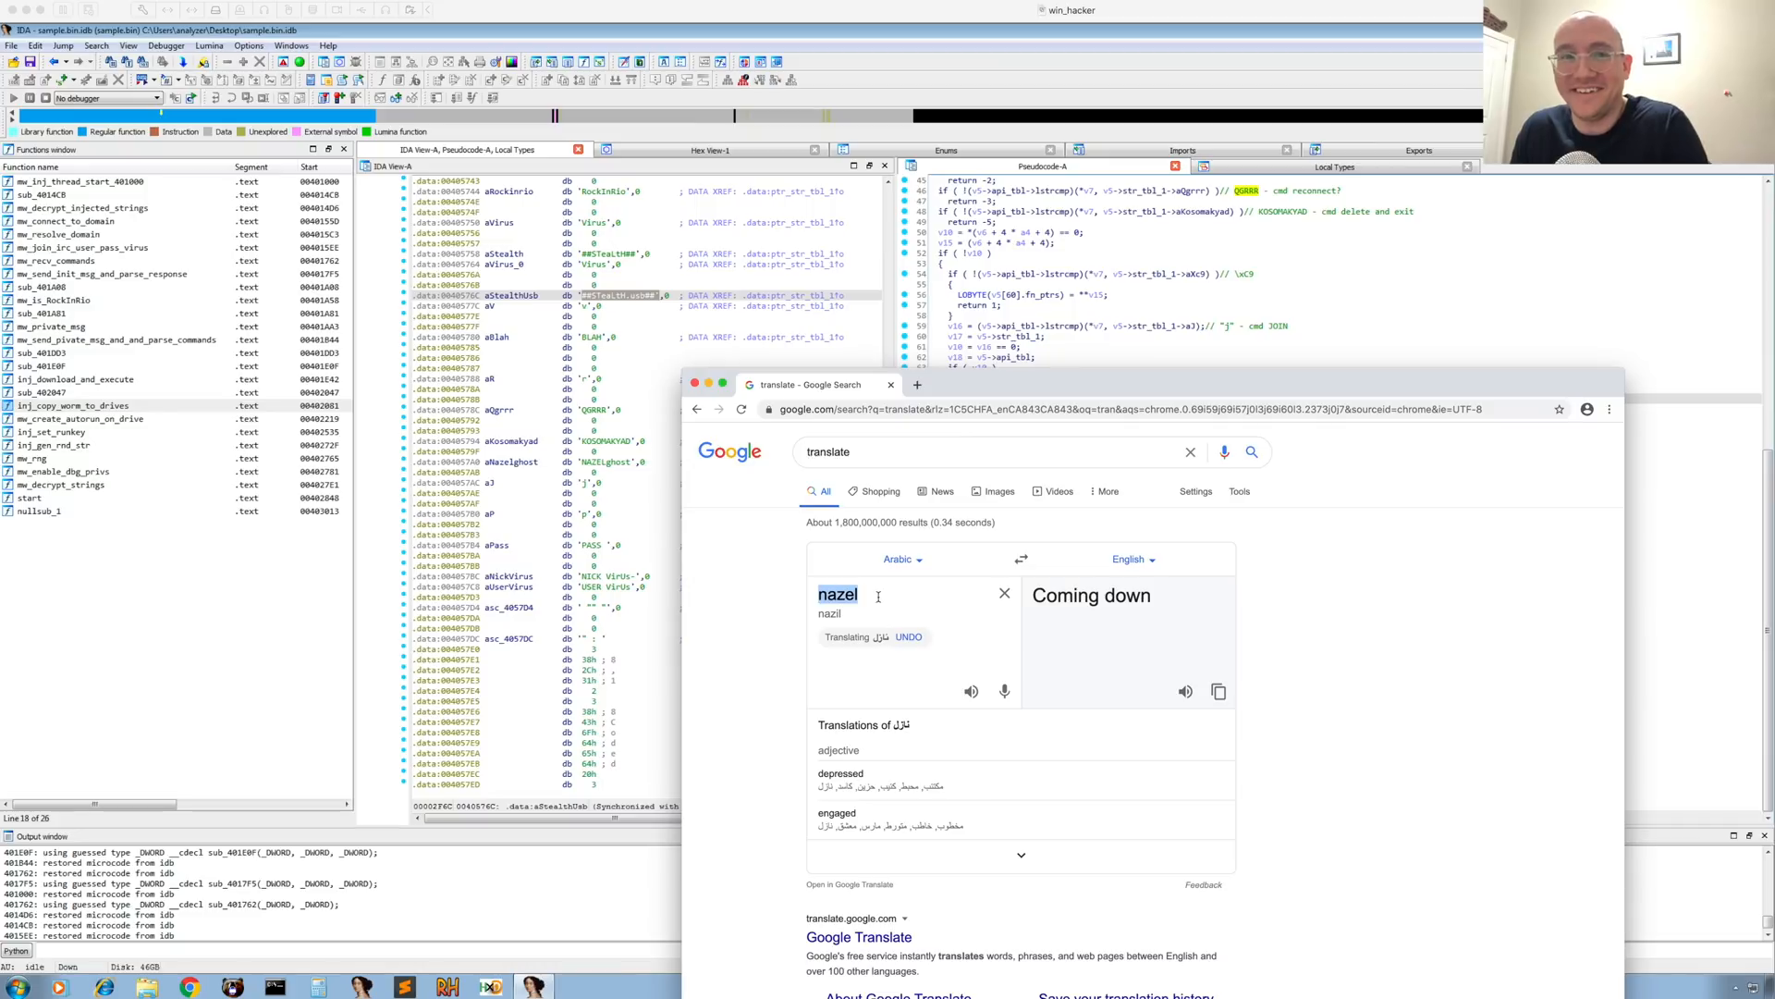
left_click(1003, 593)
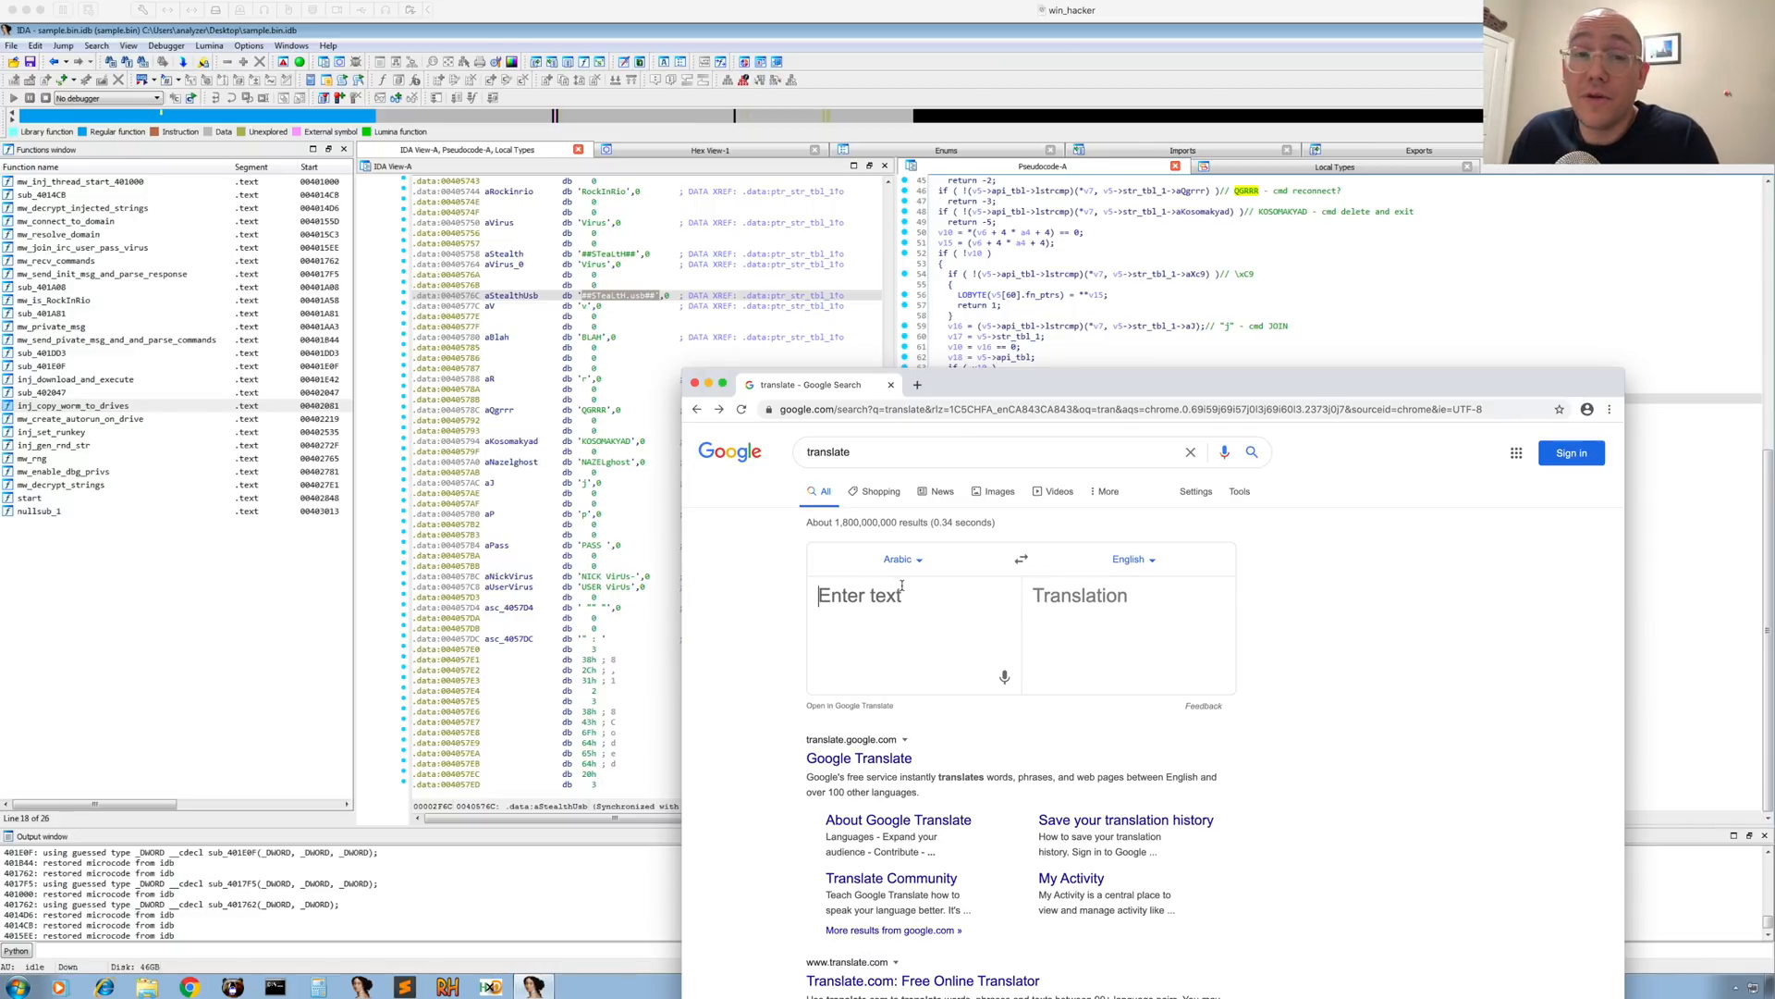
- Translate the Arabic phrase 'kos omak yad' into English in Google Translate
type("kos omak")
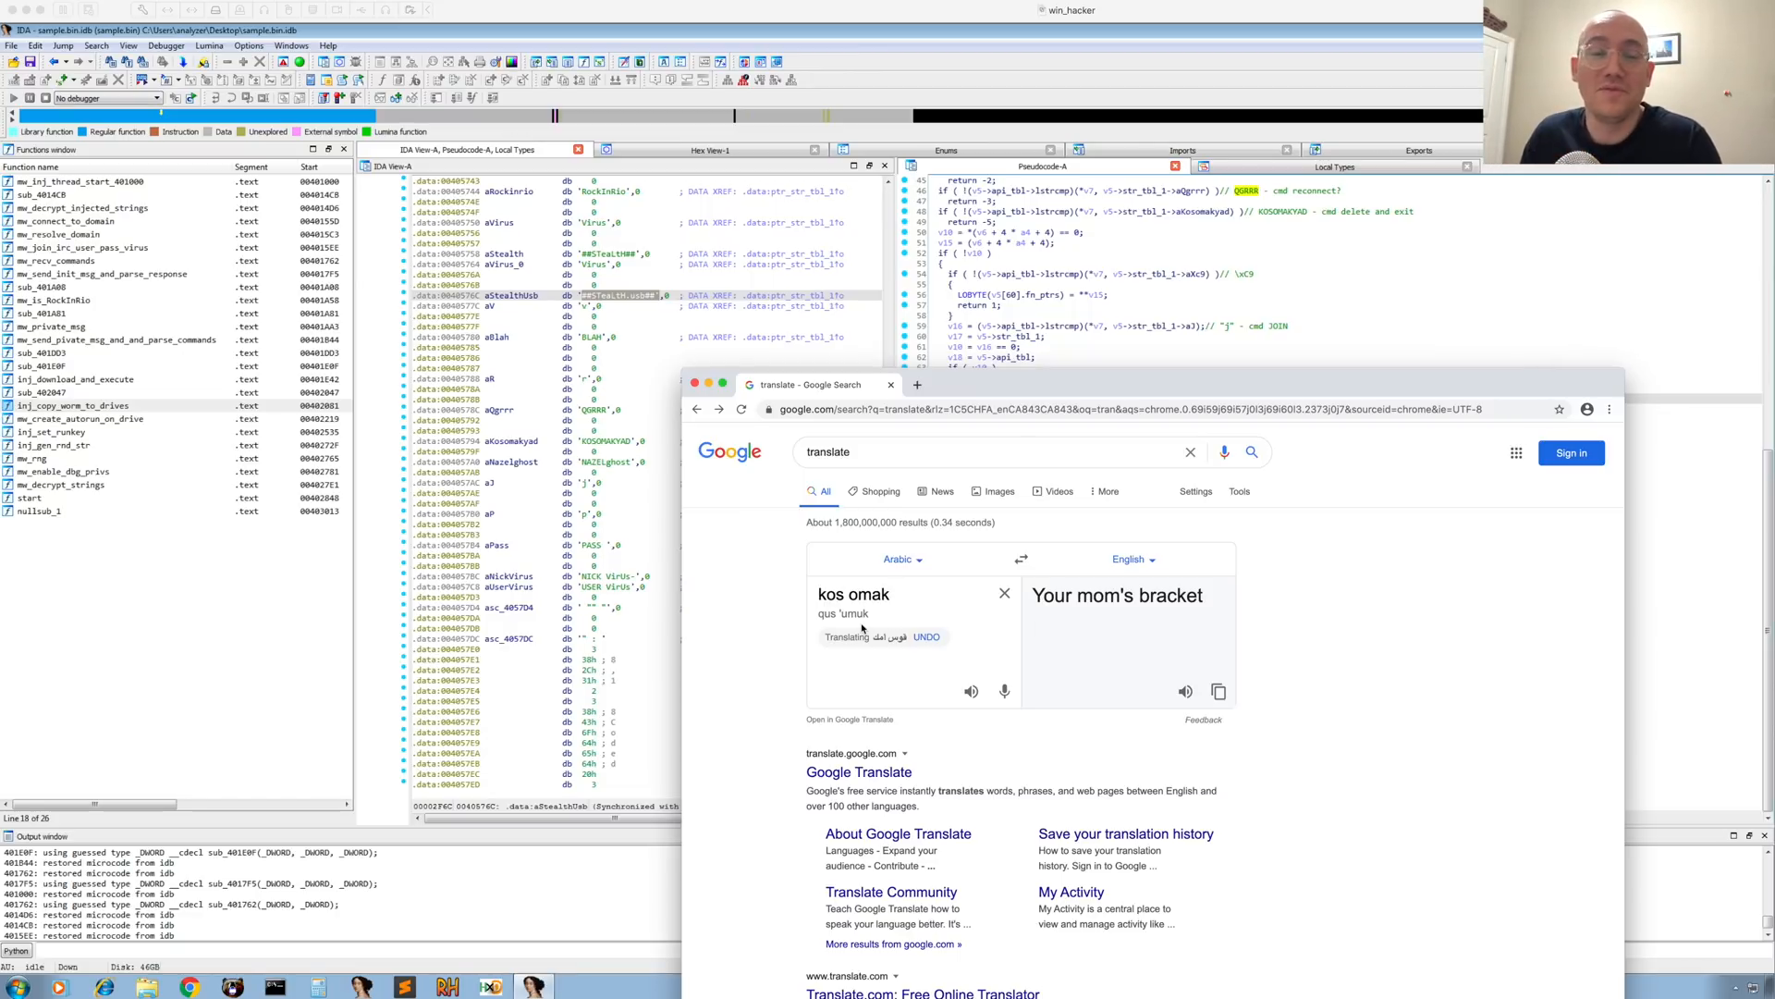
mouse_move(1359, 229)
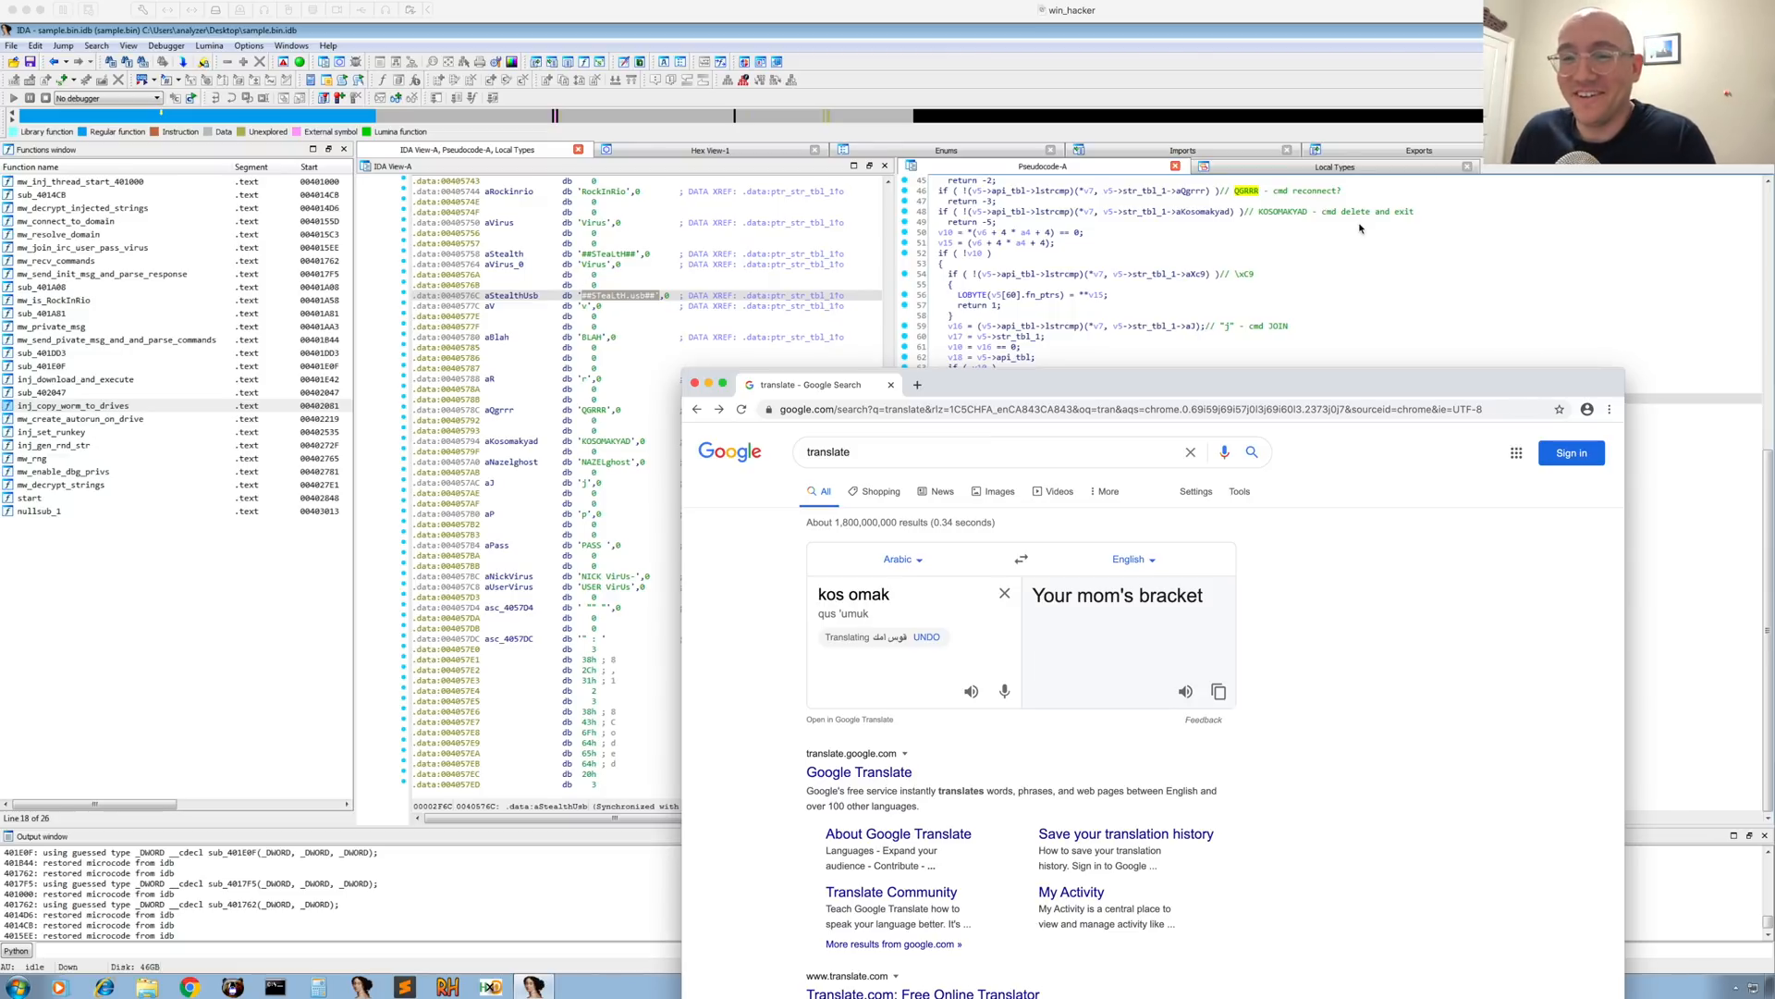
type("yad")
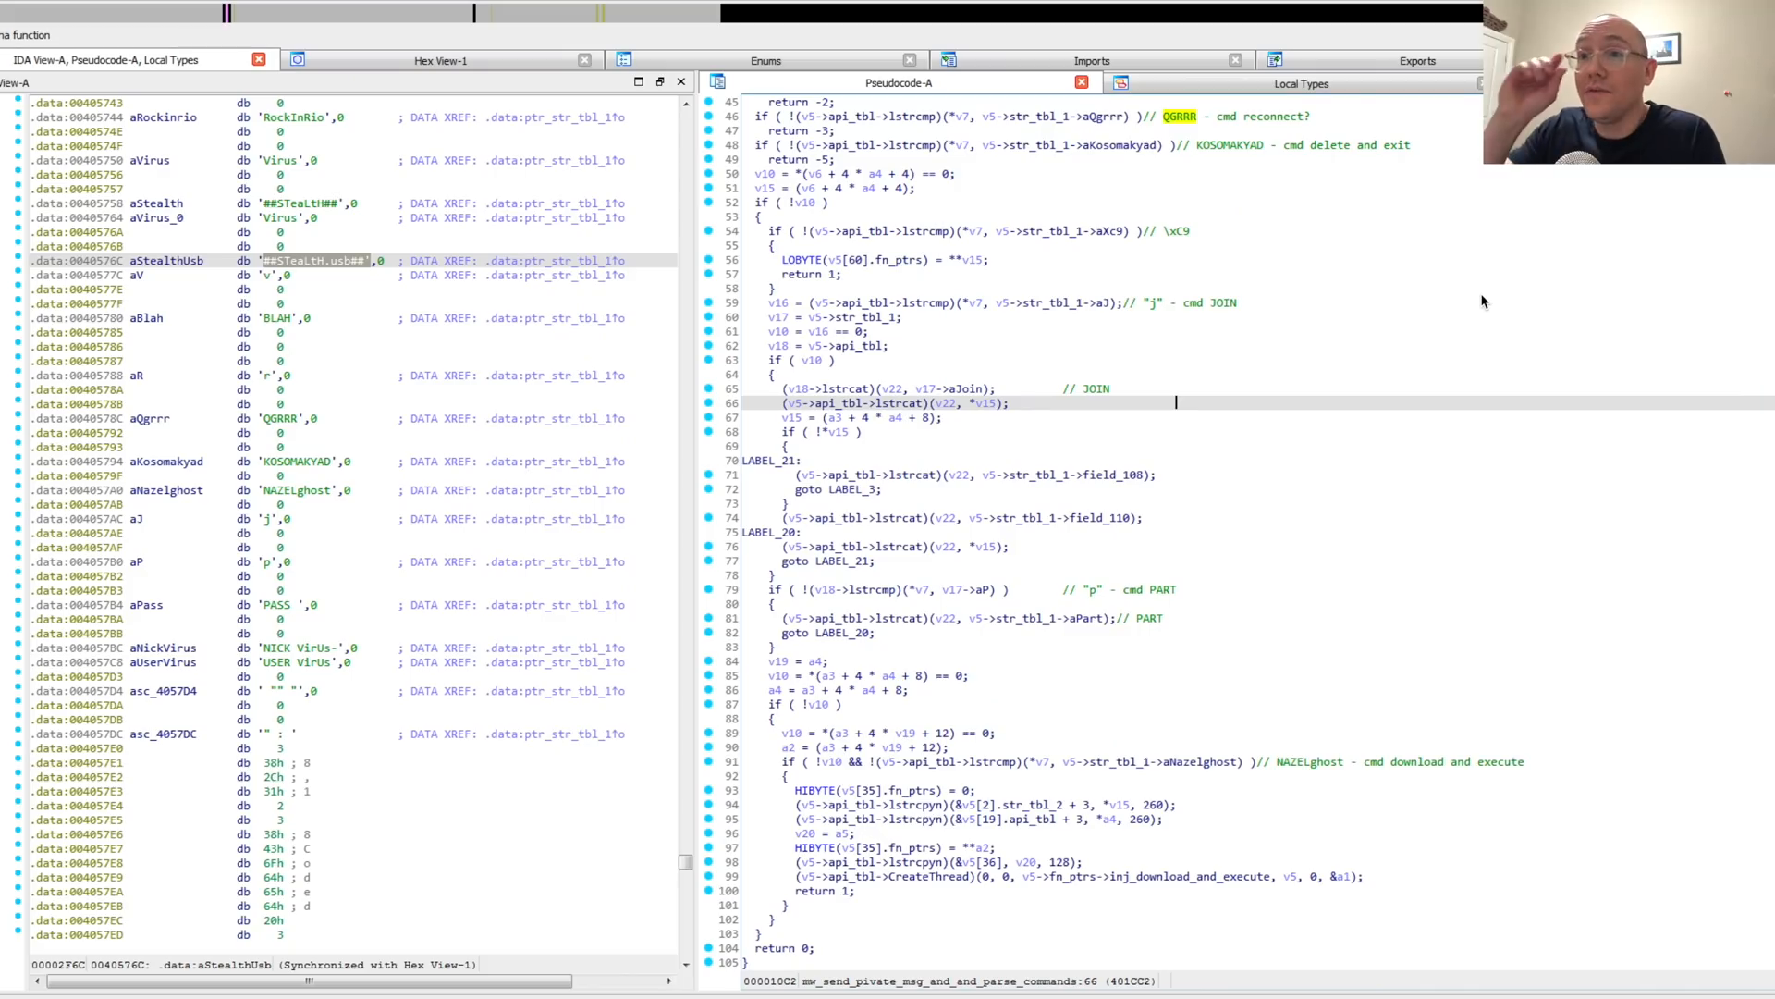
mouse_move(1237, 194)
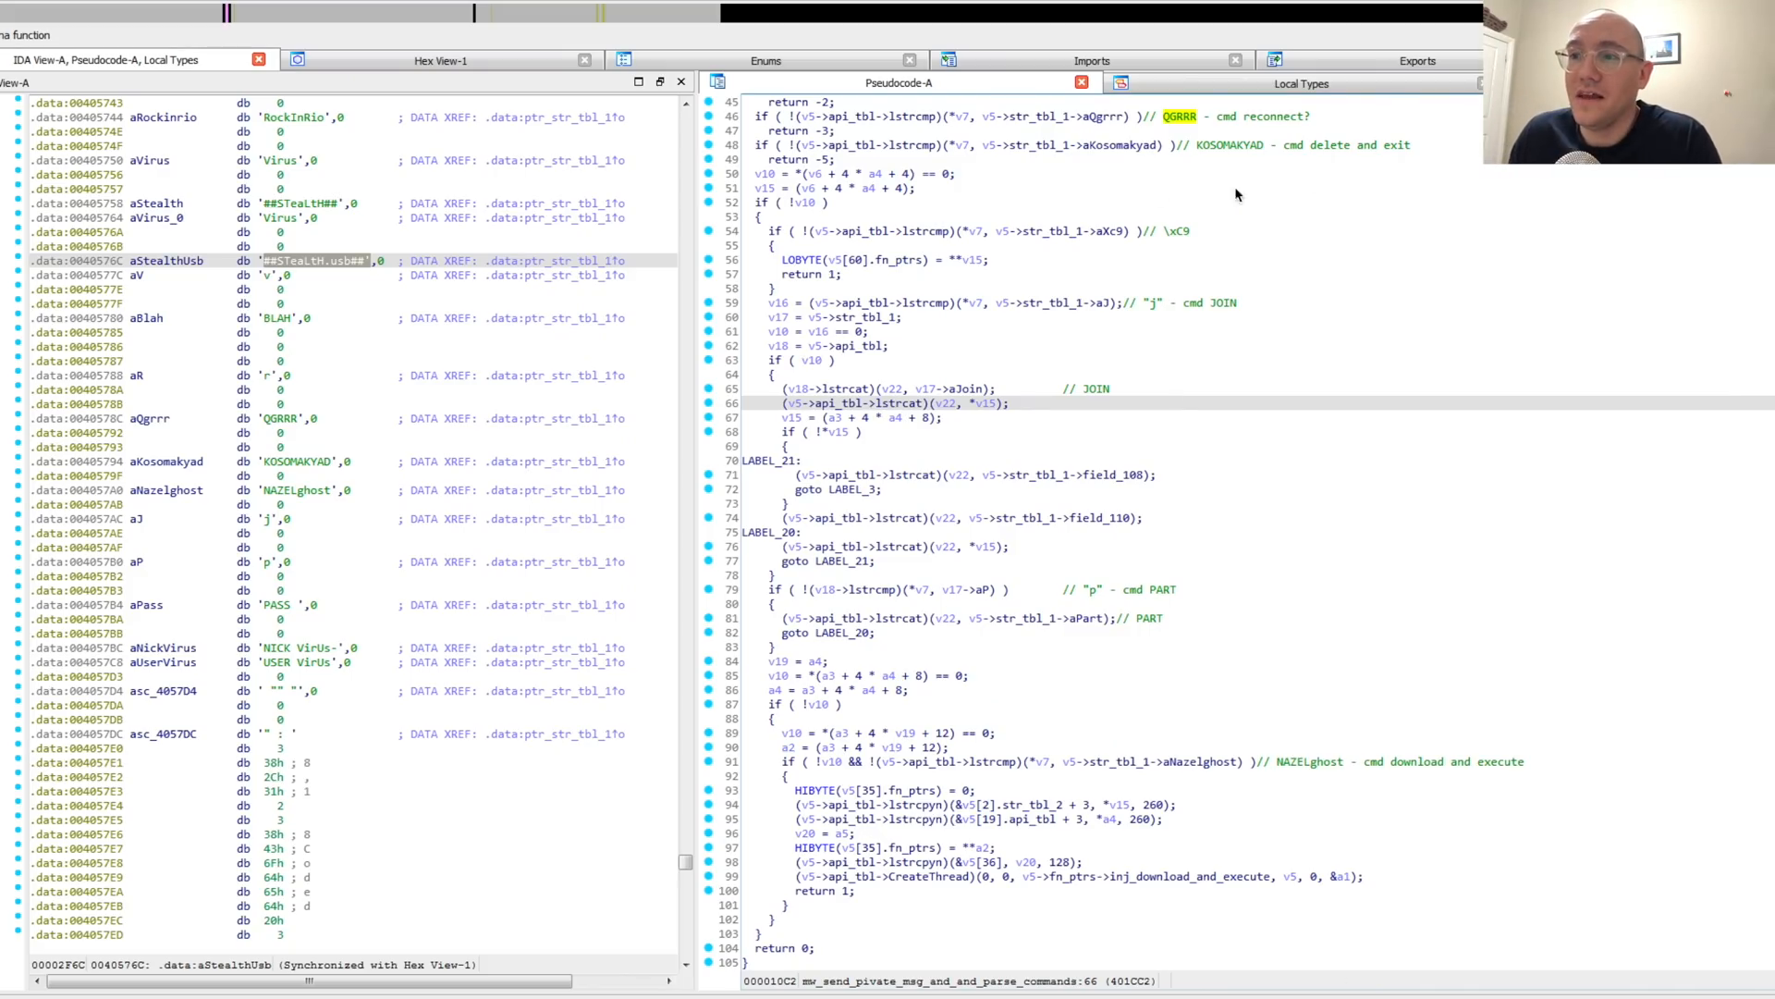
mouse_move(1359, 782)
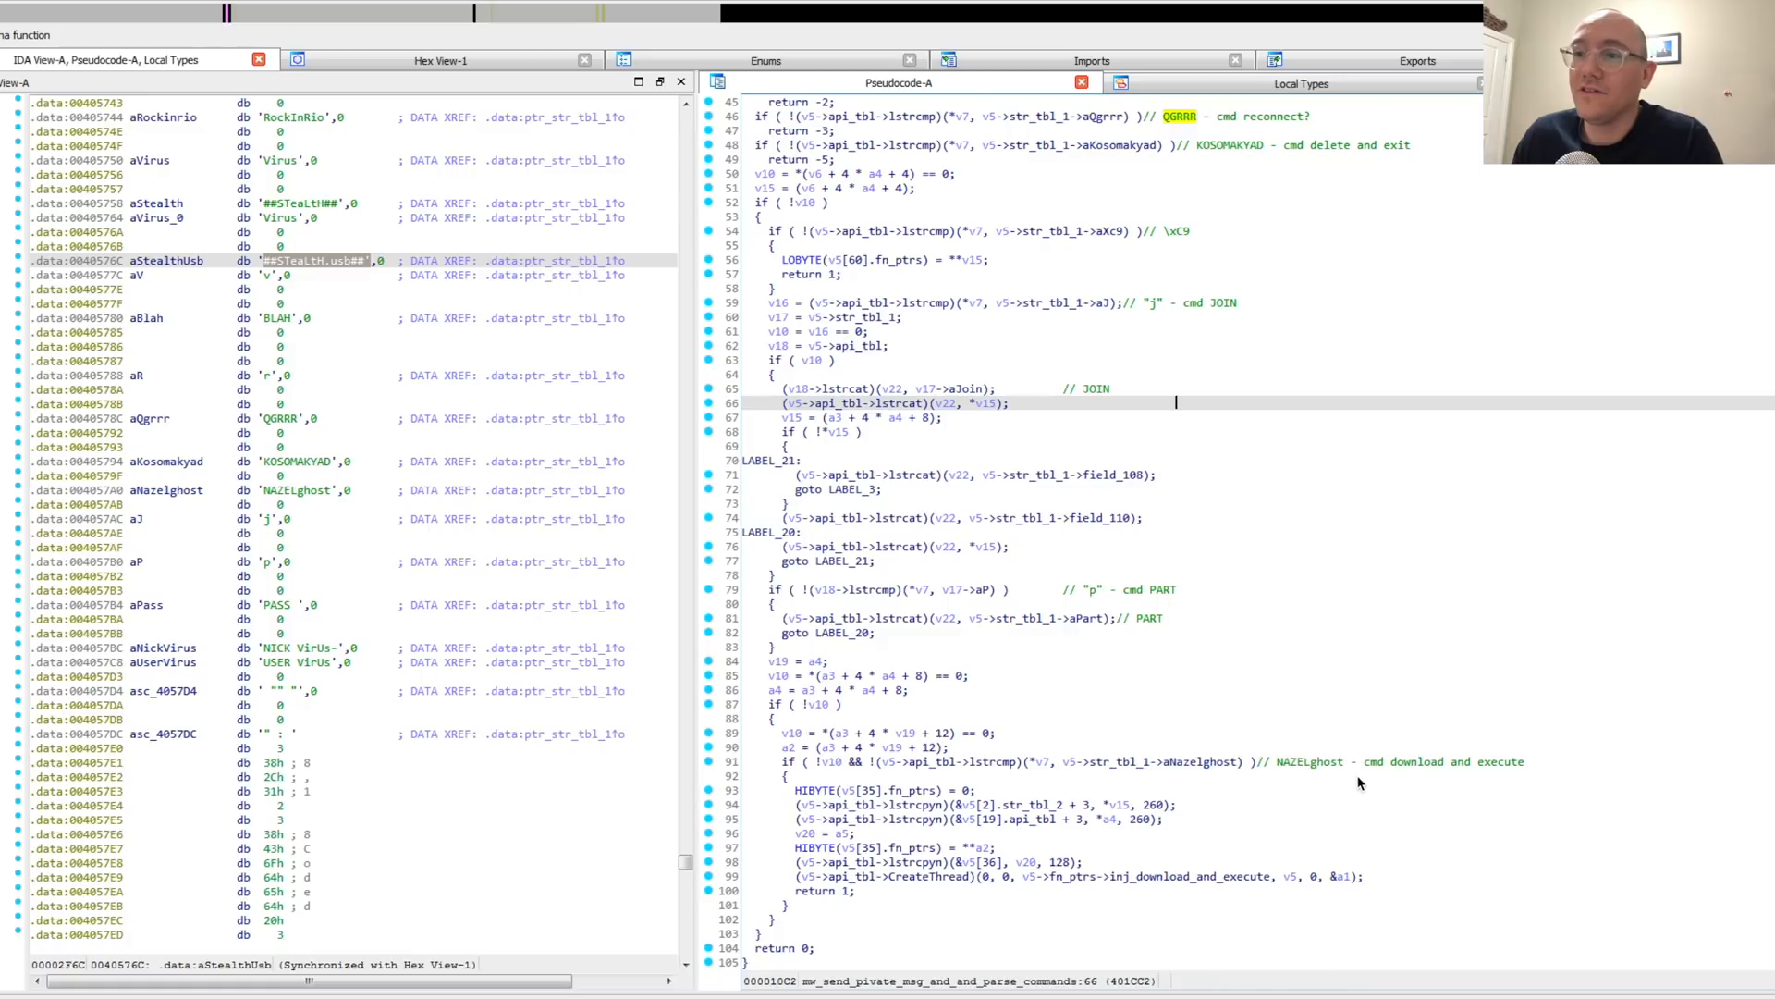
mouse_move(1316, 777)
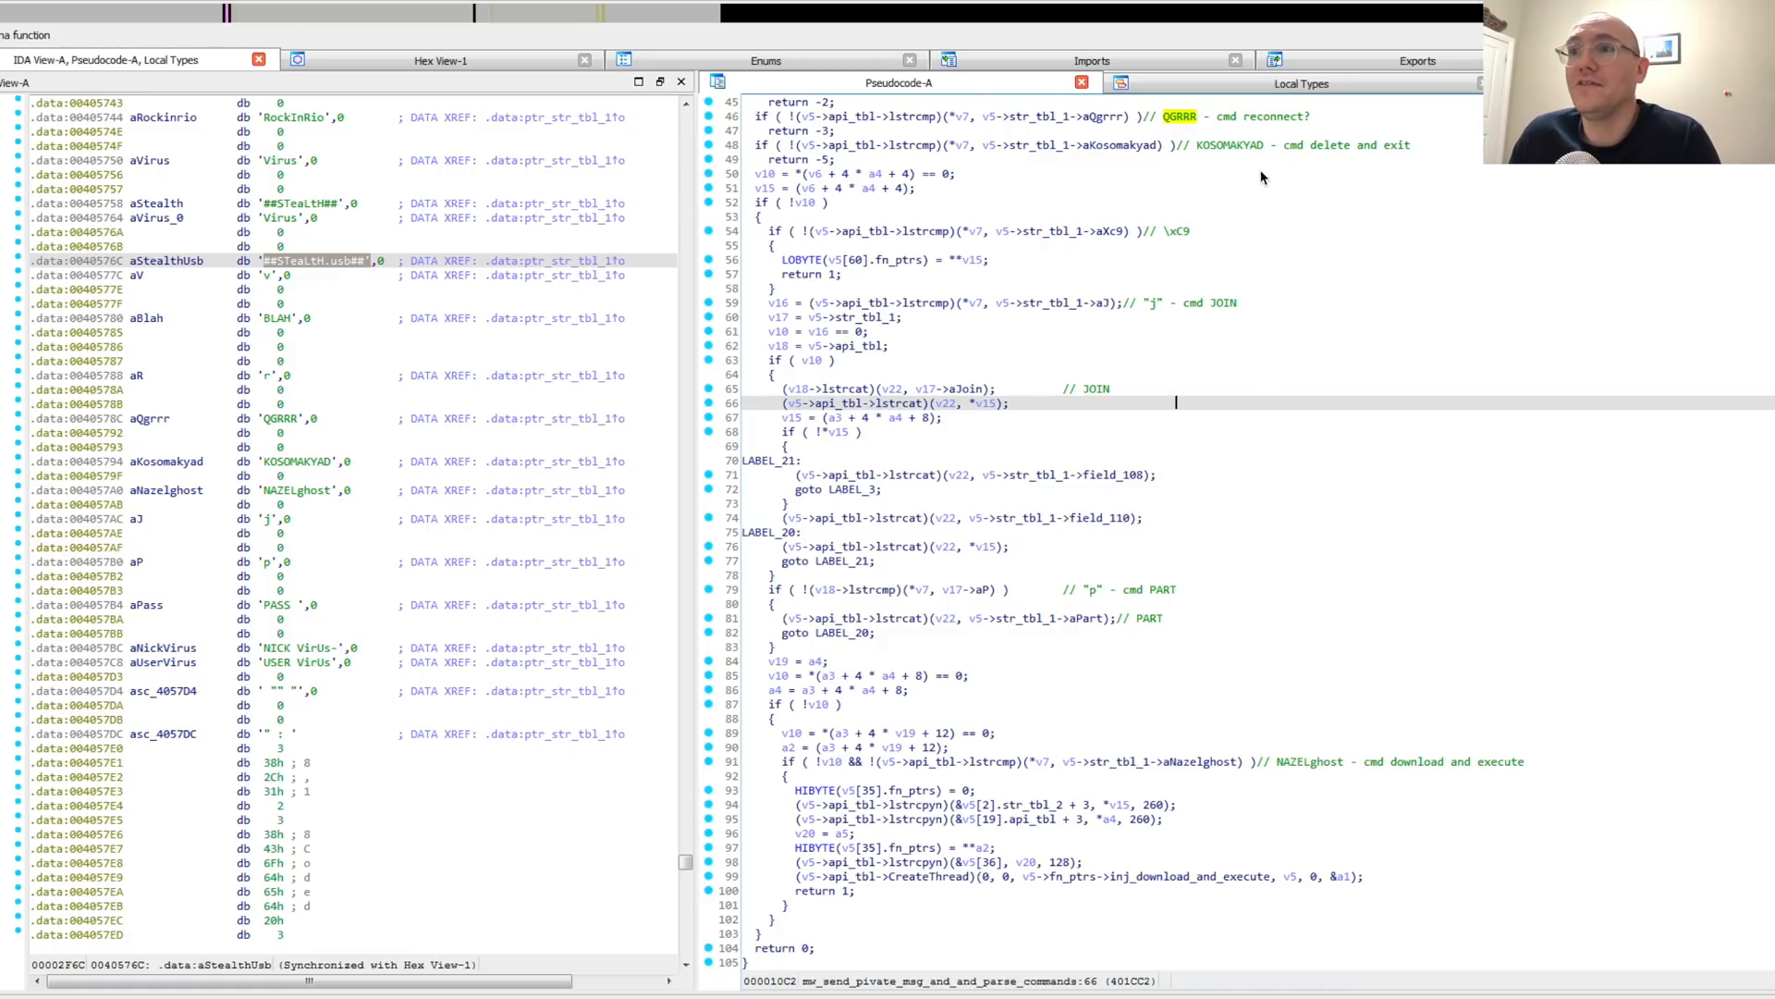
mouse_move(1254, 168)
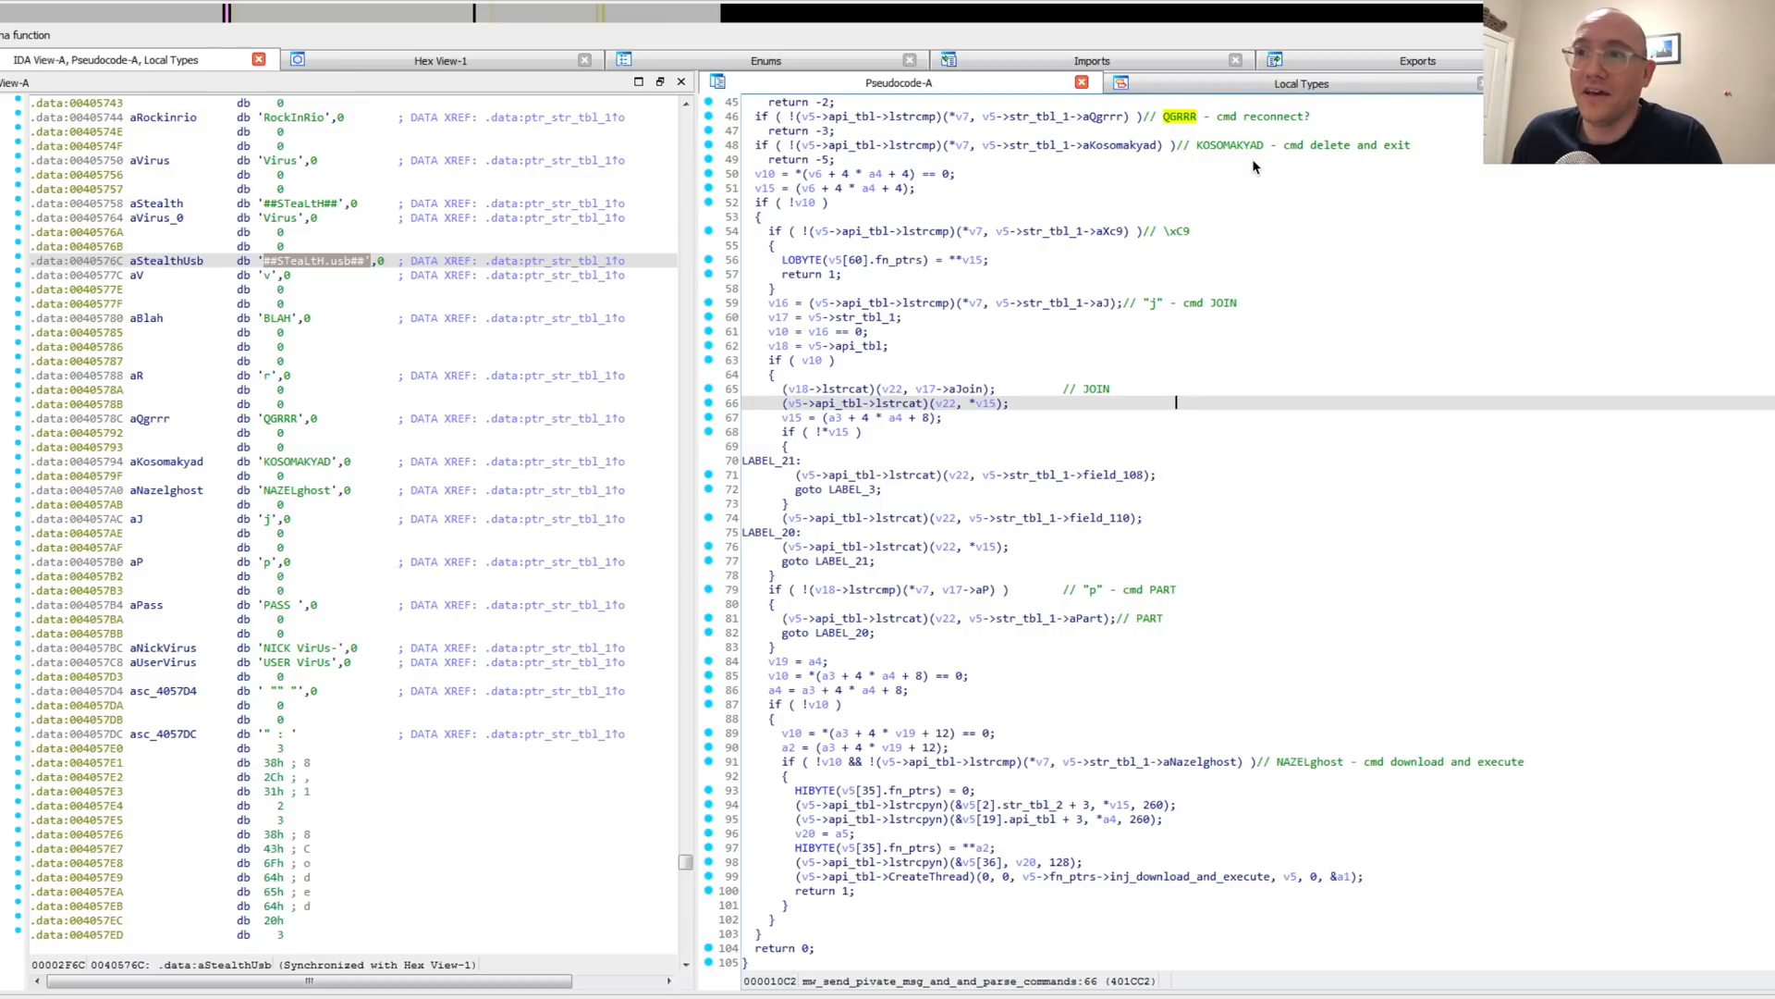
mouse_move(1578, 185)
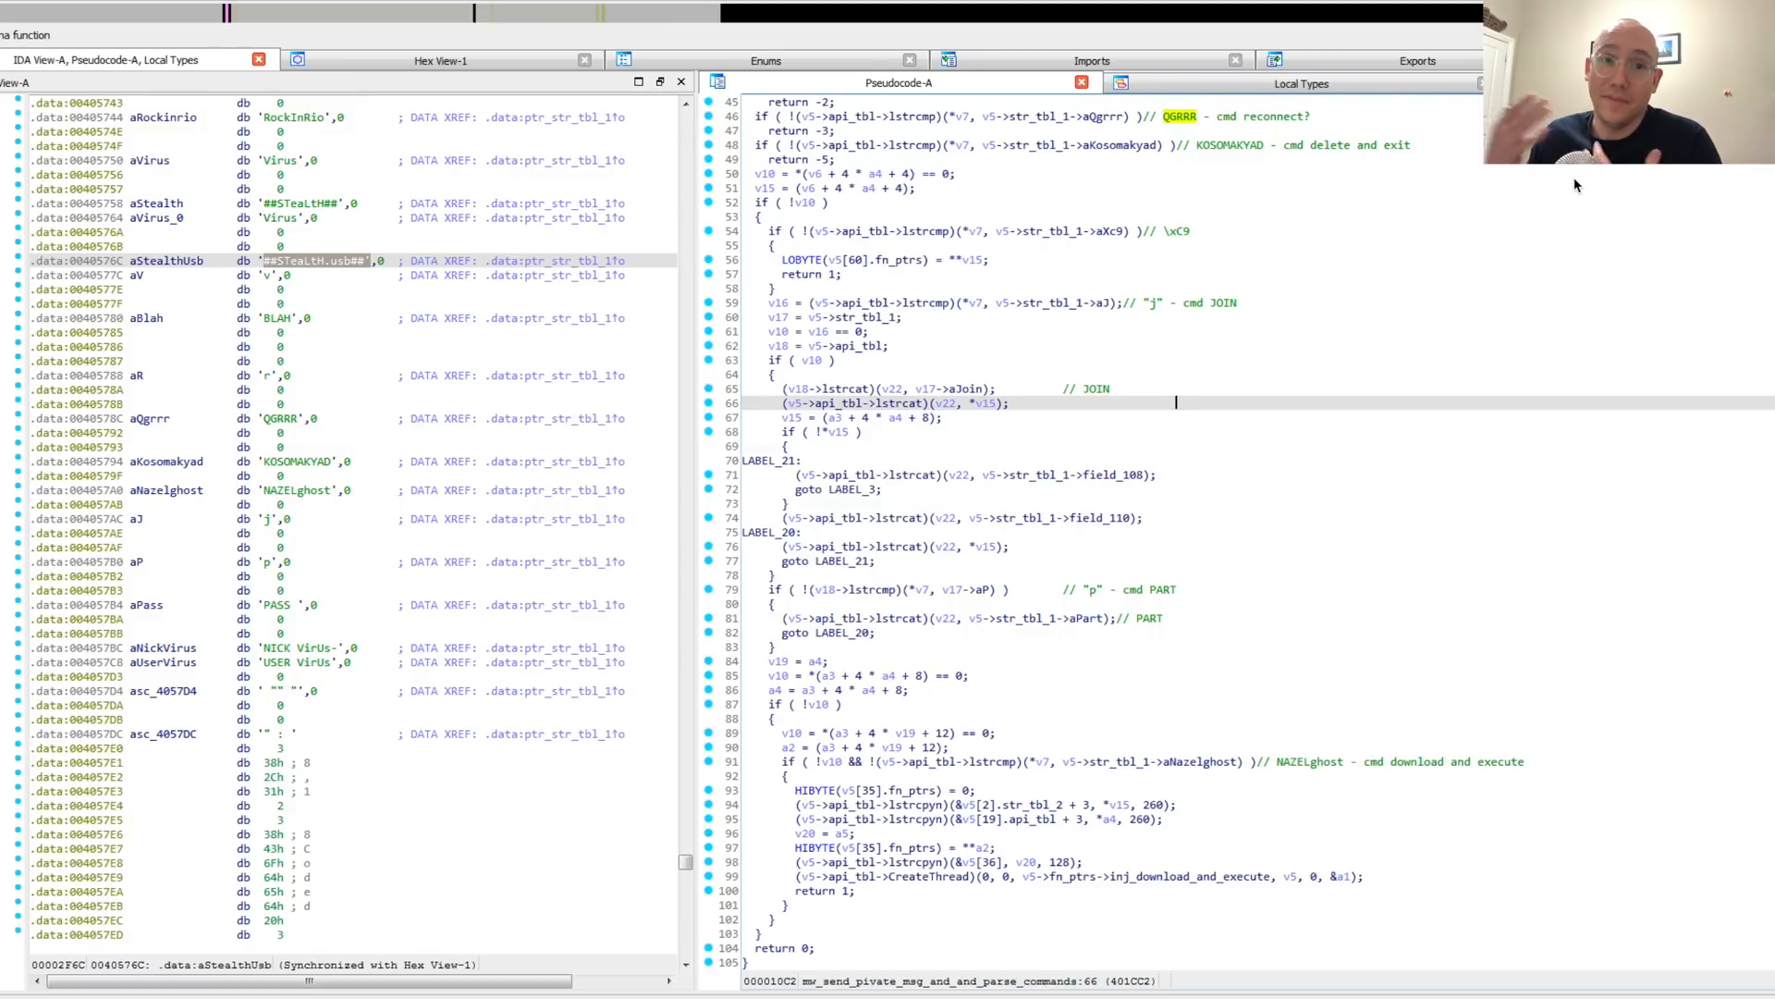
mouse_move(884, 442)
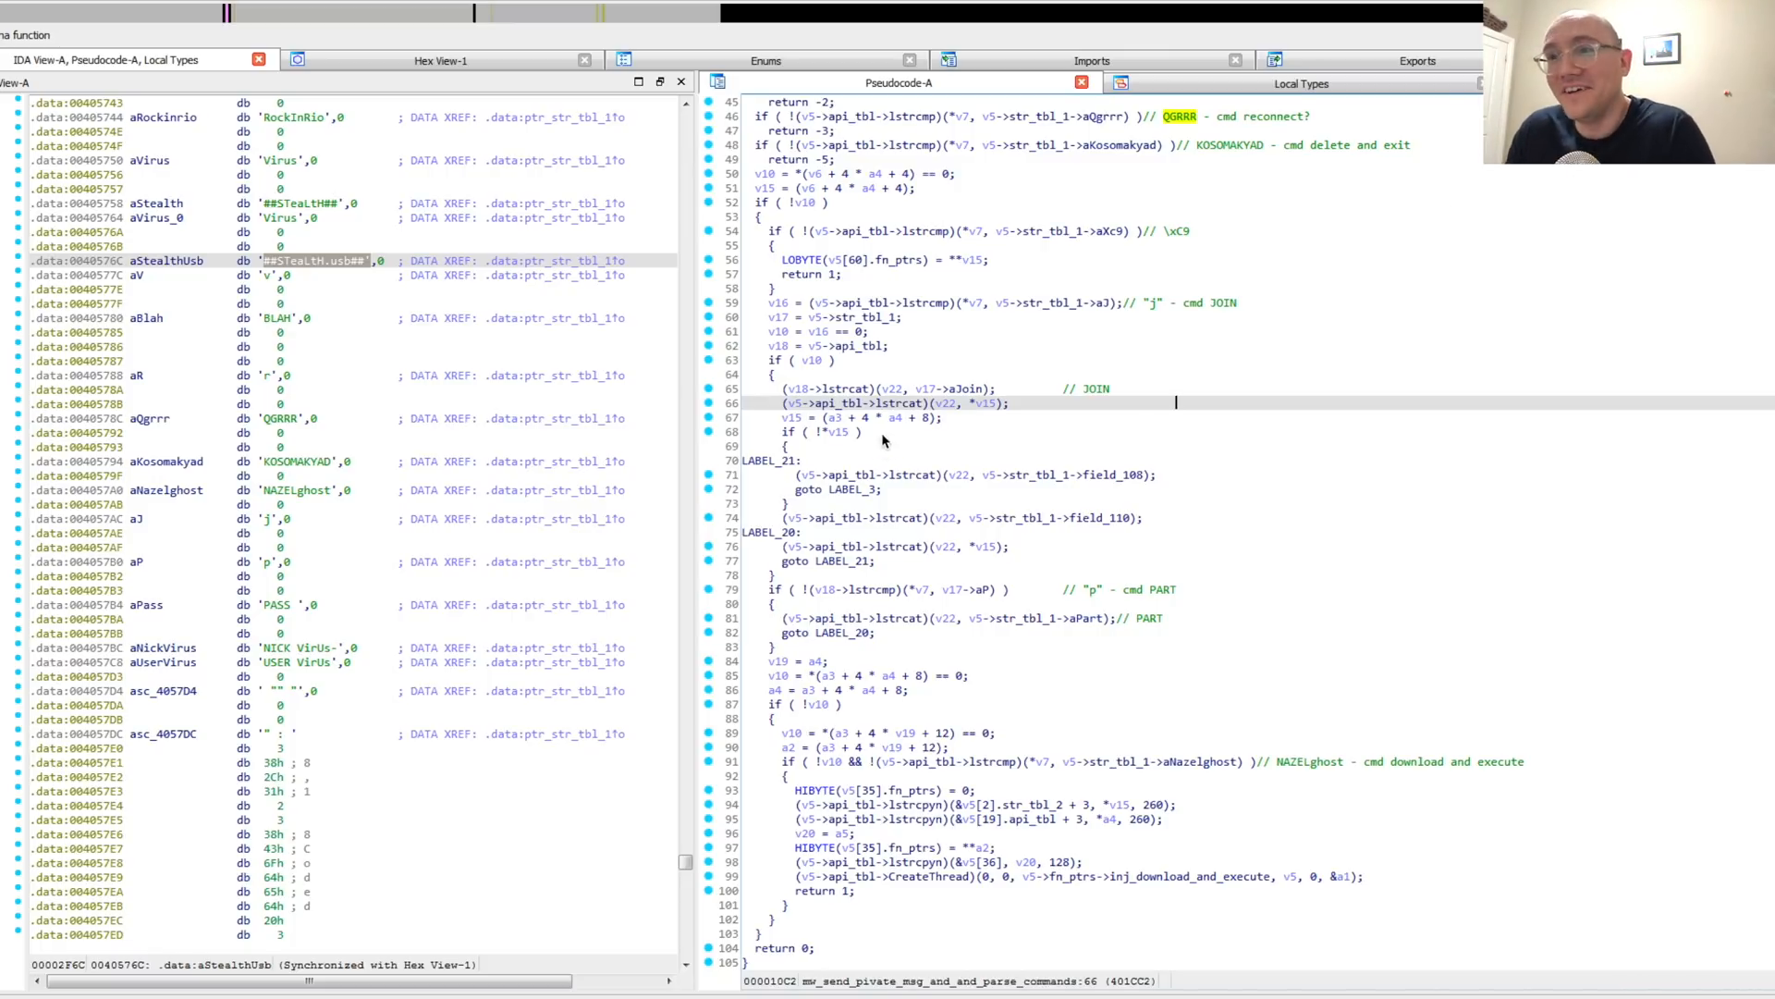
mouse_move(1333, 422)
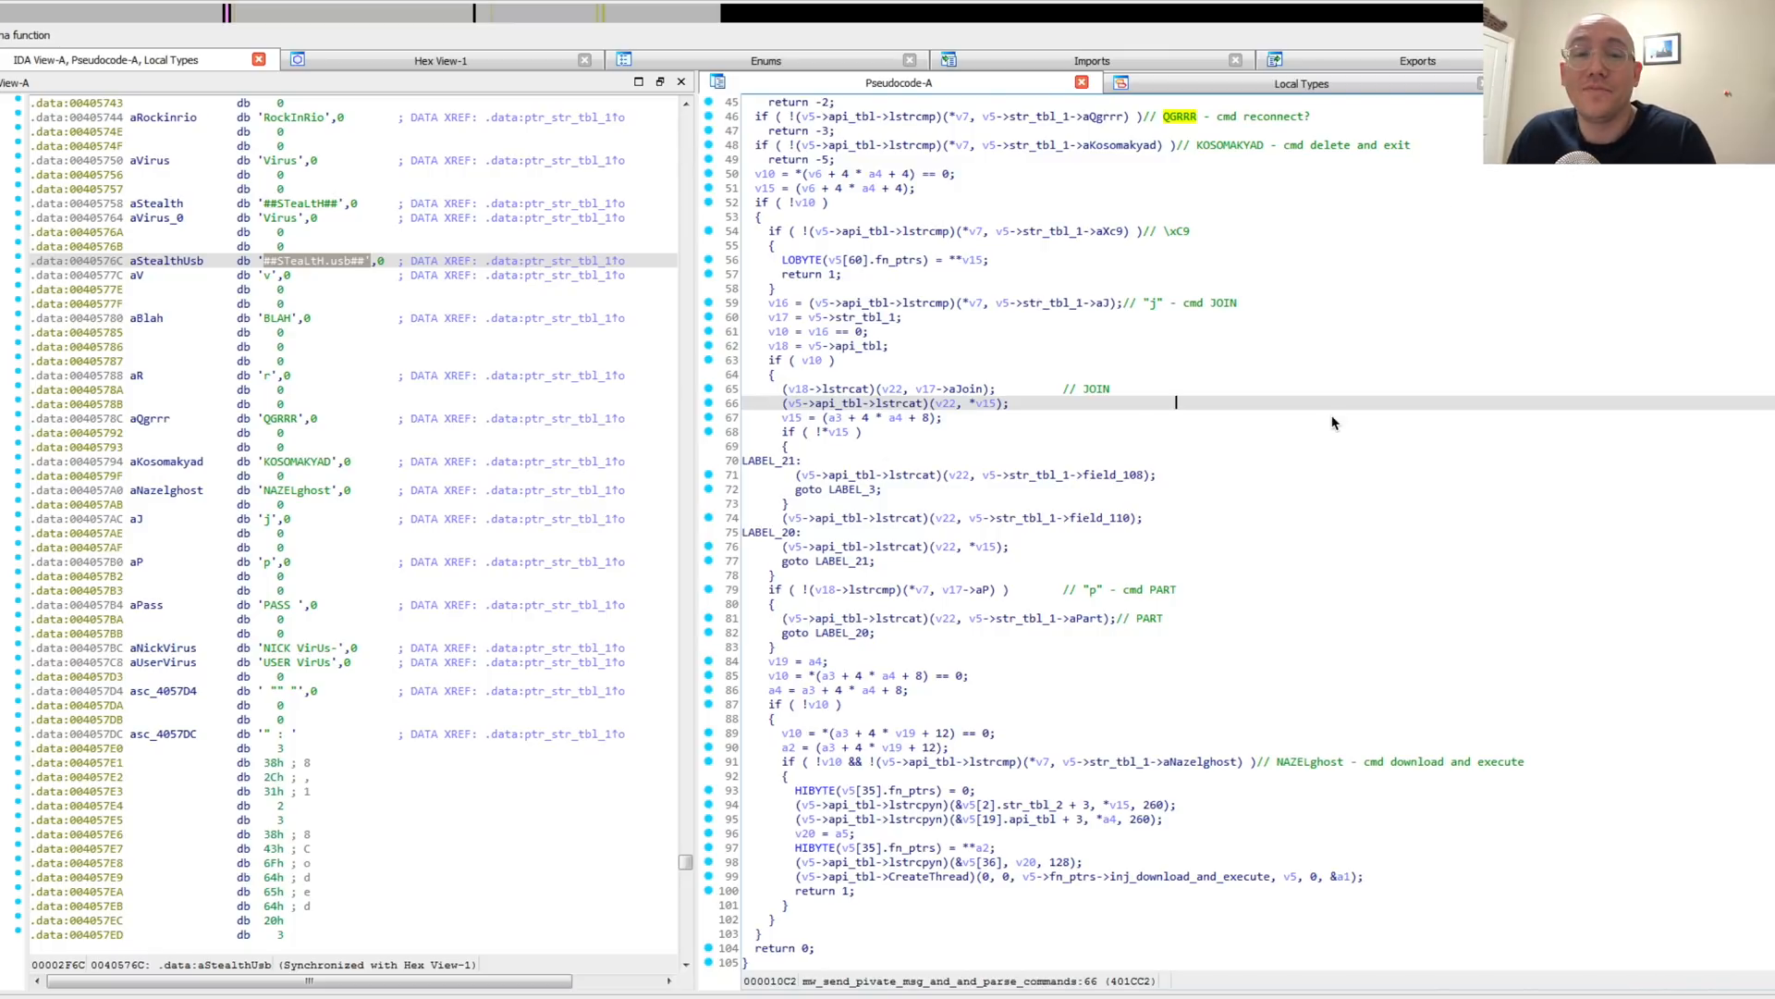
mouse_move(1335, 410)
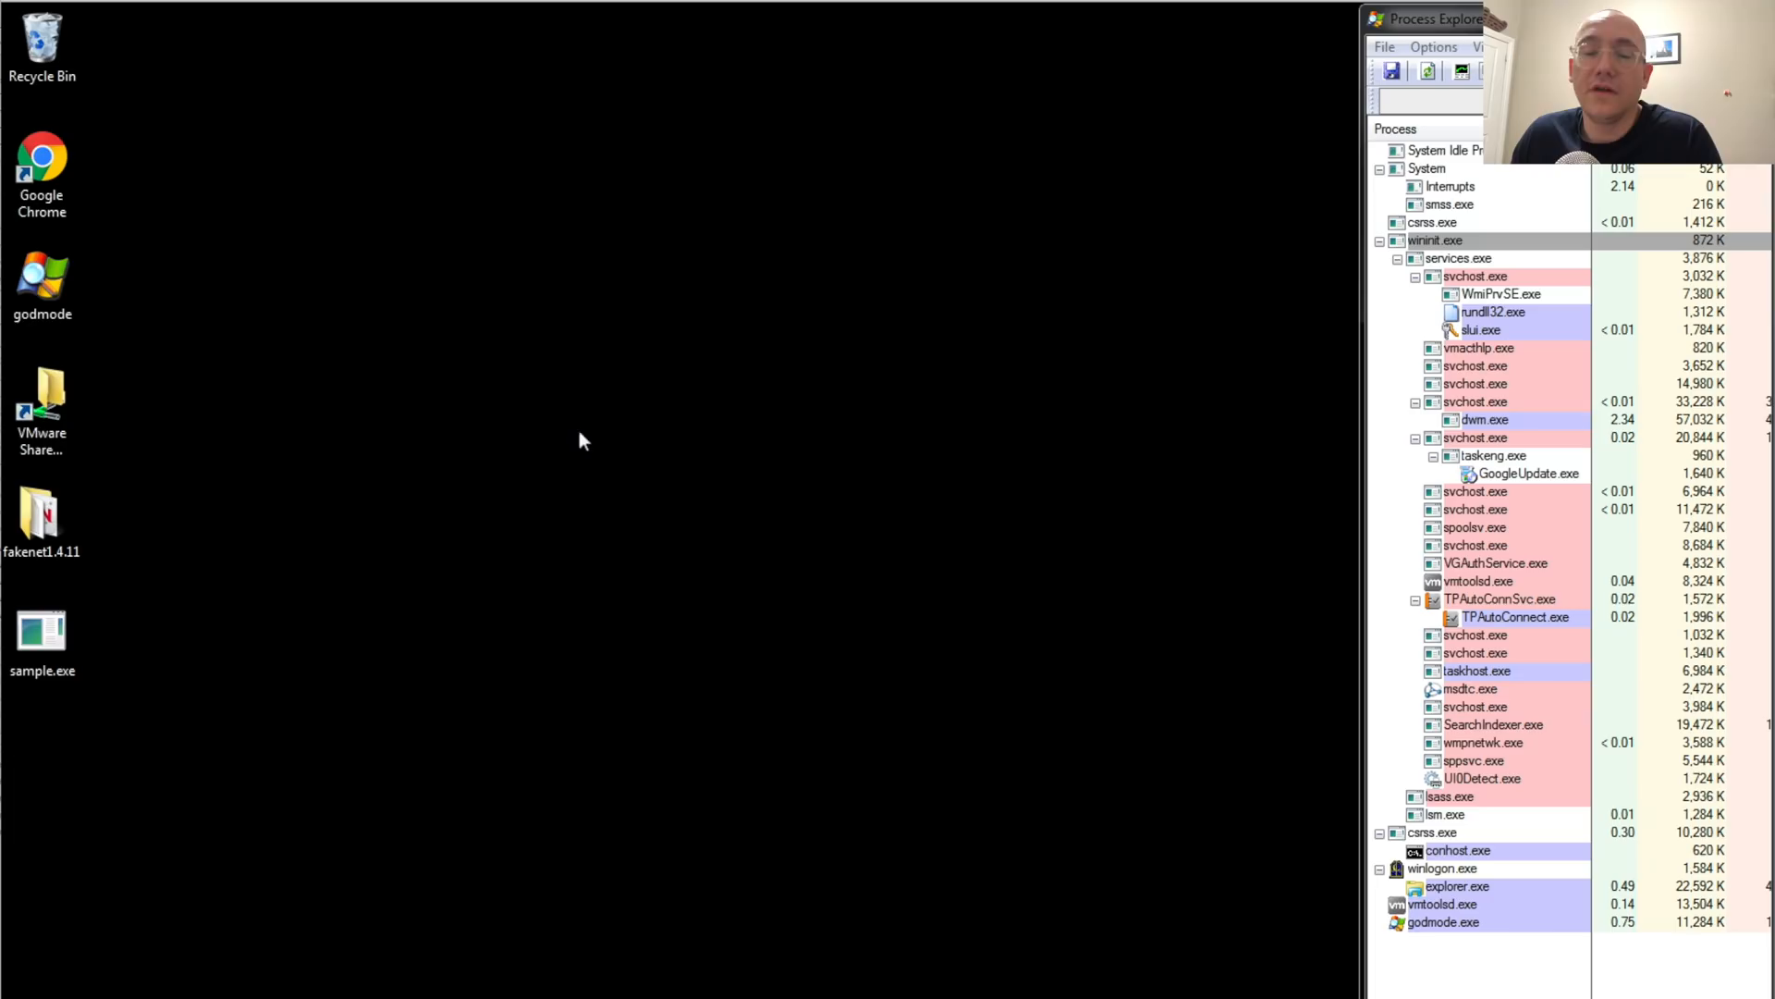
mouse_move(138, 613)
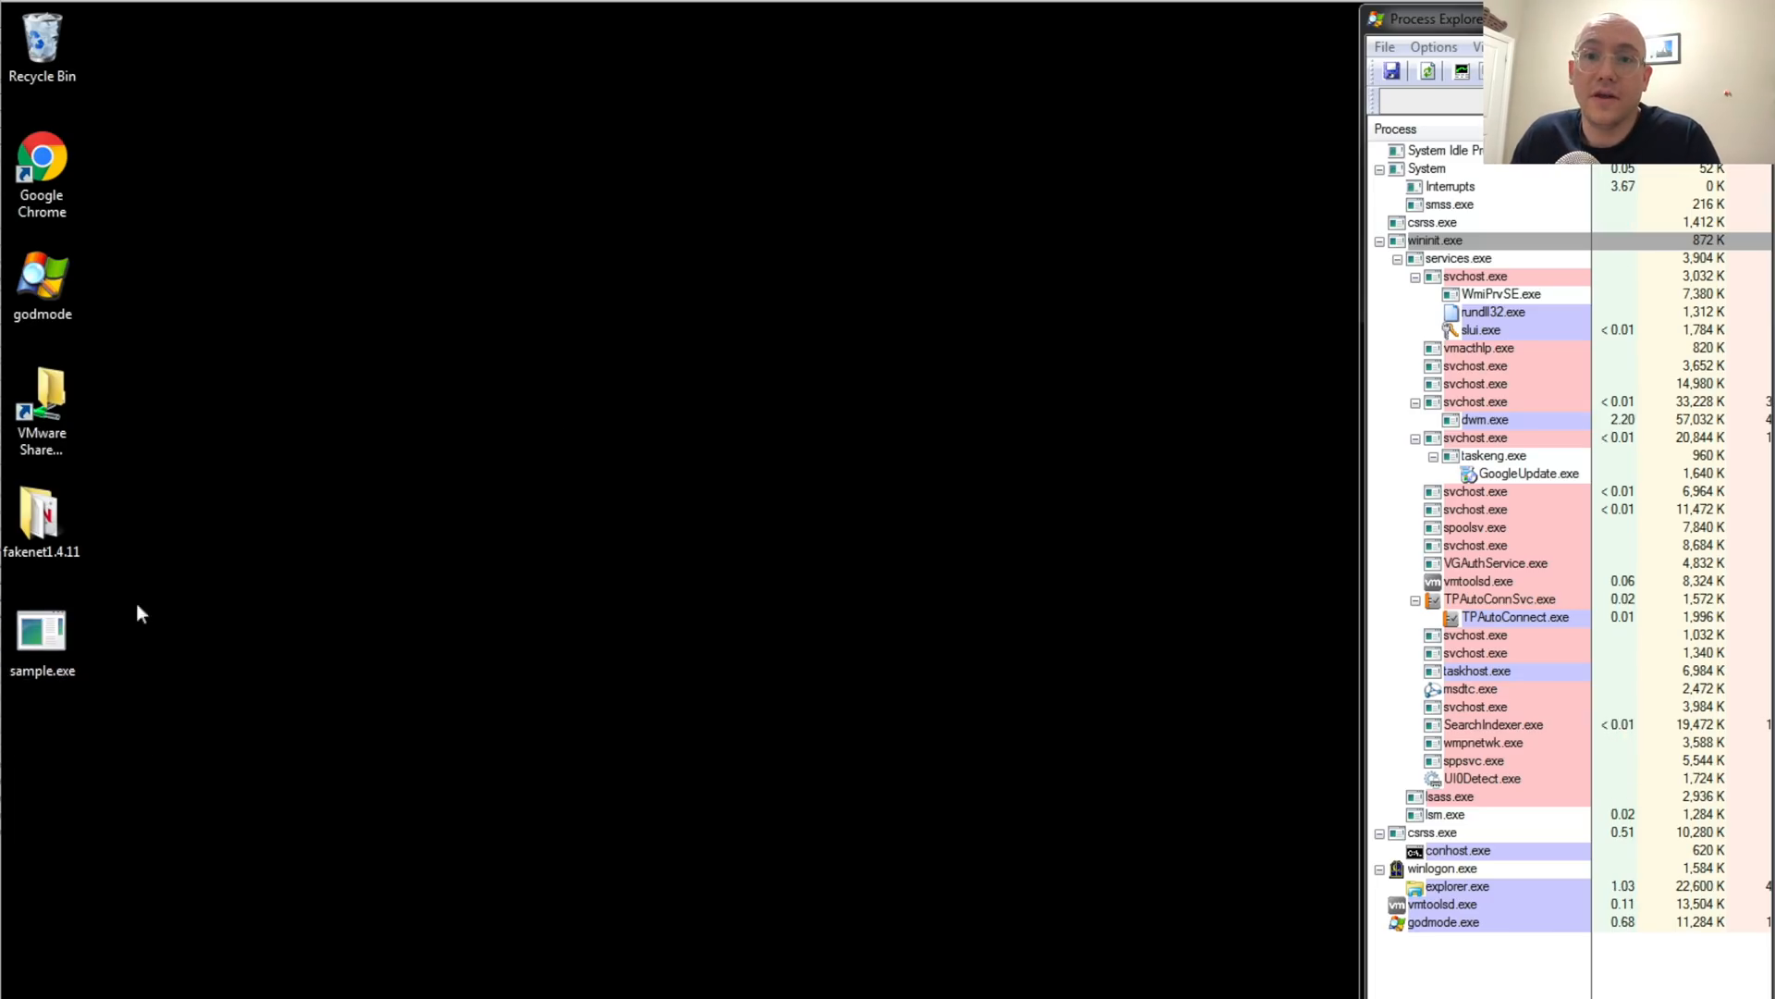
- Open the fakenet1.4.11 desktop folder and select the fakenet executable inside it
double_click(42, 510)
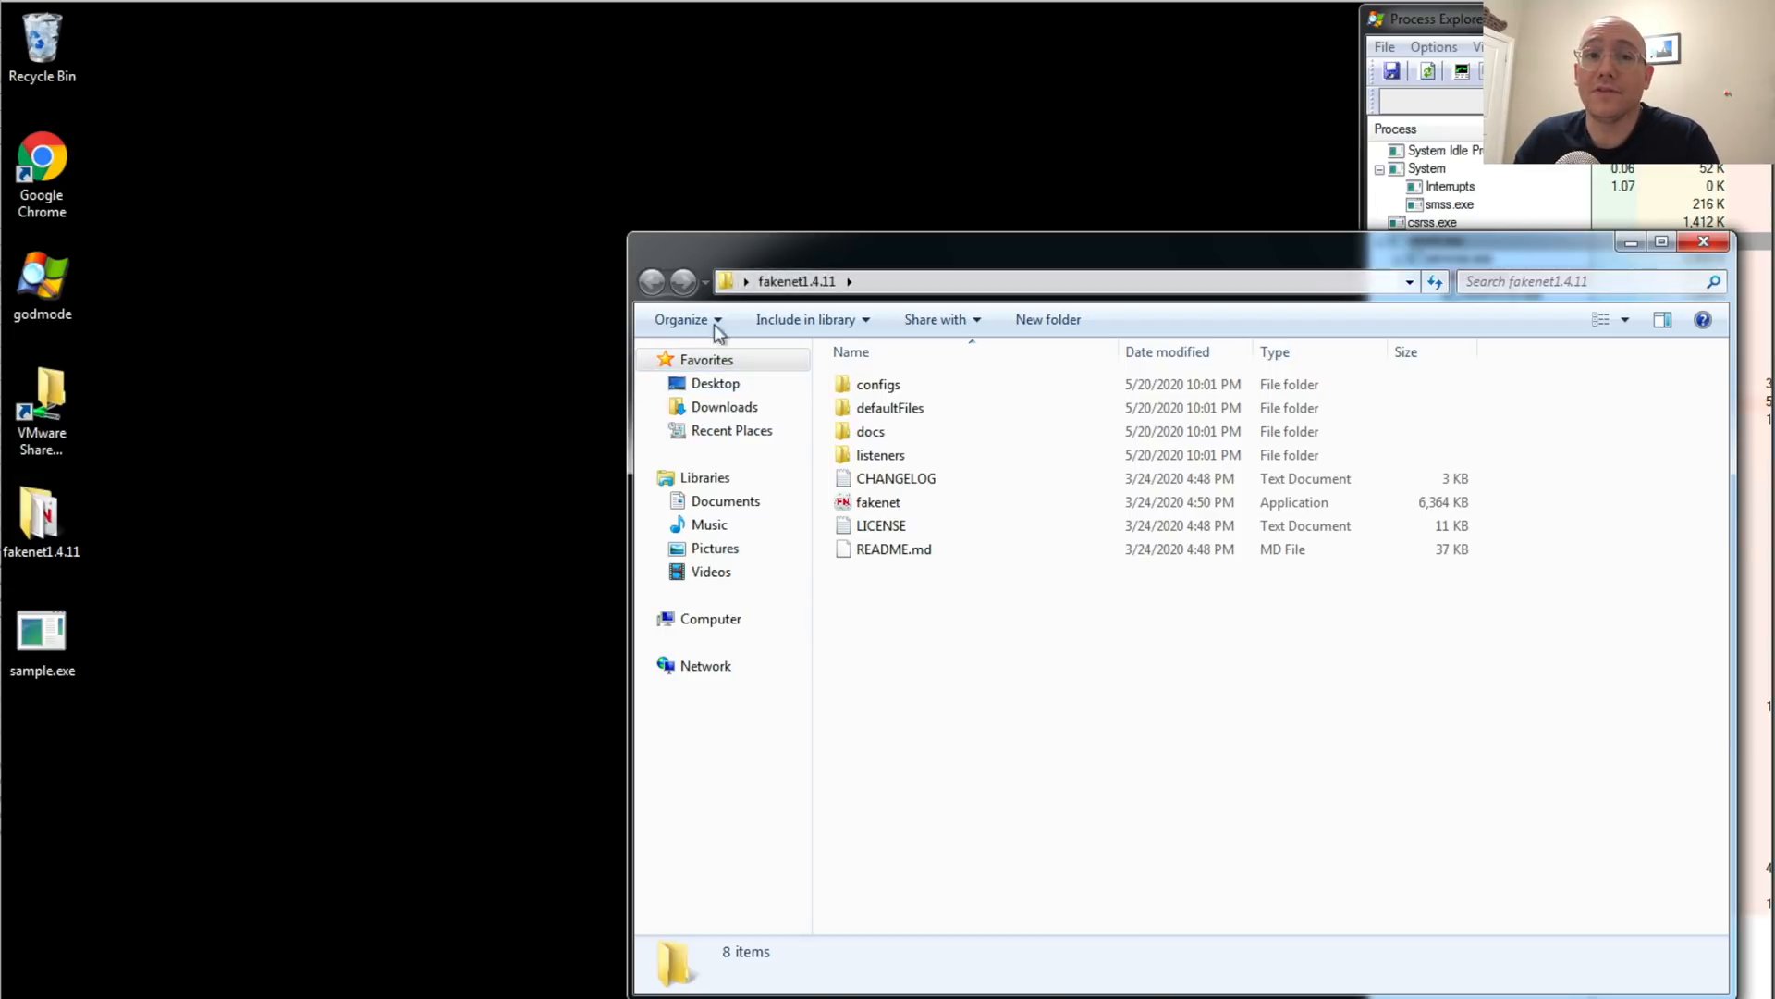
mouse_move(1008, 503)
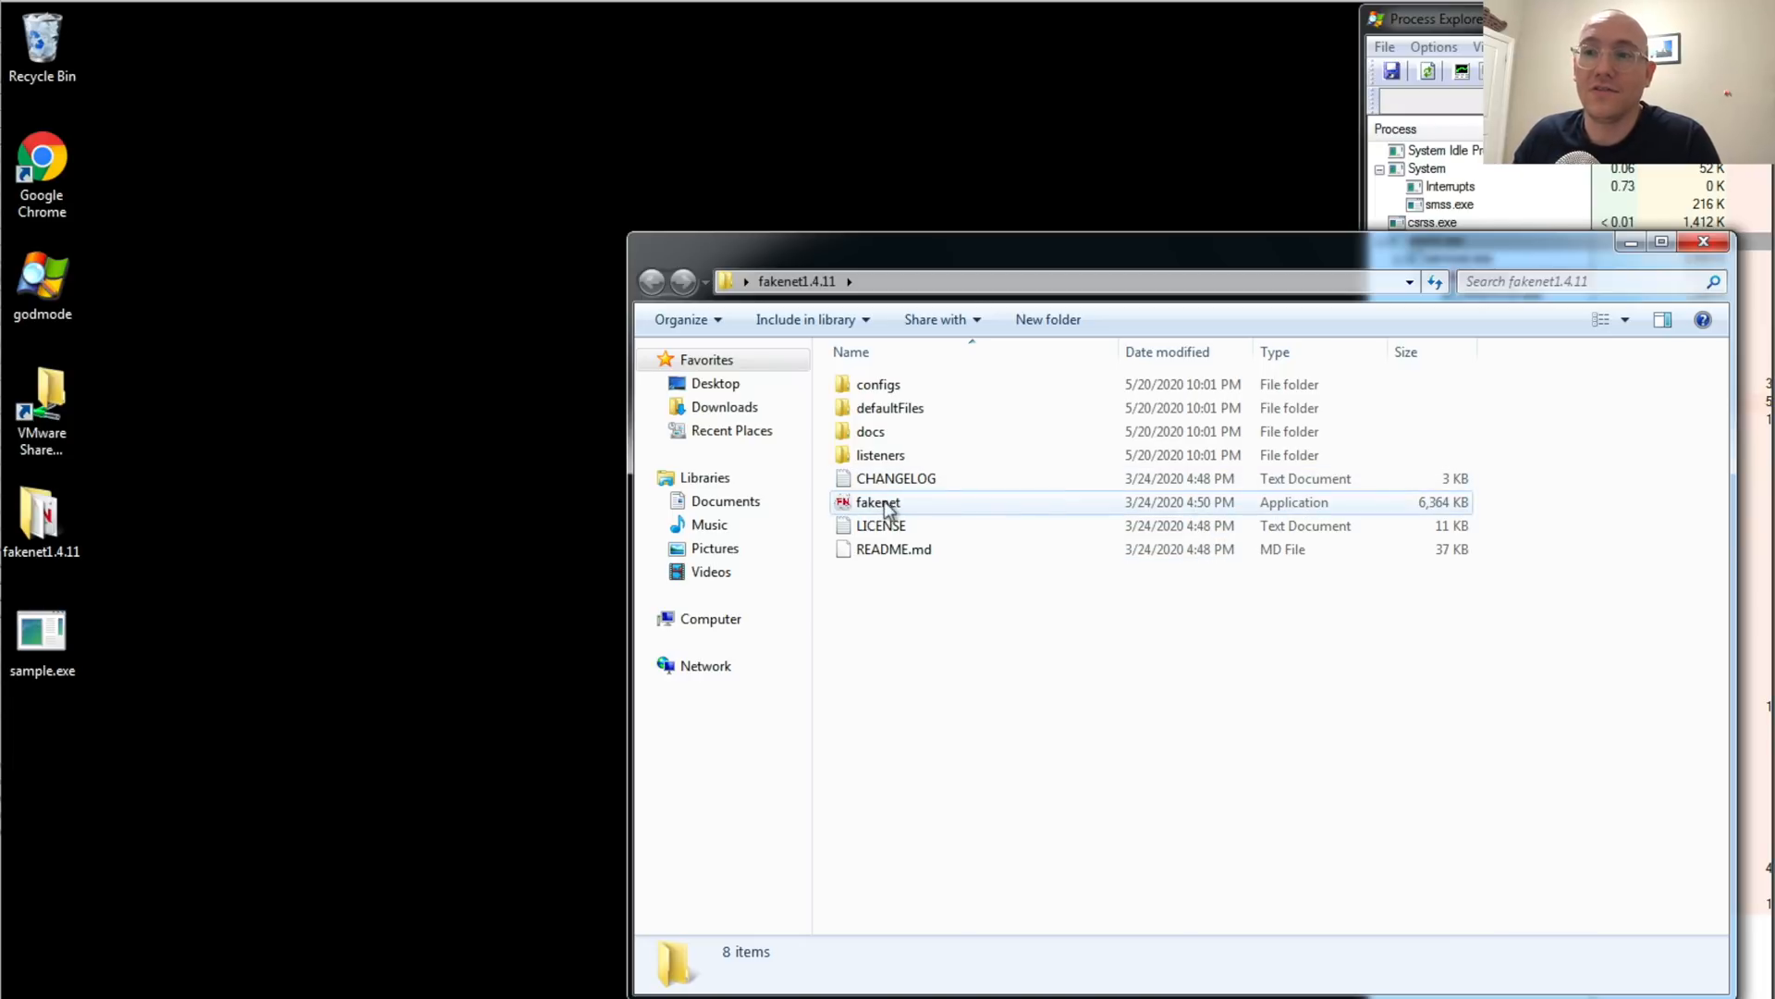
left_click(877, 501)
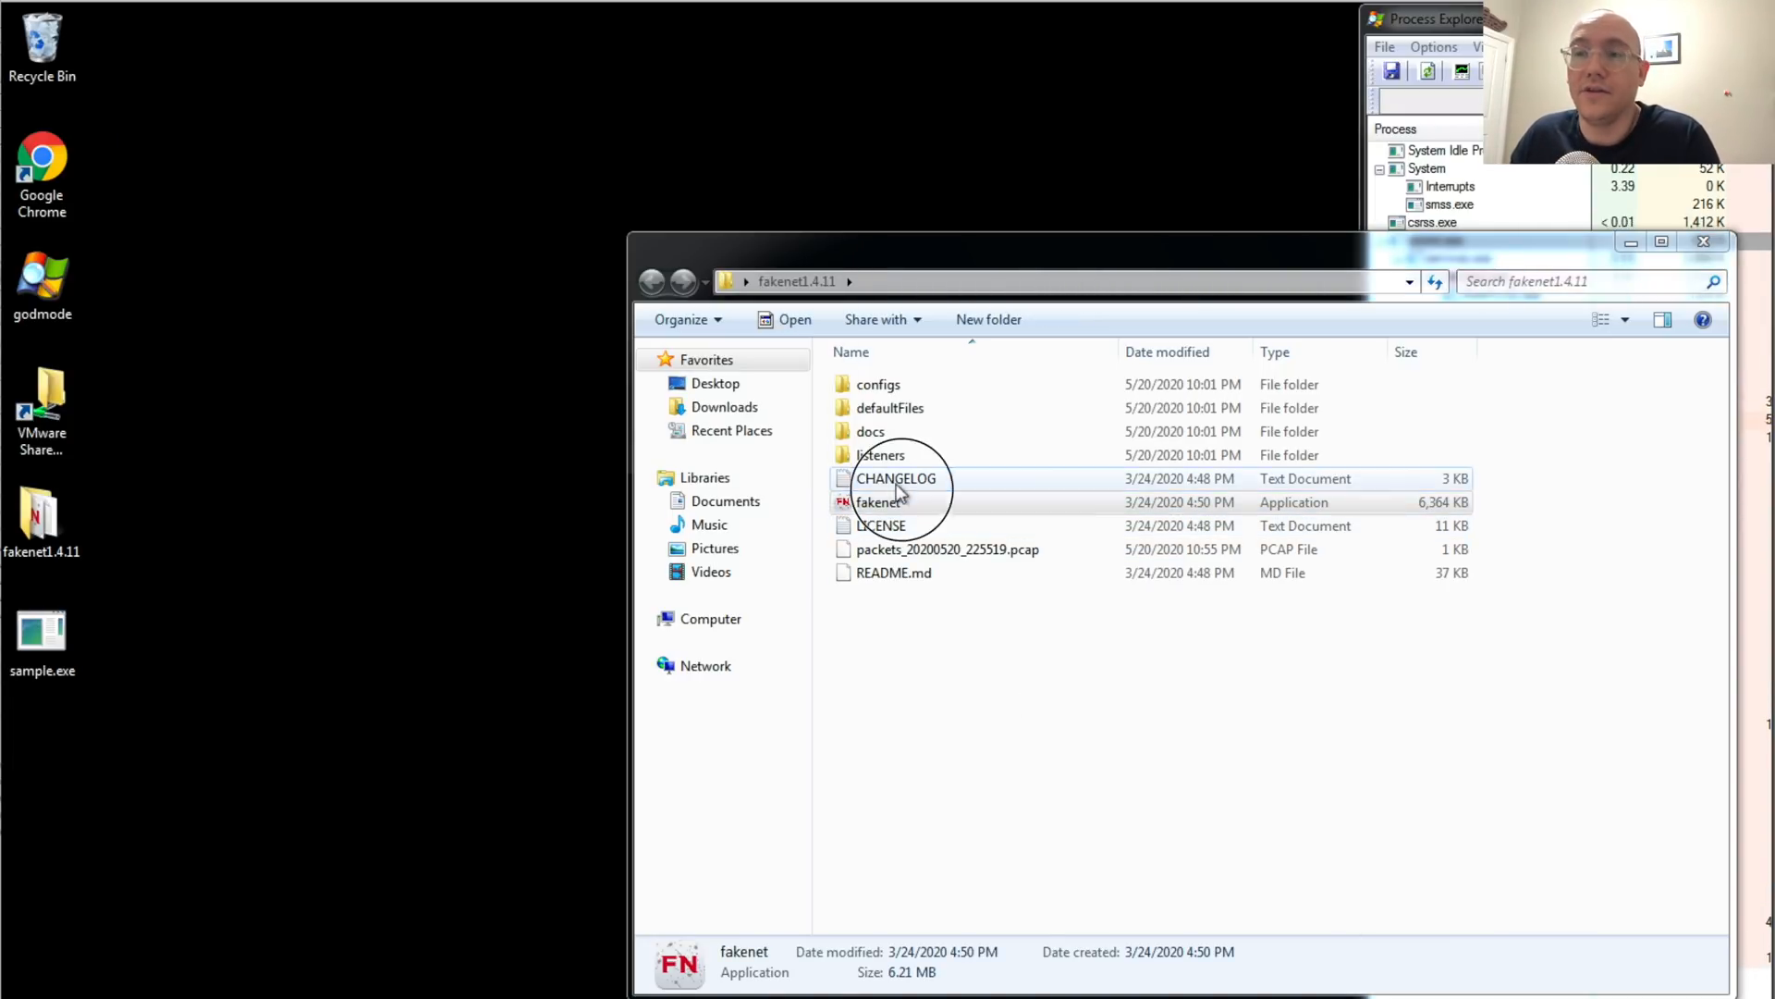
double_click(881, 501)
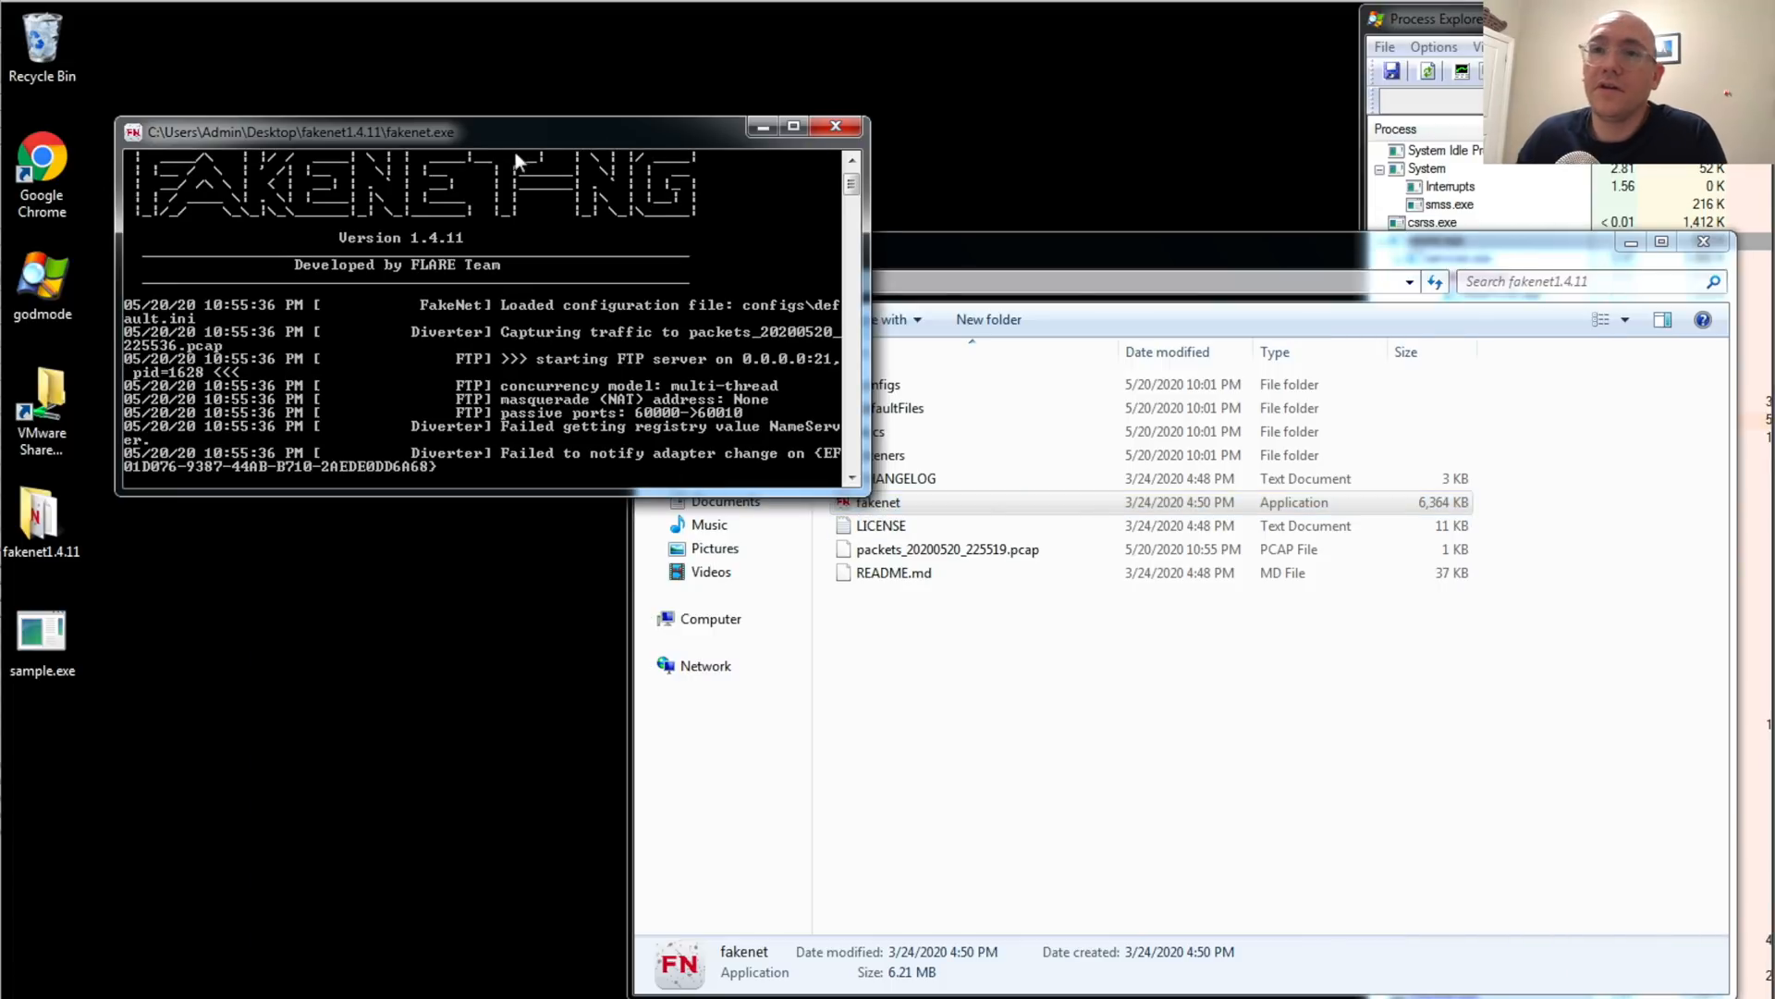
left_click(794, 126)
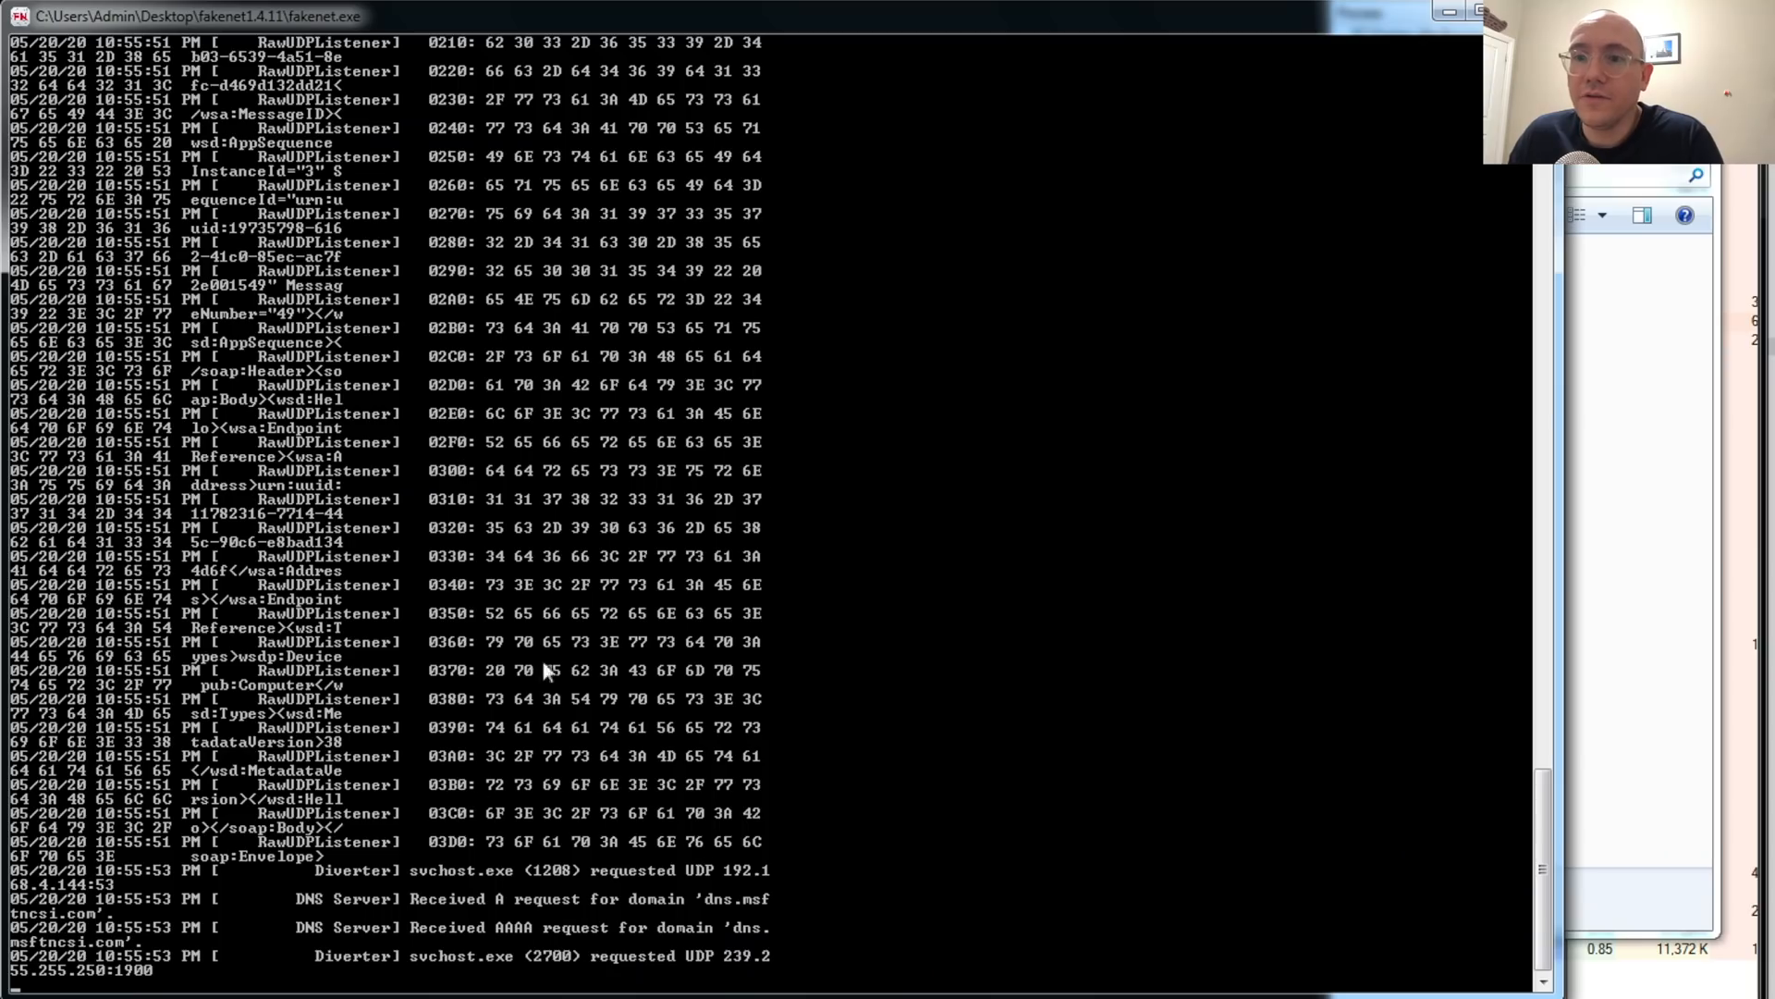
mouse_move(149, 427)
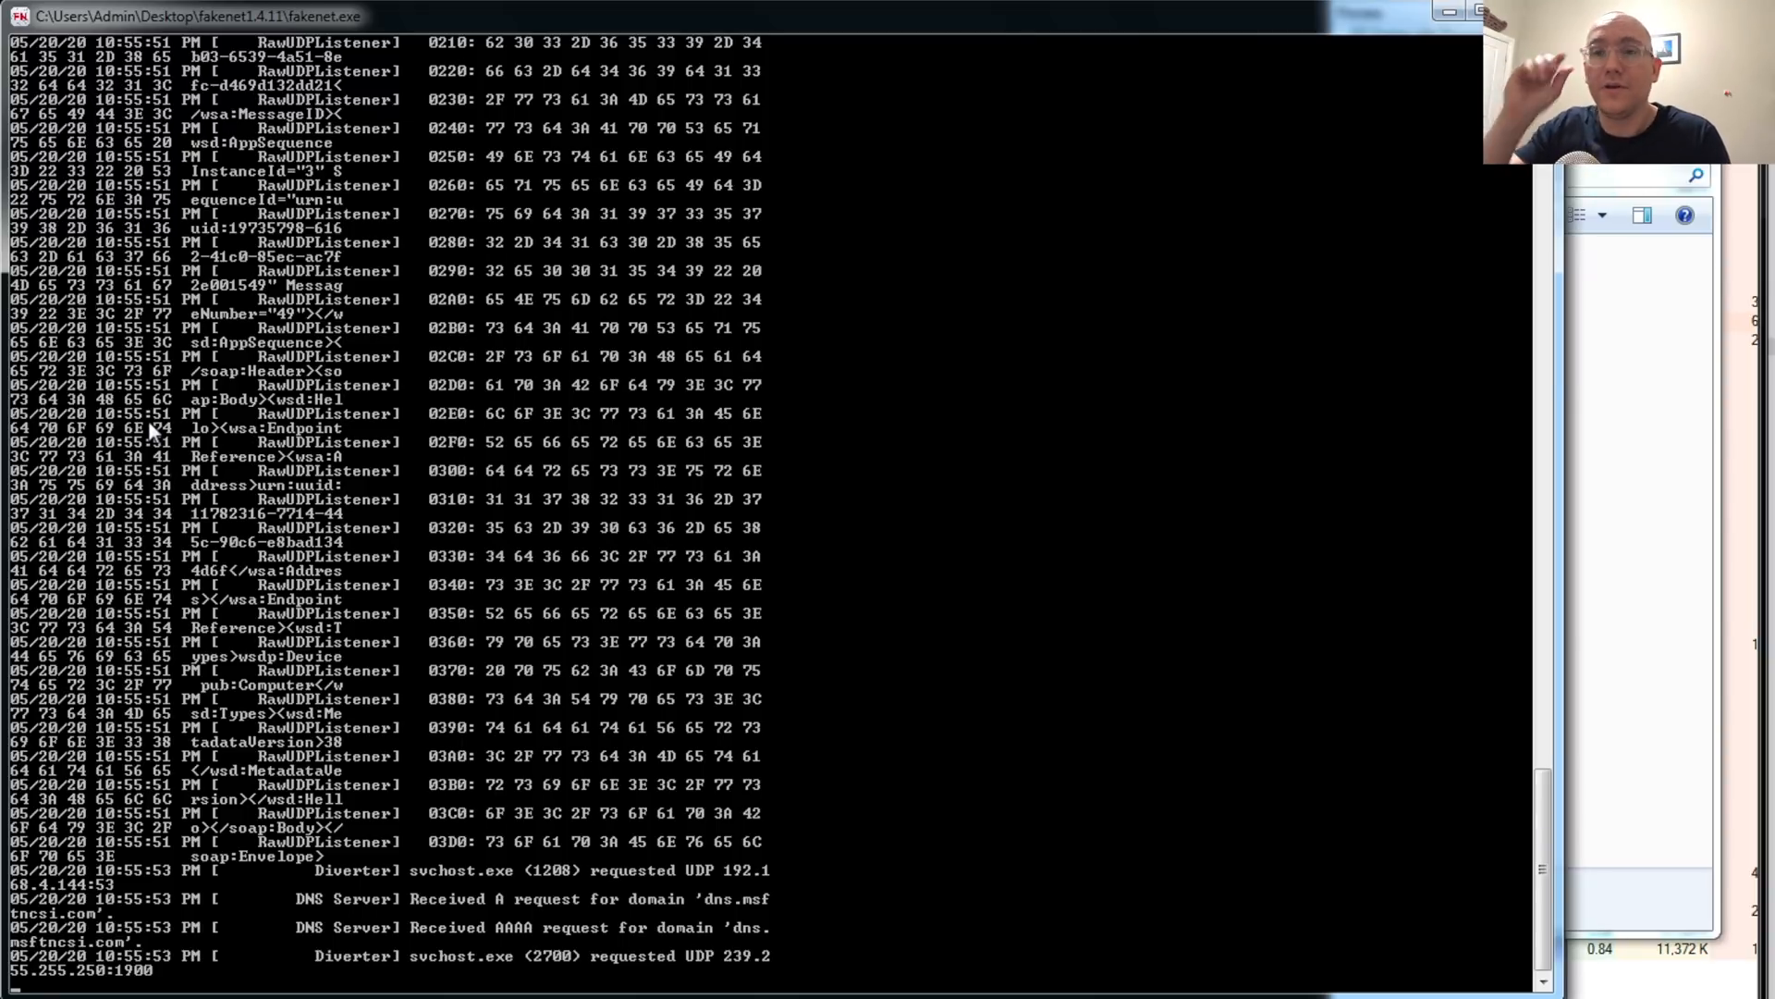
scroll("down", 3)
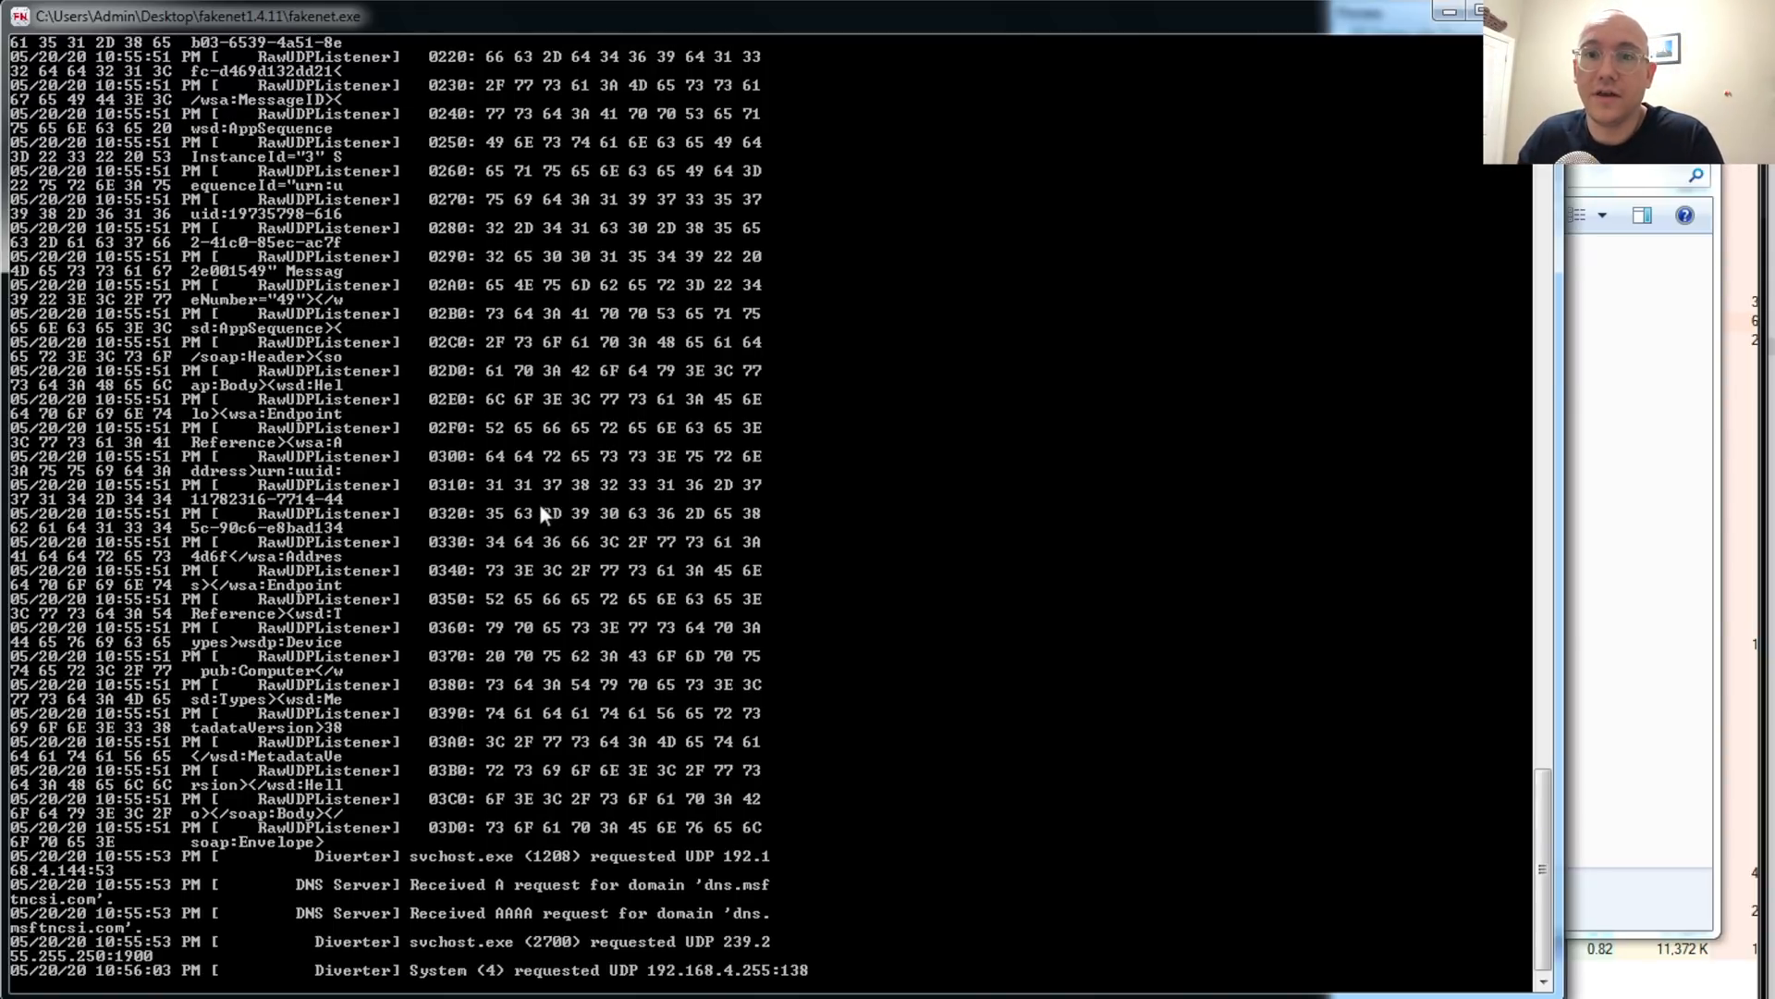
mouse_move(762, 381)
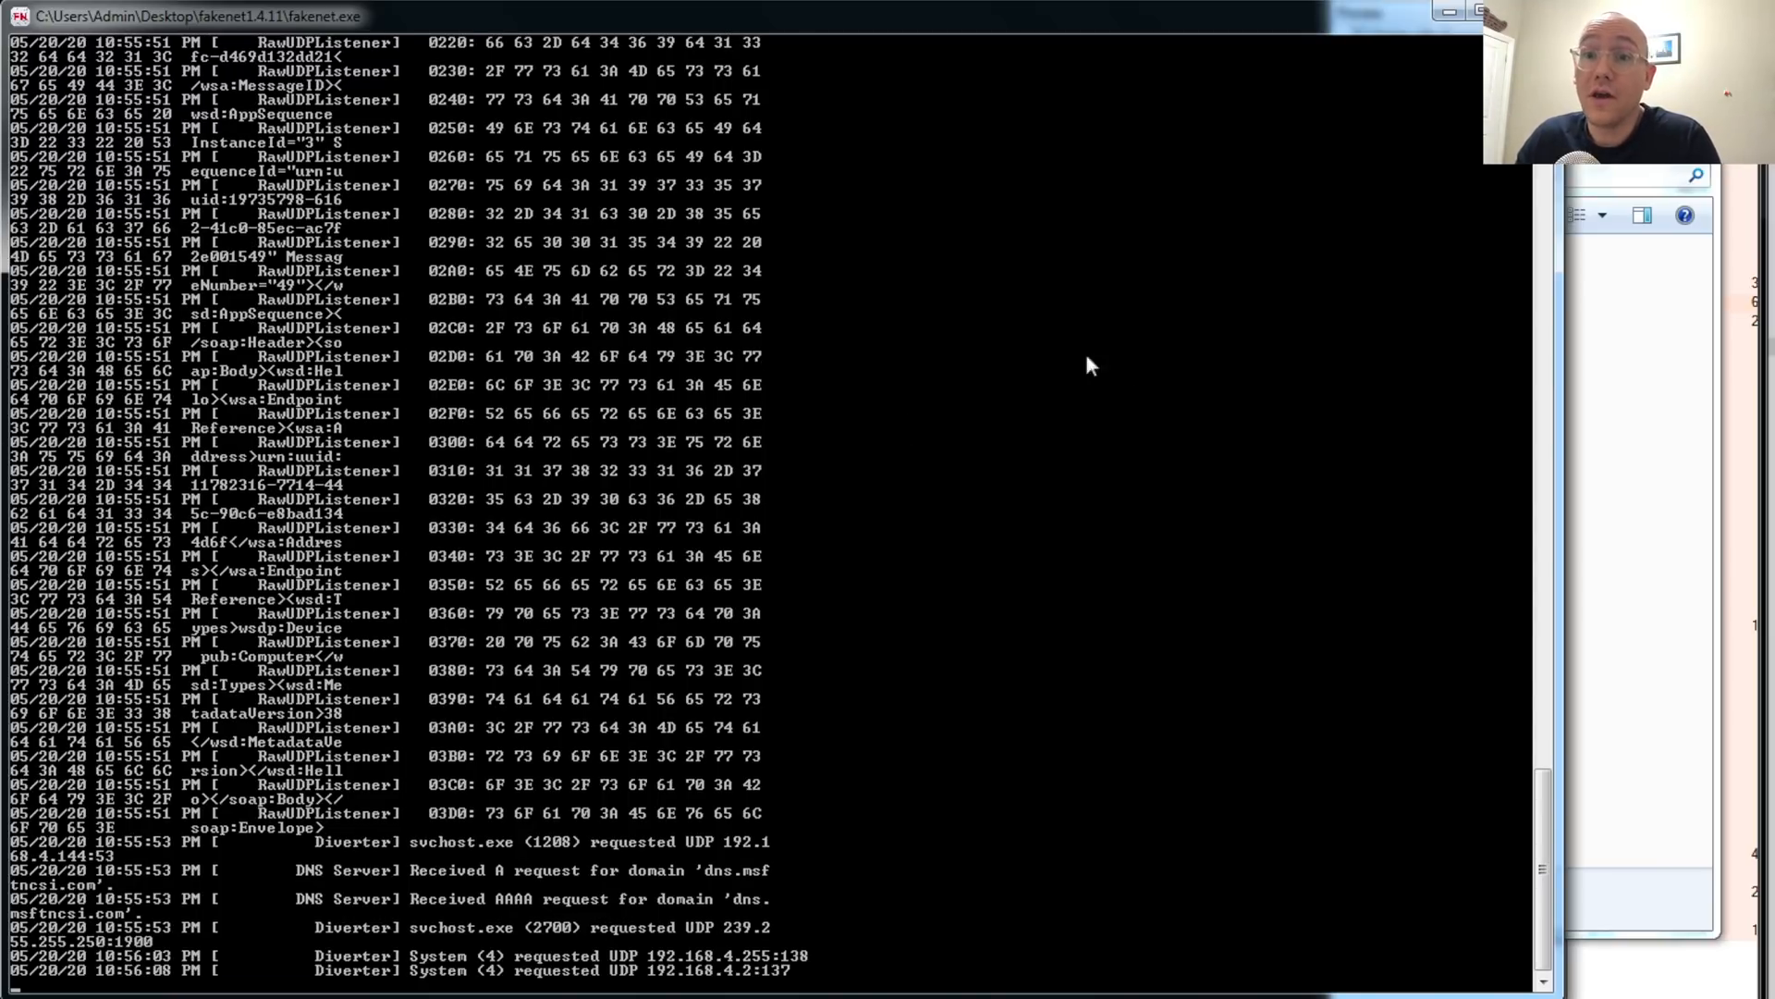
mouse_move(194, 677)
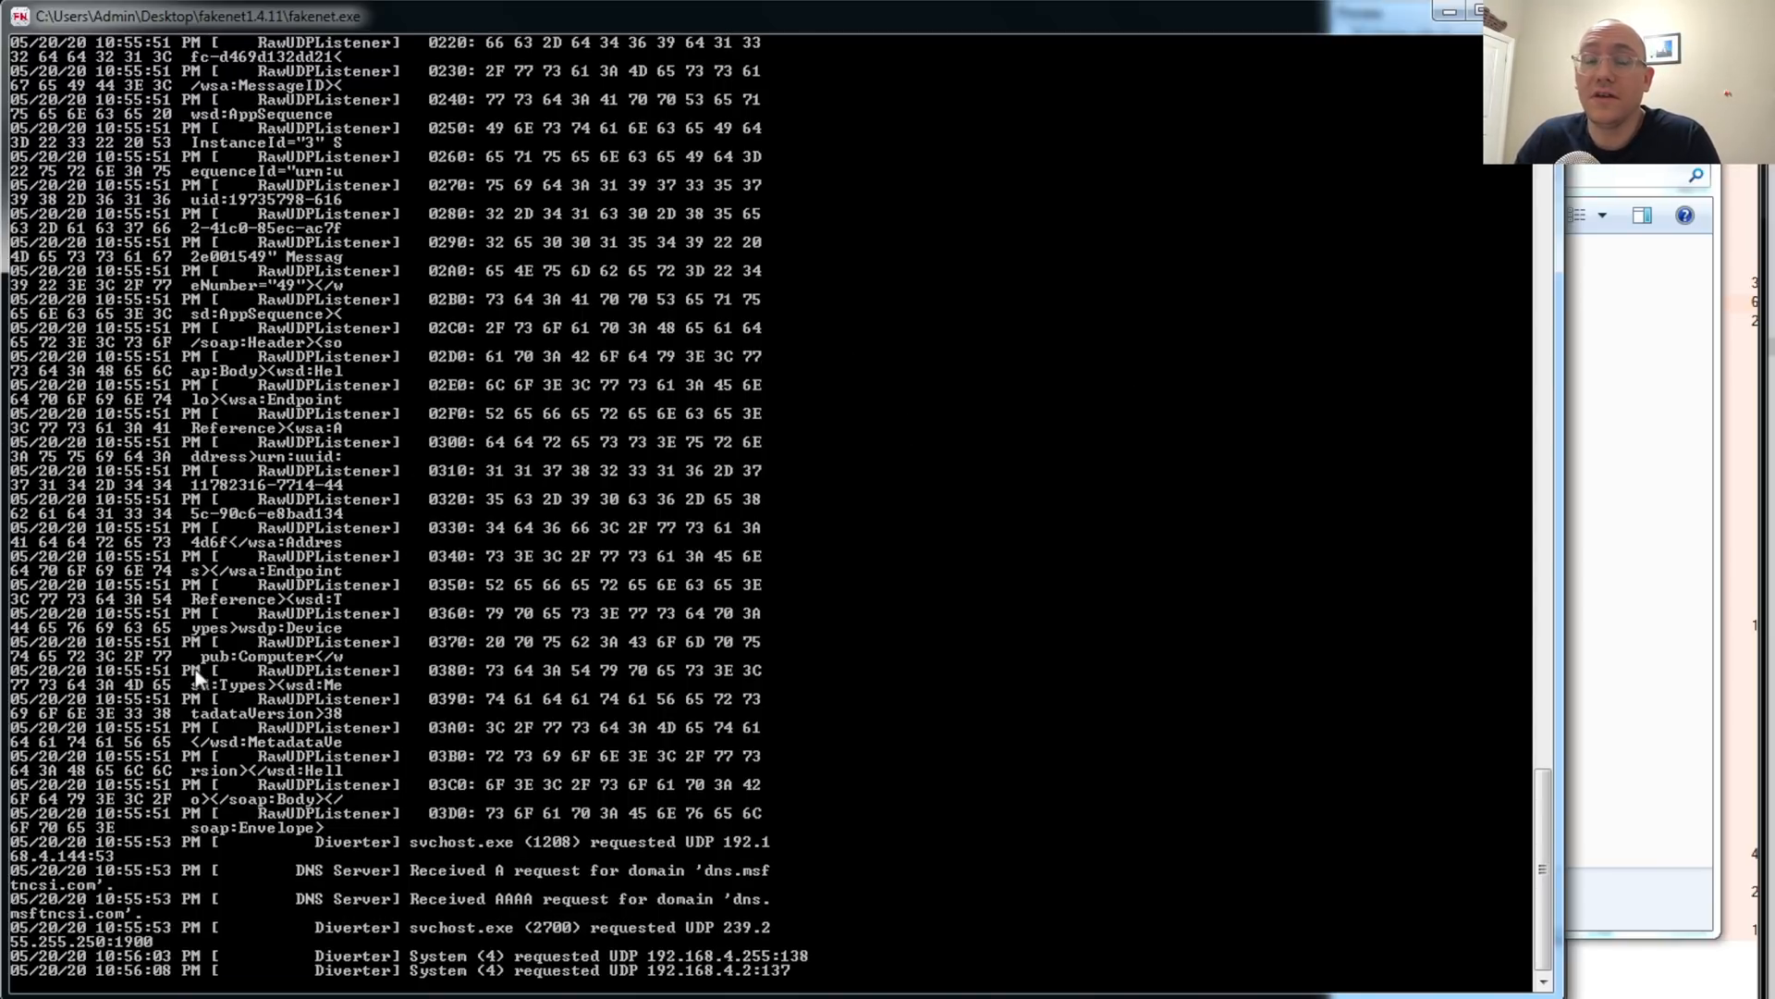
scroll("down", 3)
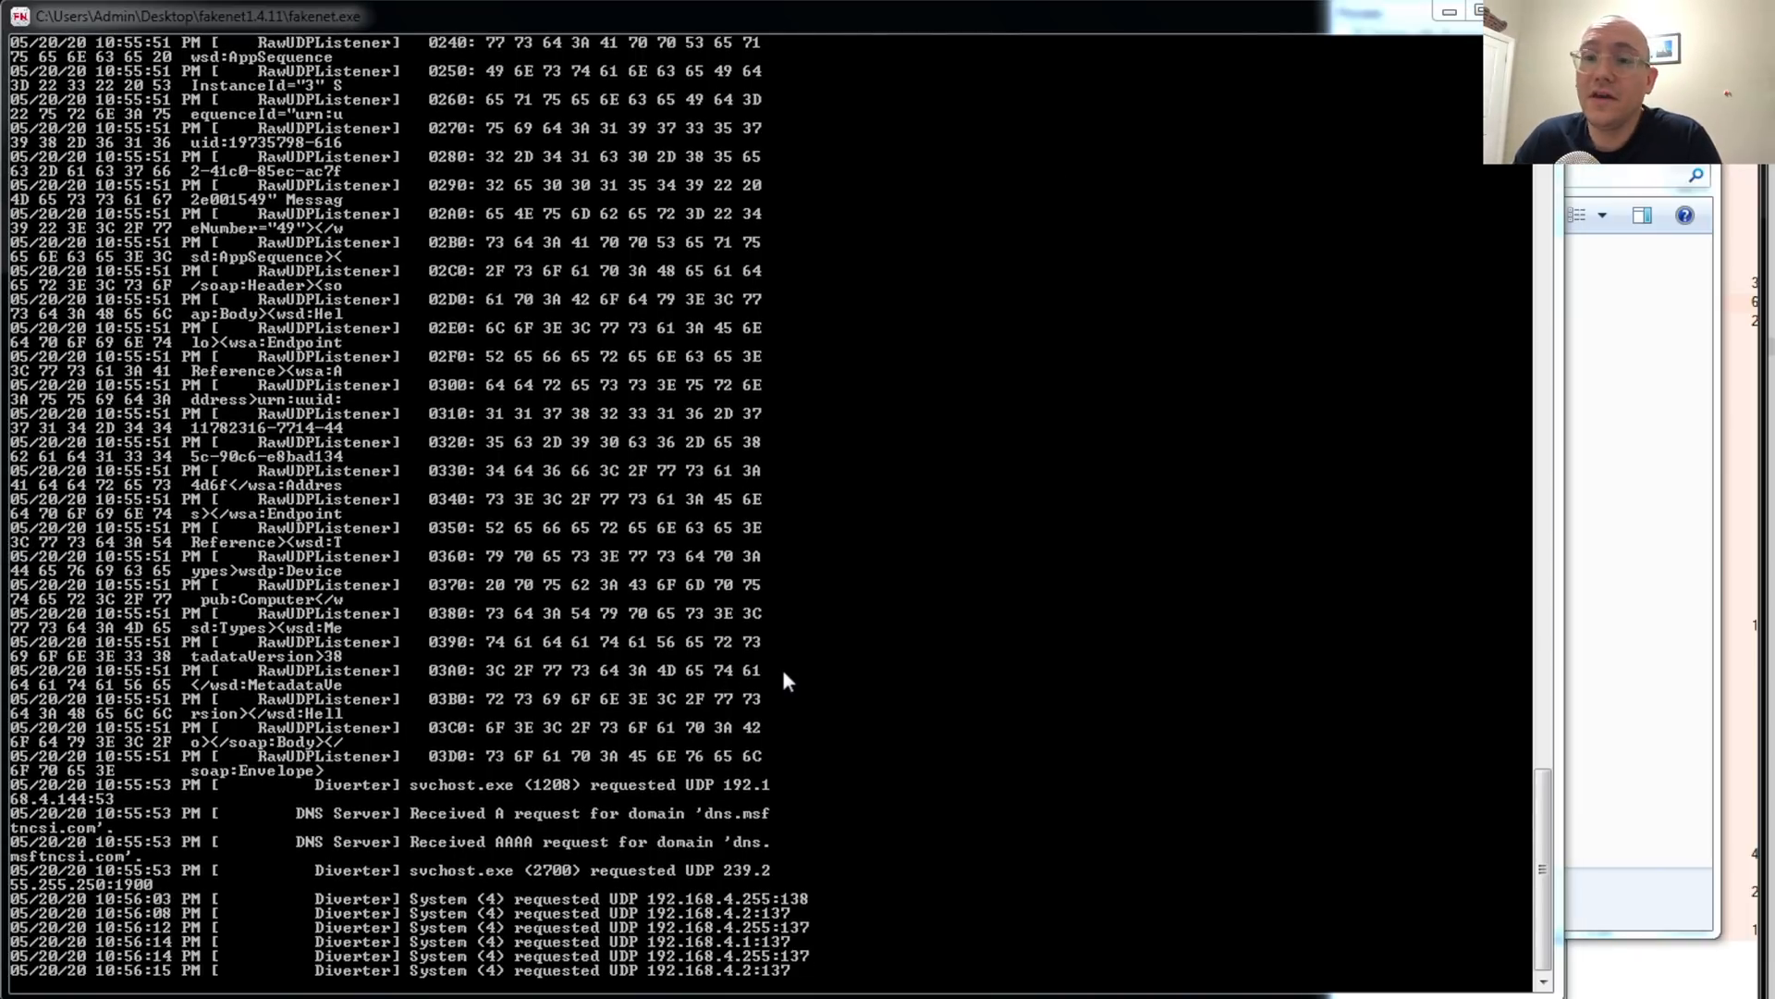
mouse_move(967, 612)
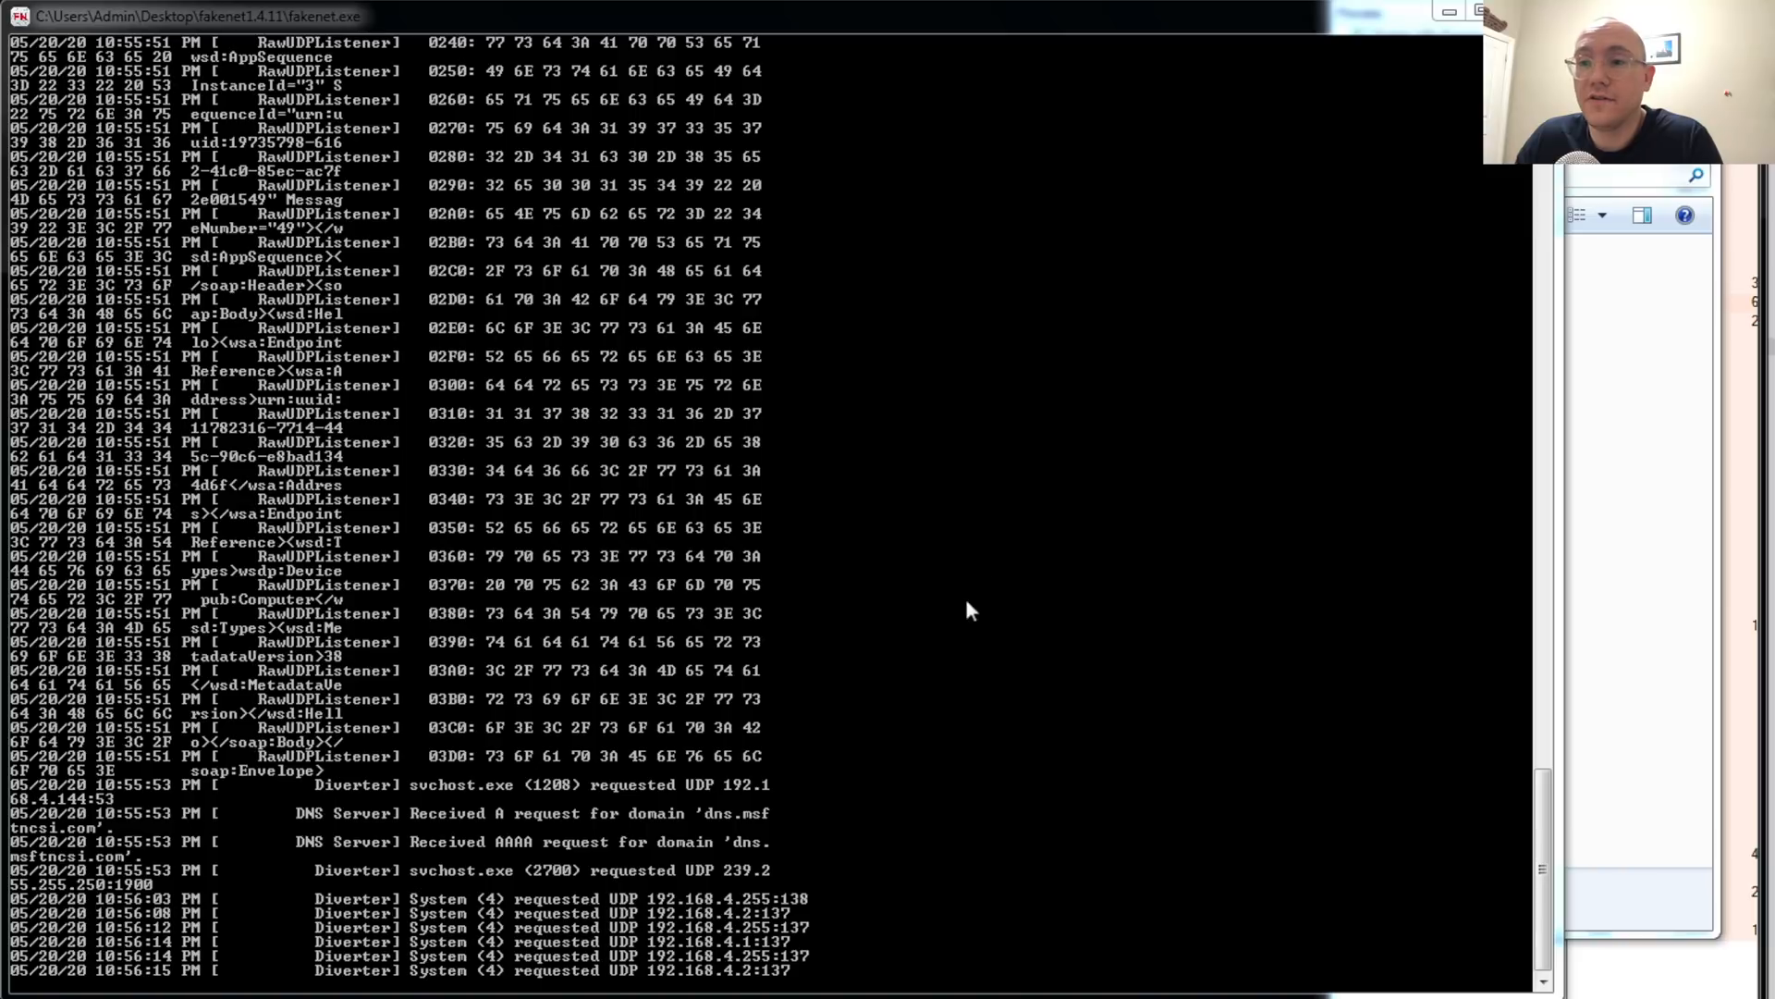
mouse_move(898, 326)
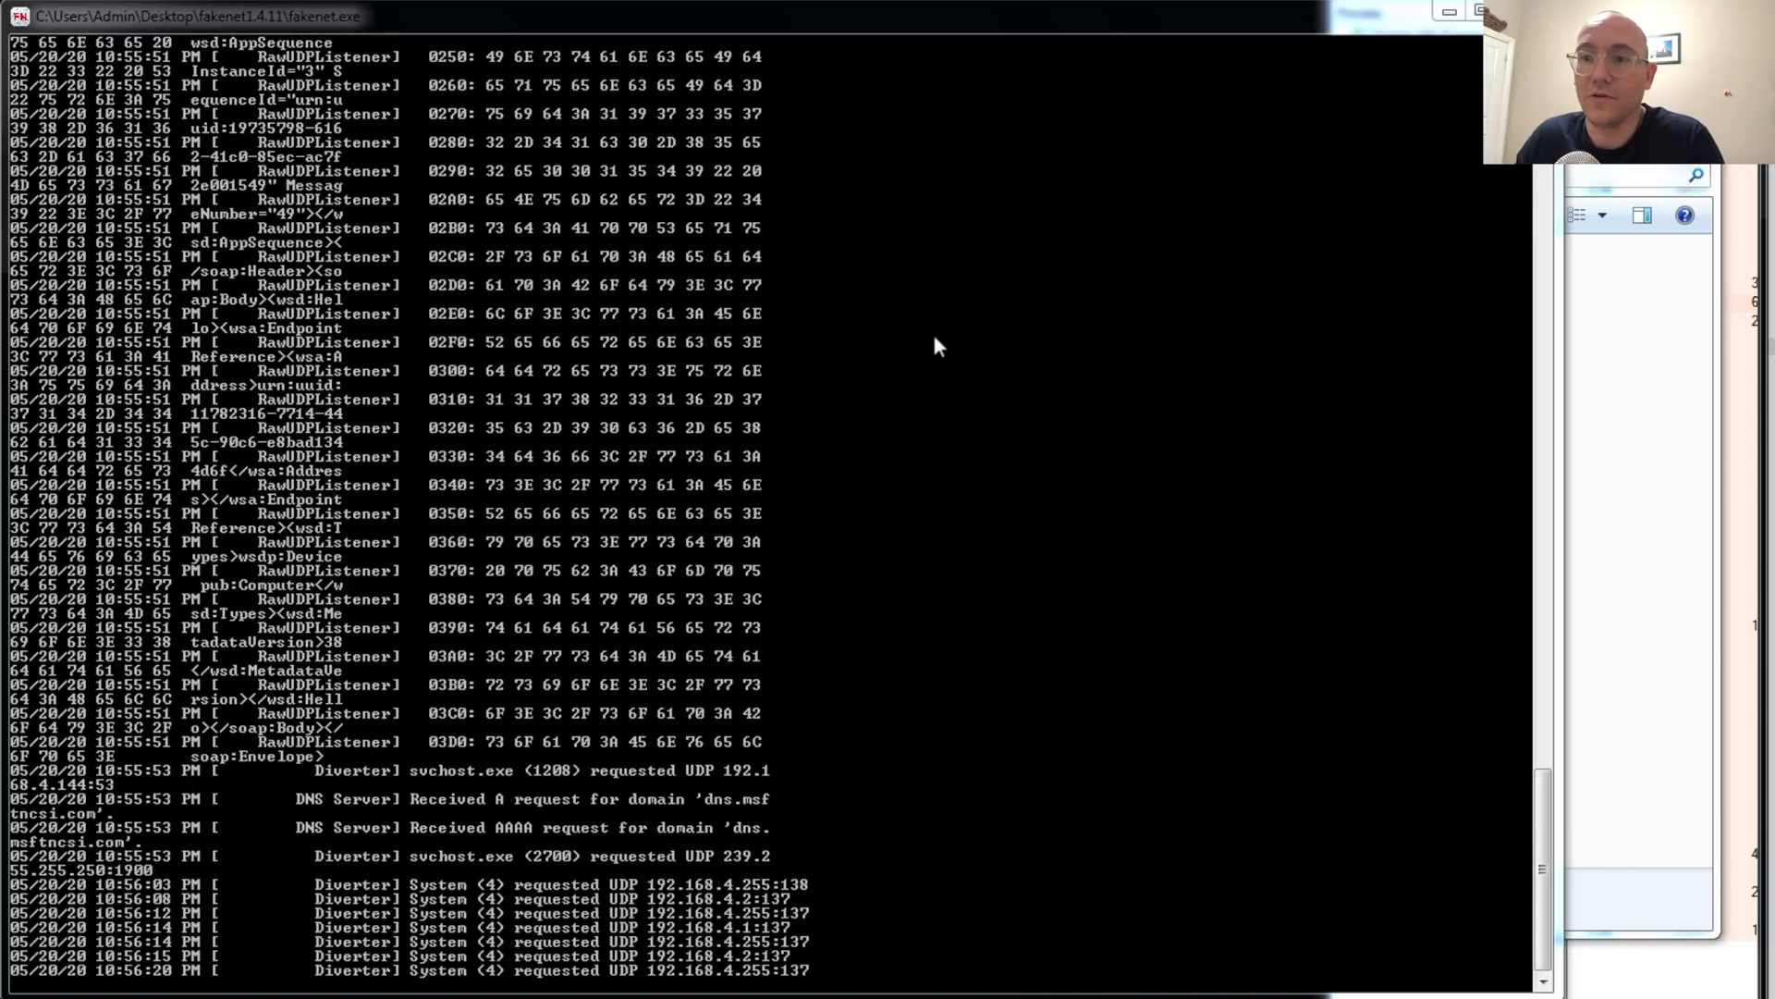
scroll("down", 3)
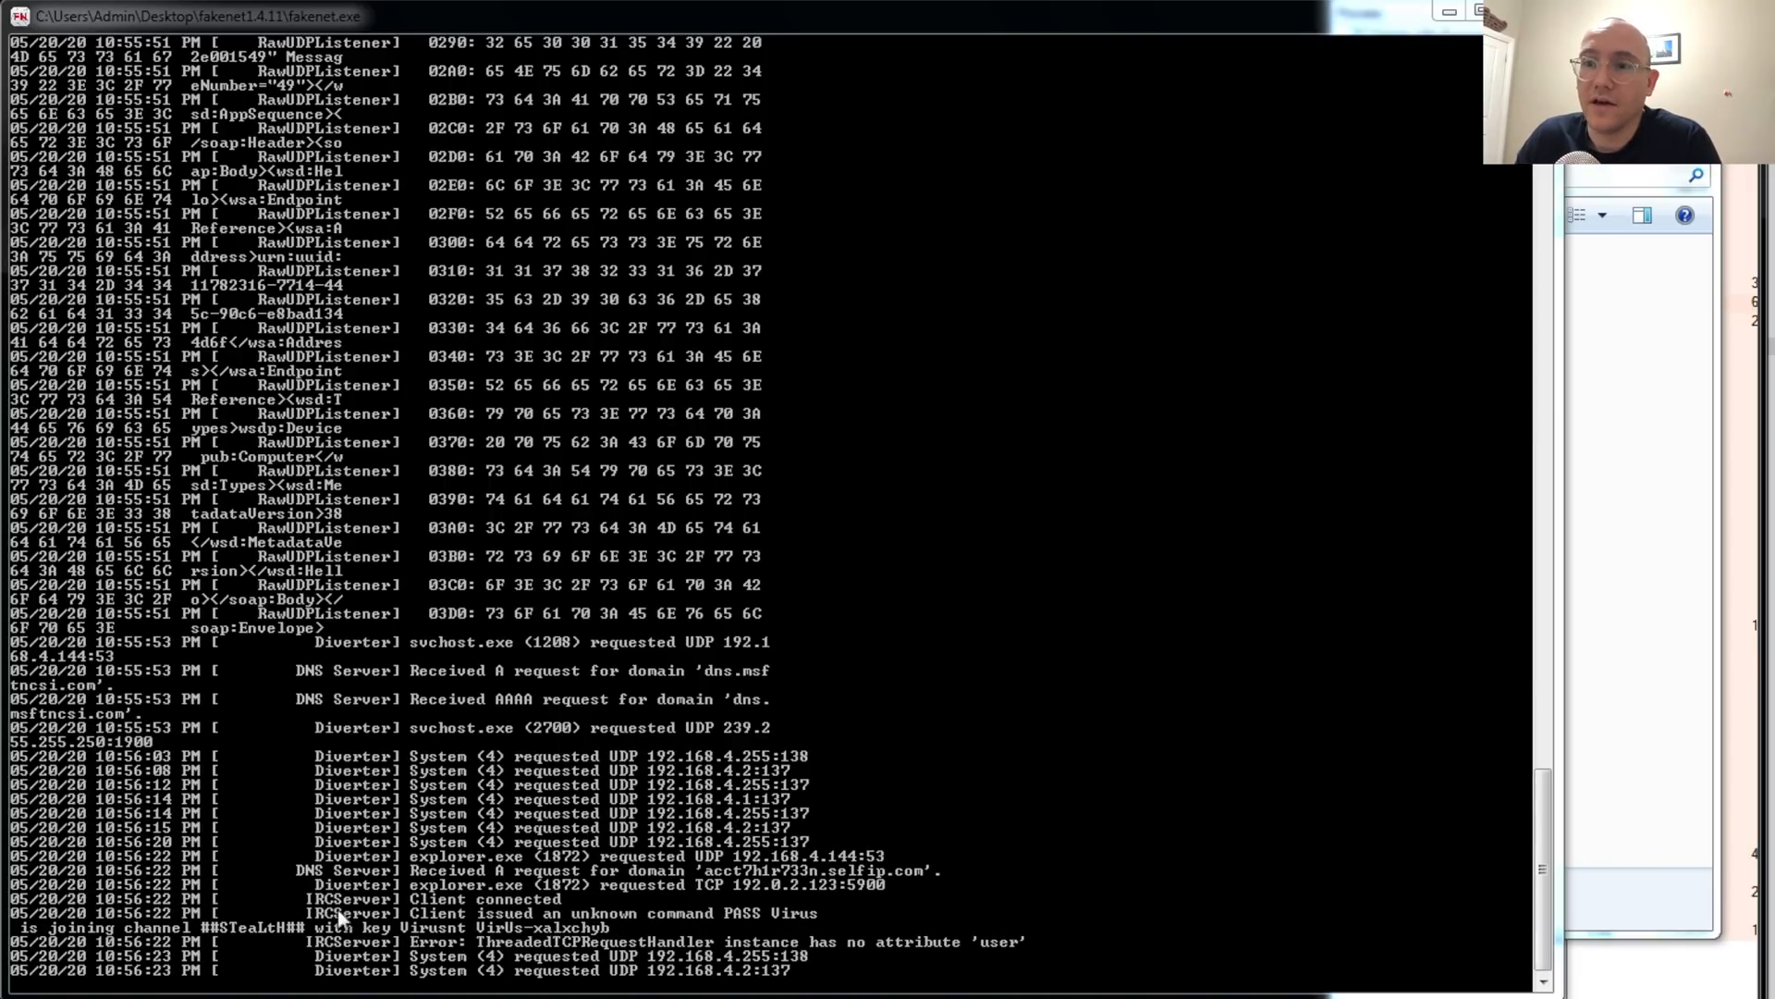
- Scroll the FakeNet-NG console to follow the DNS lookup, TCP 5900 connection and IRC PASS/JOIN lines
scroll("down", 3)
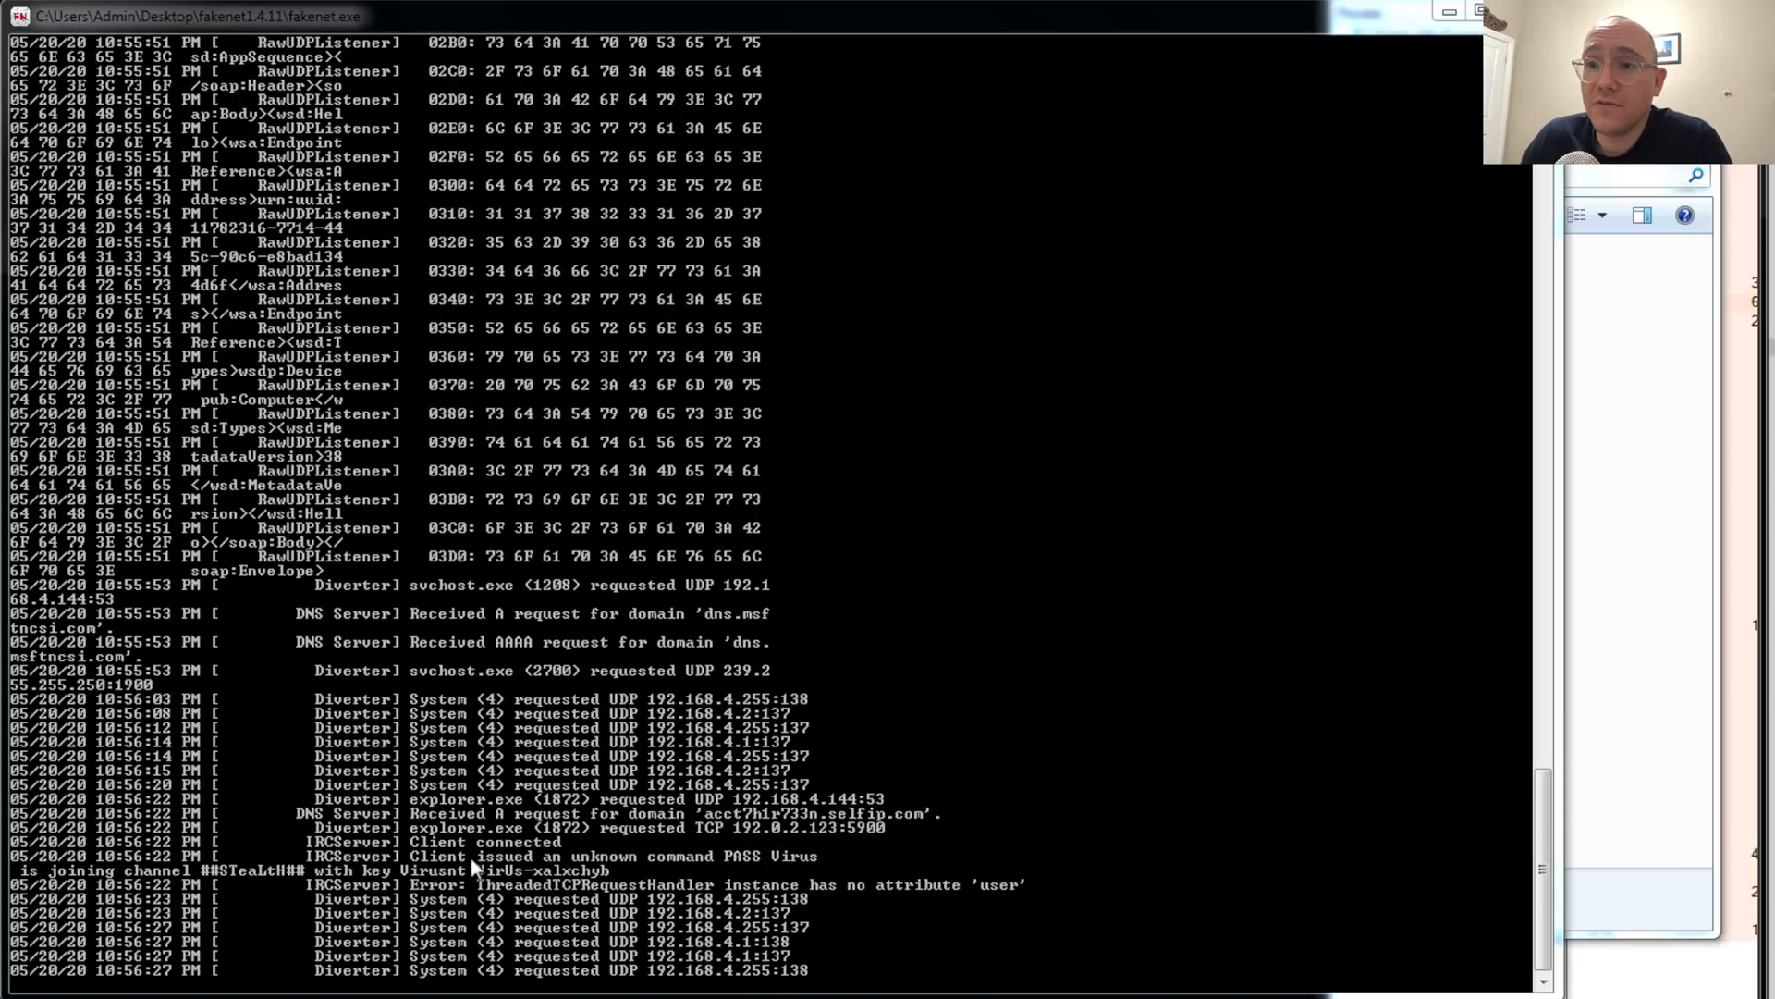
mouse_move(668, 864)
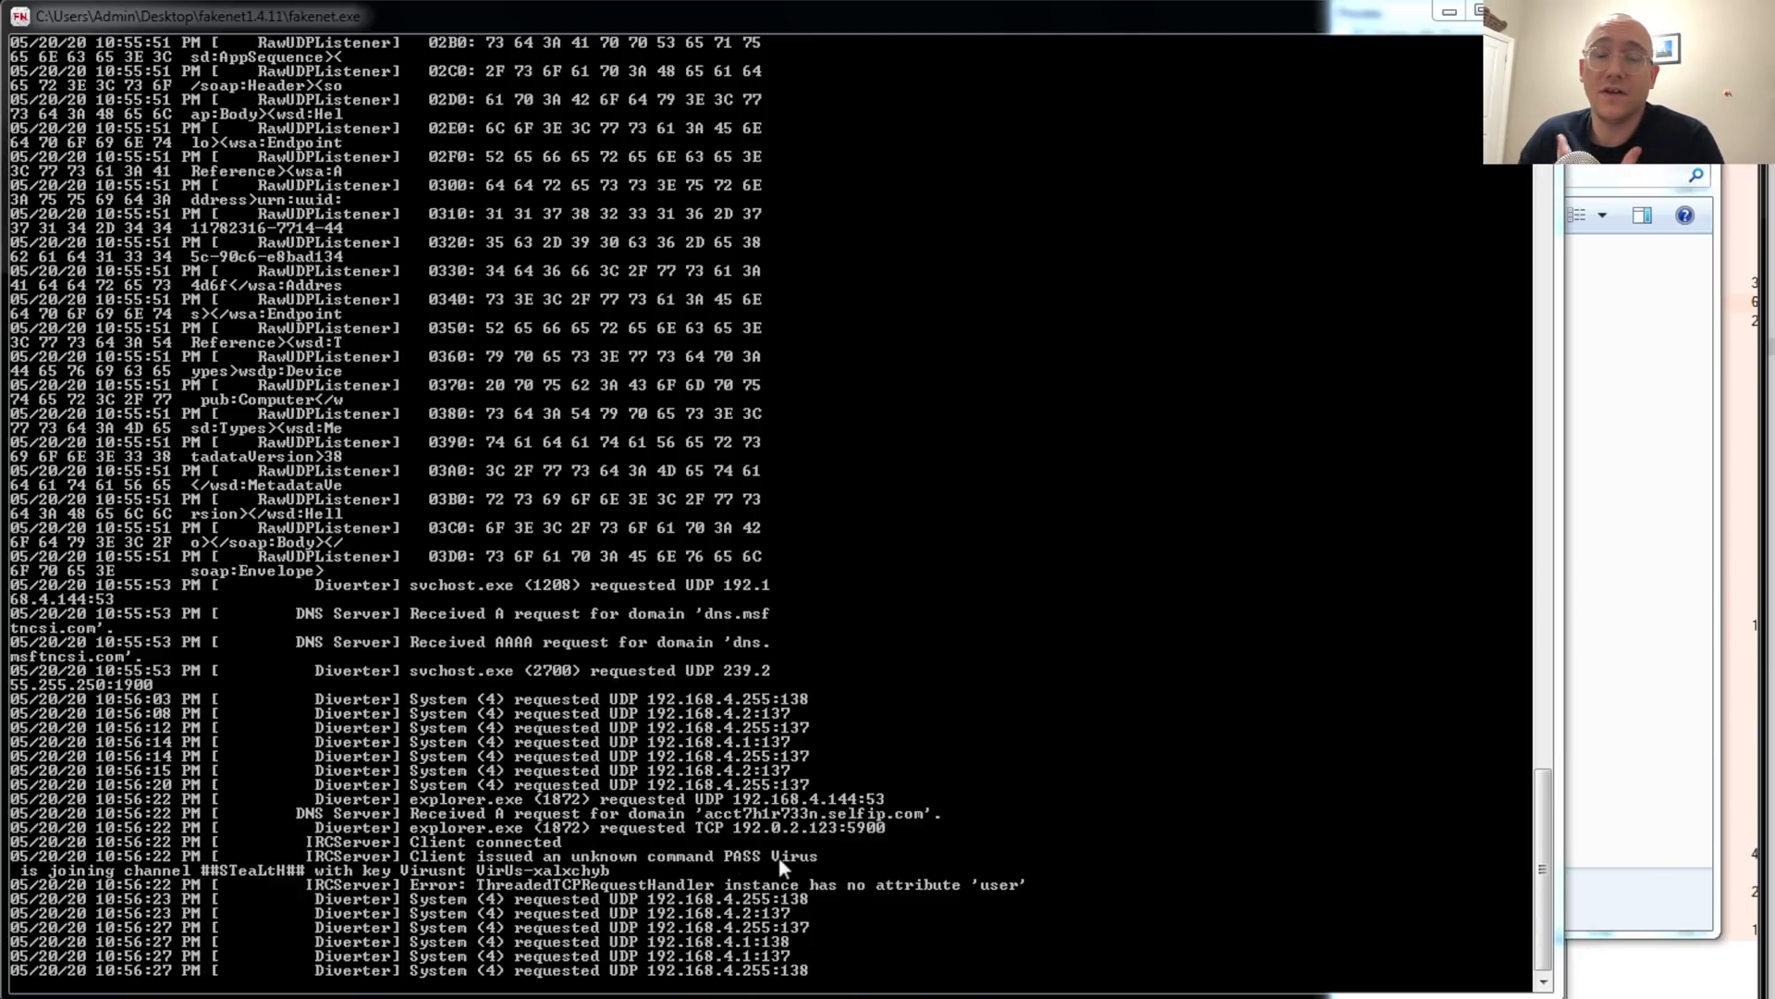
mouse_move(716, 860)
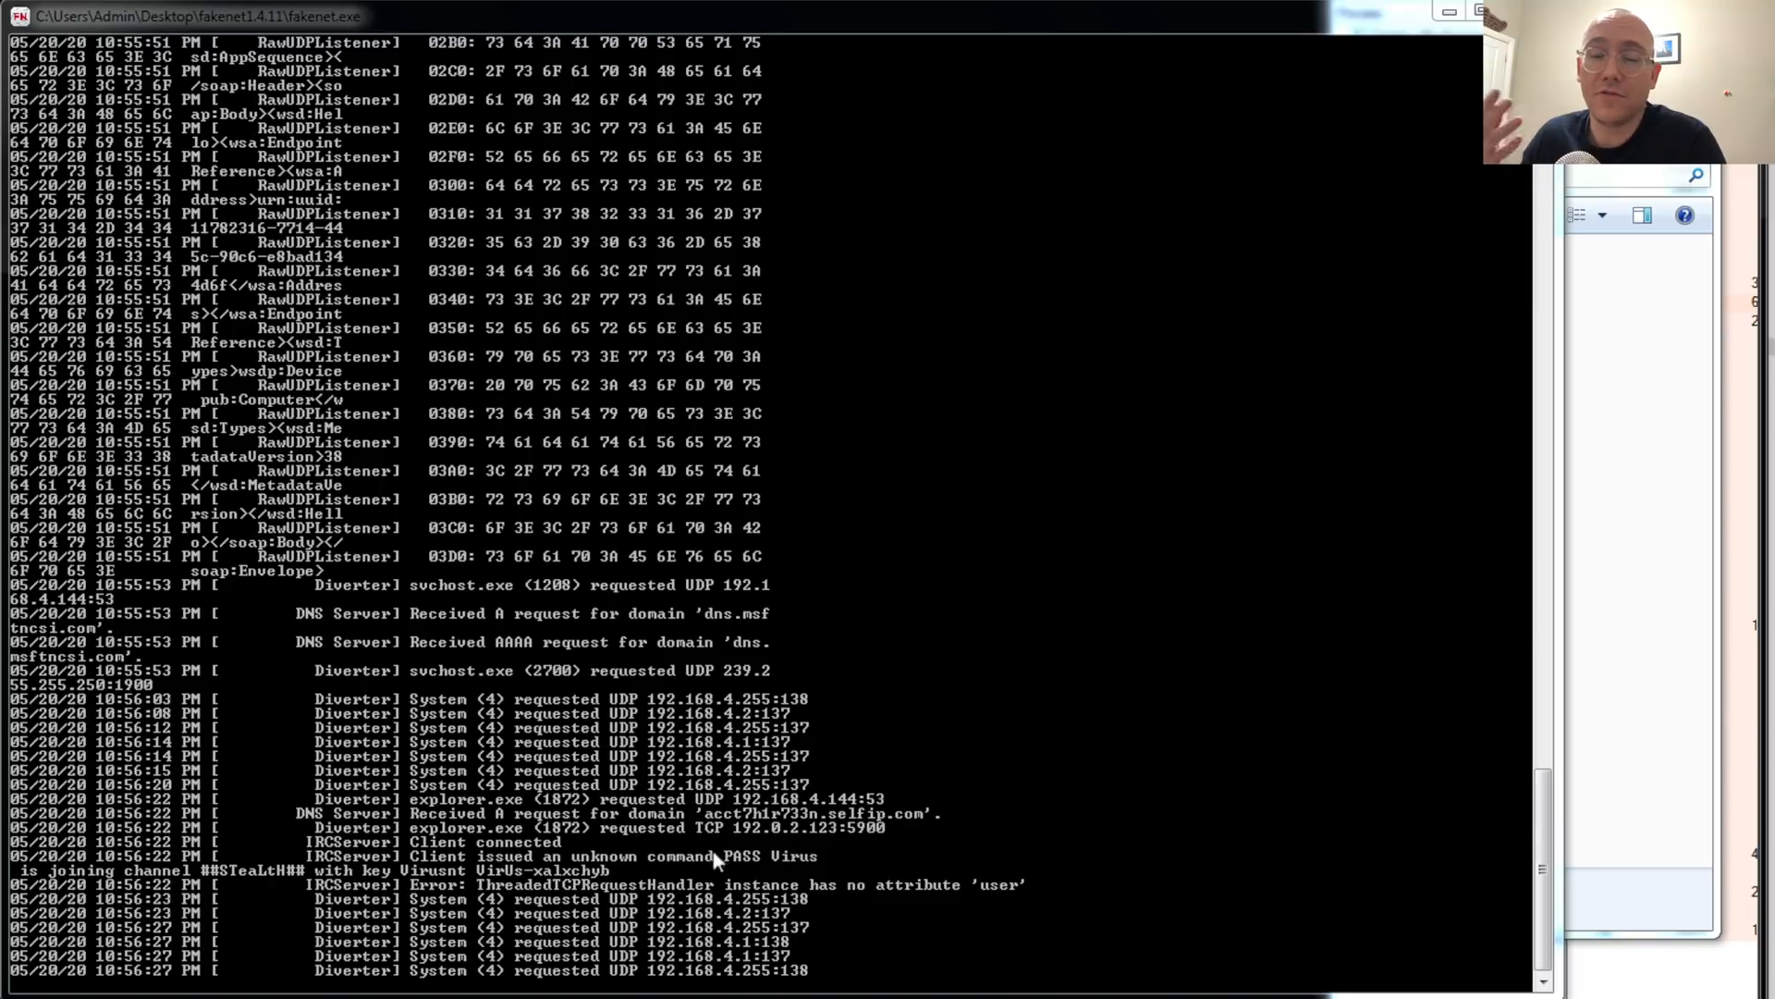
mouse_move(235, 880)
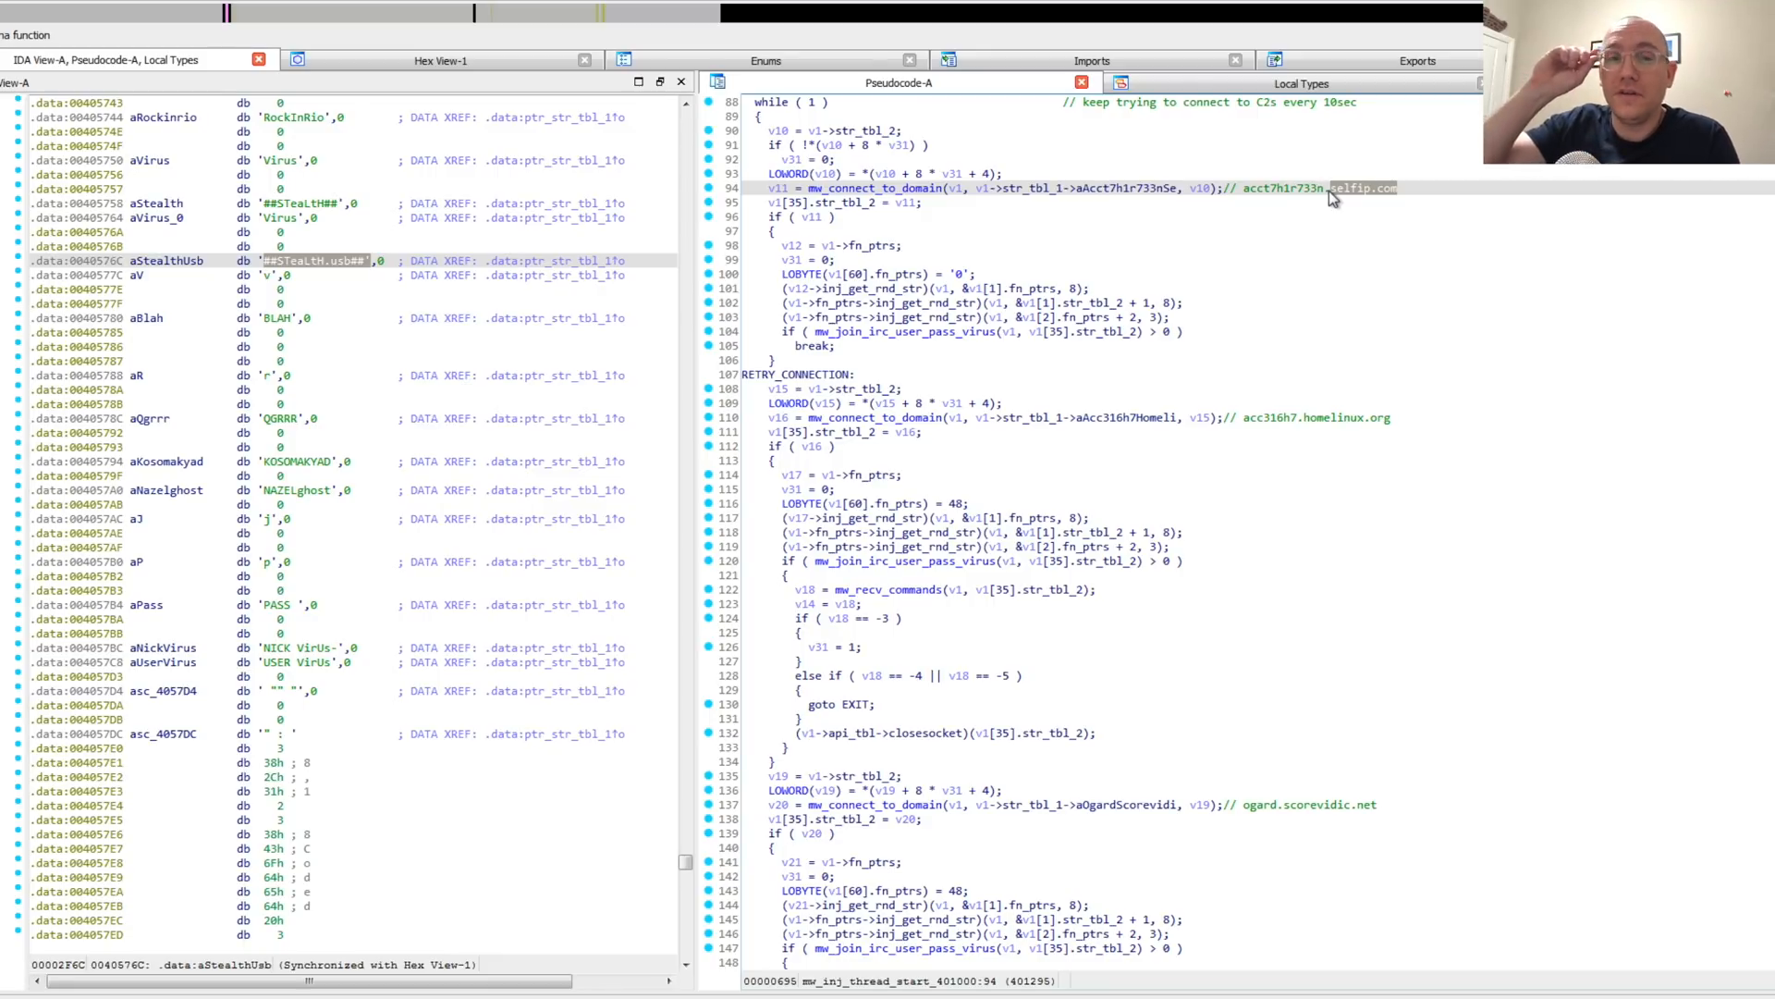
mouse_move(1346, 203)
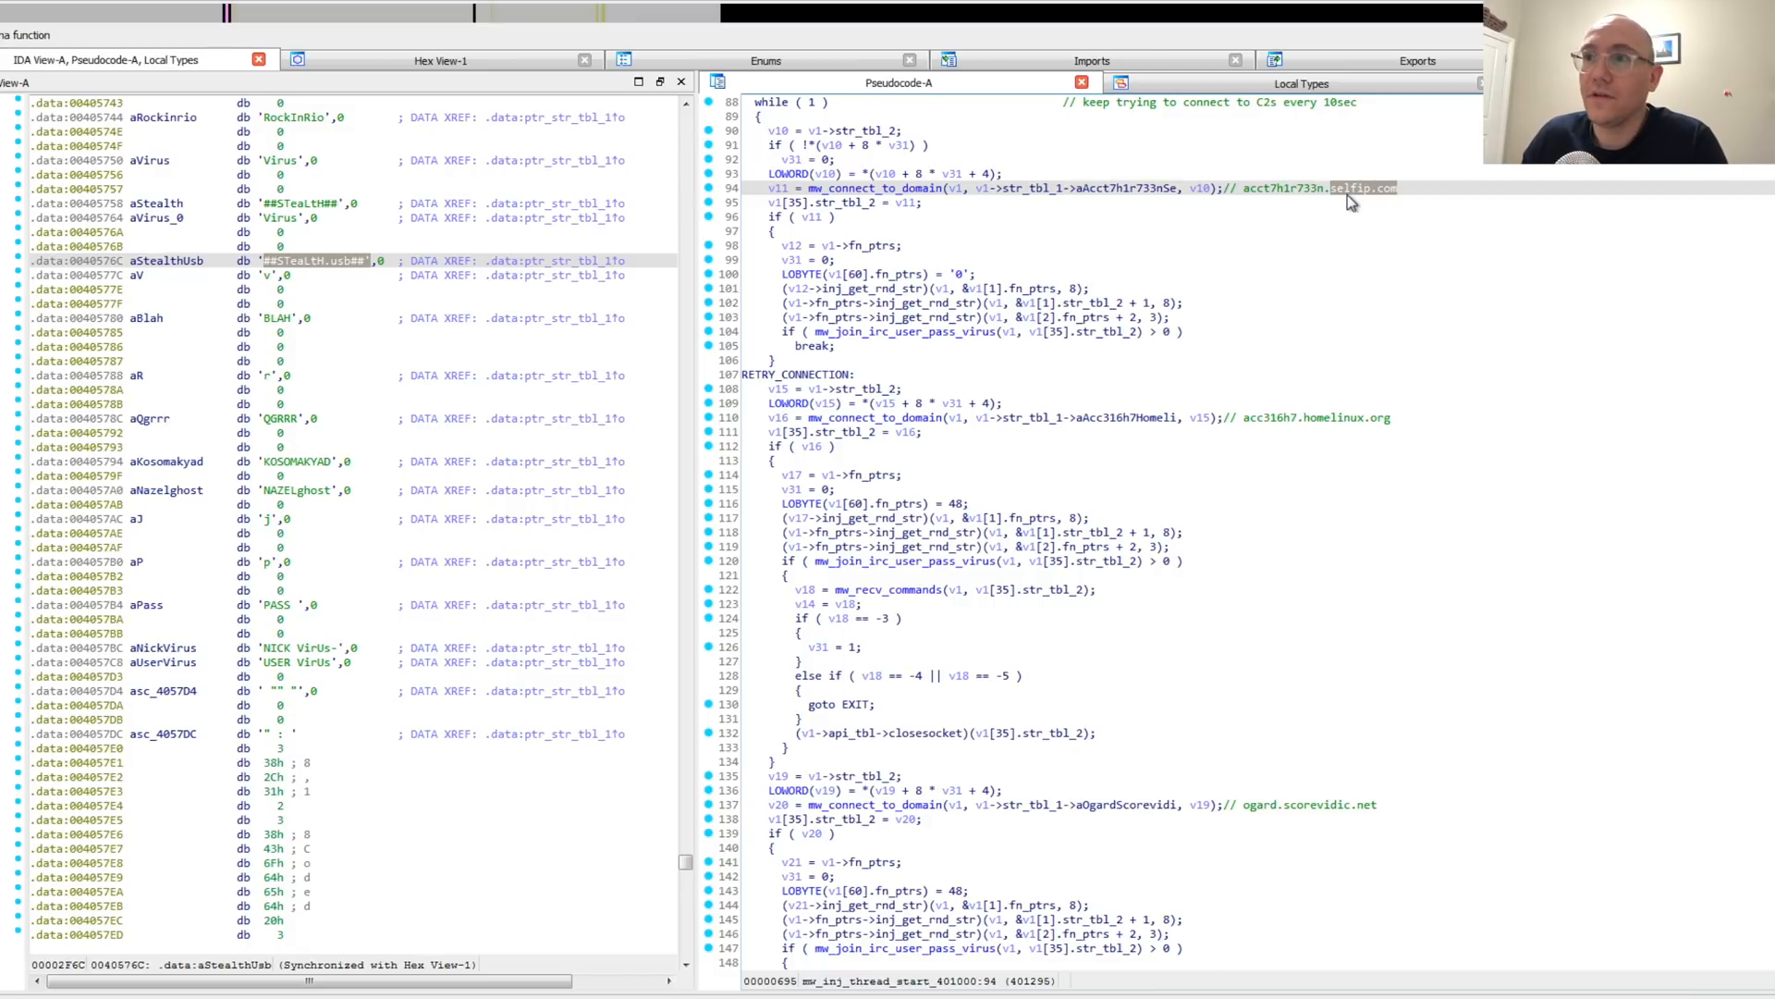
mouse_move(1343, 209)
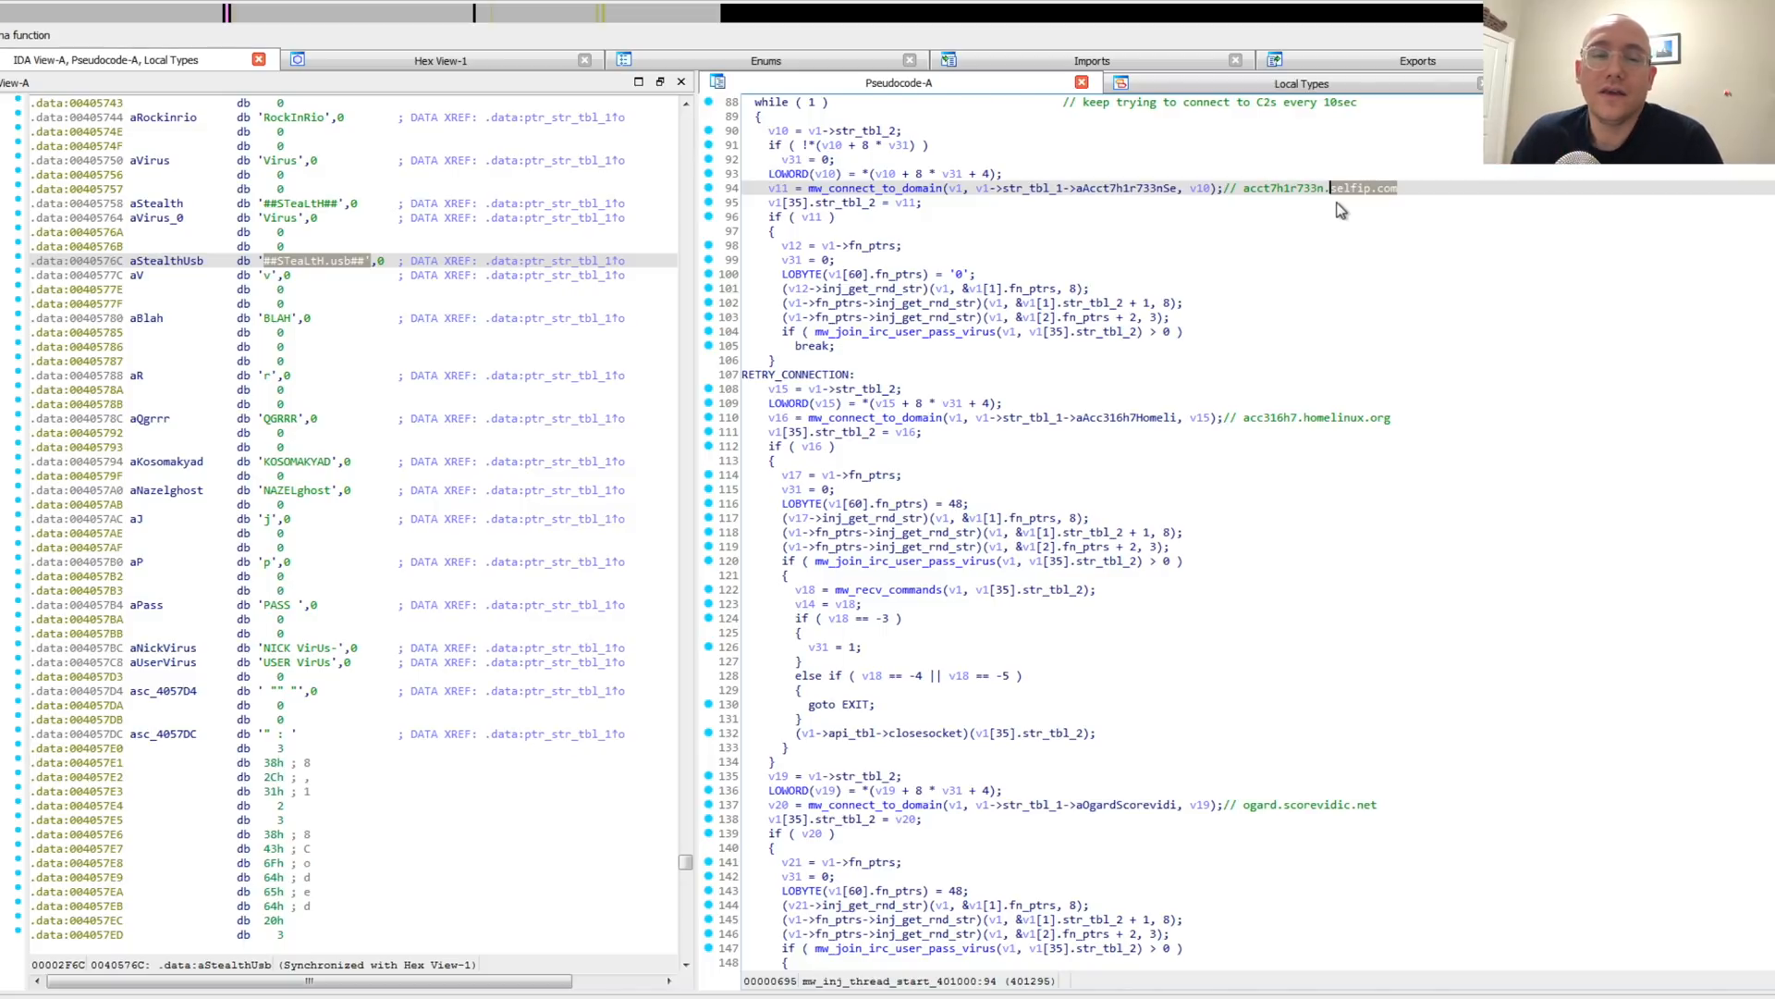
mouse_move(1239, 285)
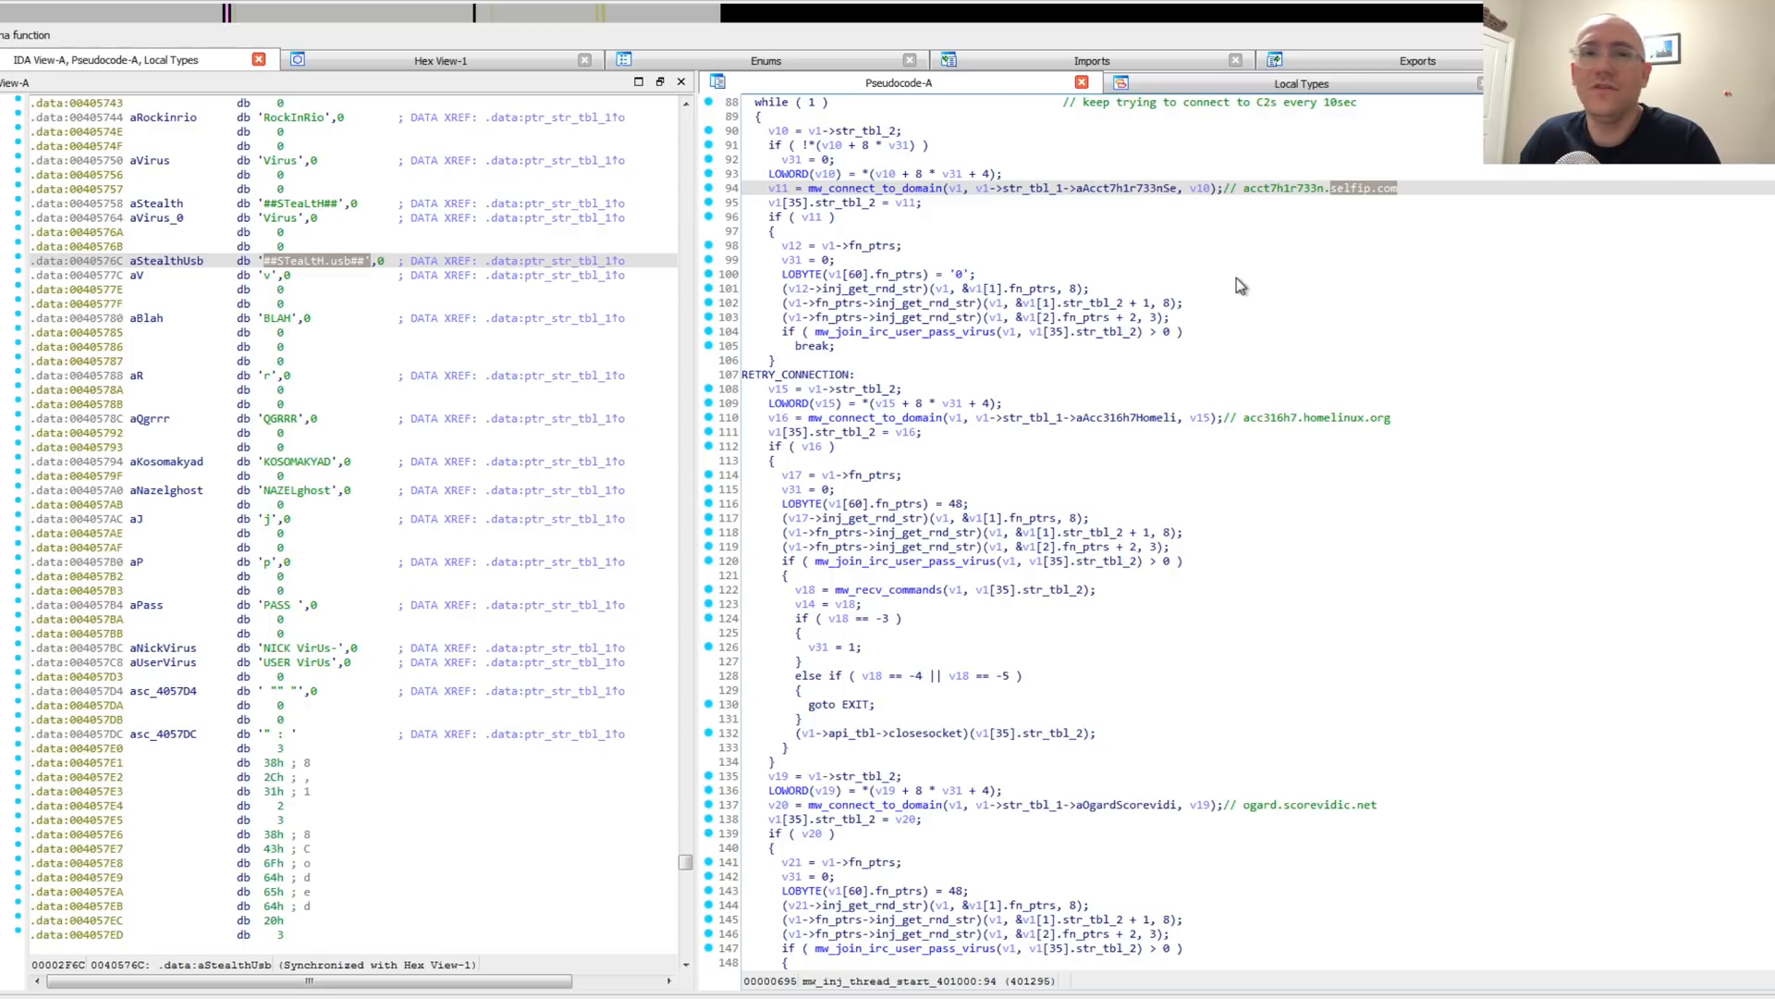
mouse_move(1324, 264)
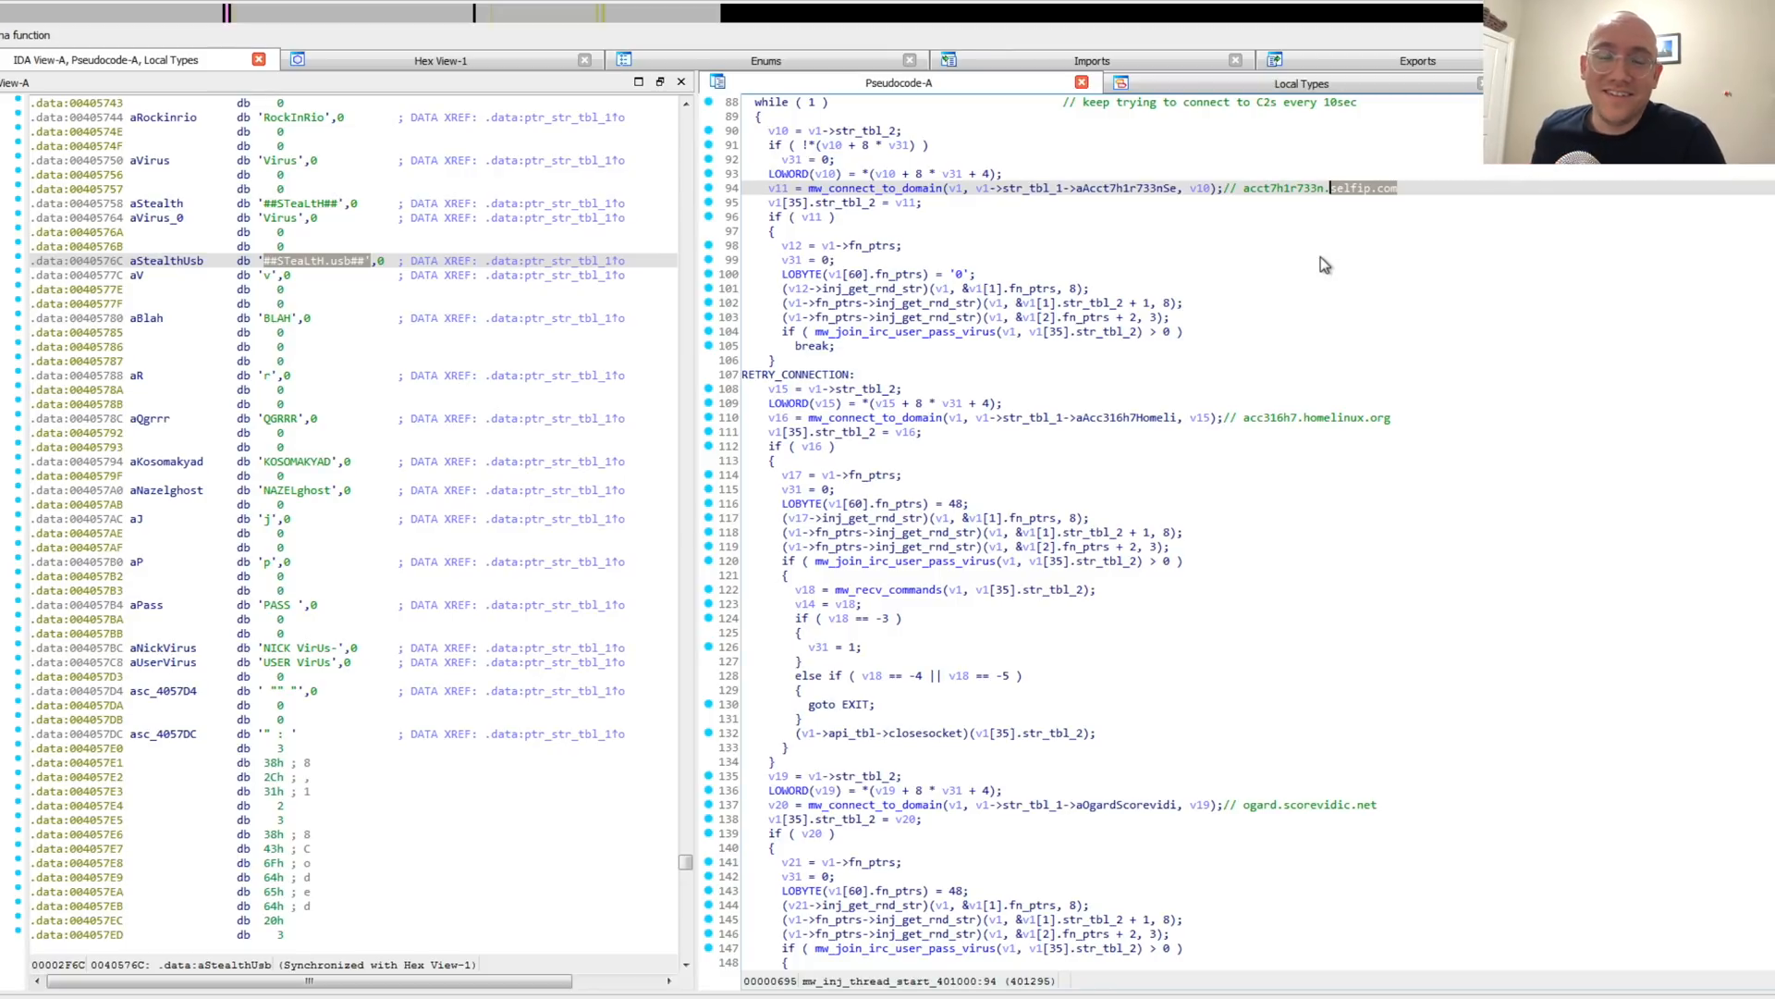
mouse_move(1342, 181)
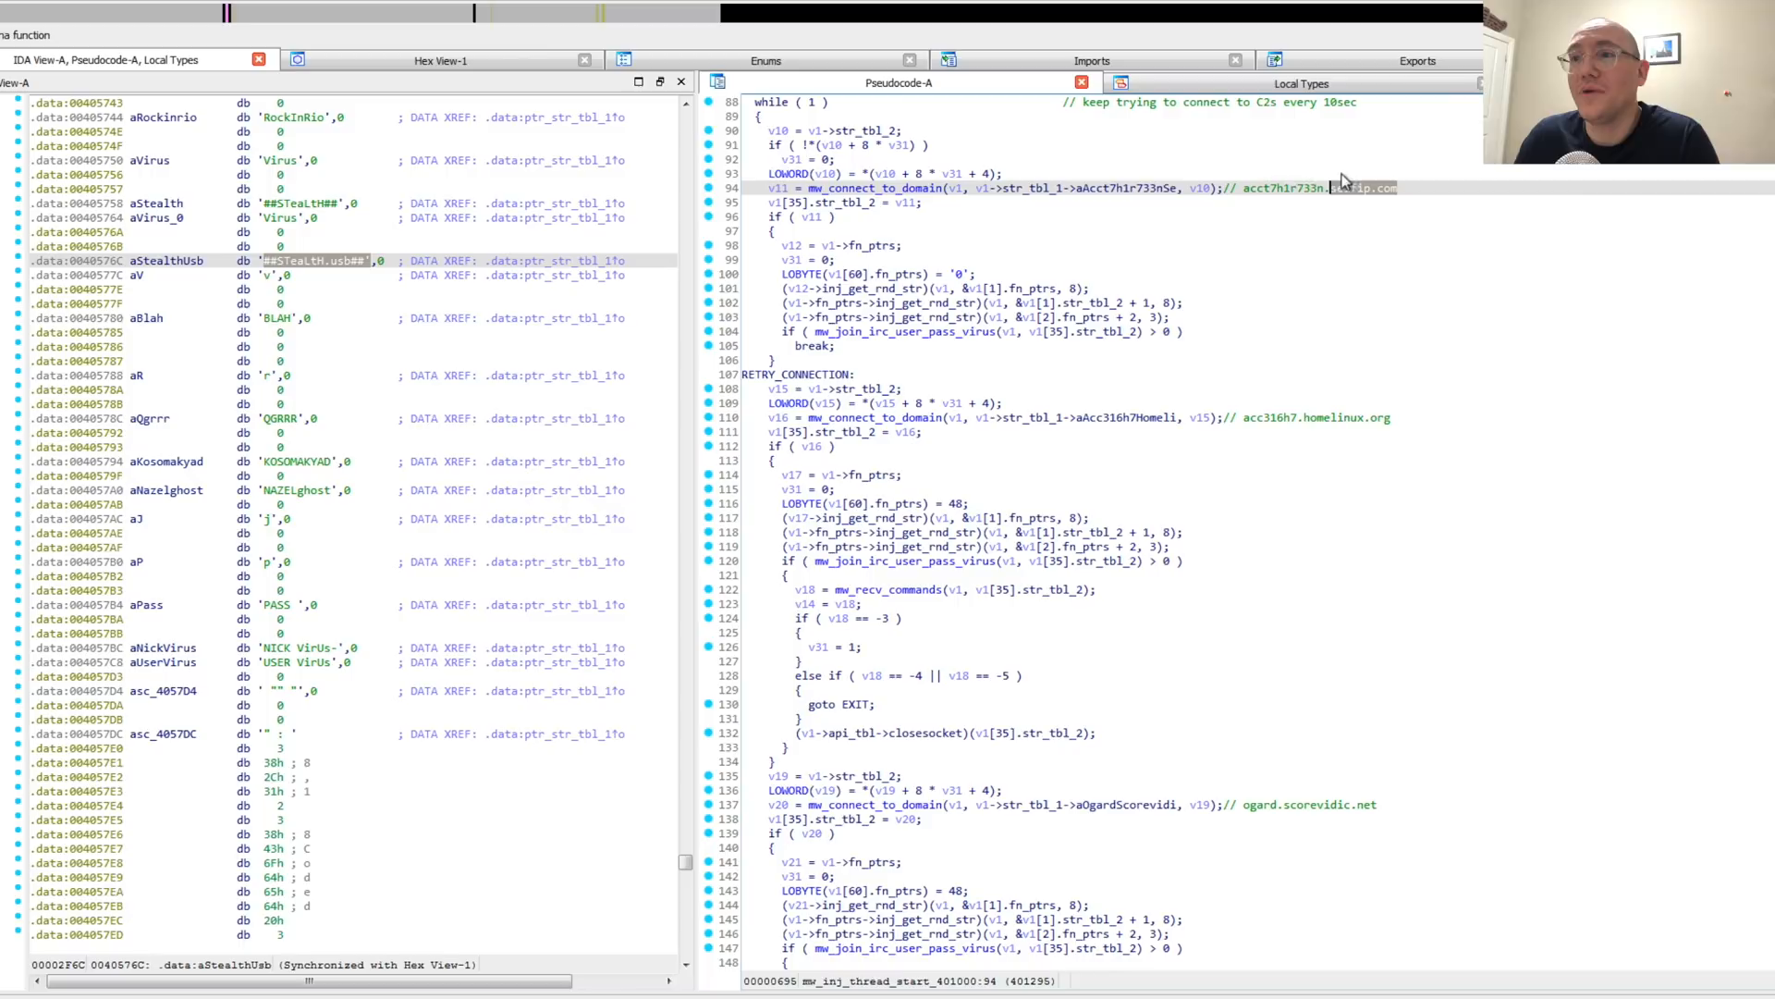
mouse_move(1313, 564)
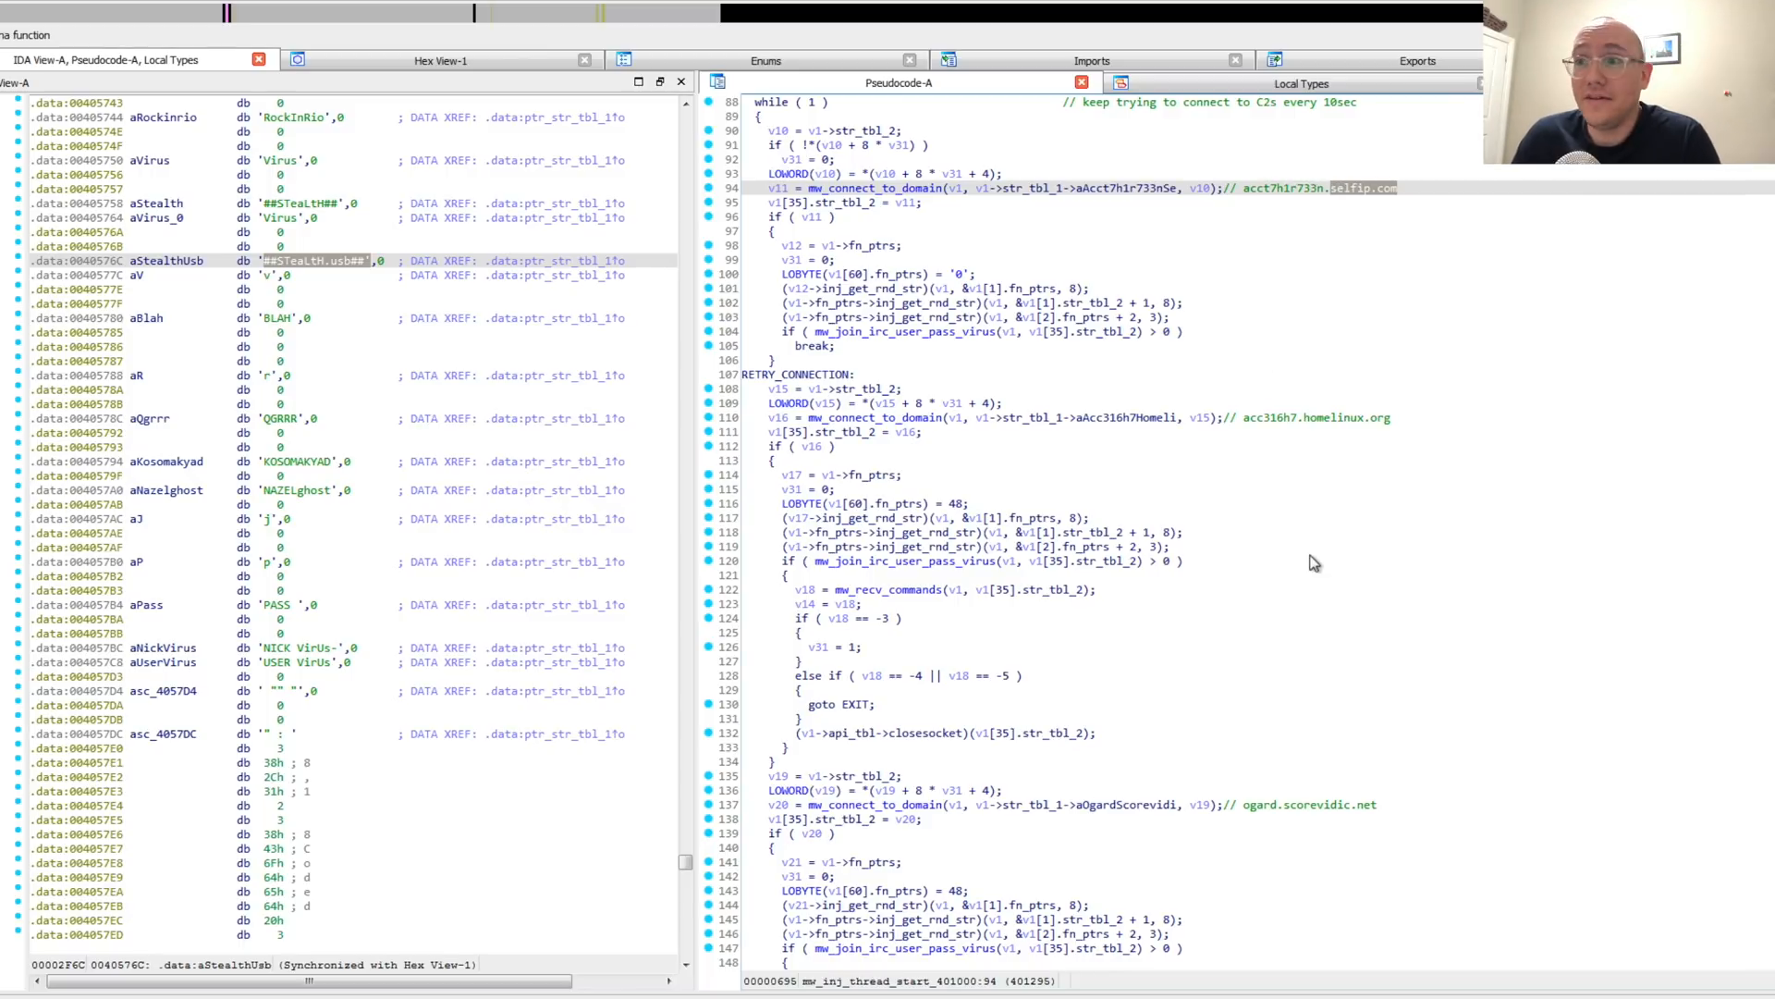
mouse_move(1331, 503)
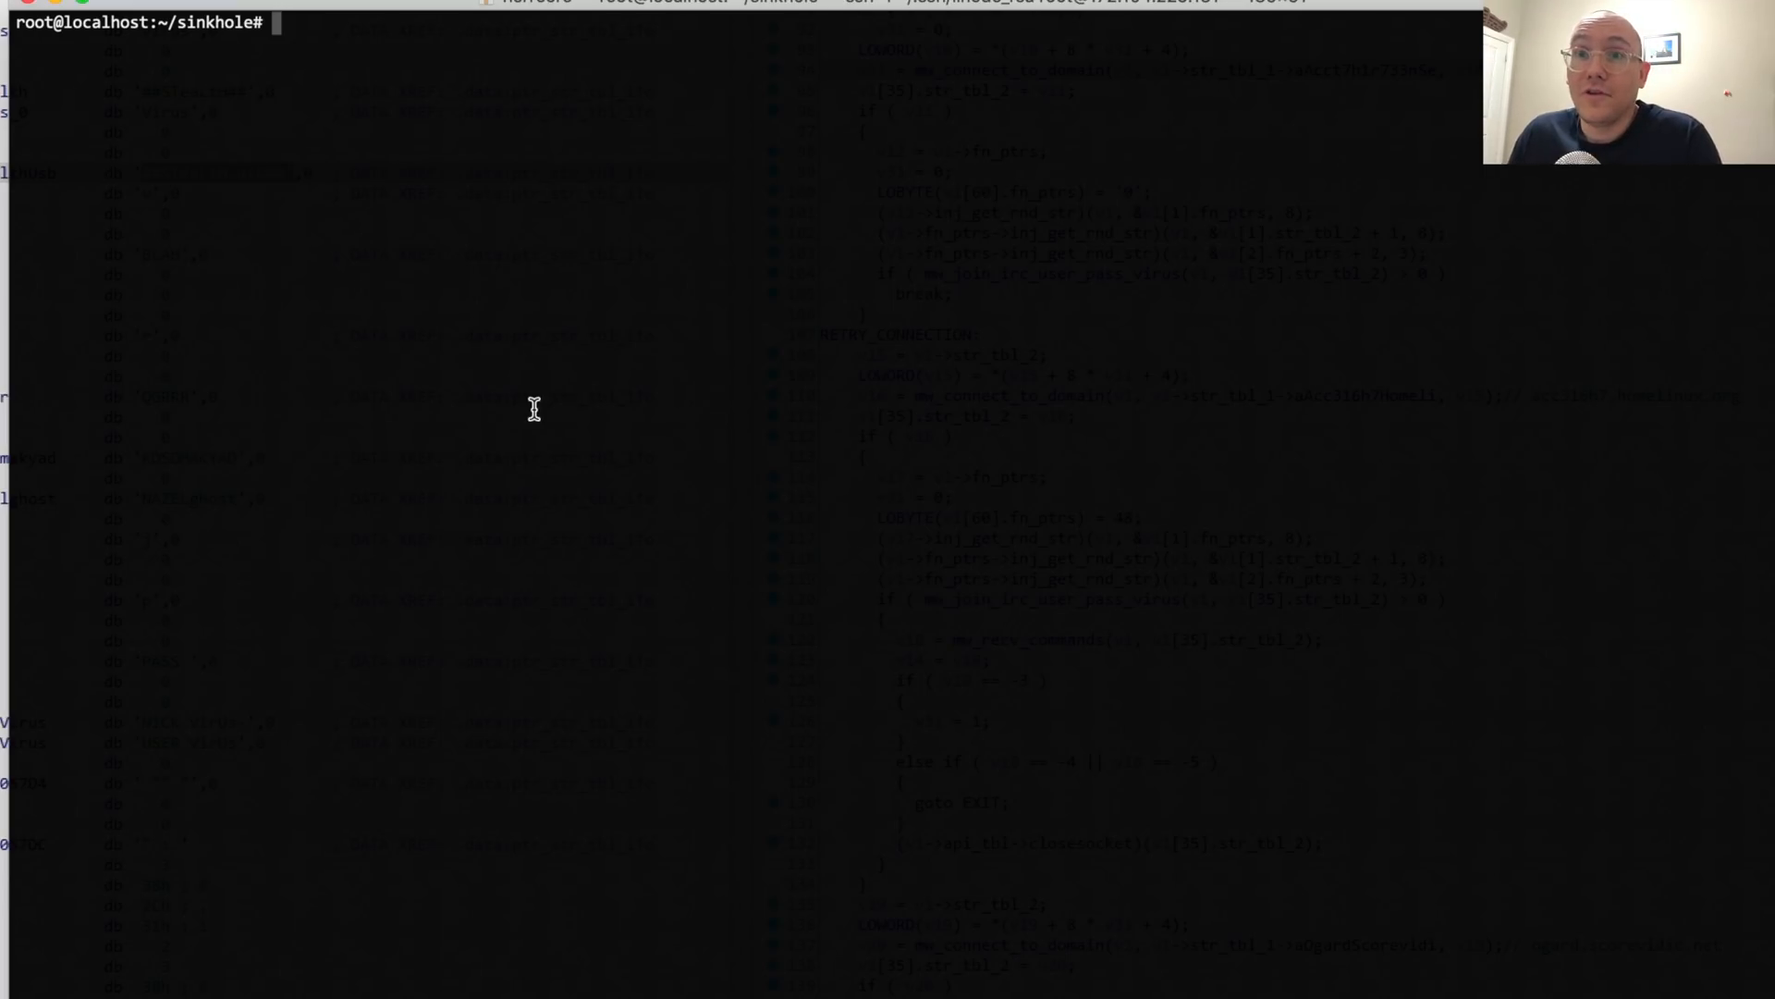
mouse_move(413, 127)
type("vi irc.py")
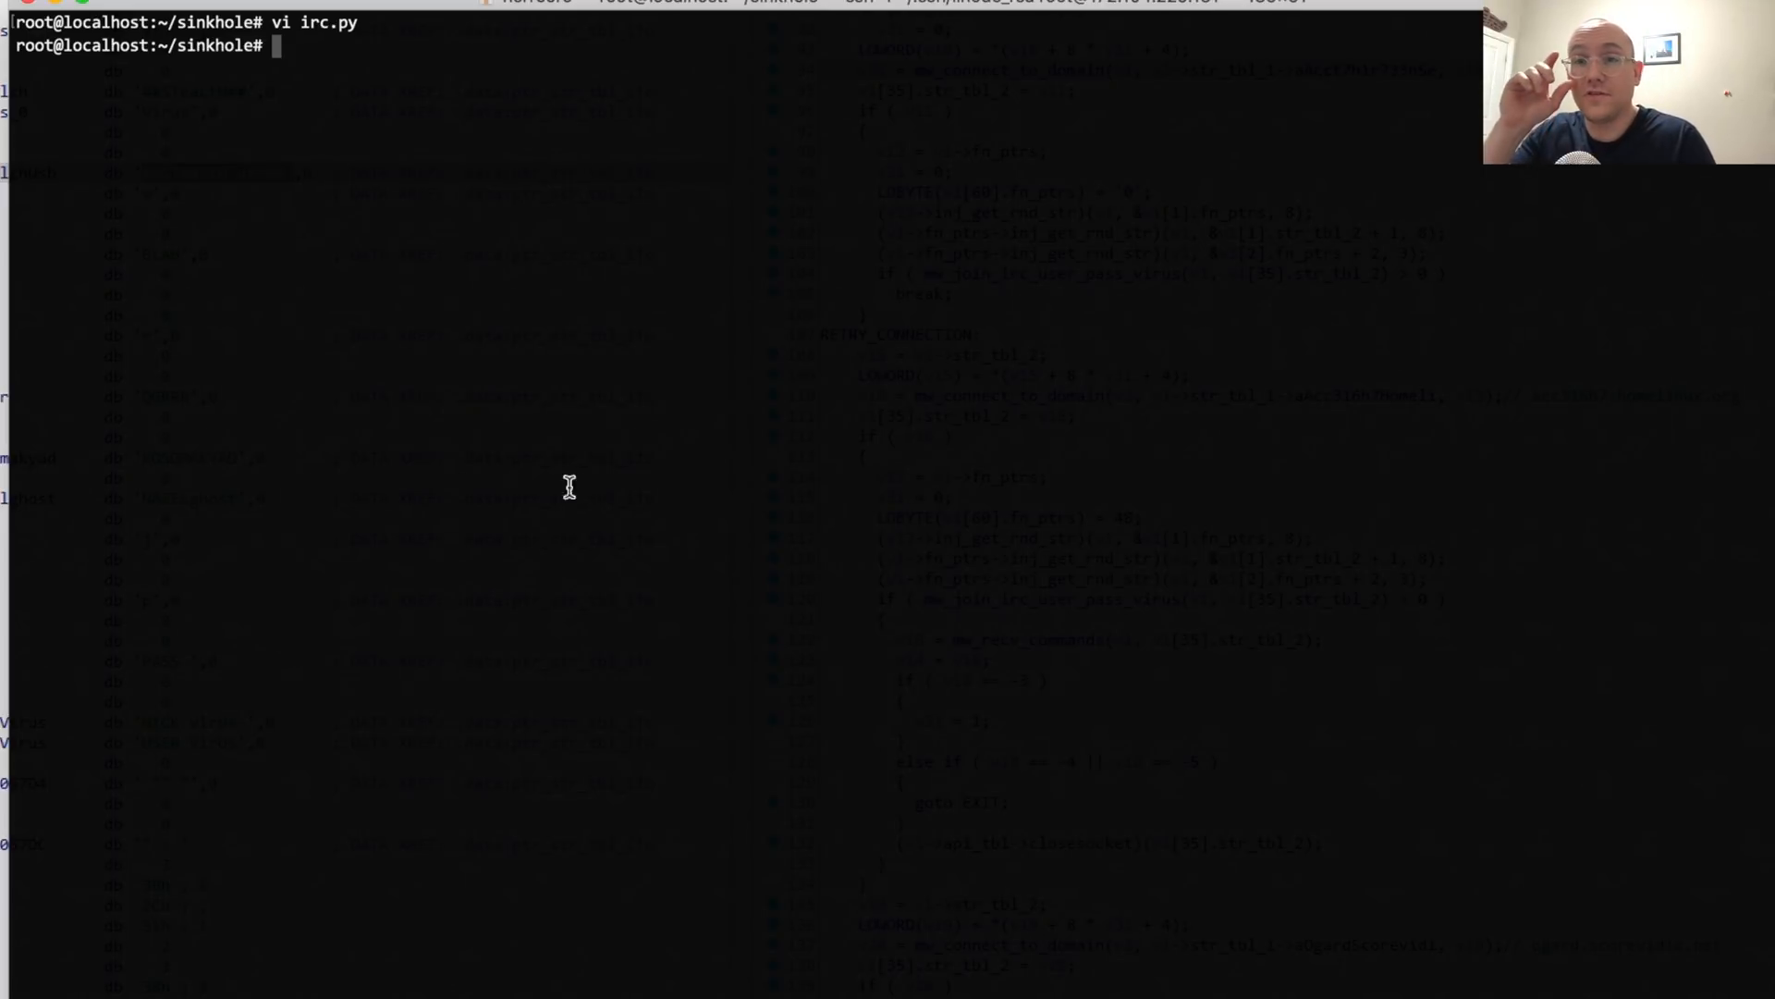
mouse_move(549, 309)
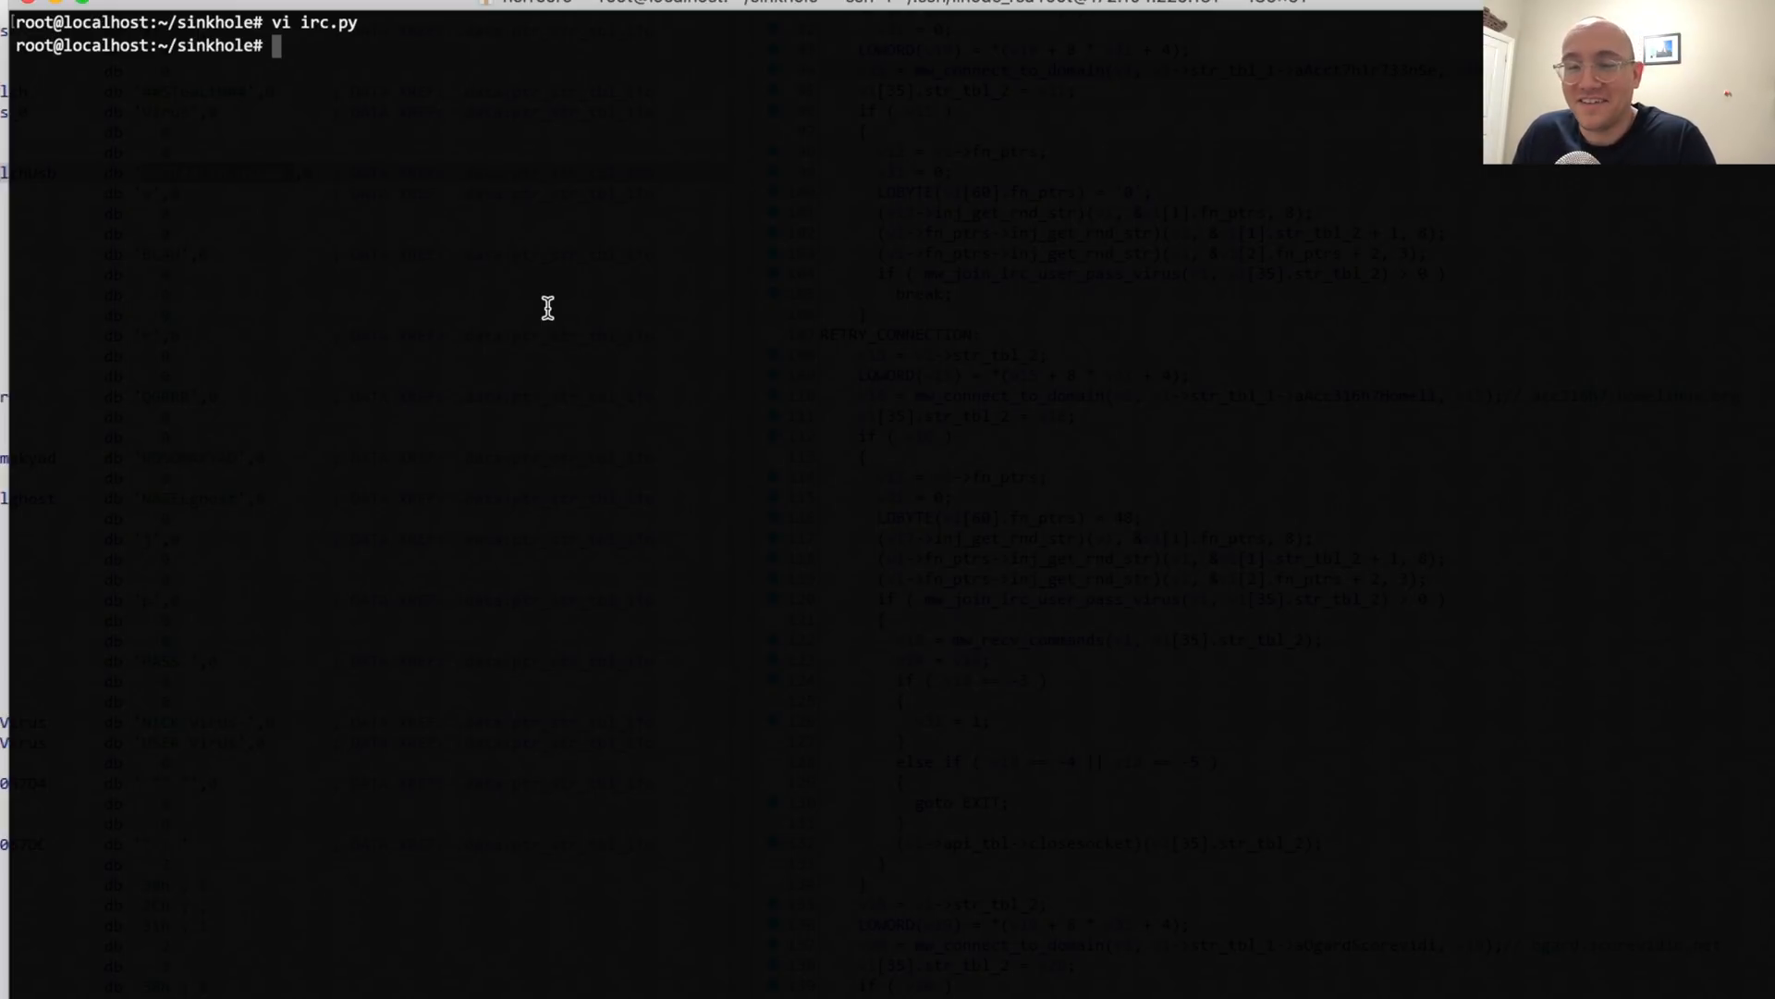
- Run the sinkhole listener with 'python irc.py' from ~/sinkhole
type("py")
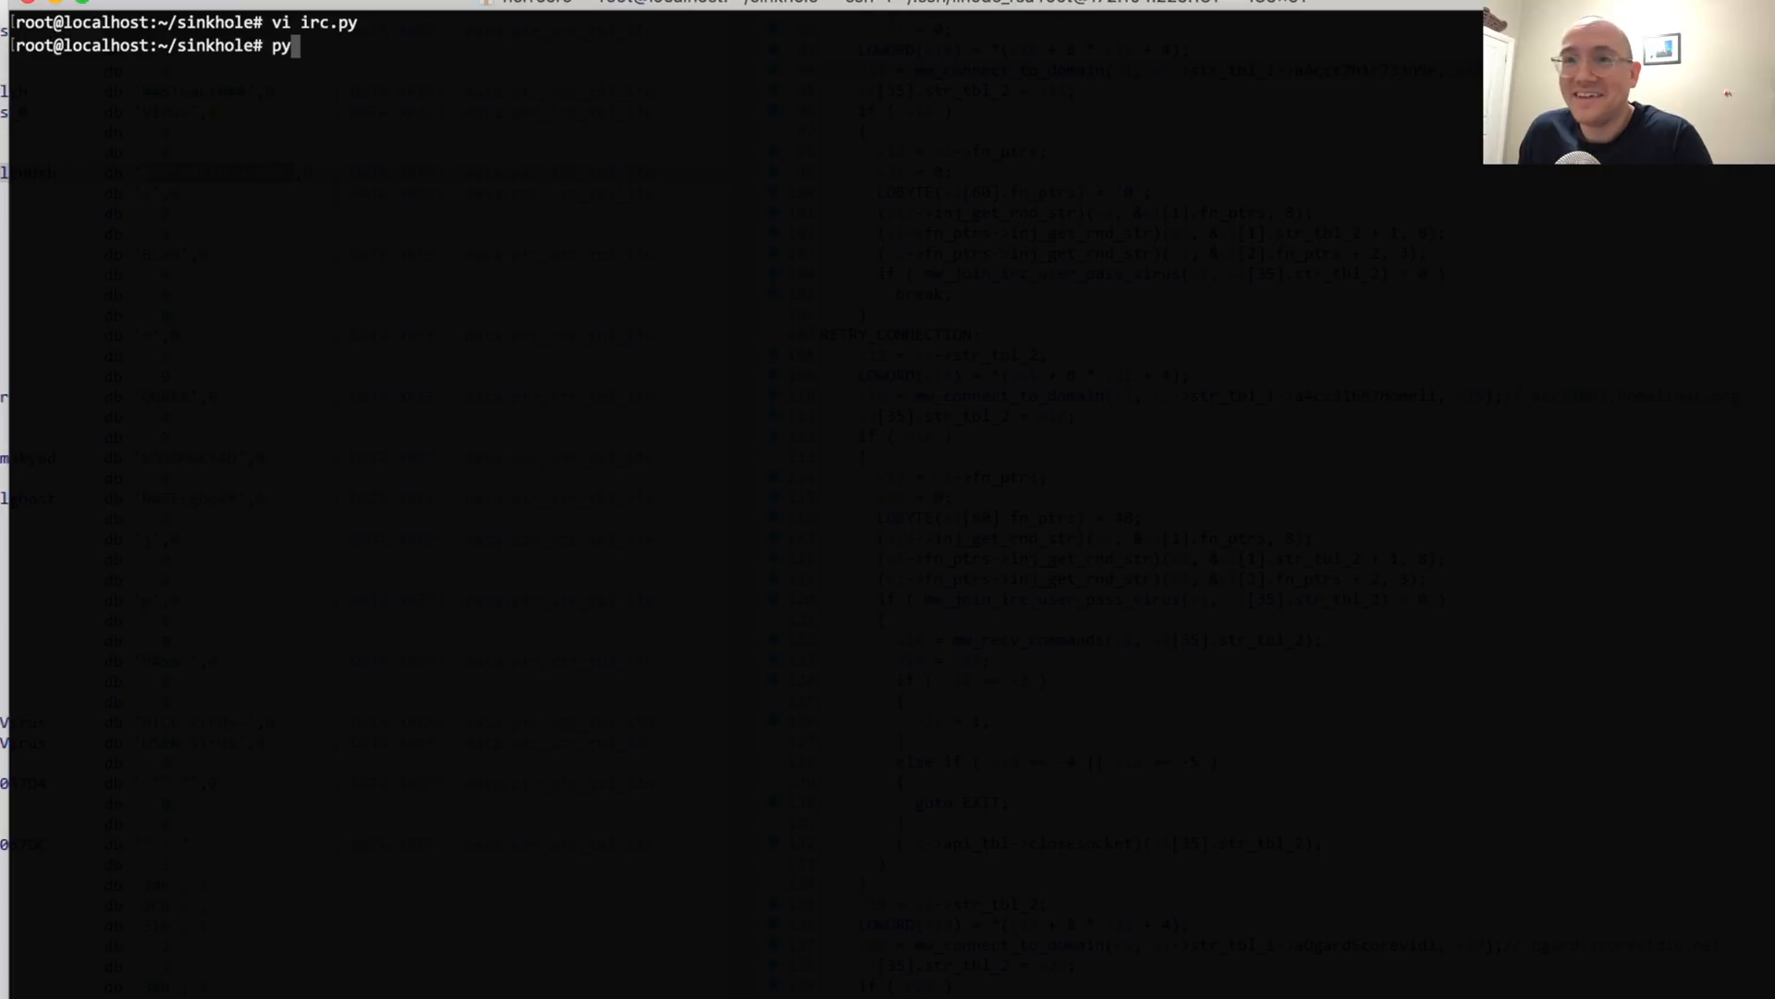
type("thon")
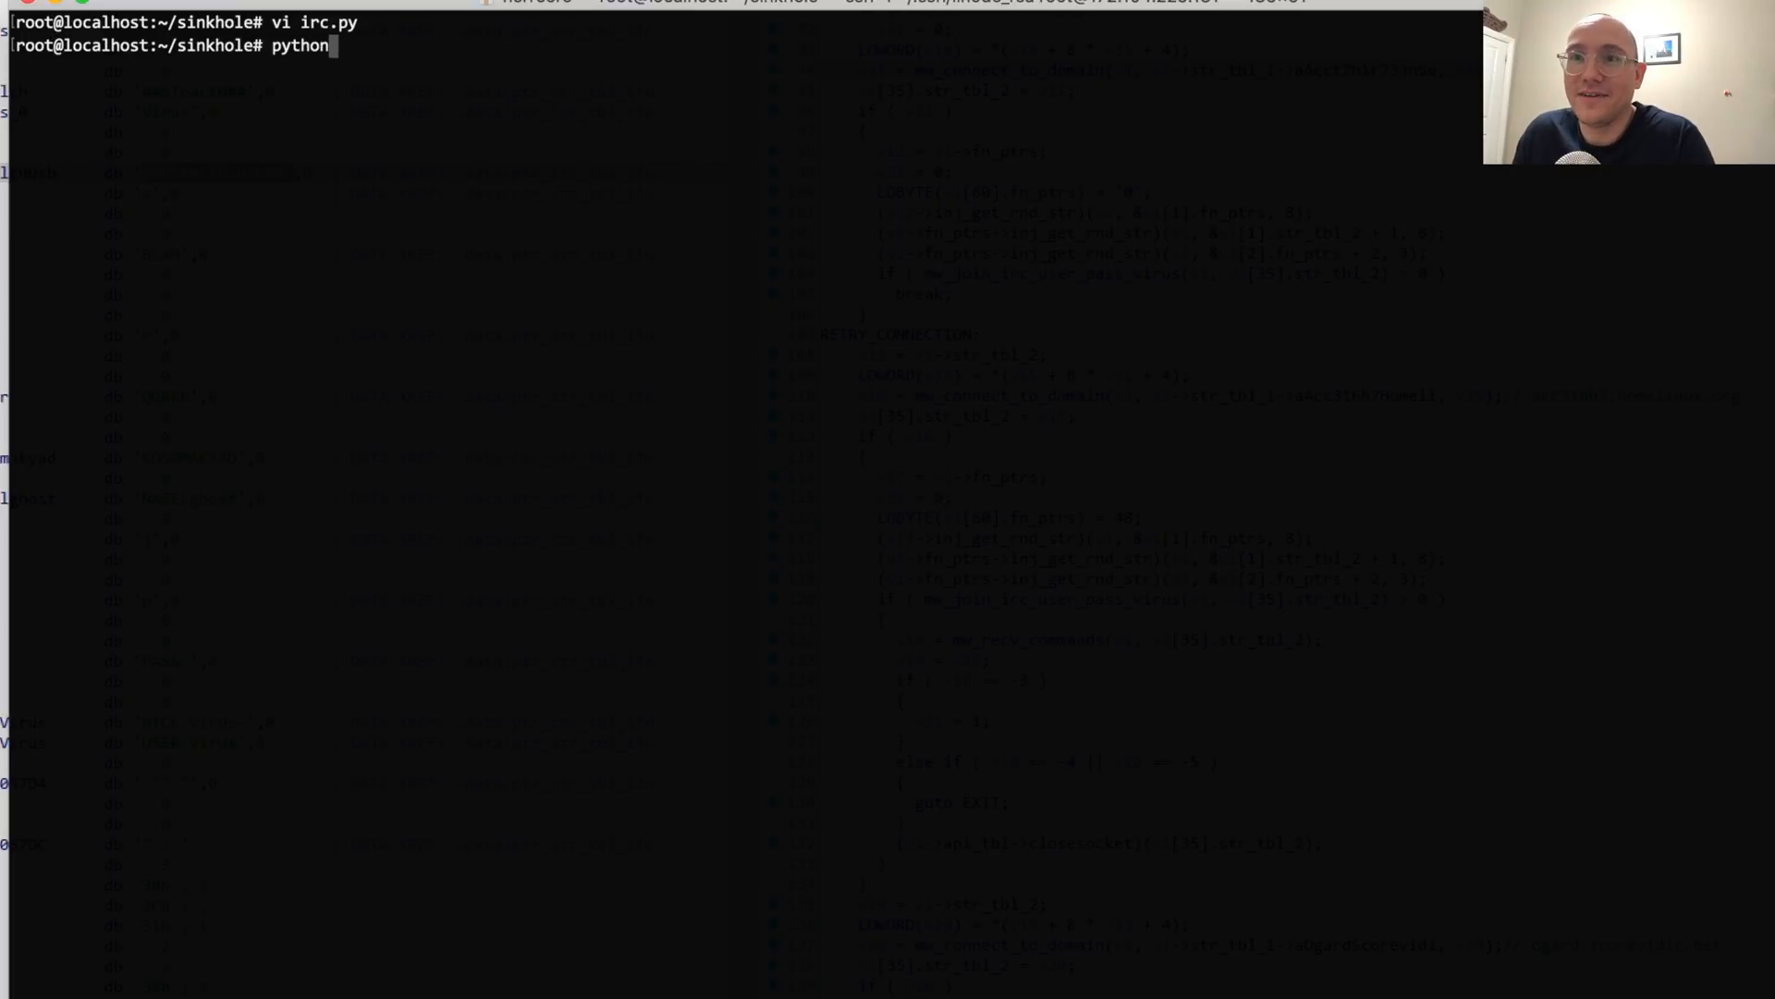
key("Return")
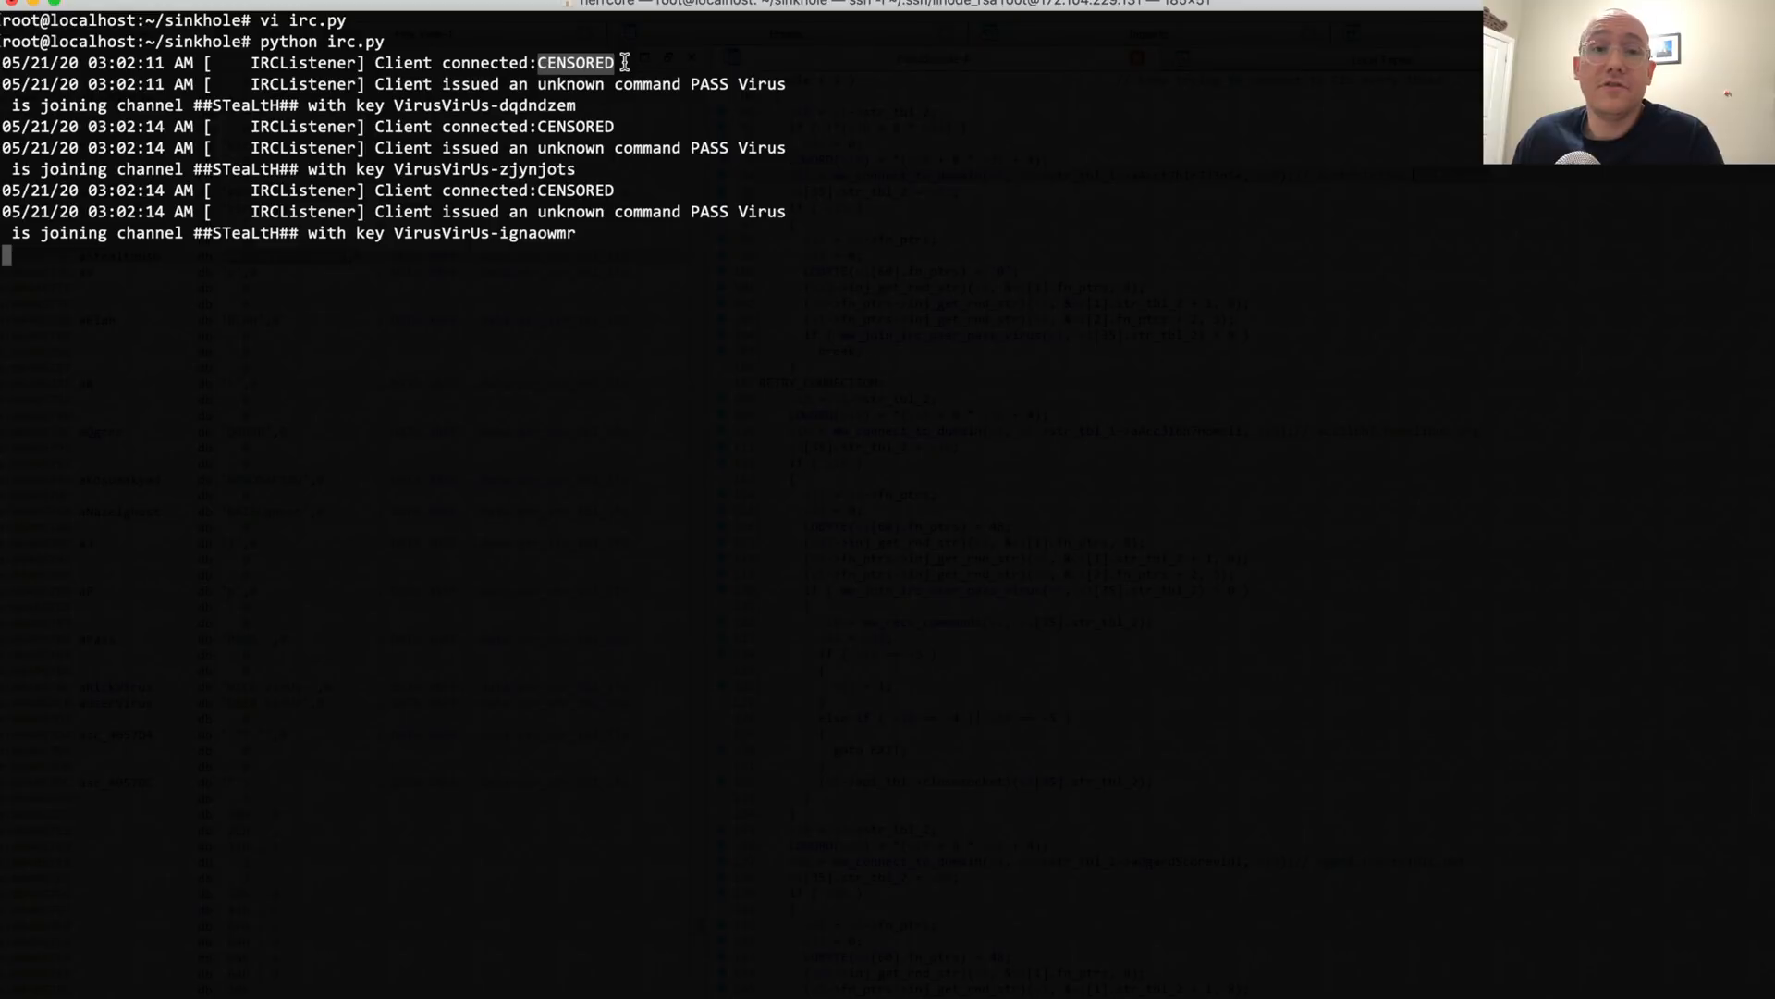
mouse_move(616, 116)
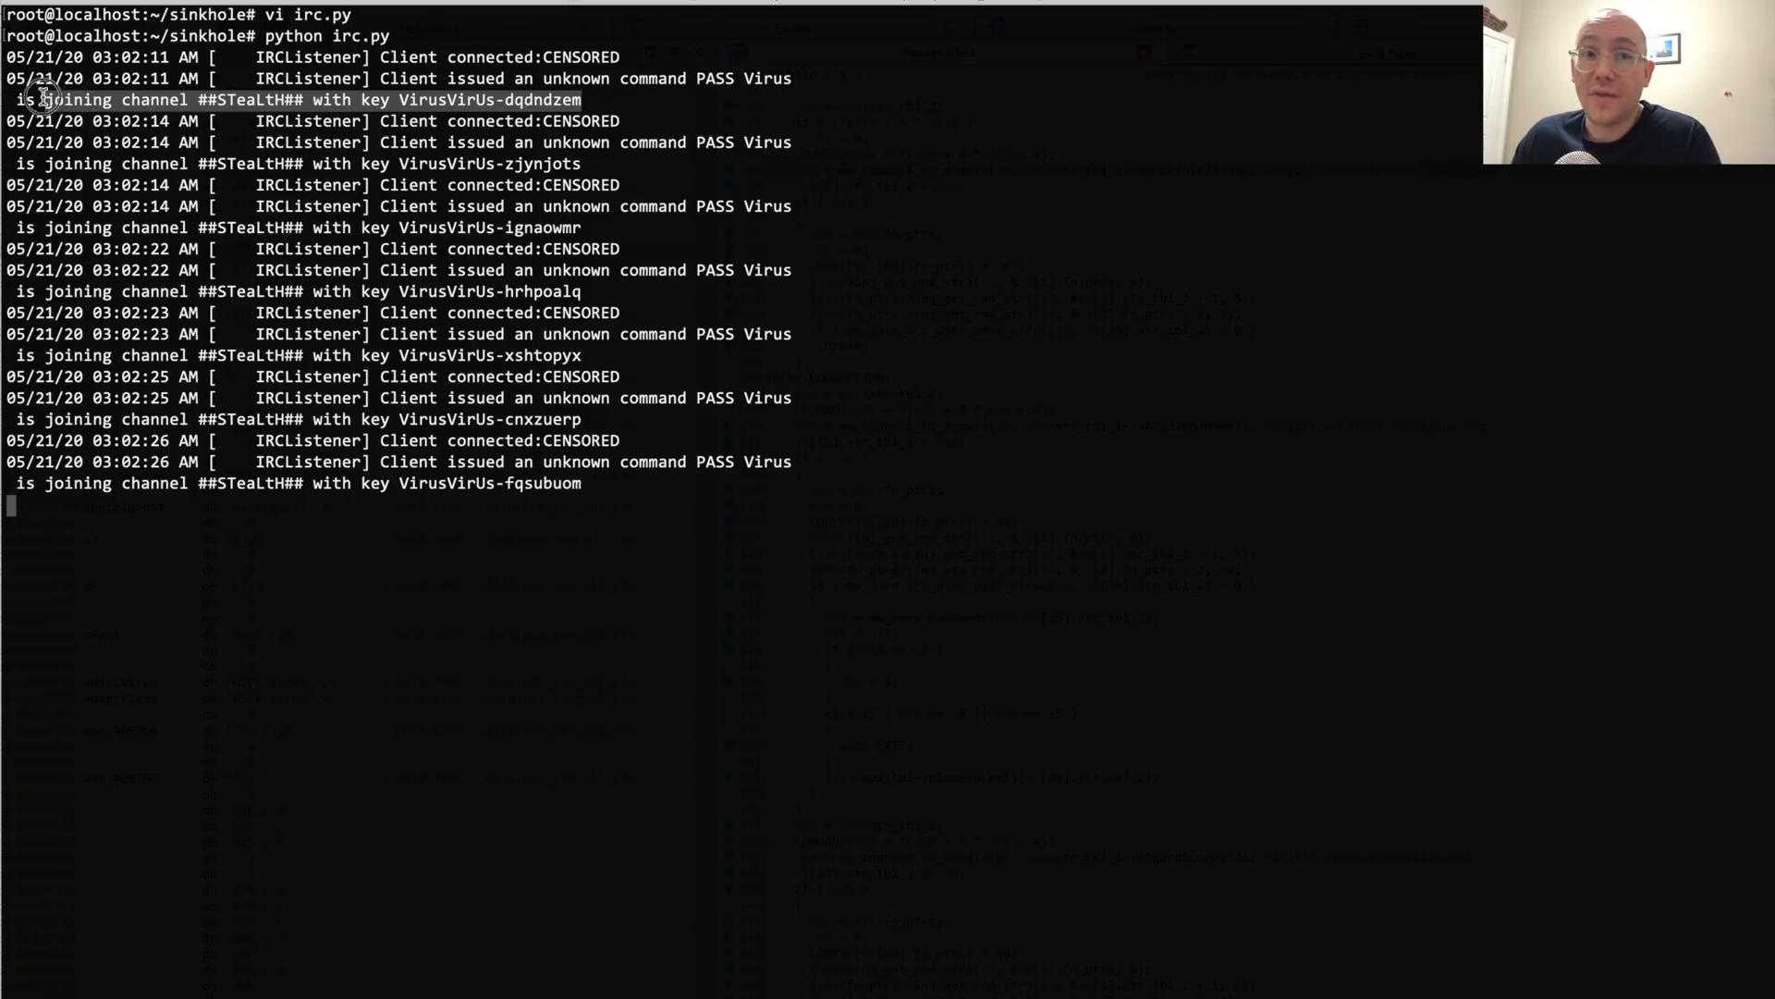
mouse_move(39, 100)
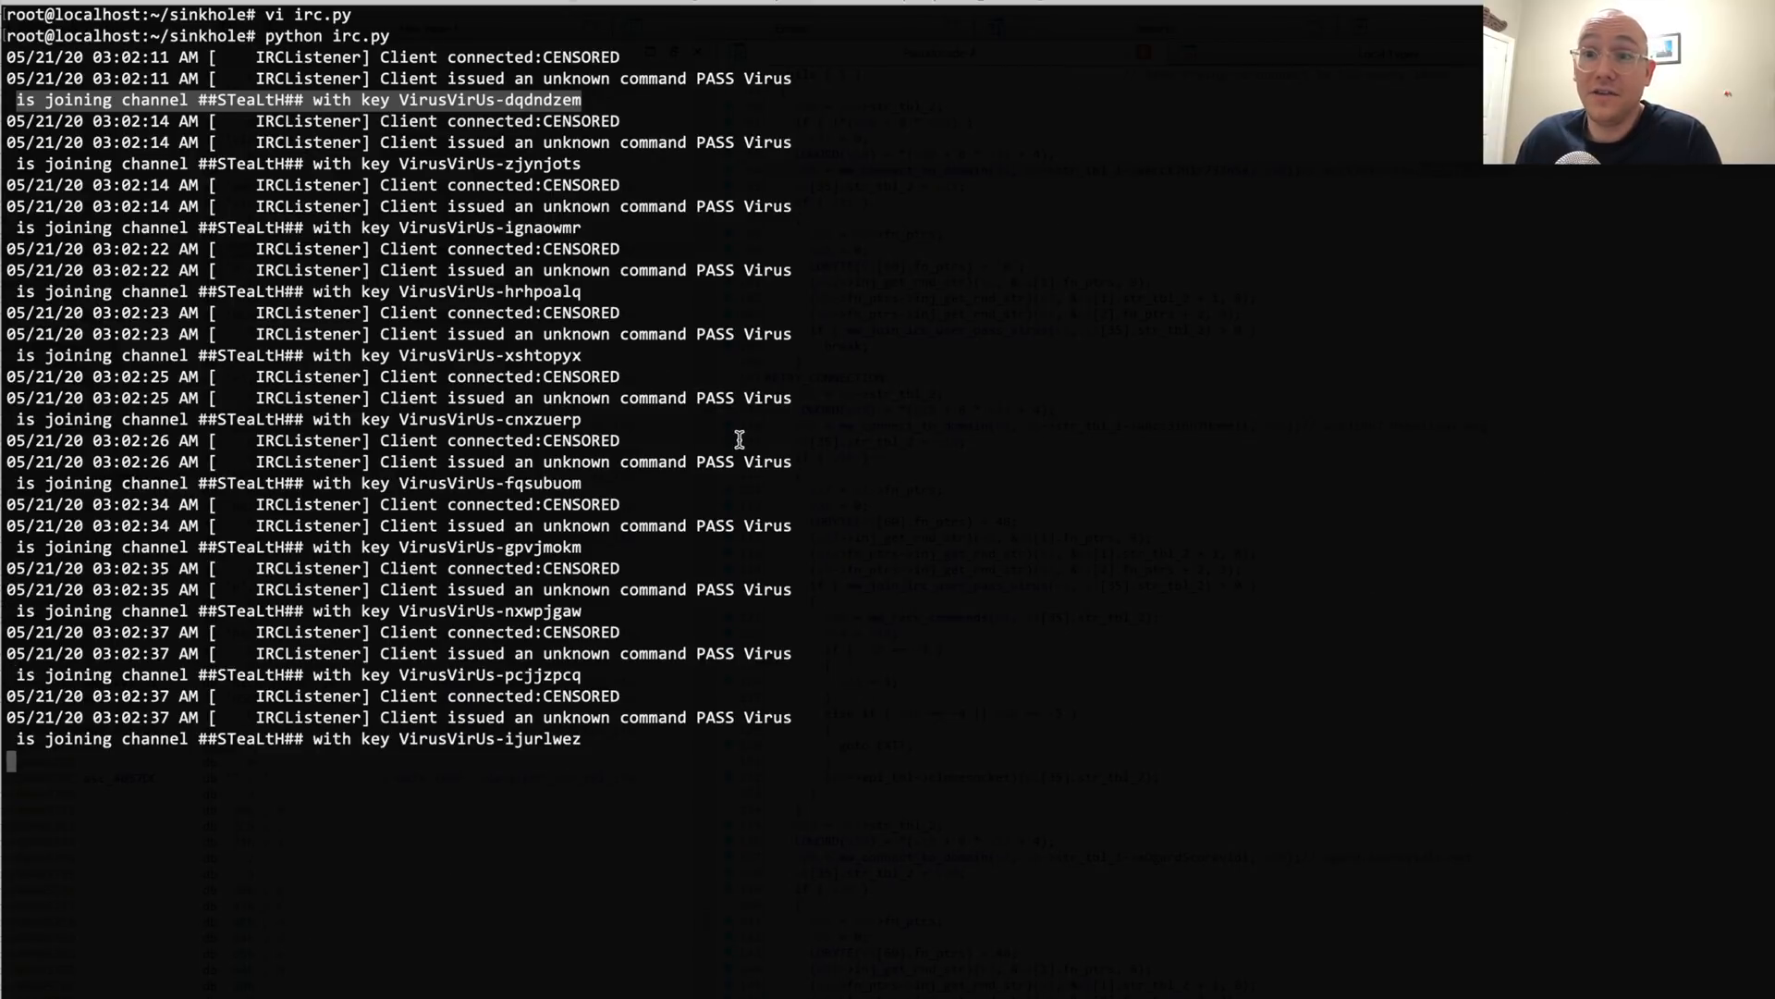
mouse_move(849, 512)
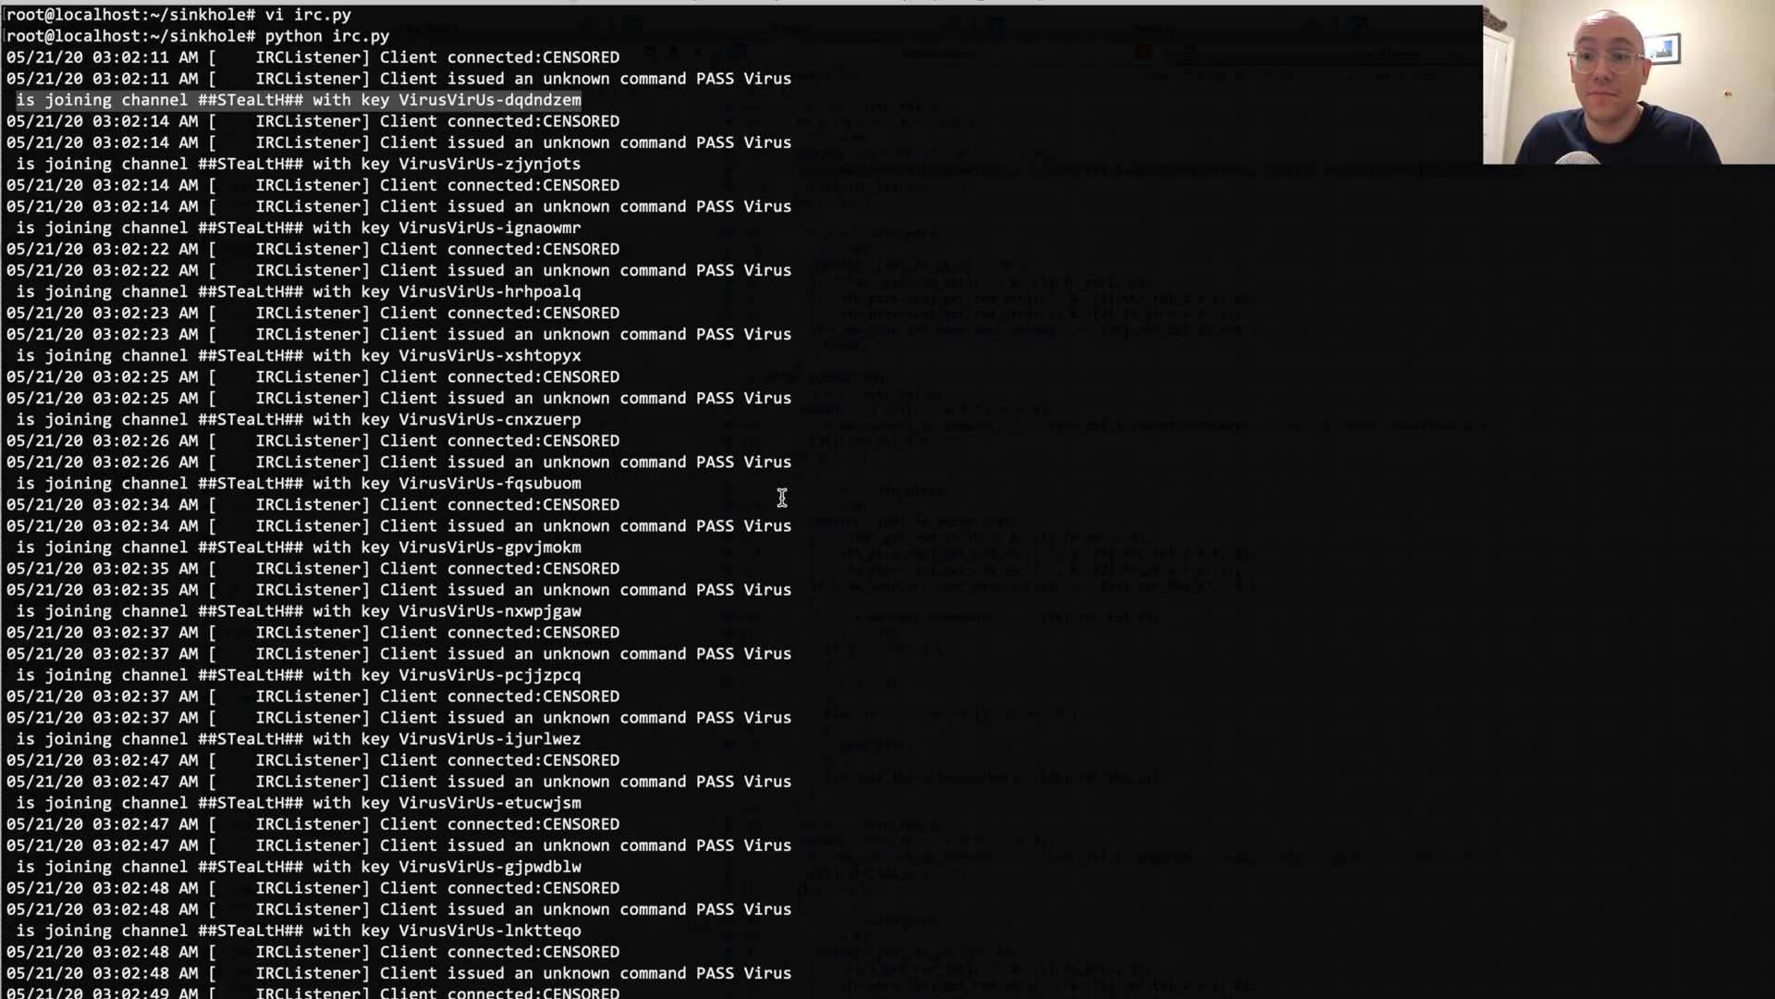
- Scroll through the IRCListener log of bots connecting, sending PASS Virus and joining ##STeaLtH##
scroll("down", 3)
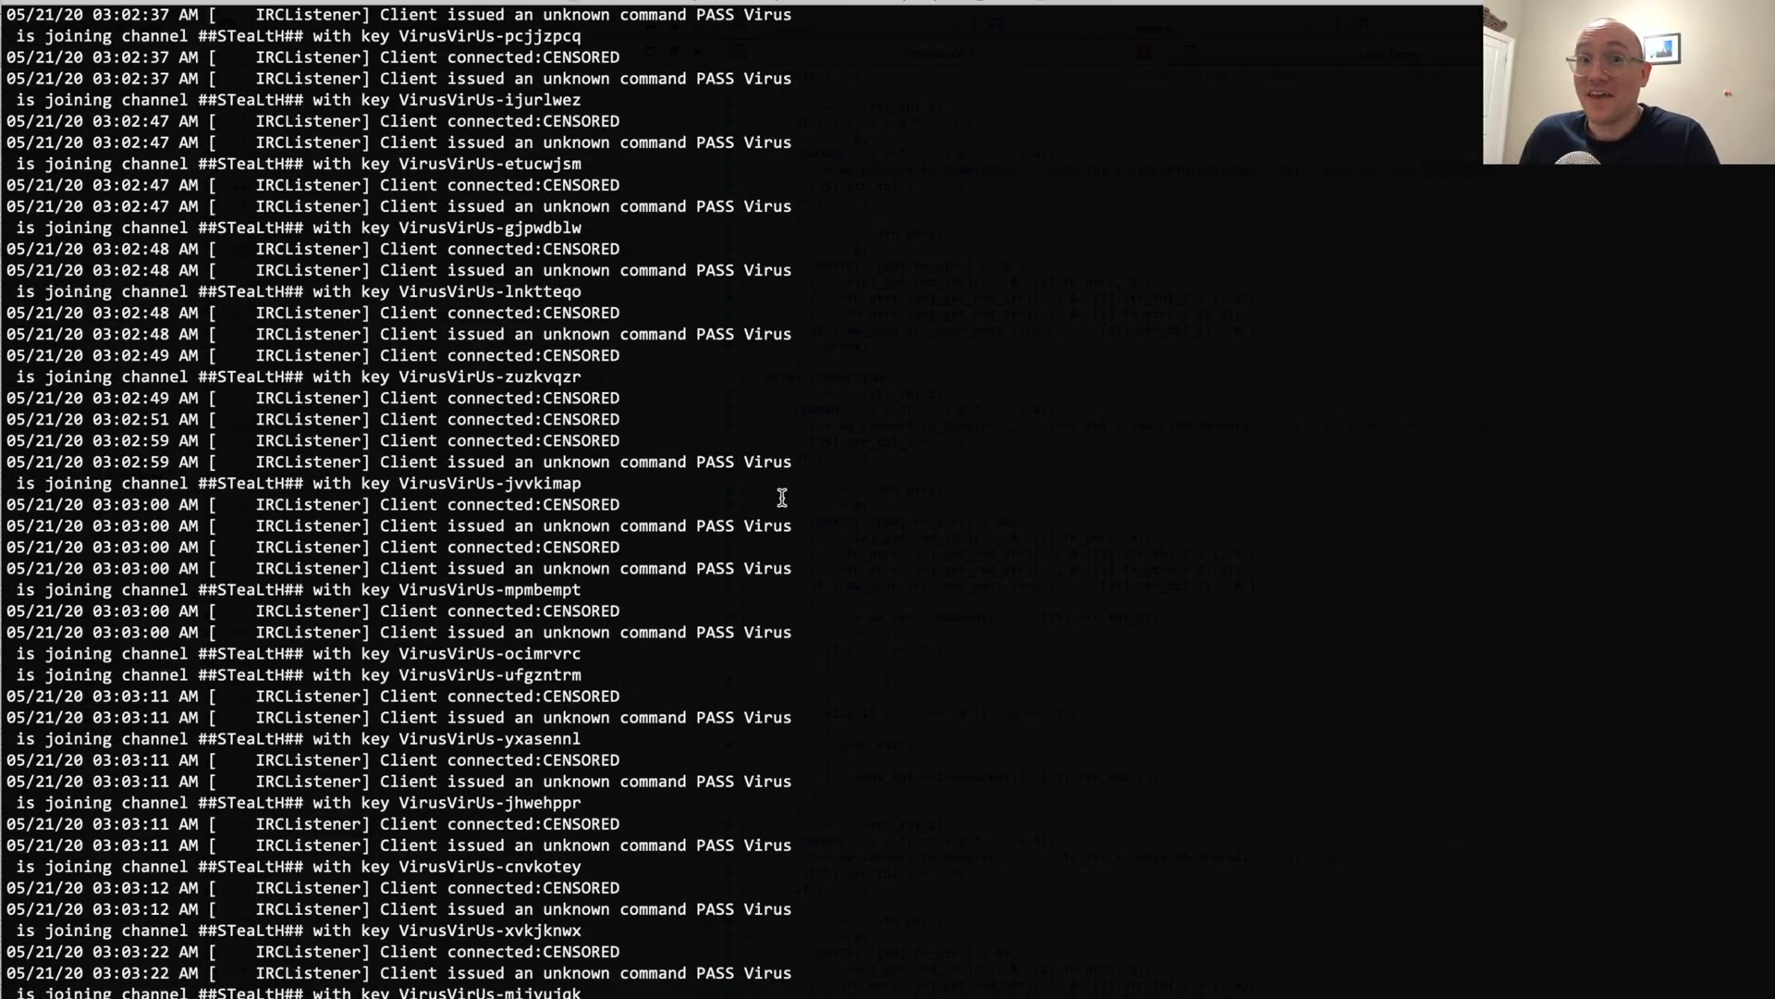
scroll("down", 3)
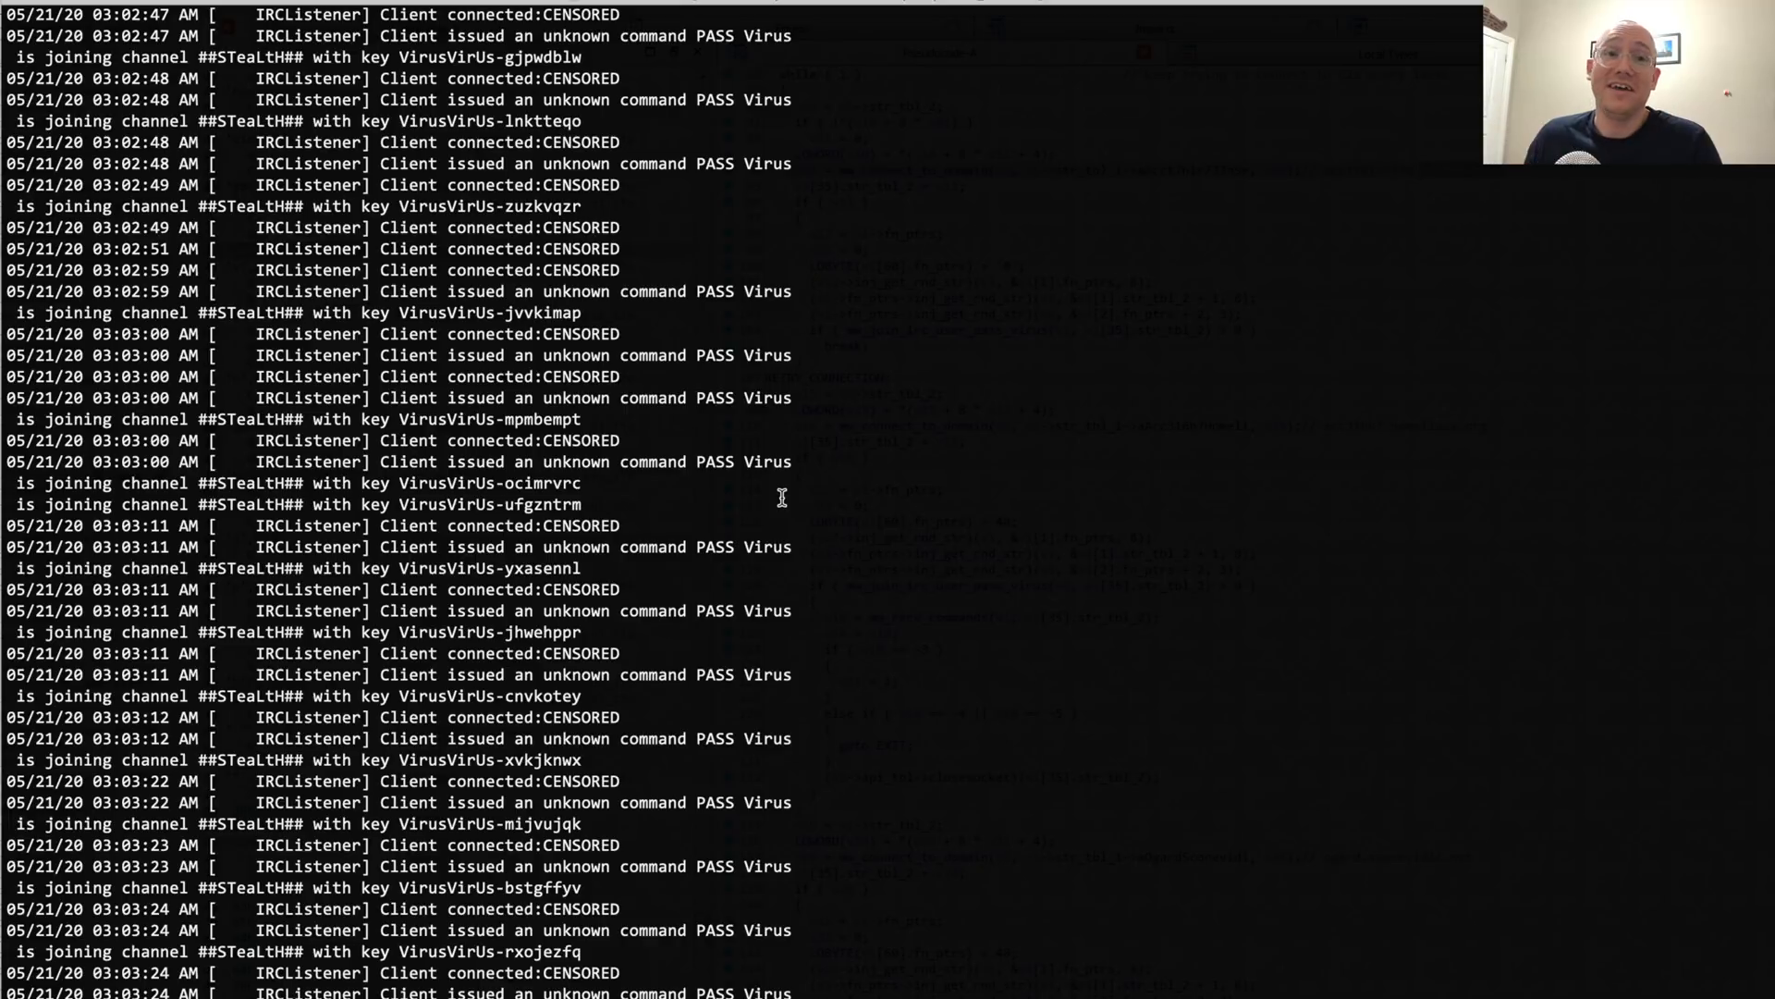
scroll("down", 3)
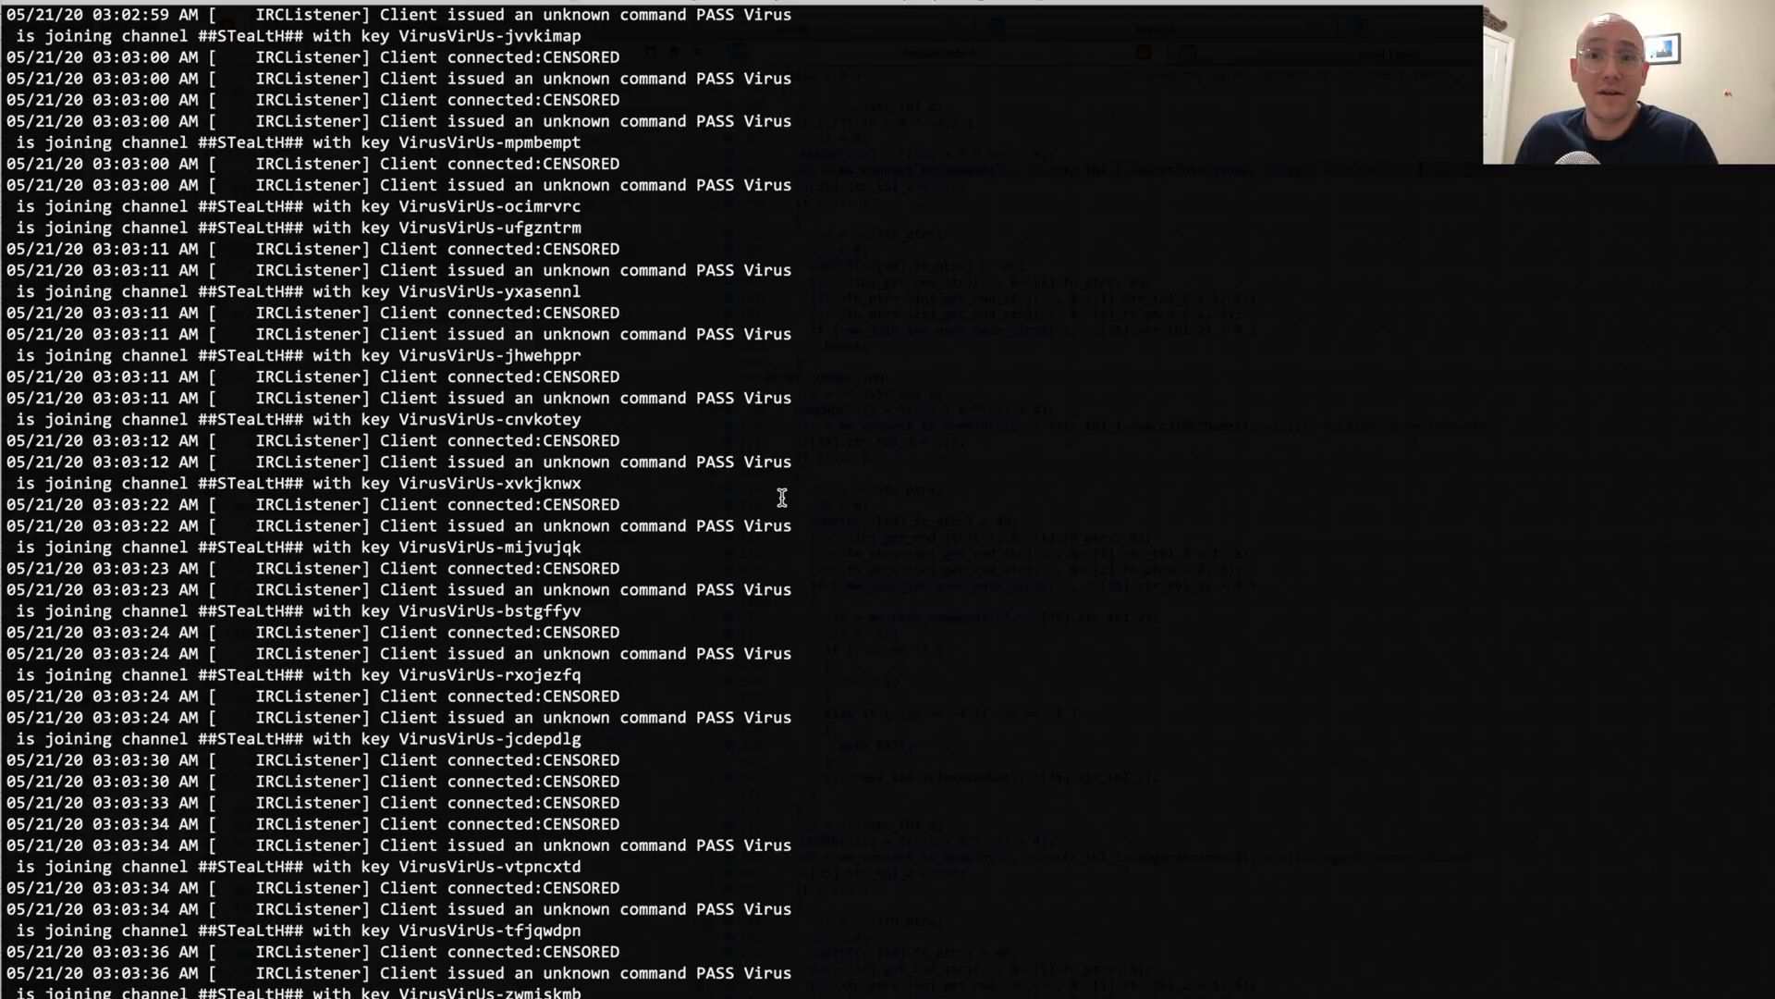
scroll("down", 3)
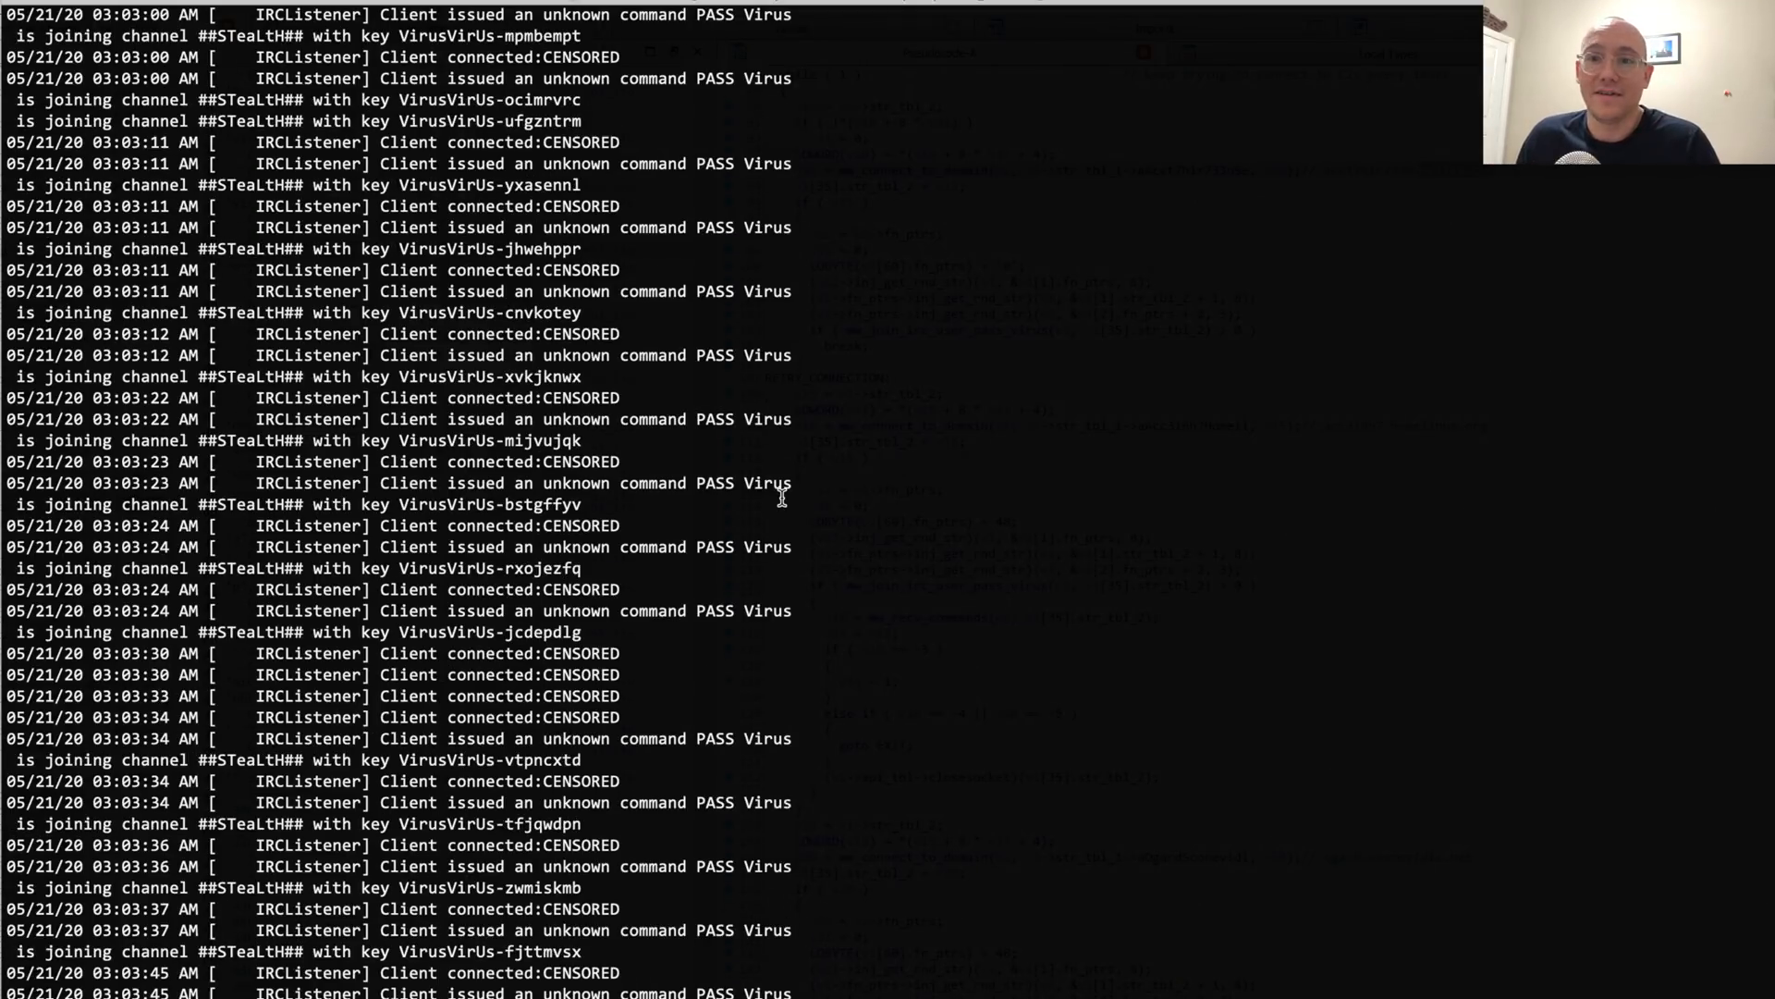